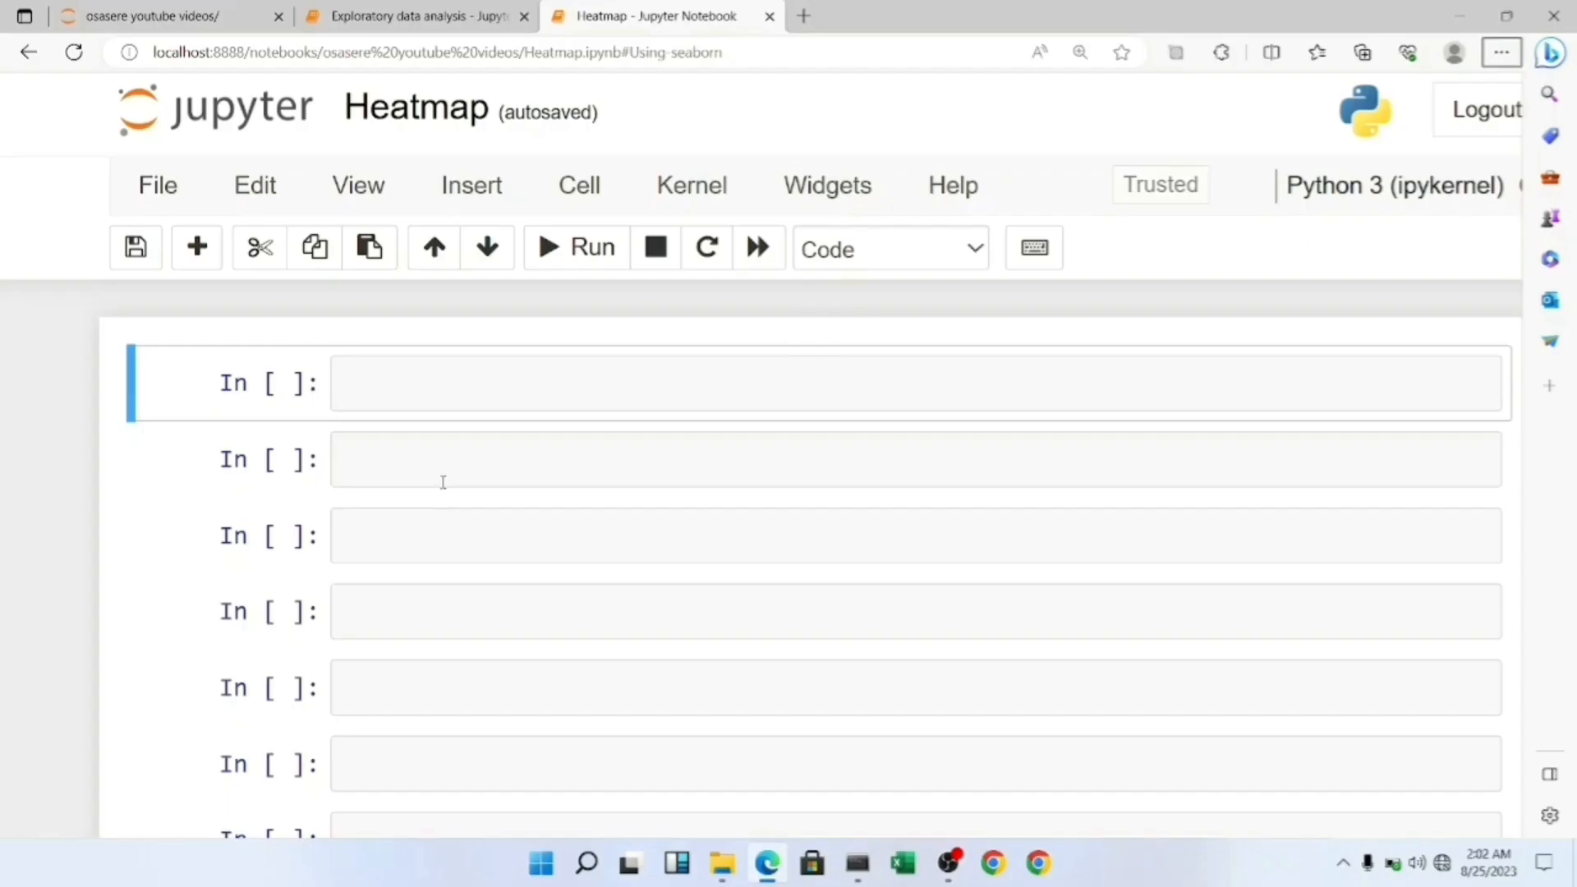
mouse_move(920, 250)
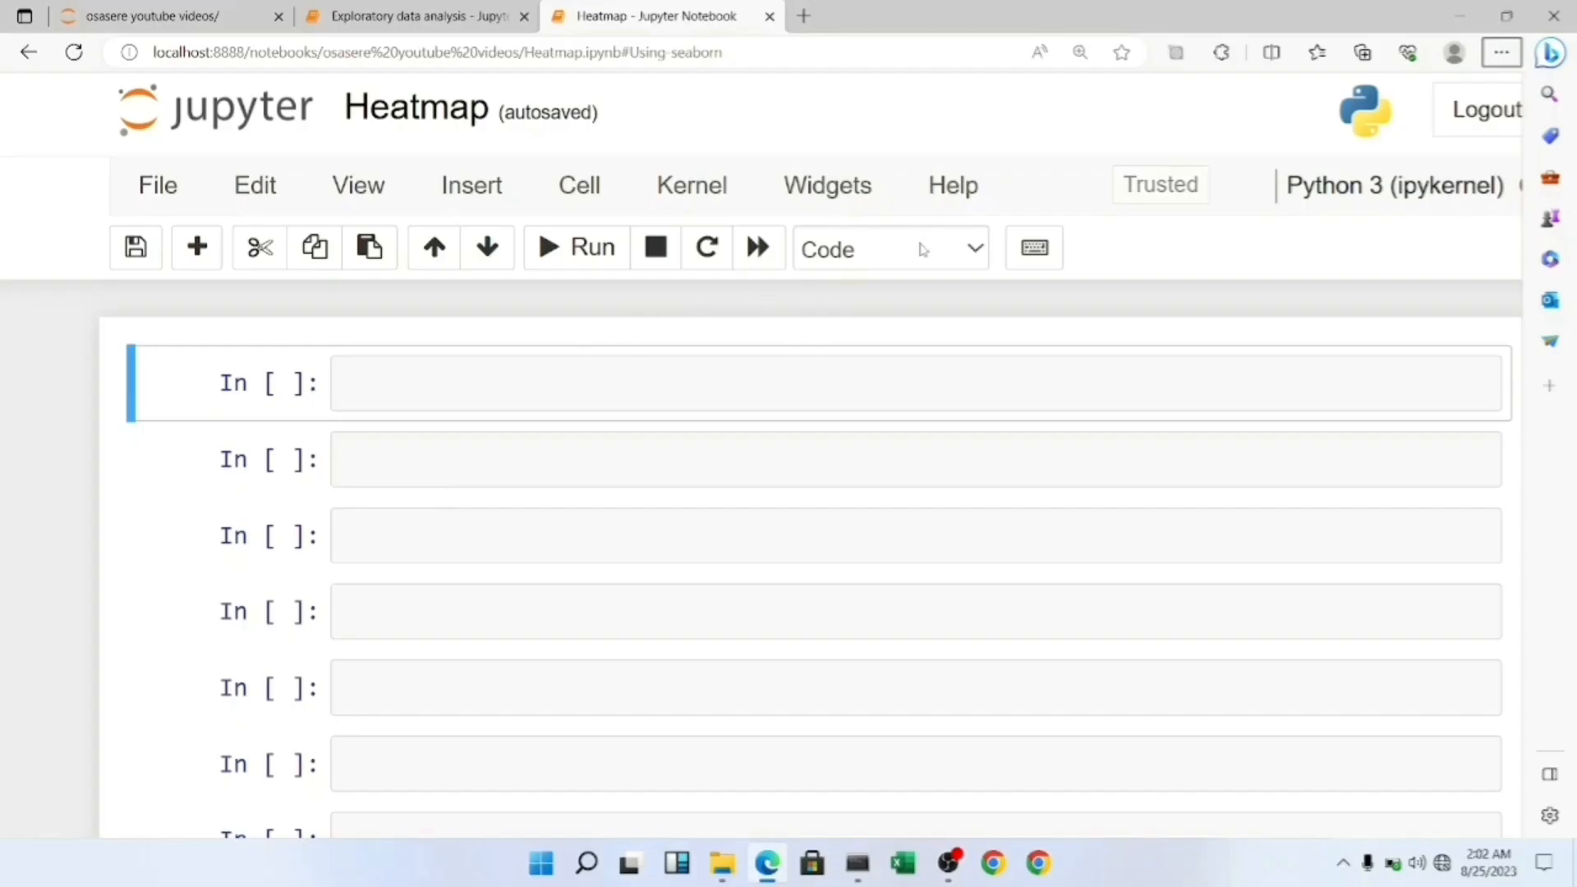
- Turn the first cell into a Markdown heading '## Importing required libraries'
click(888, 248)
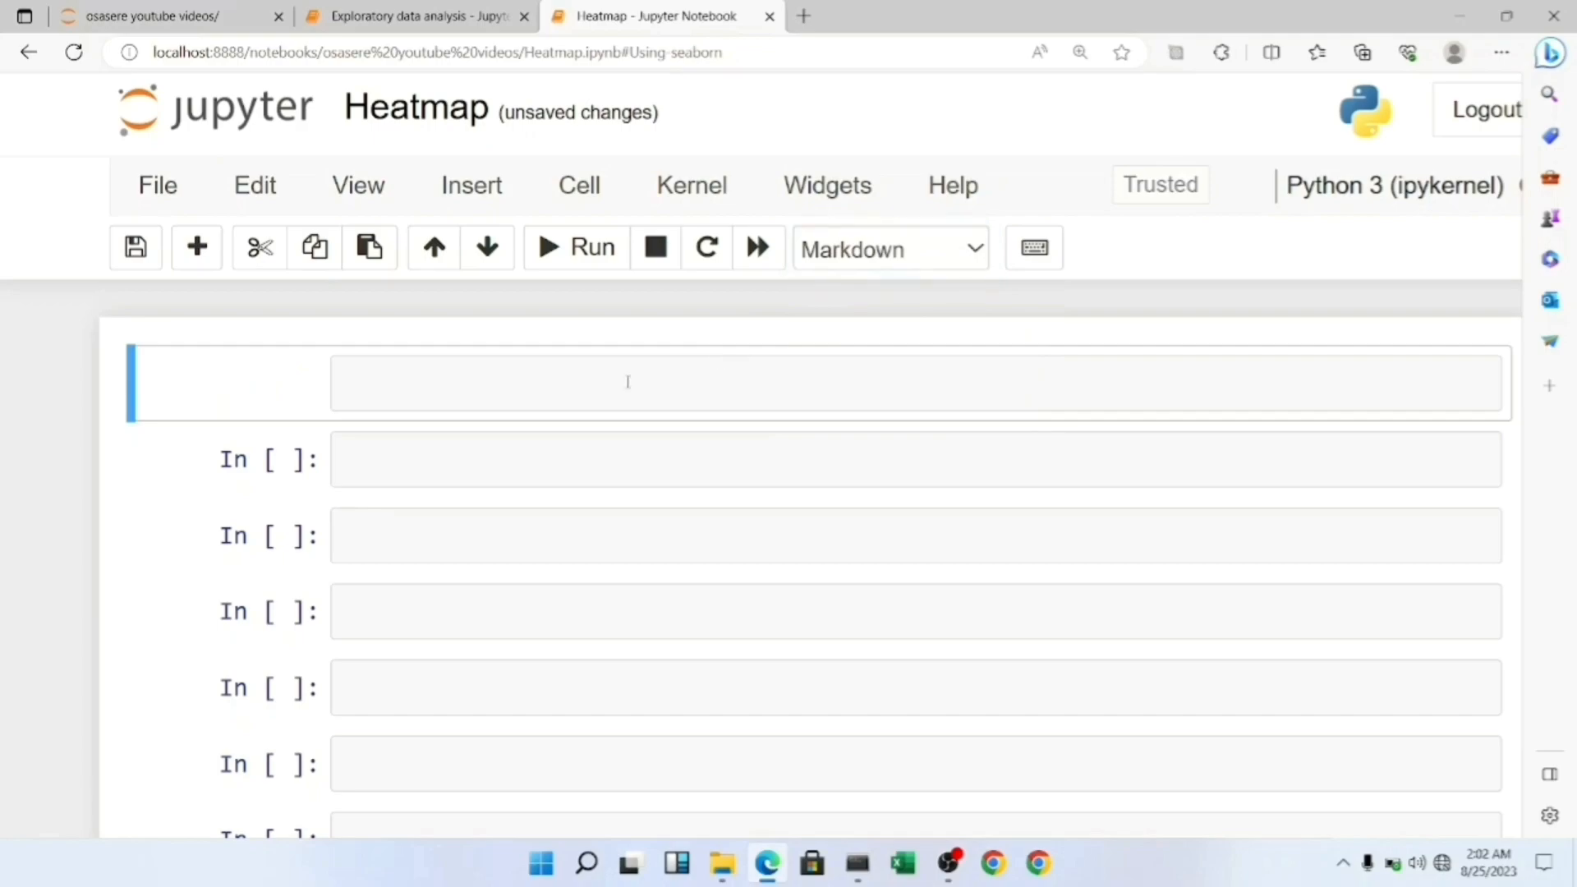
text(#3)
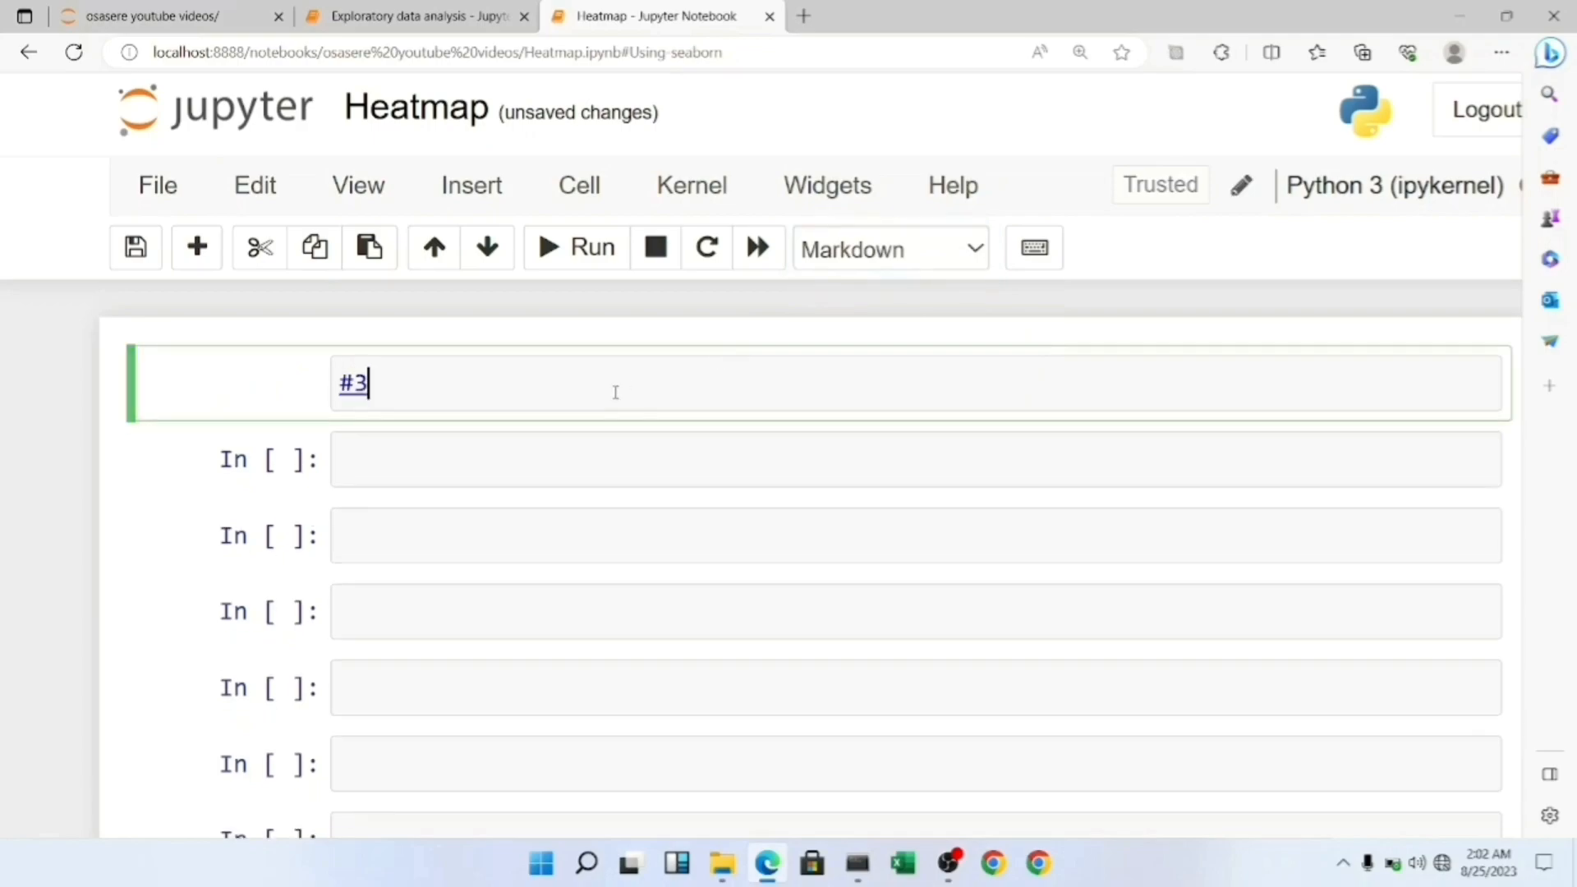
text(#)
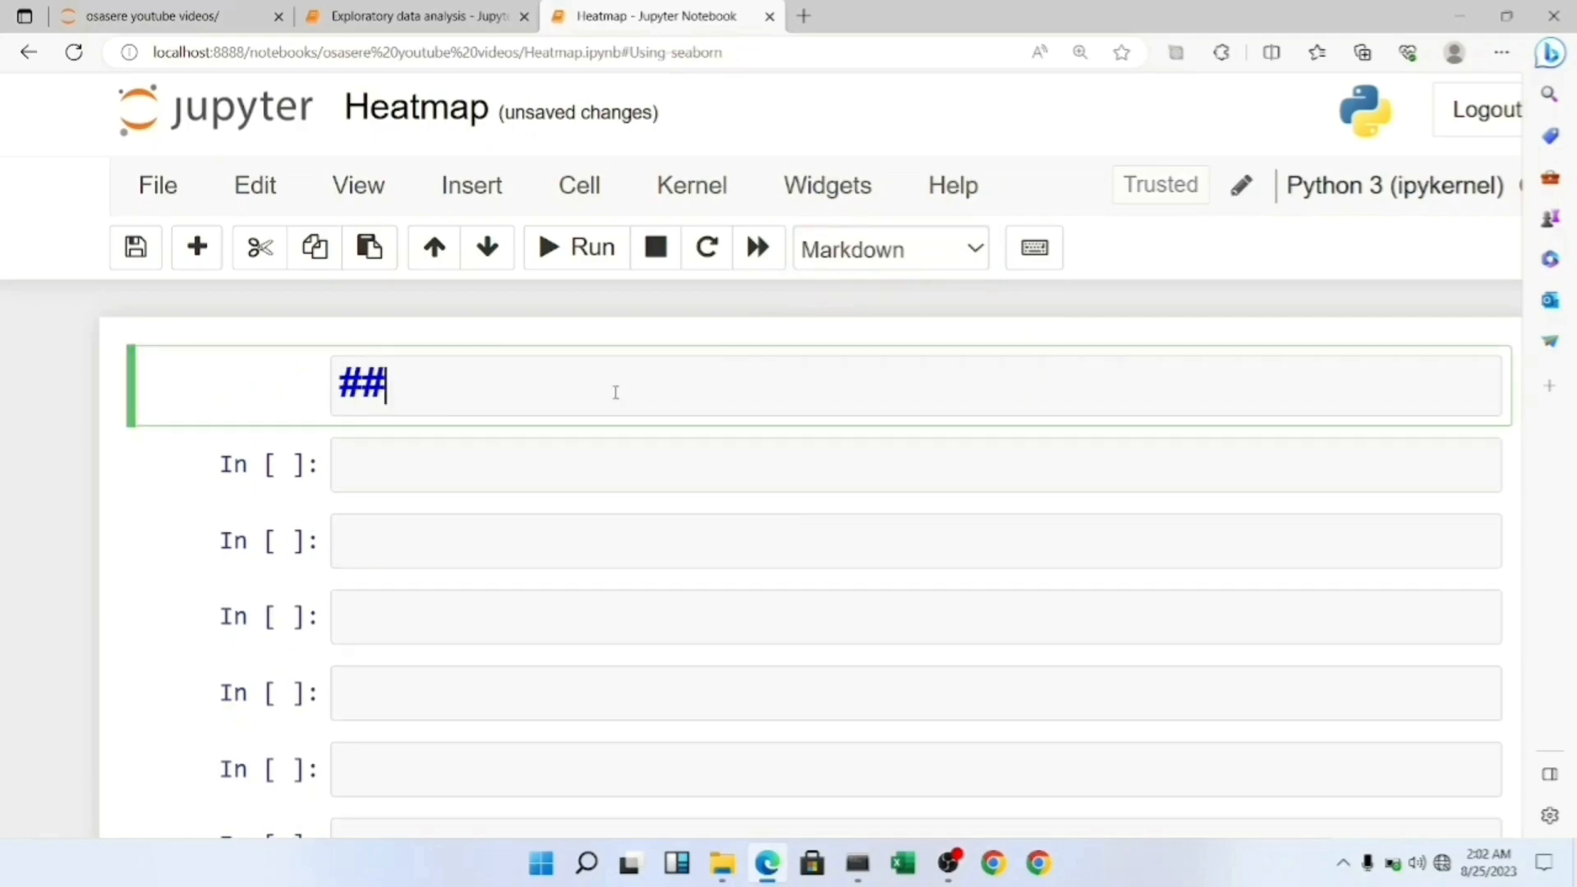
text(Importing rea)
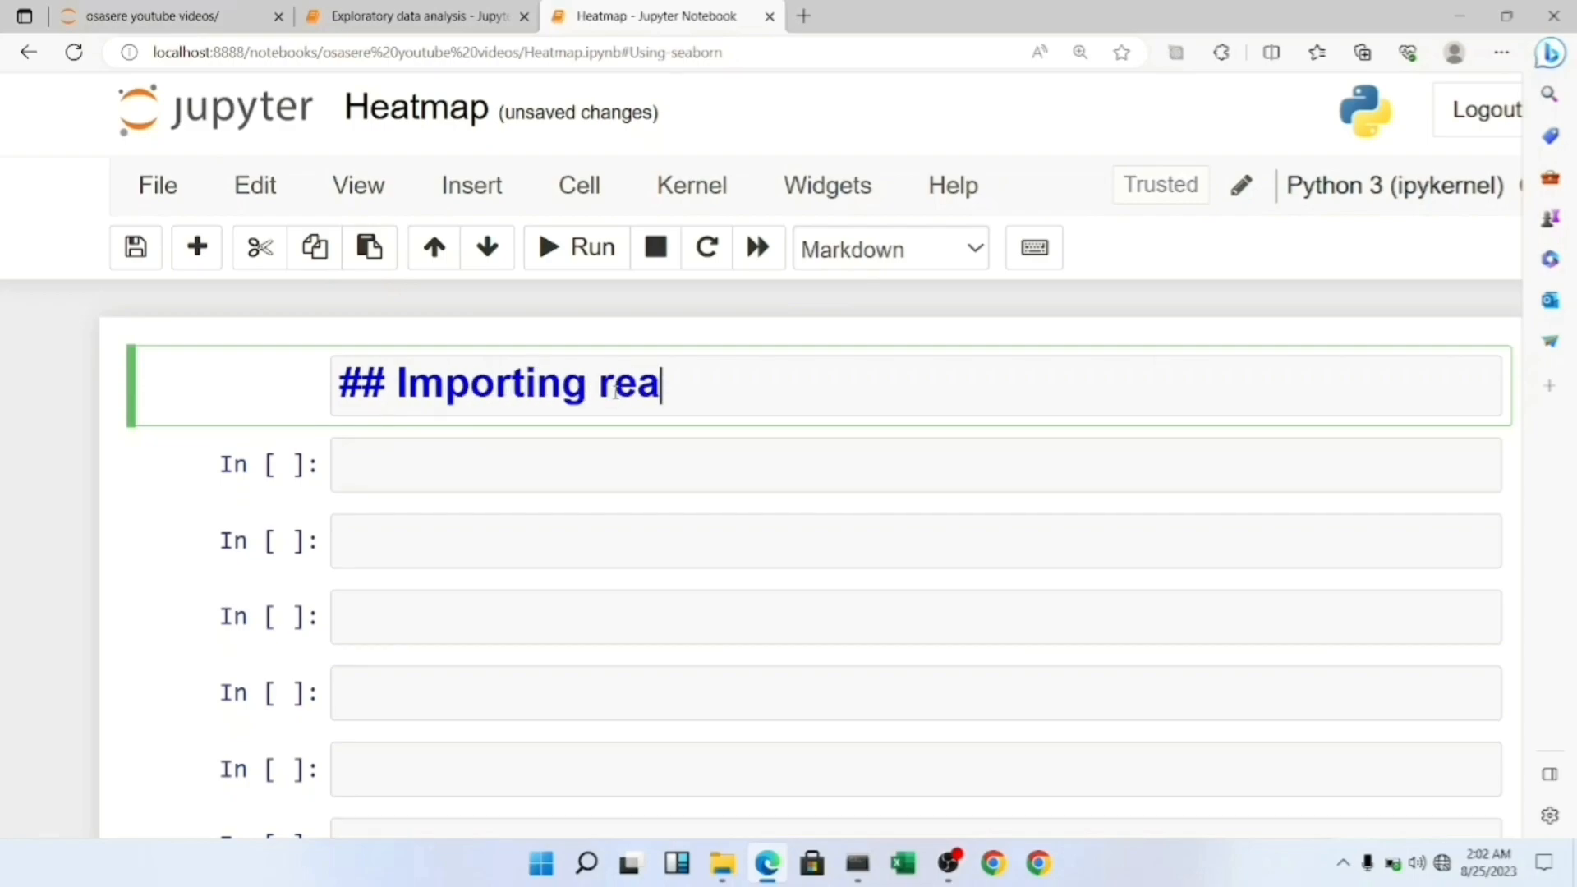
text(quired l)
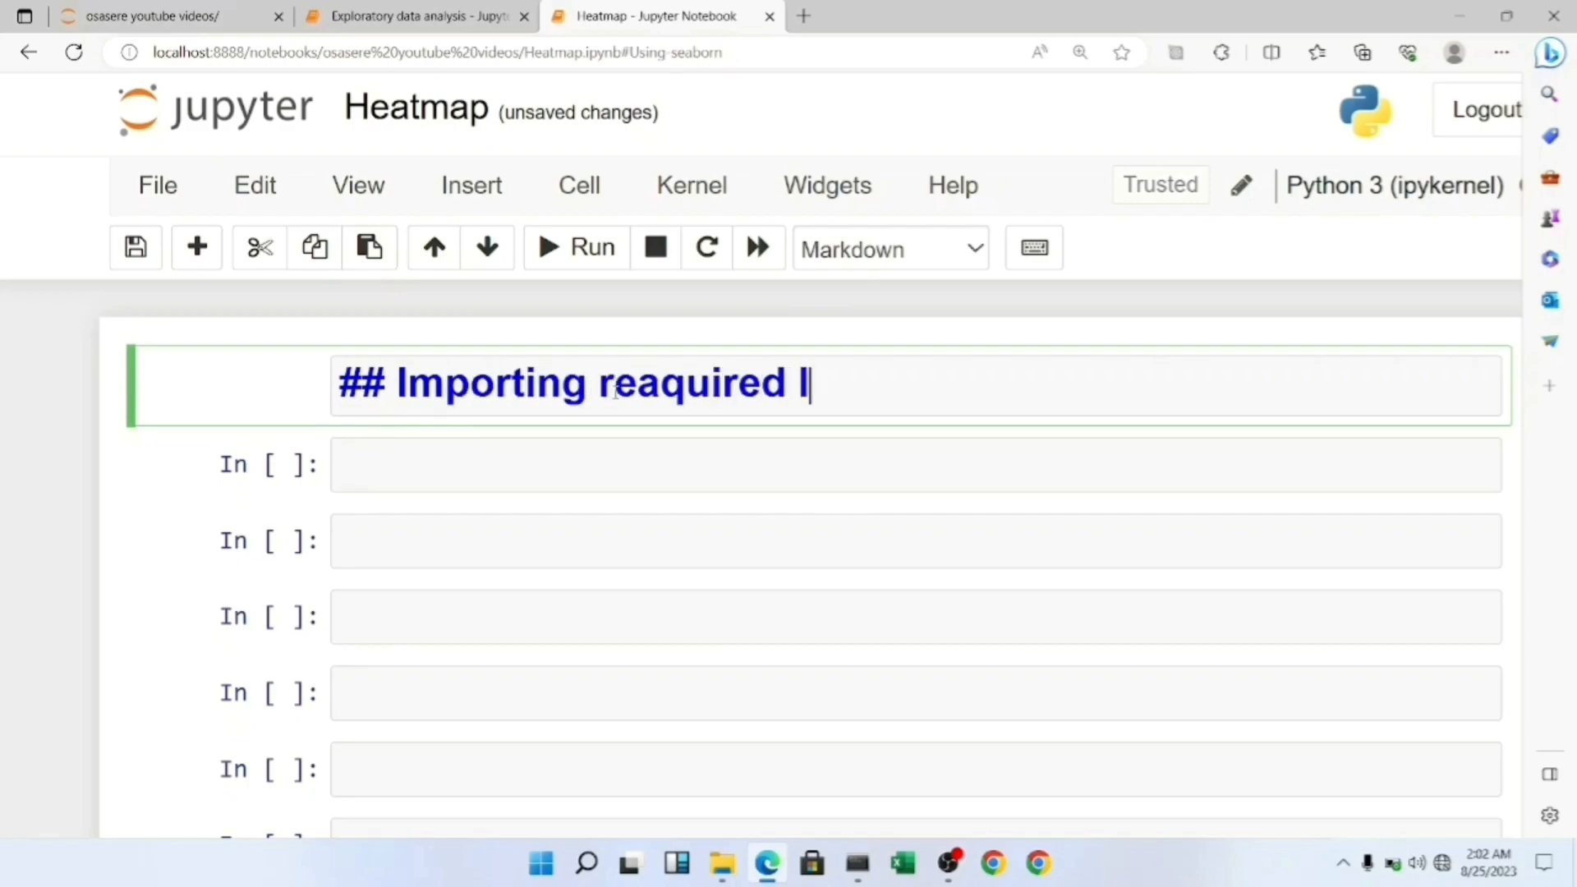
text(ibrabr)
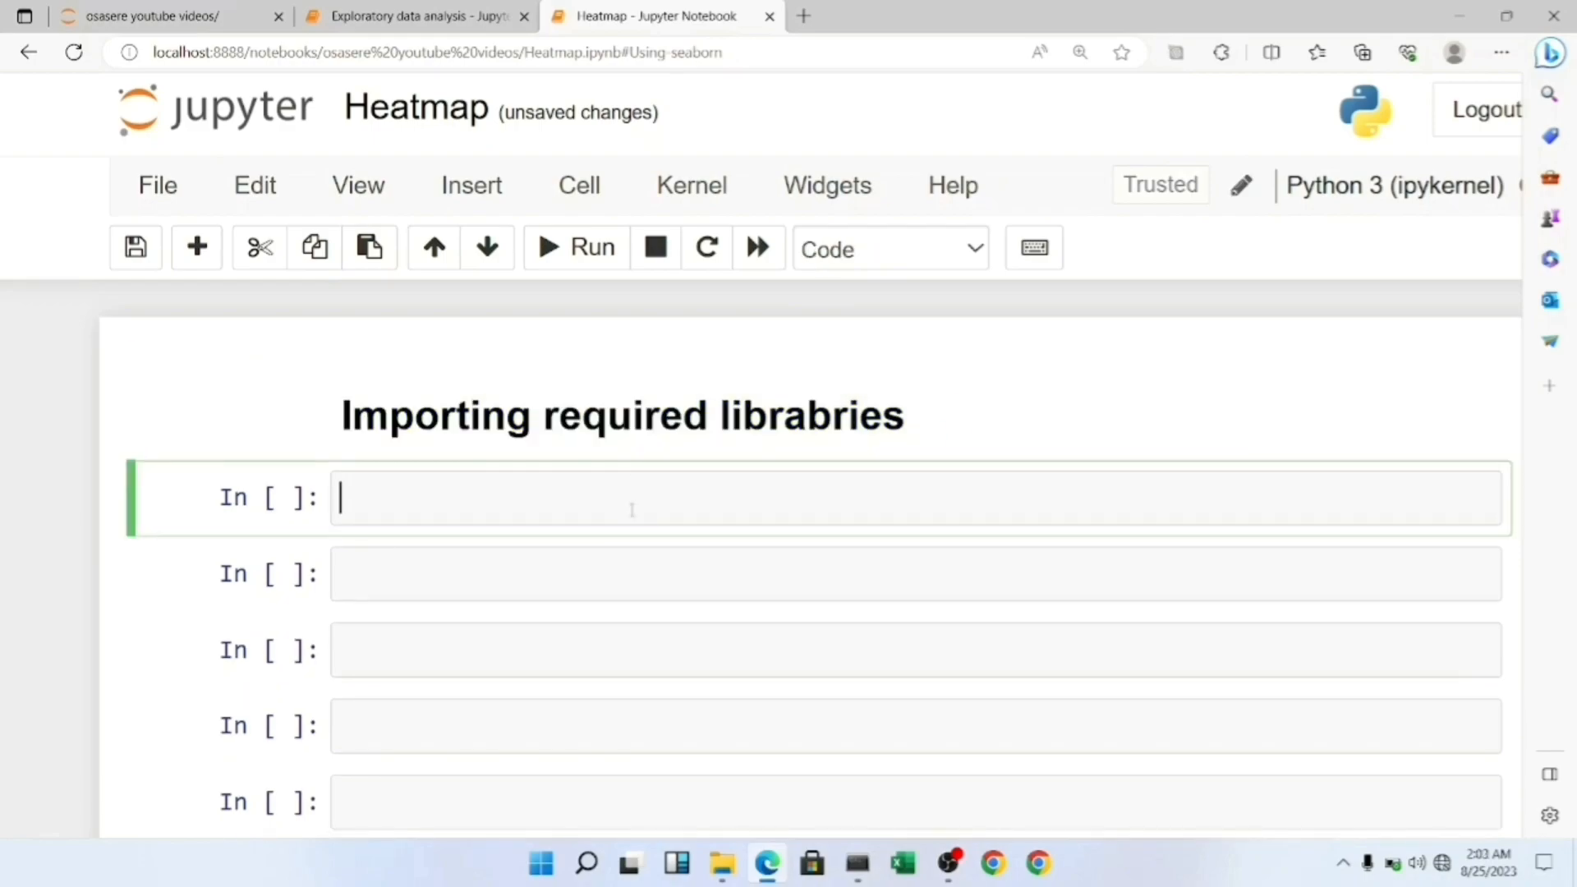
- Write and run imports for numpy as np, matplotlib.pyplot as plt, seaborn as sns
text(import num)
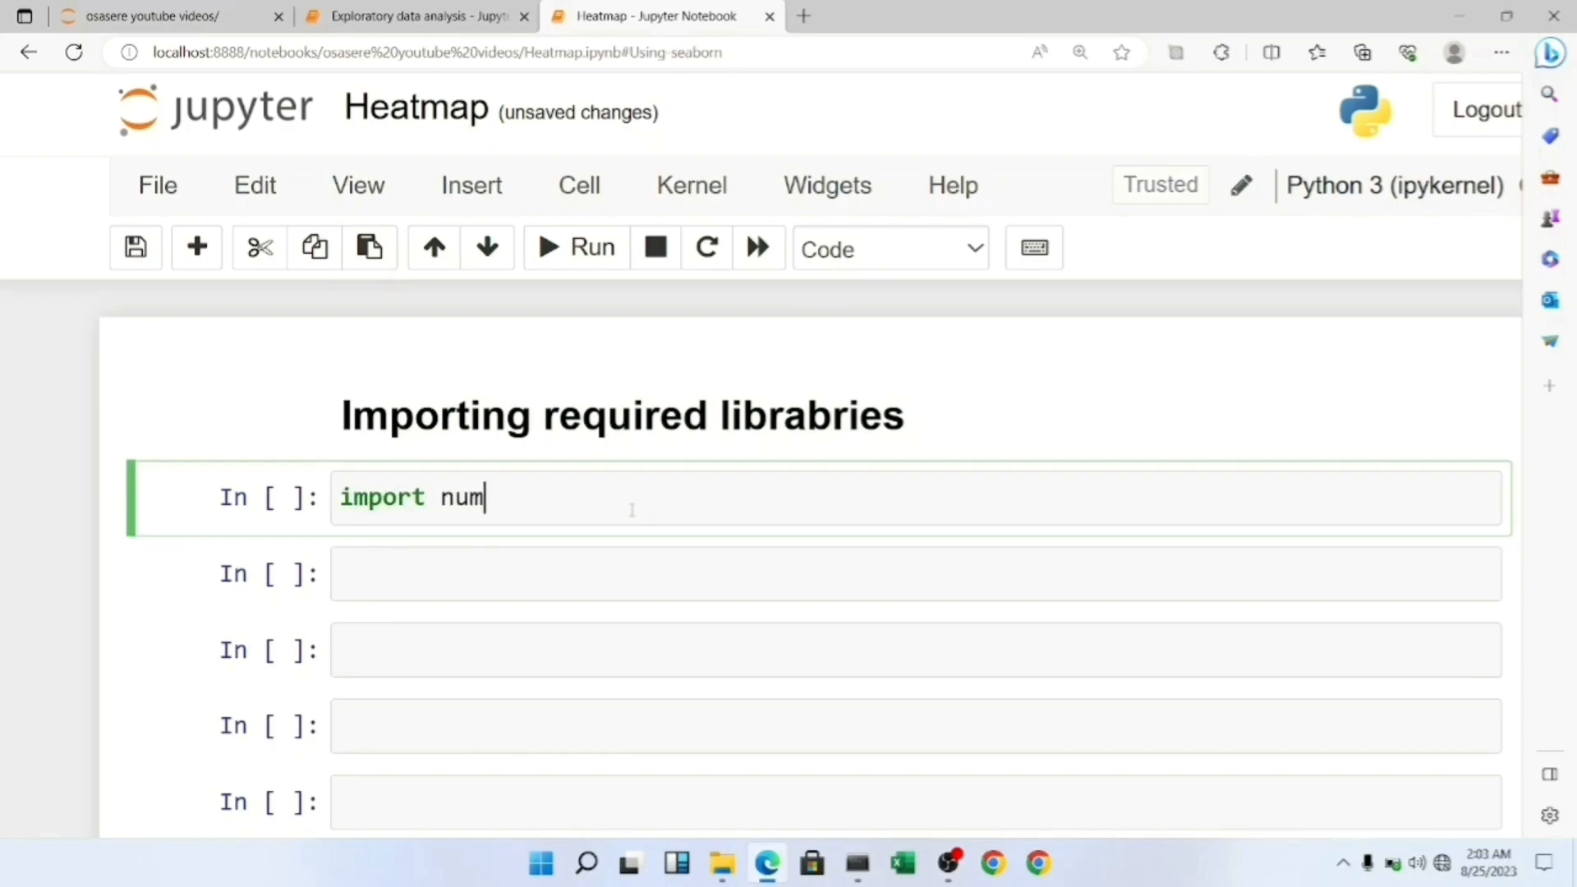
text(py as n)
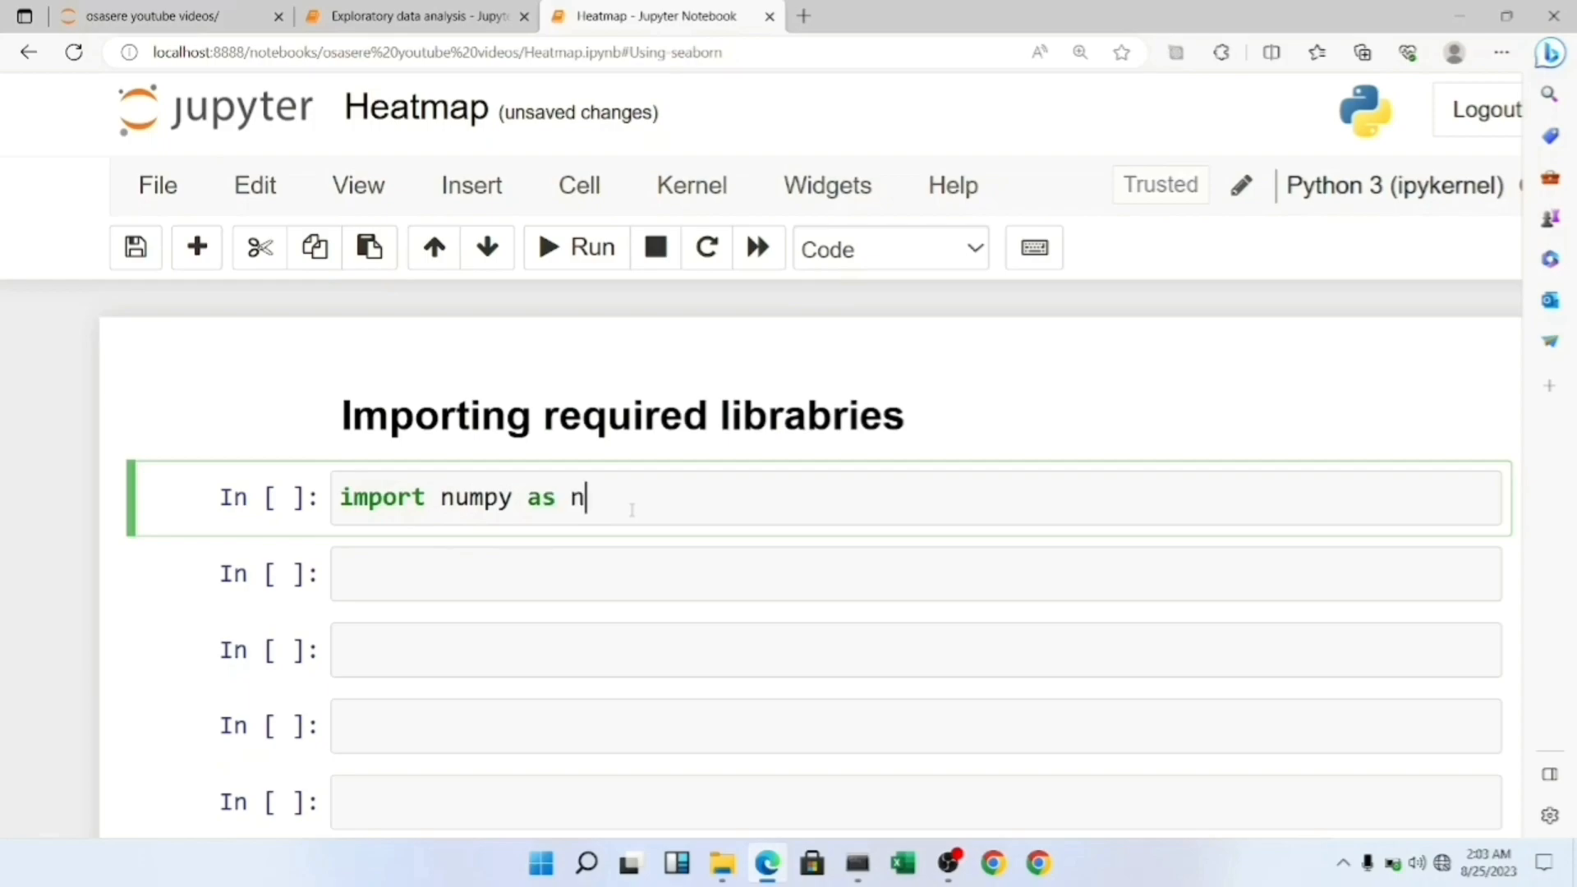
text(p)
text(i)
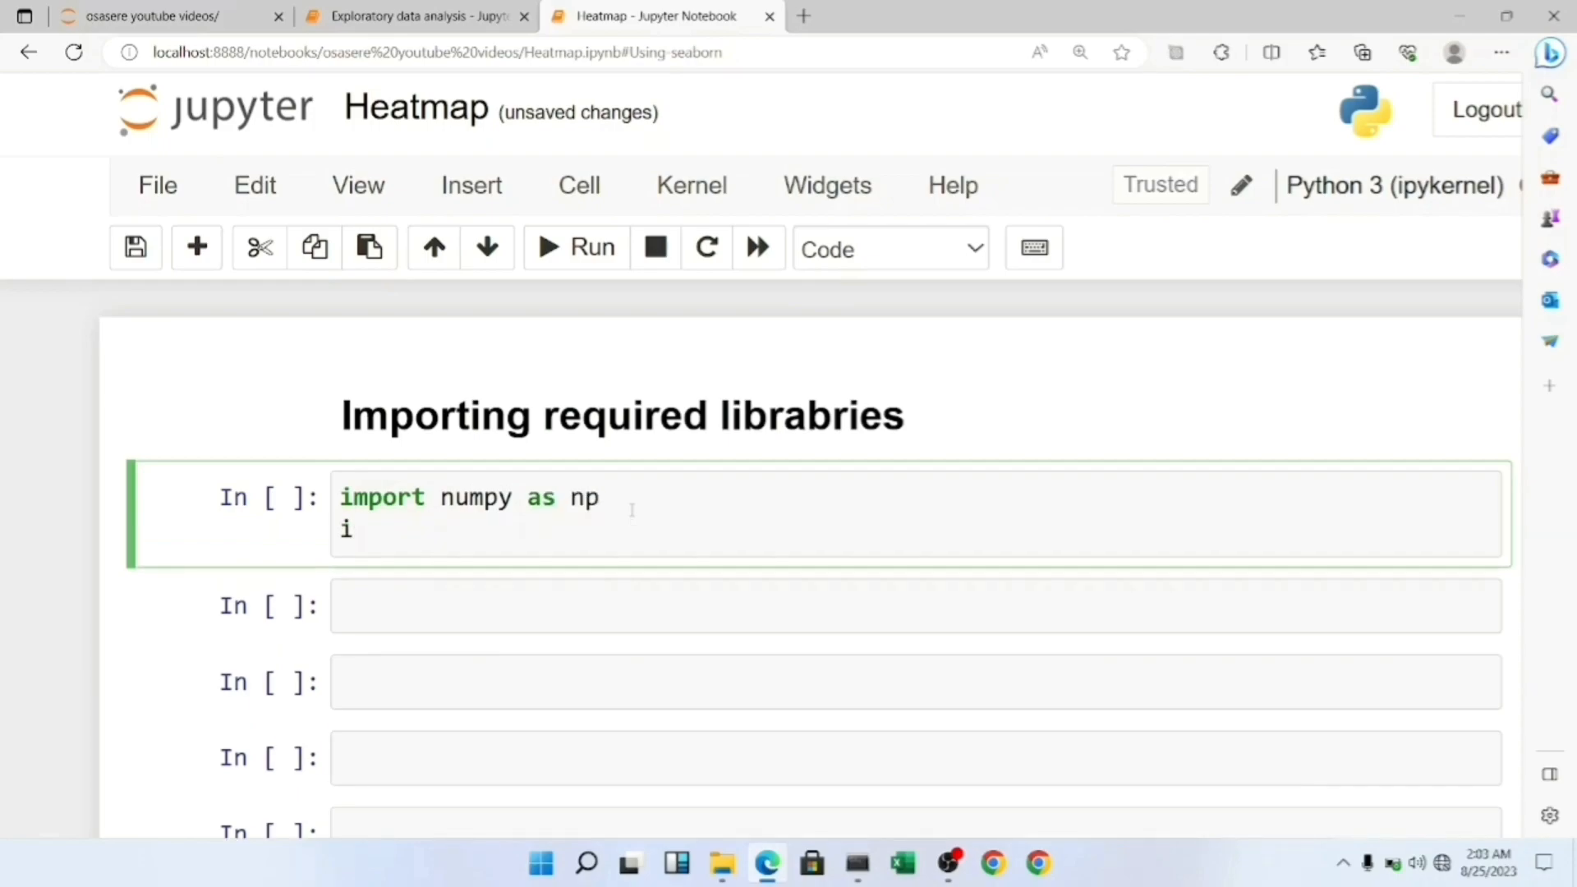
text(mport)
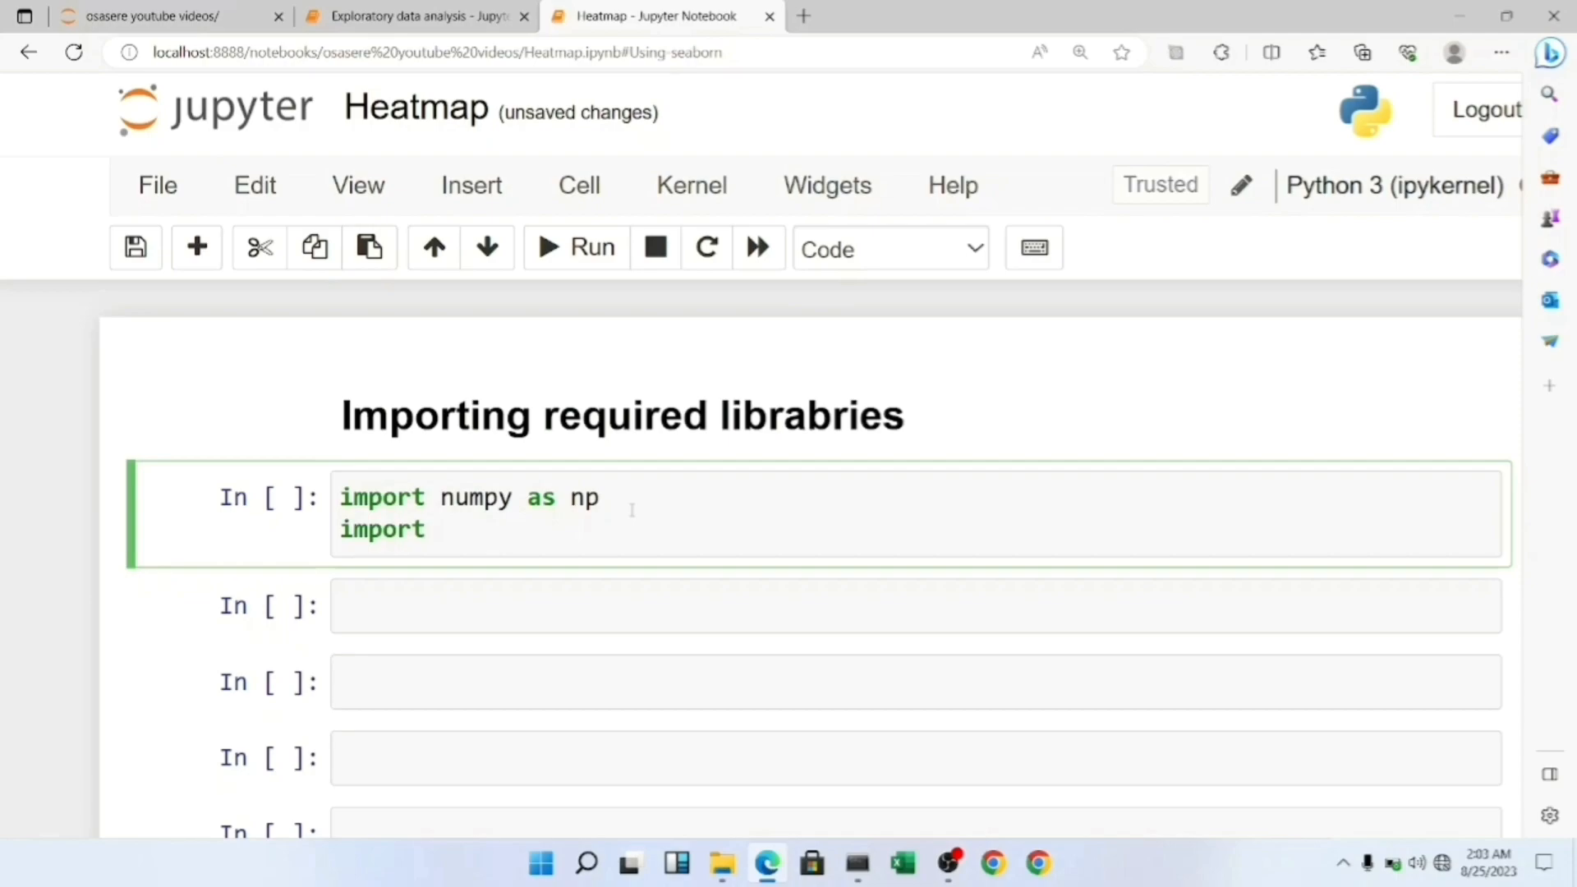
text(matpl)
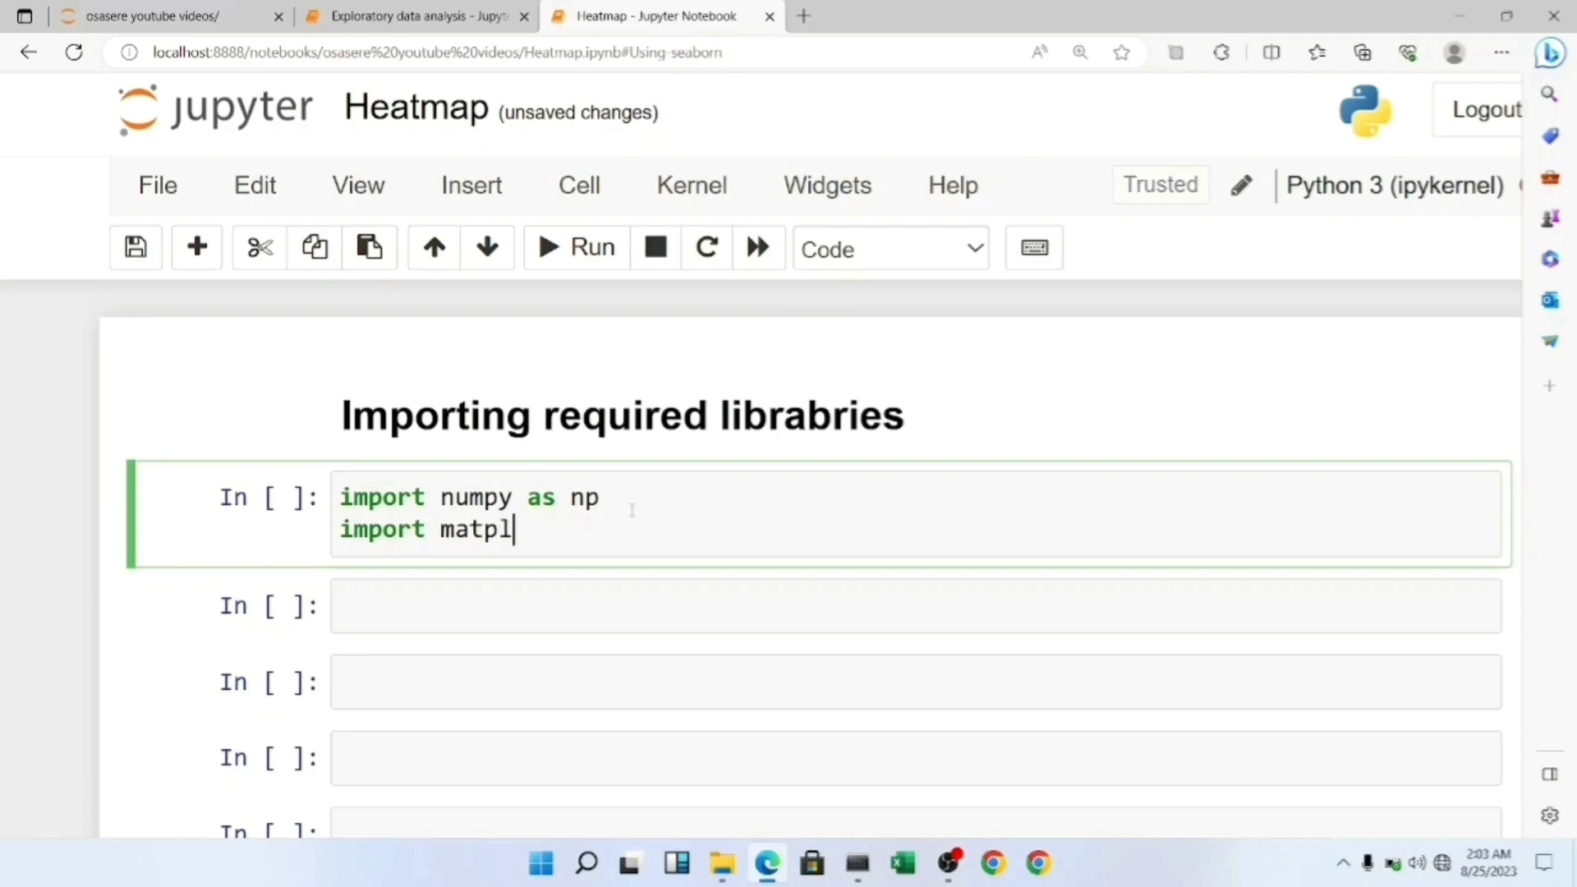
text(otlibl)
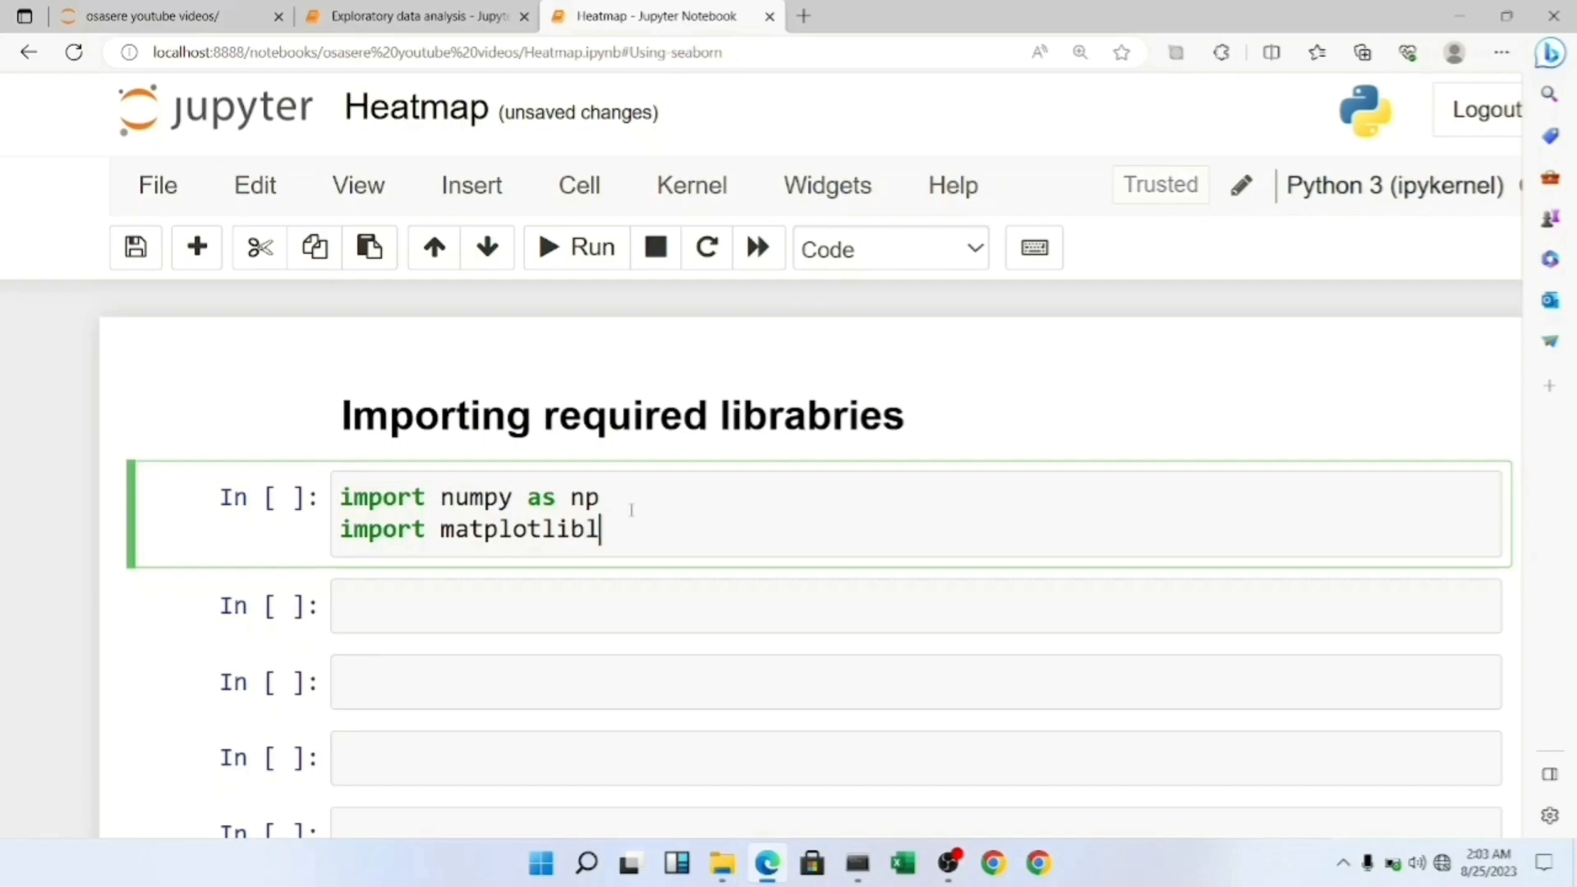
key(Backspace)
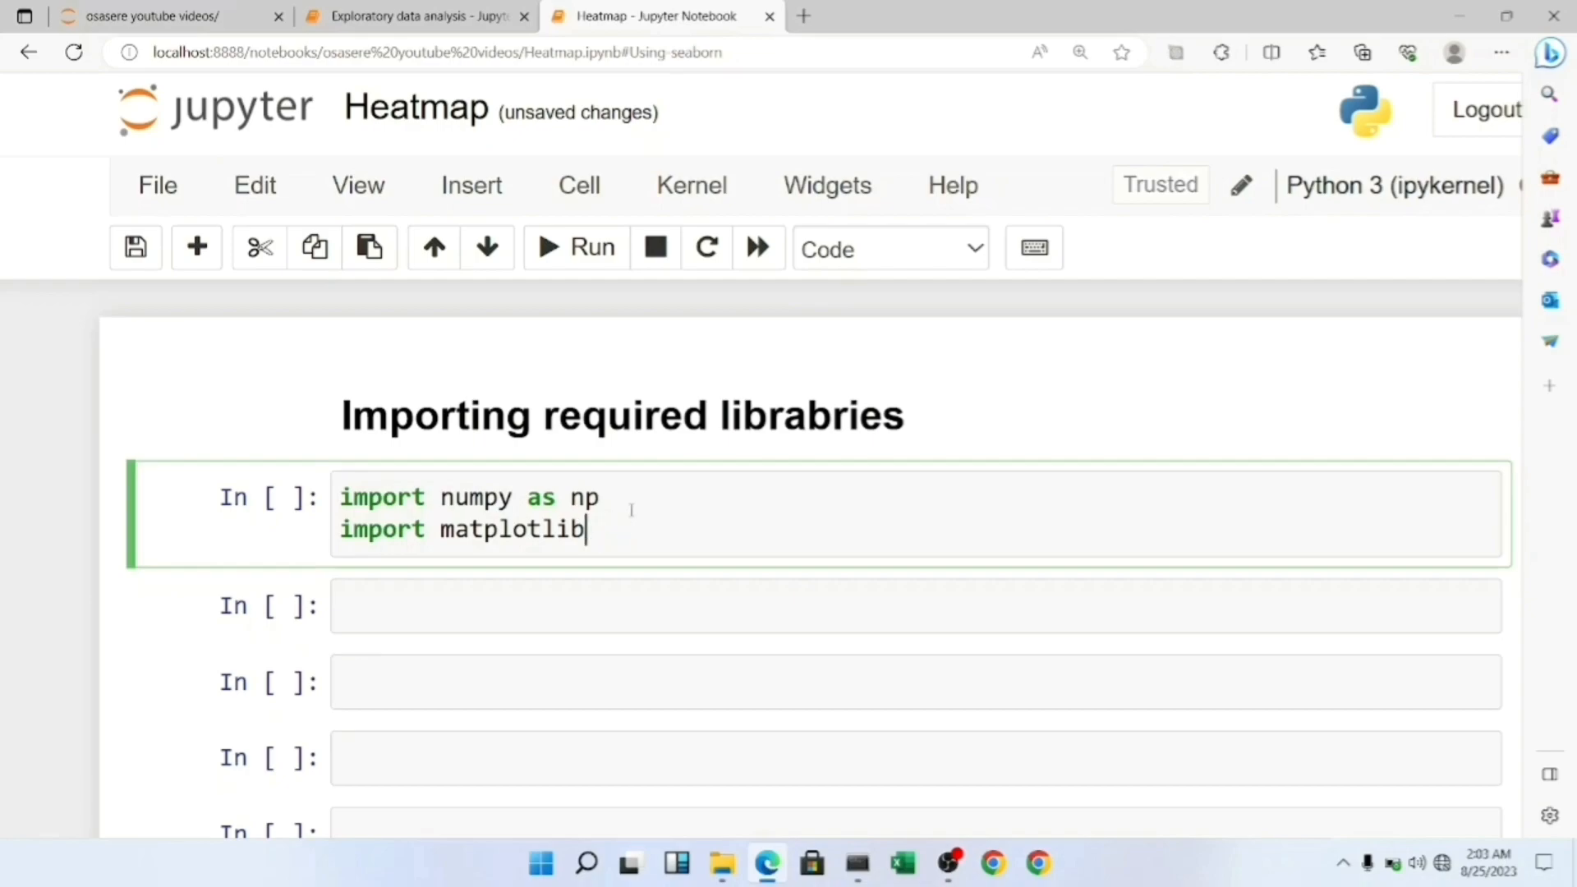
text(.)
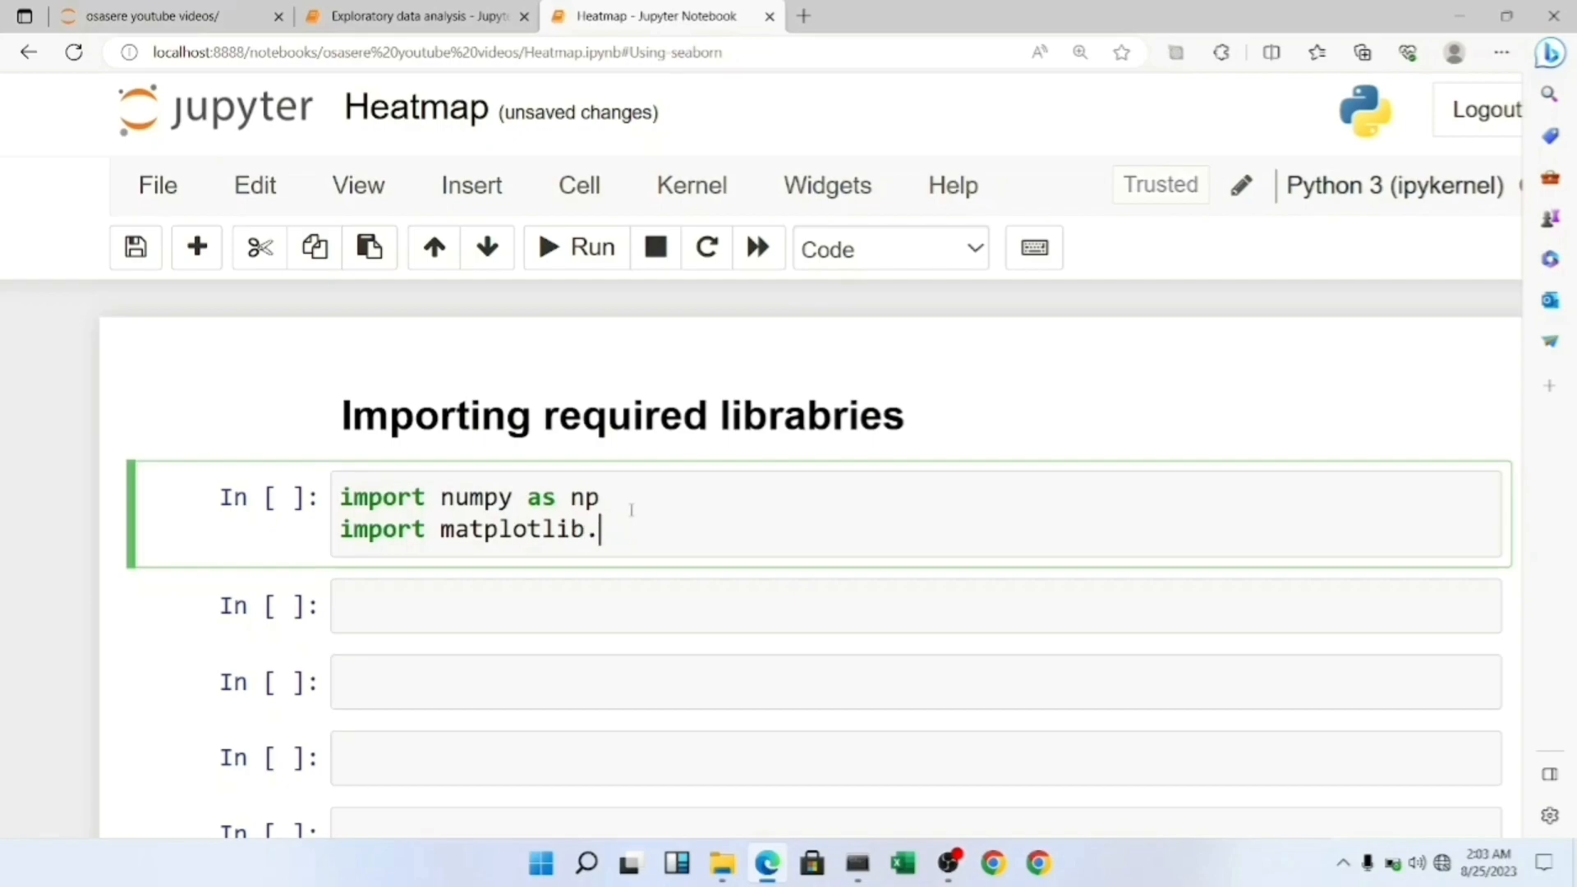
text(pyplot)
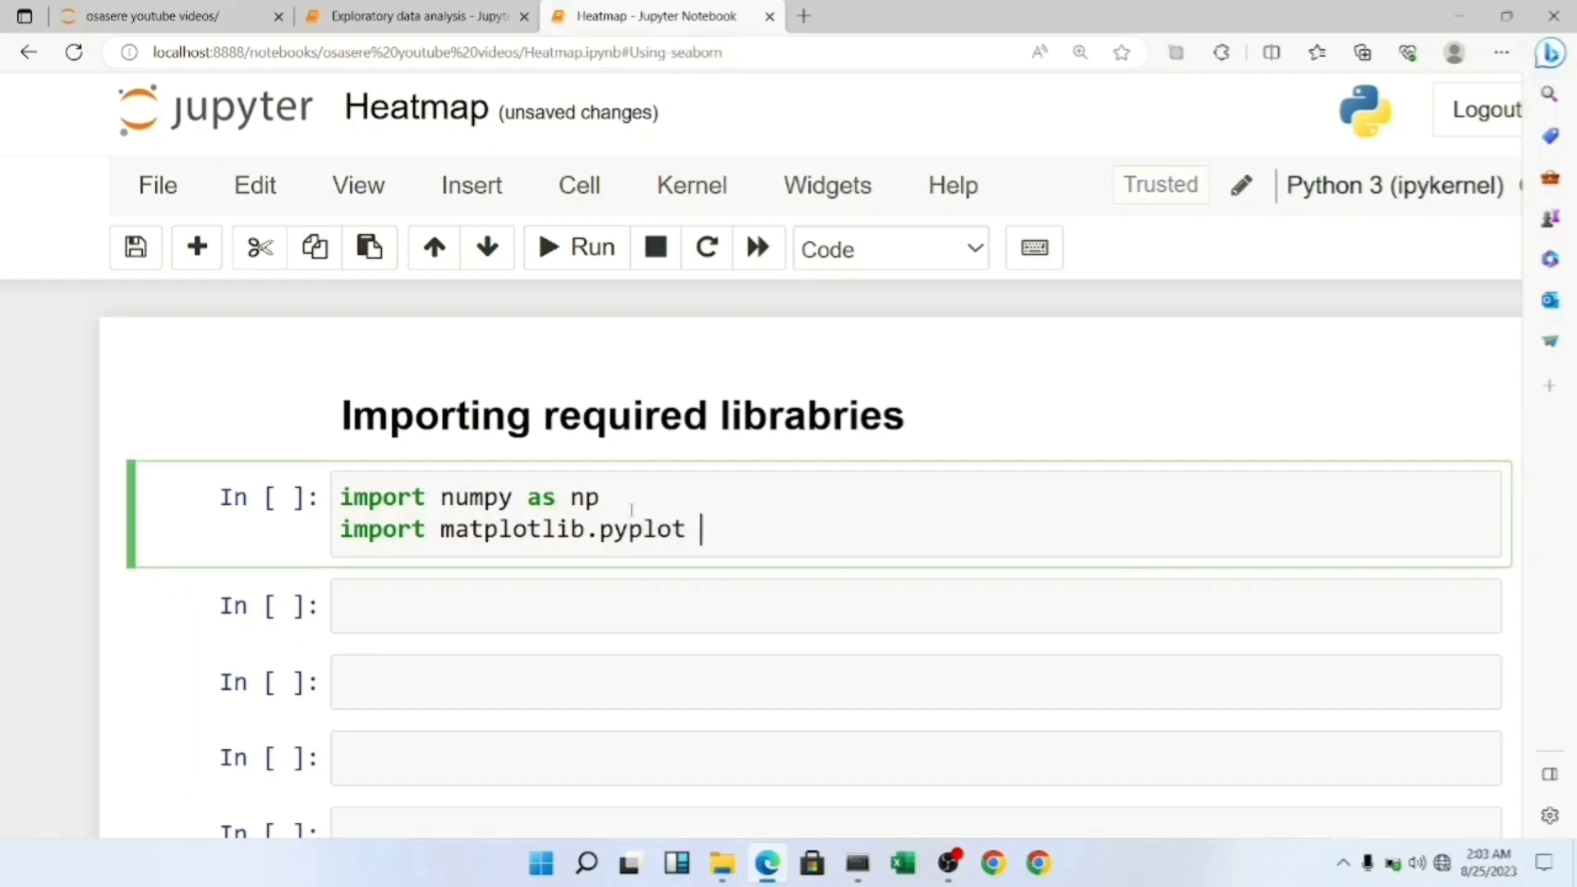
text(as plt)
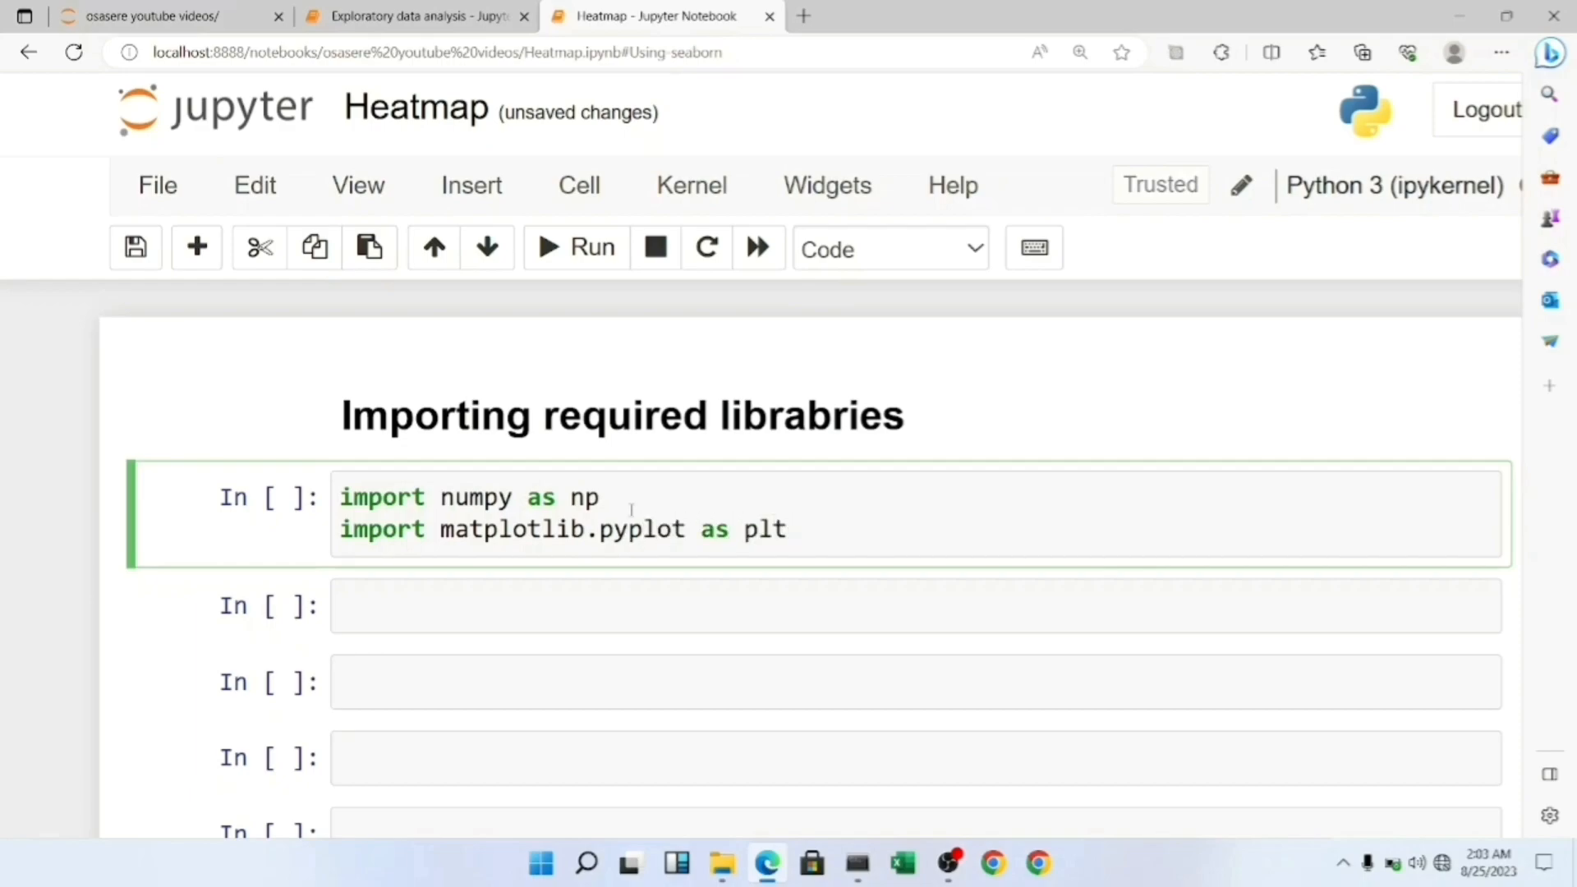
text(imp)
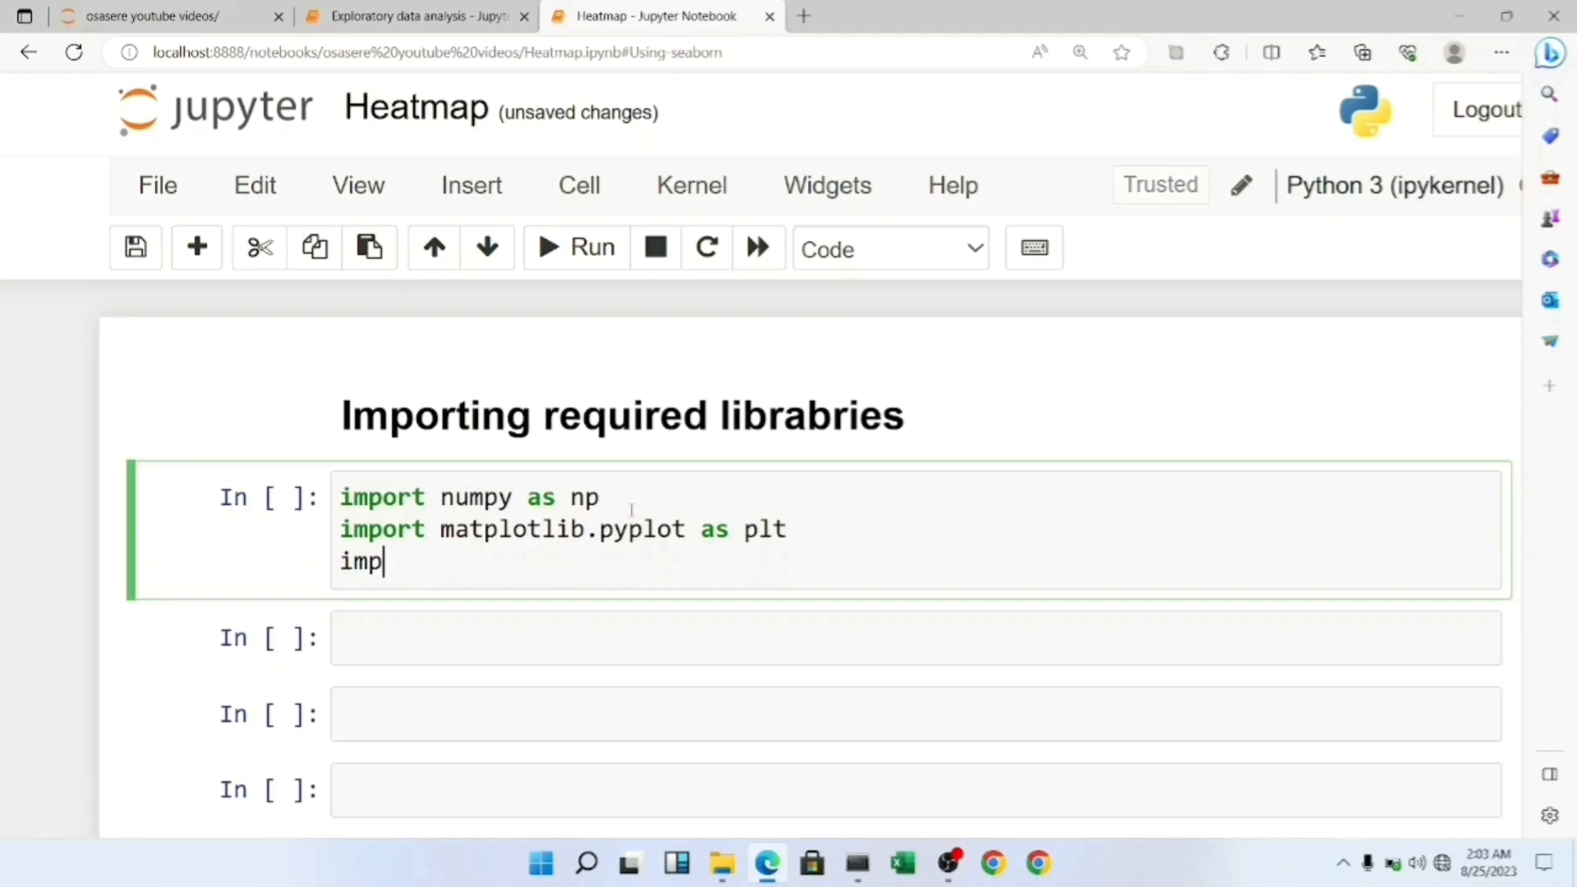
text(ort seaborn a)
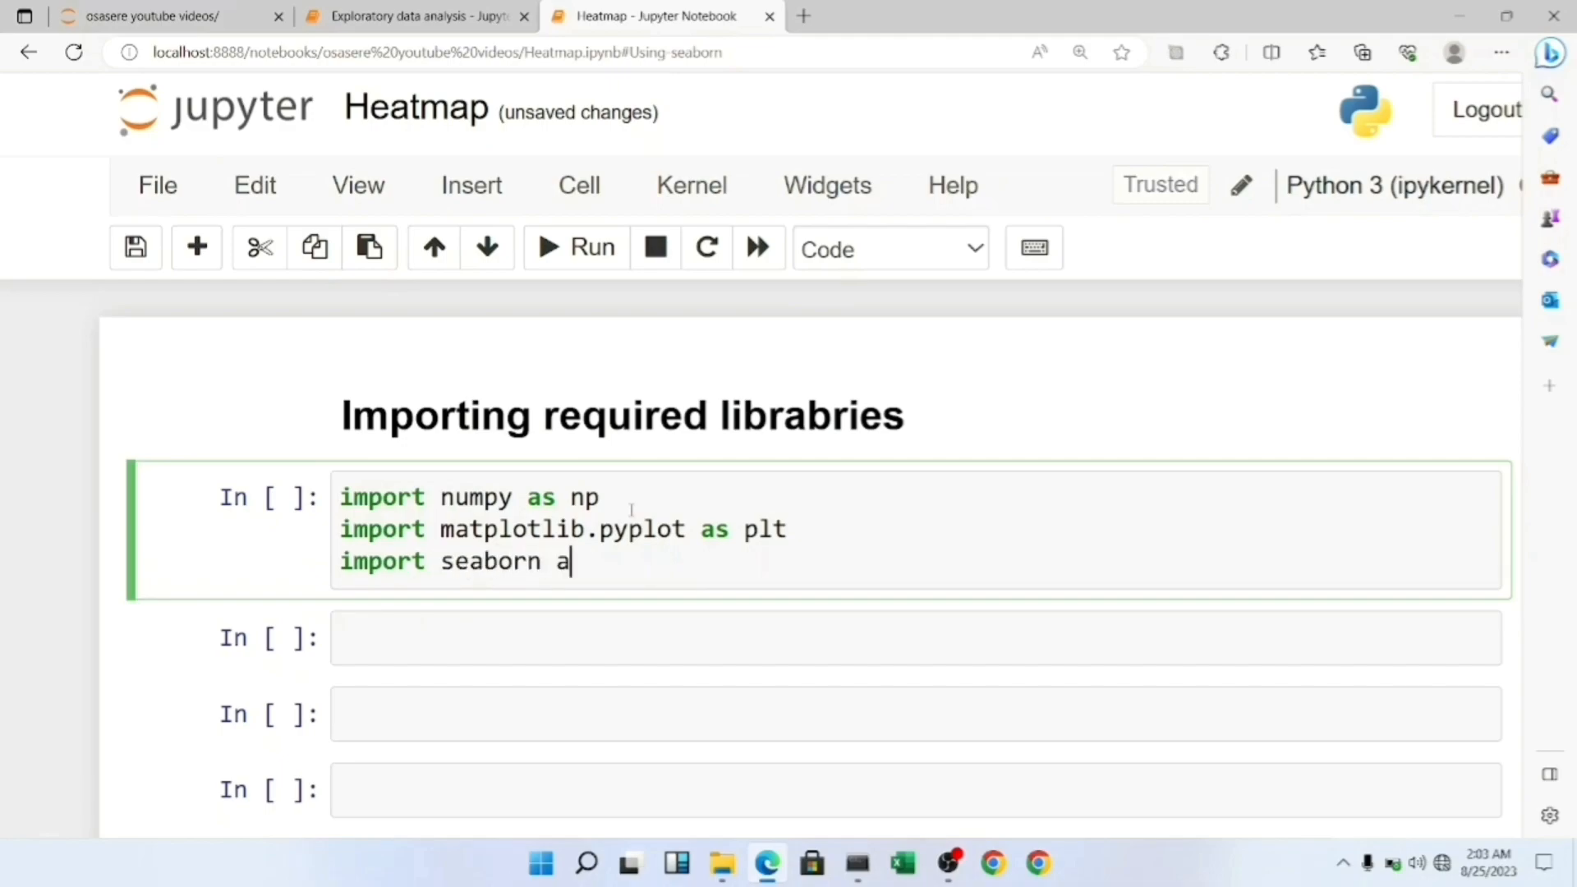
text(s sns)
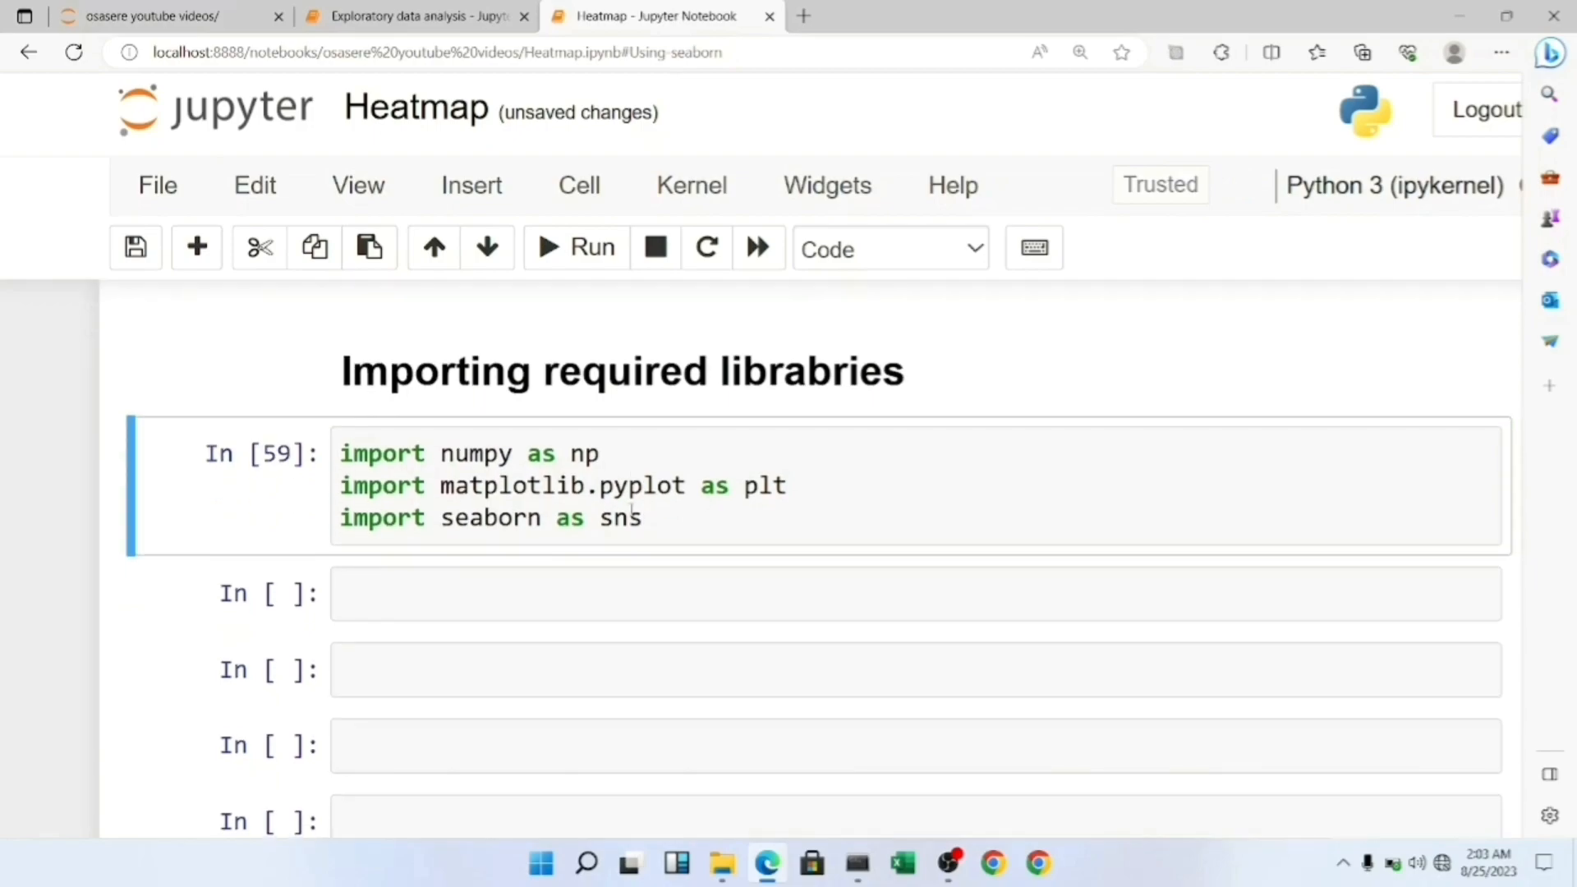
scroll(down, 3)
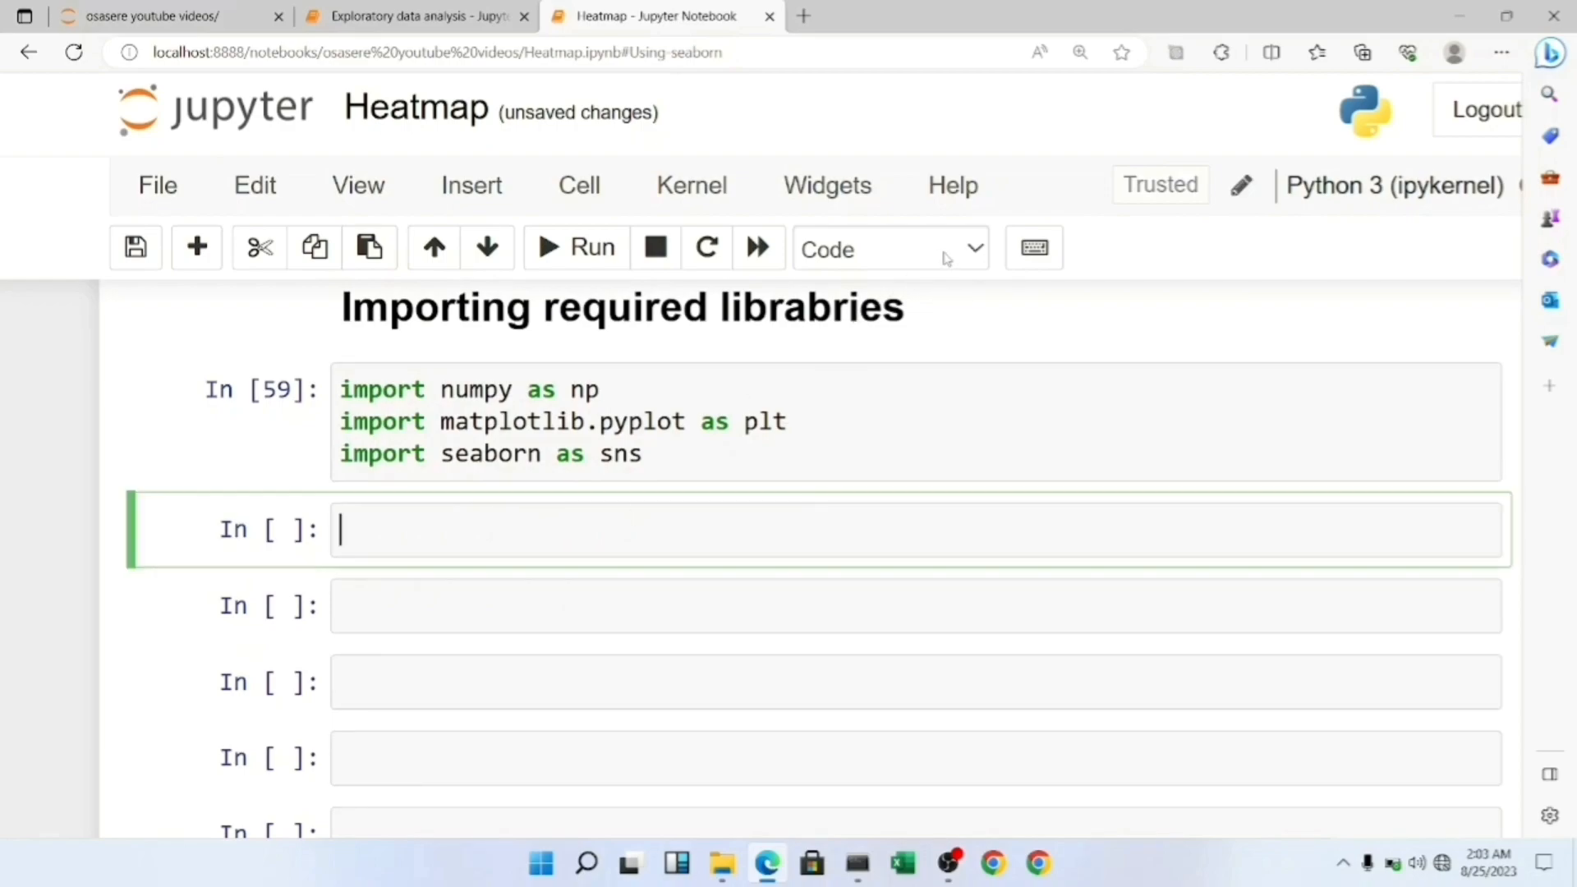
- Add a Markdown heading '## Using matplotlib' below the imports cell
click(889, 248)
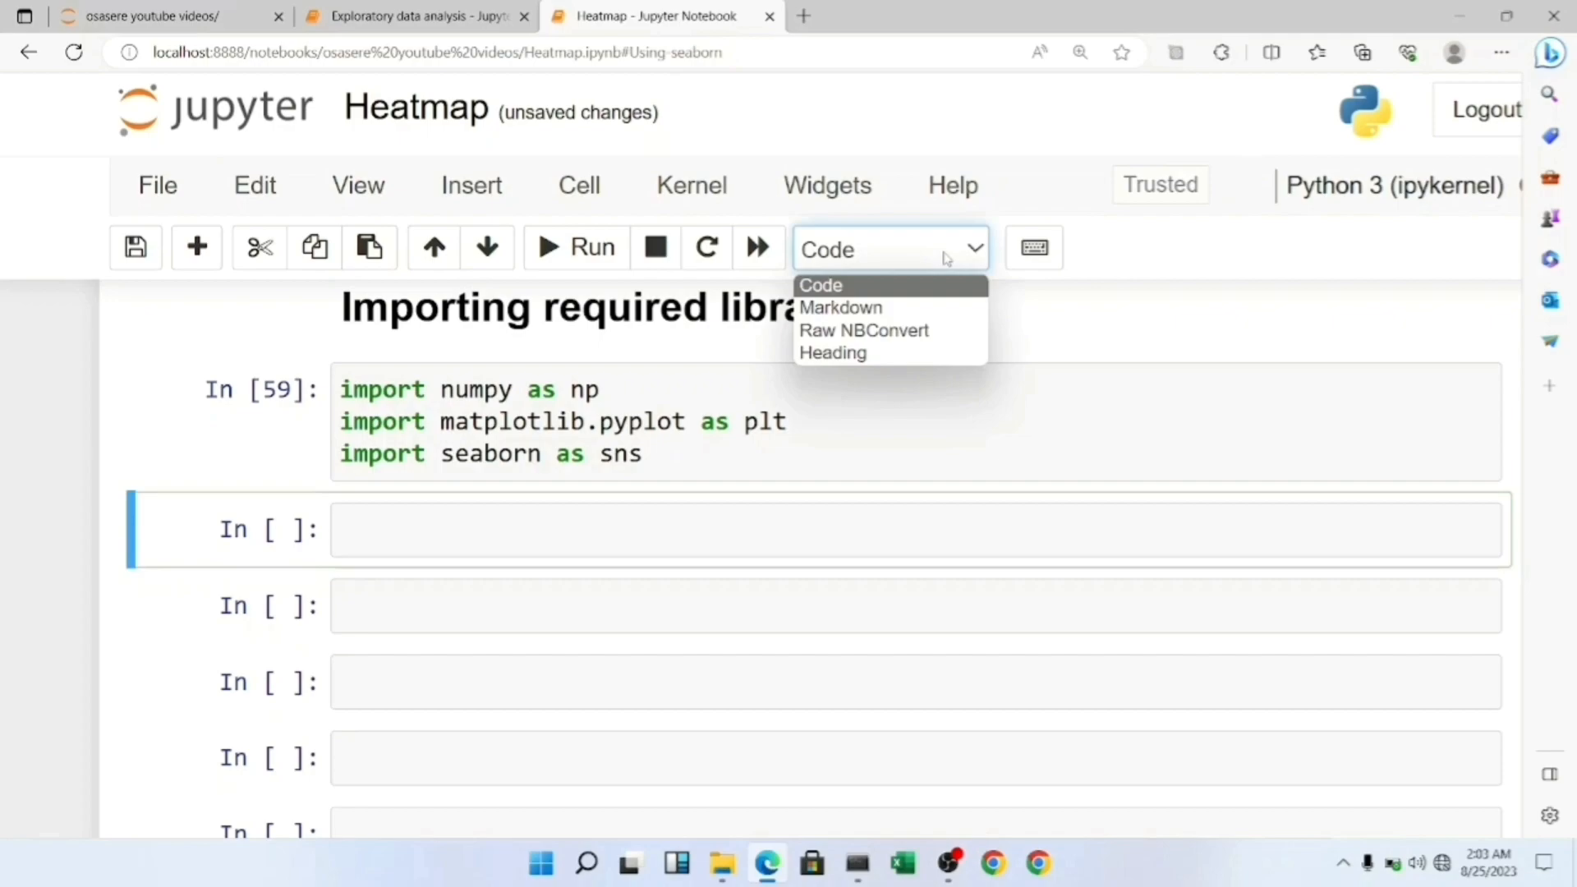
mouse_move(840, 308)
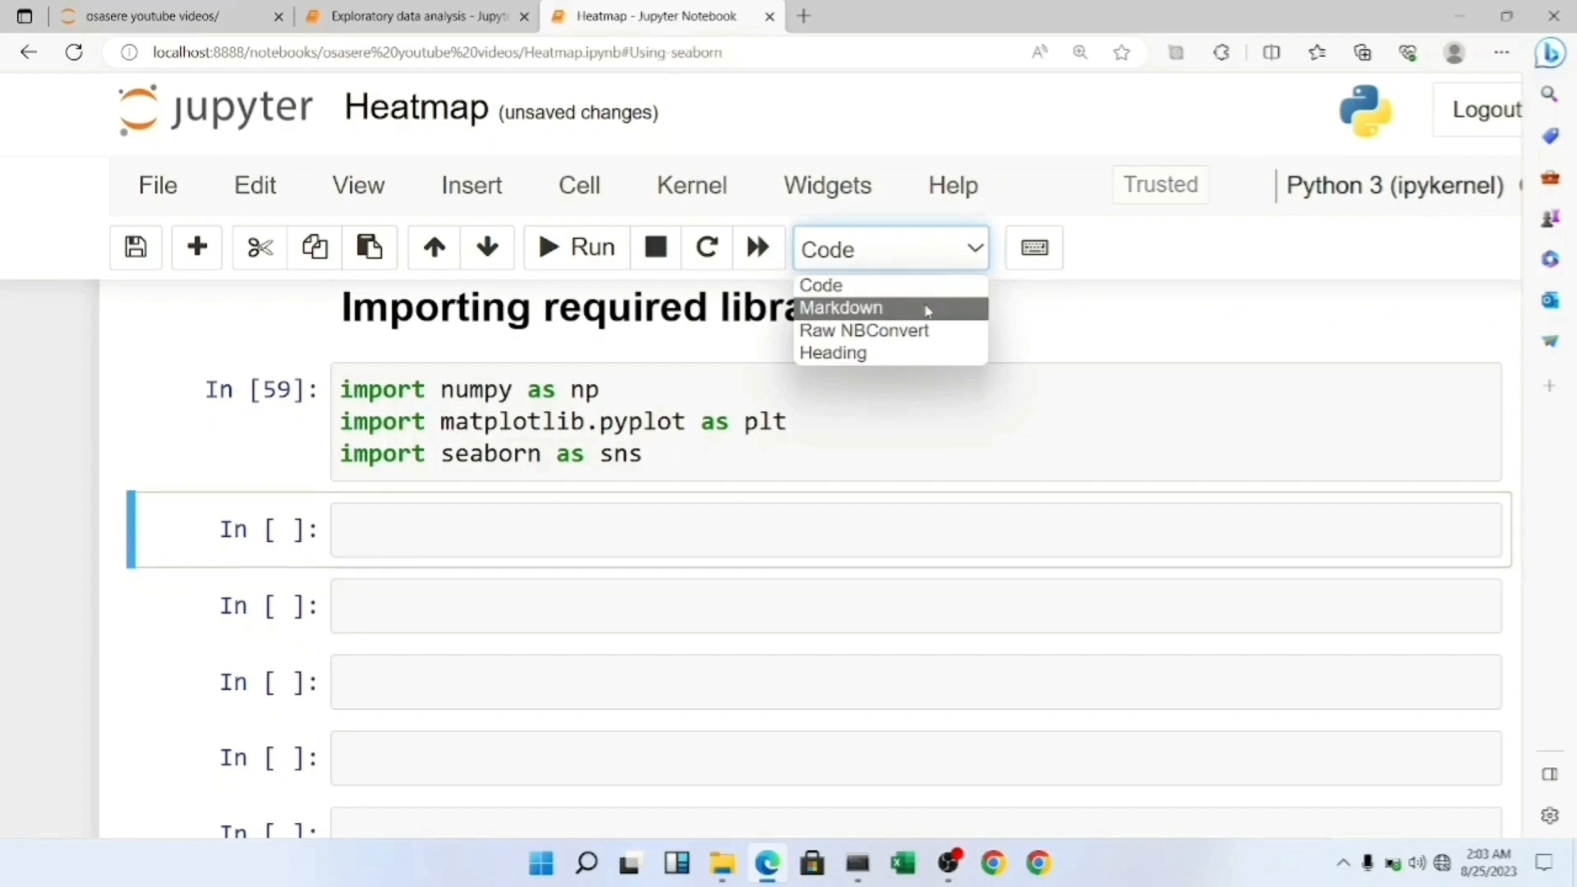
click(839, 308)
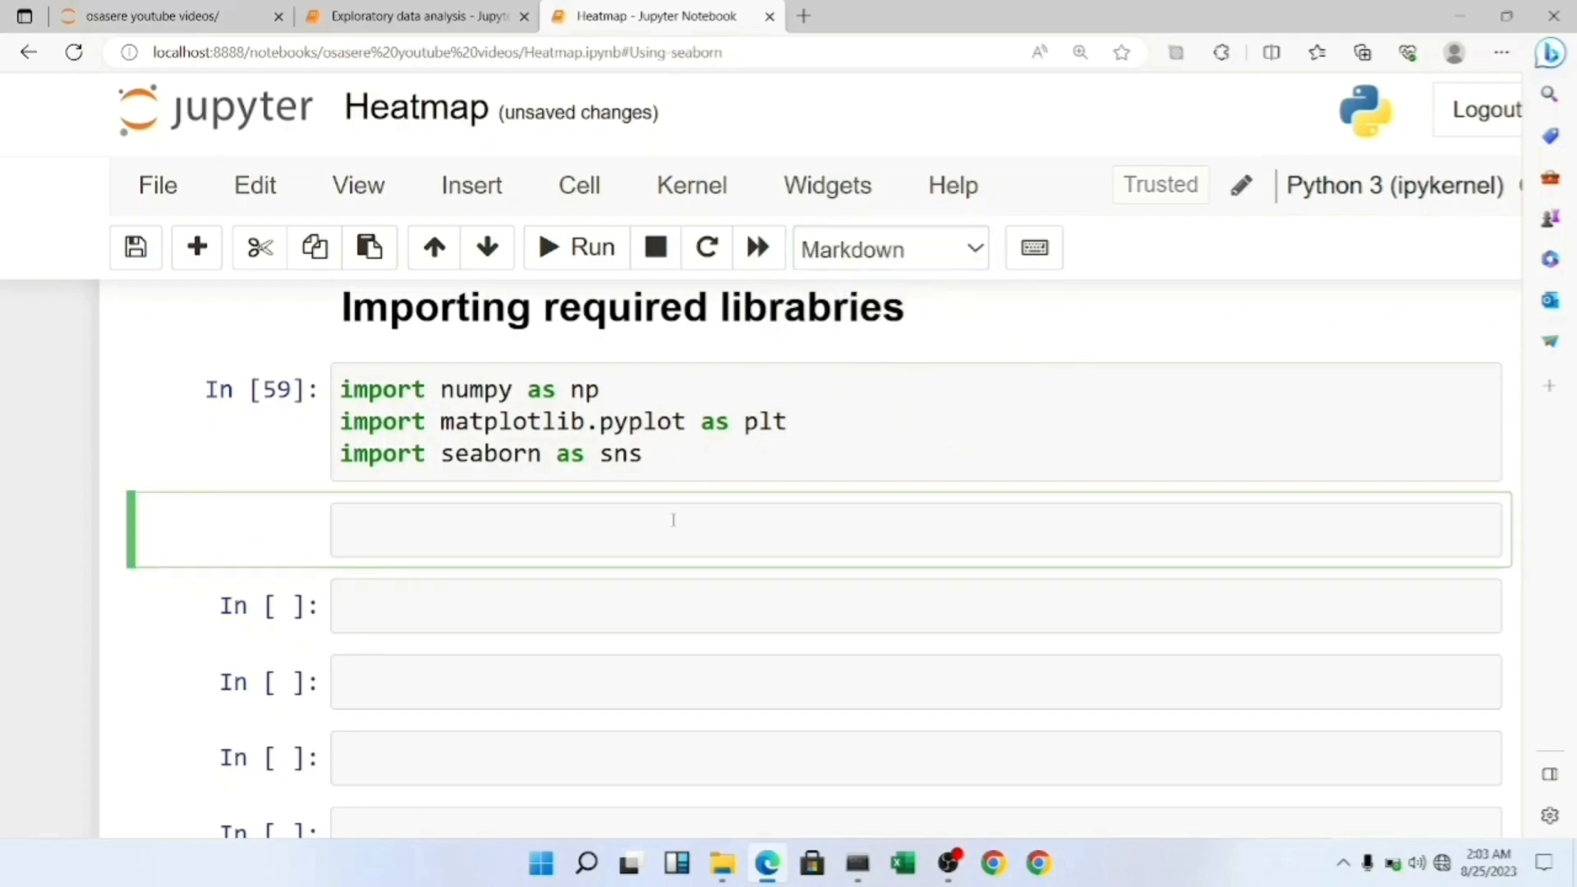
text(#=)
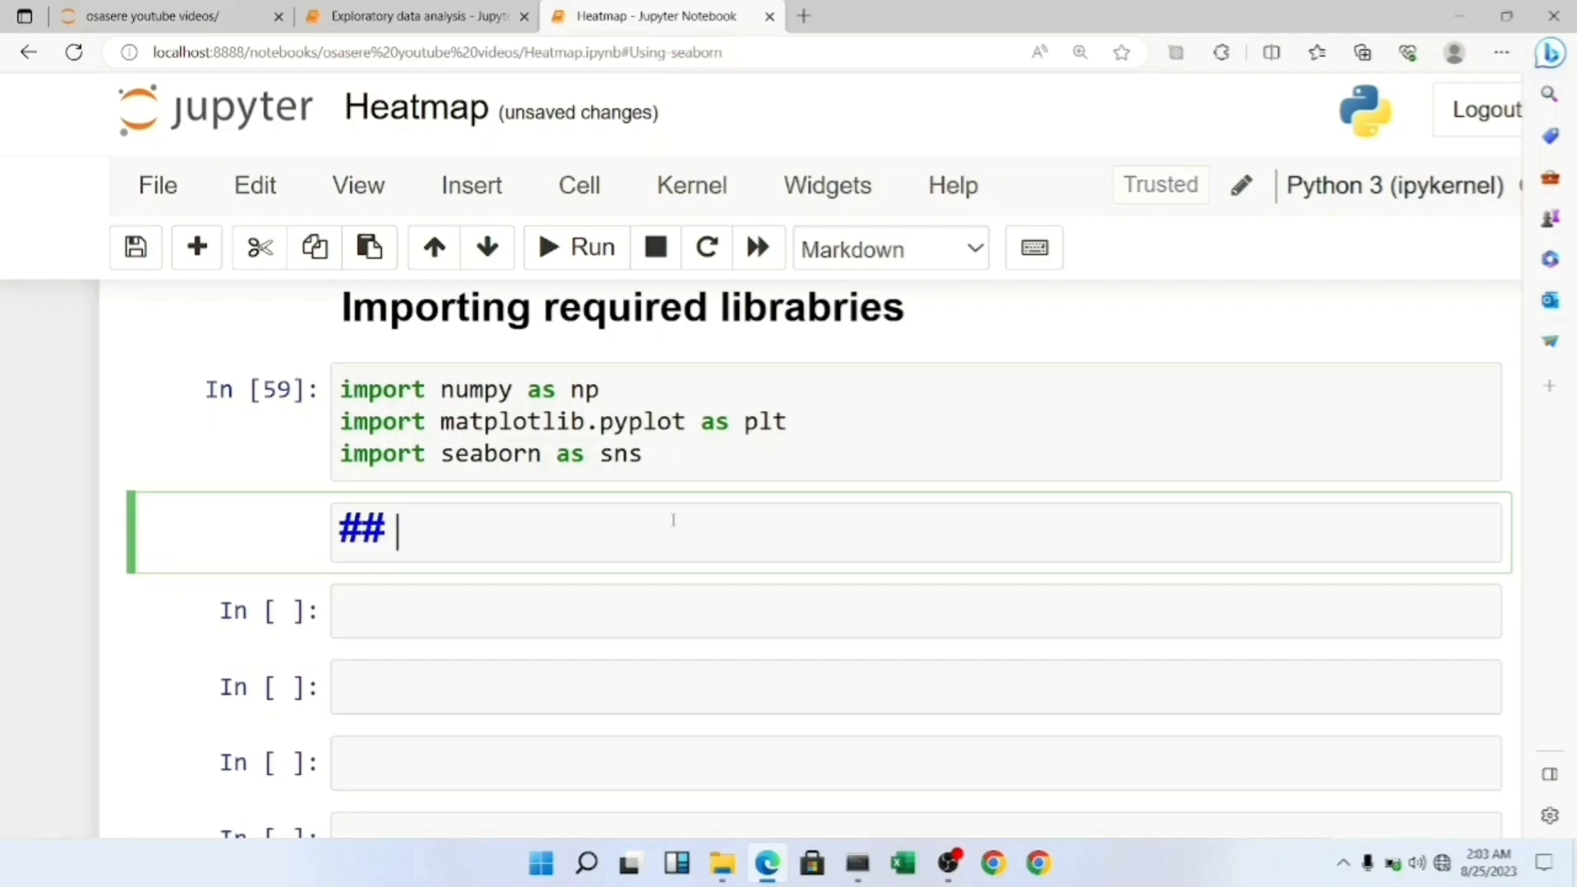
text(Using m)
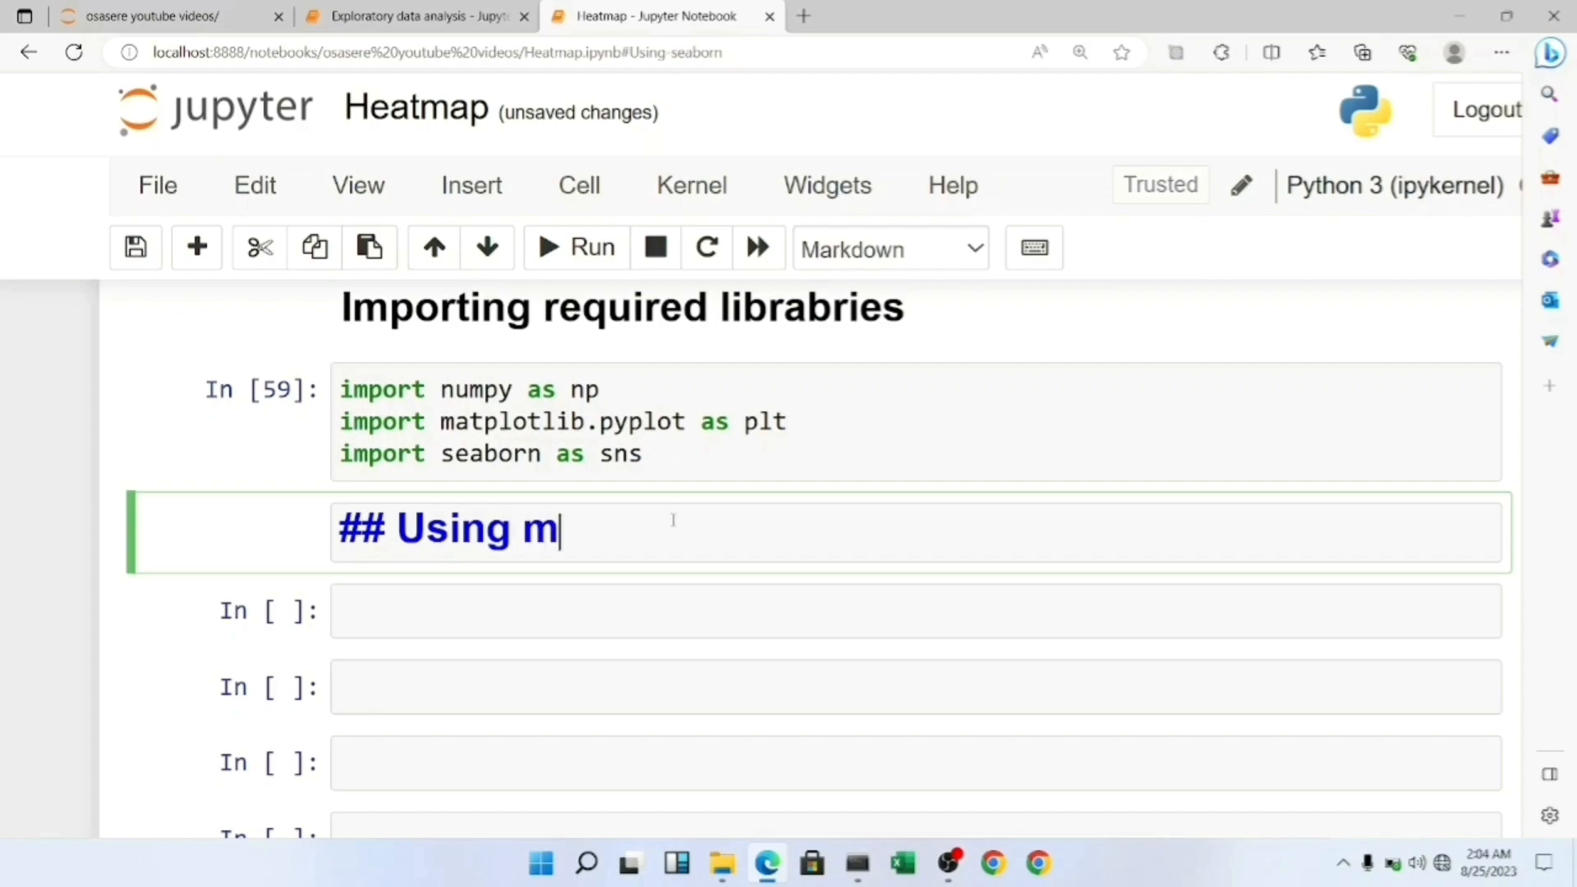
text(atplotlib)
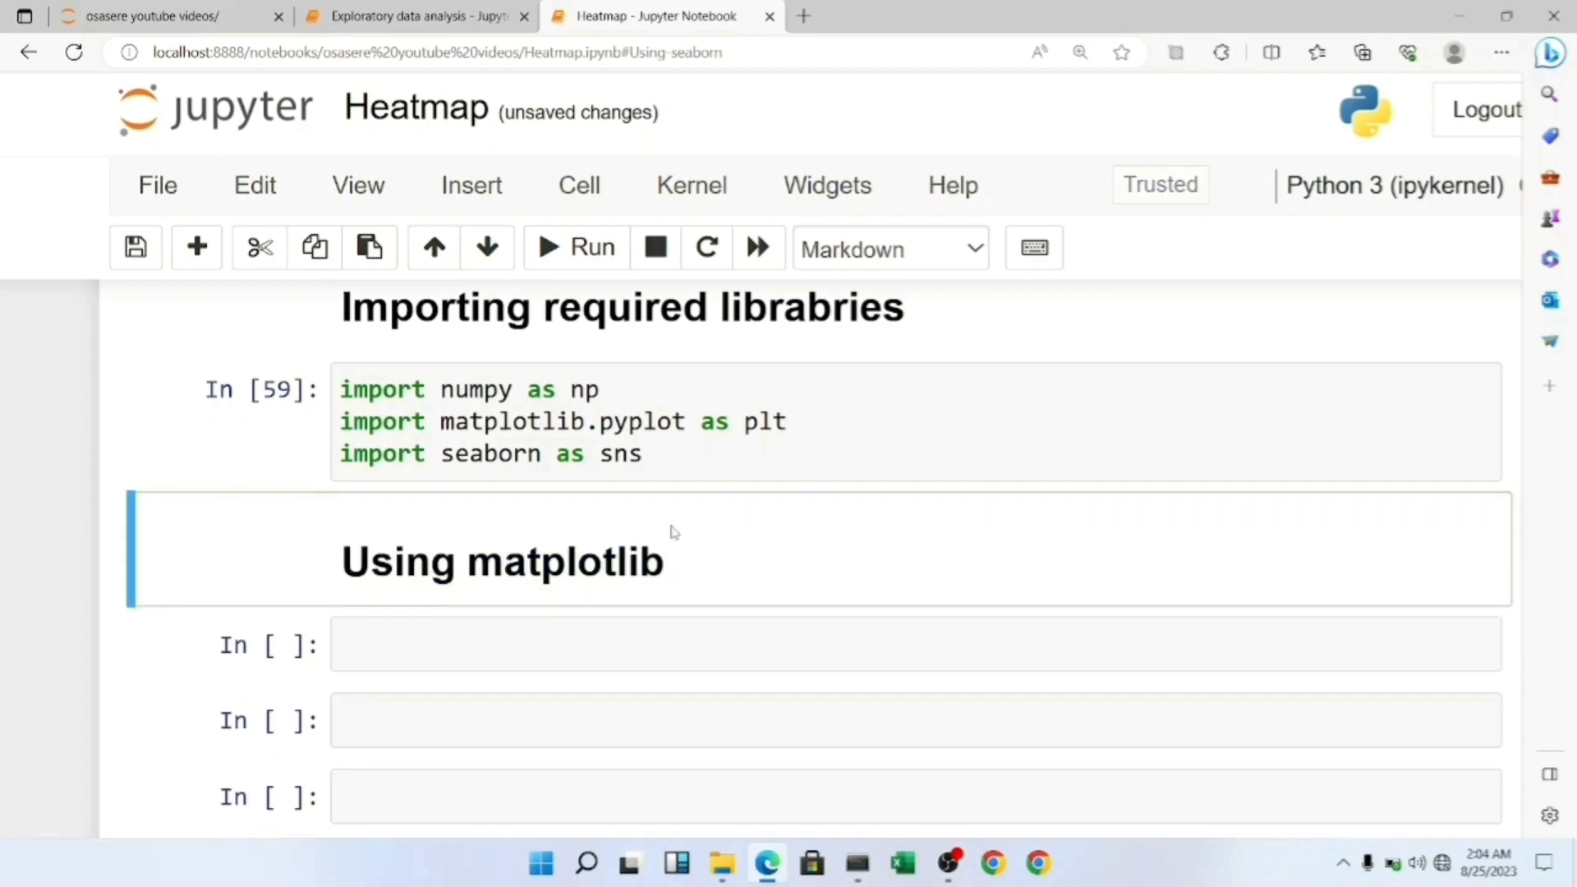
click(604, 645)
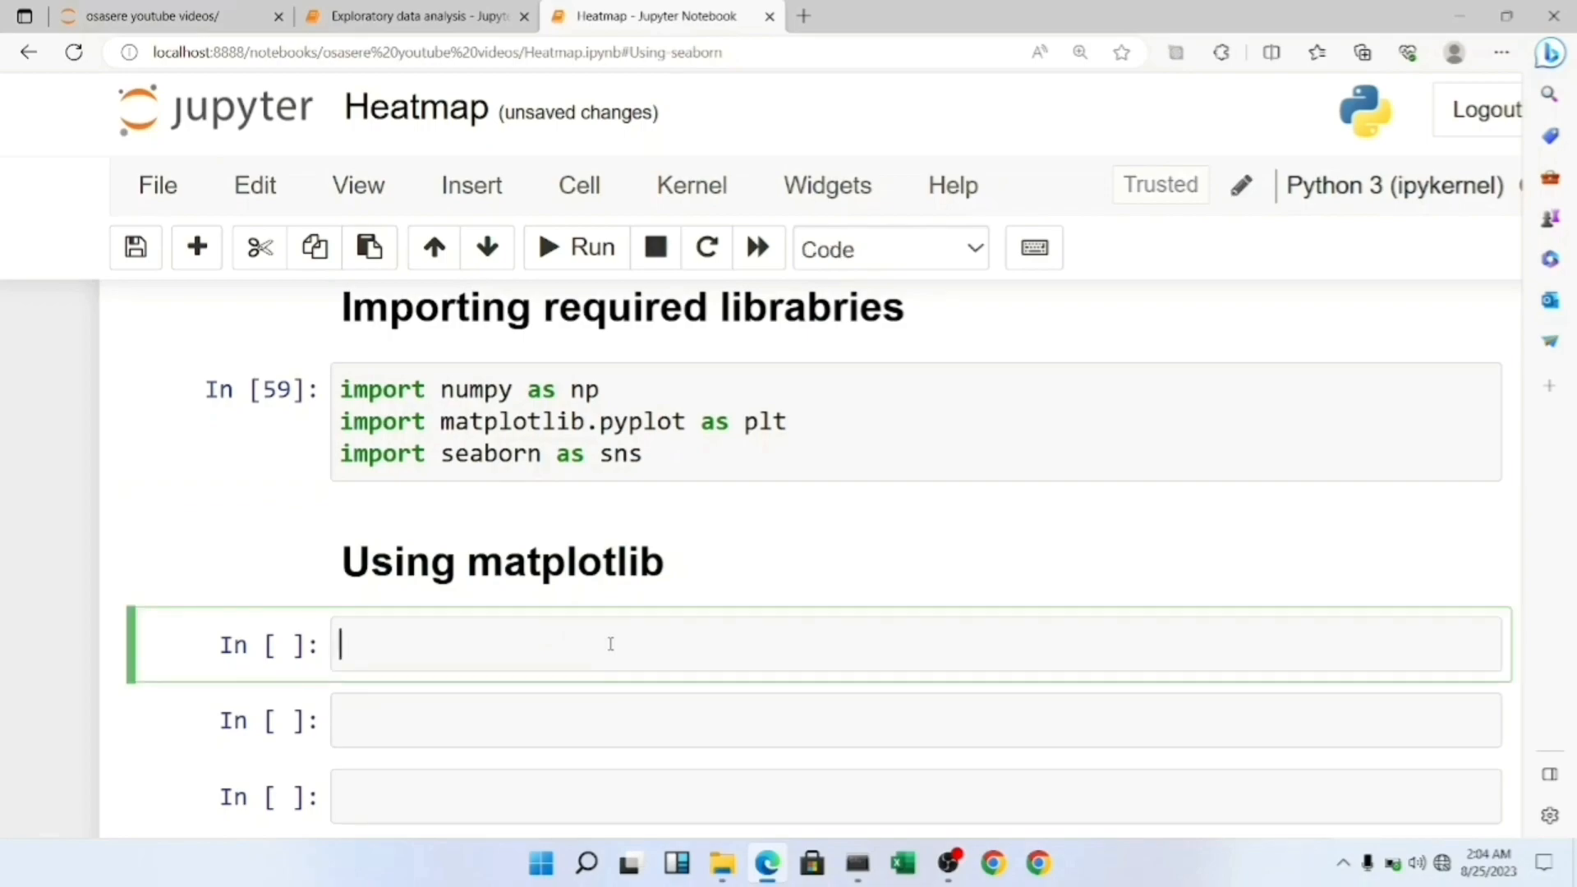
scroll(down, 3)
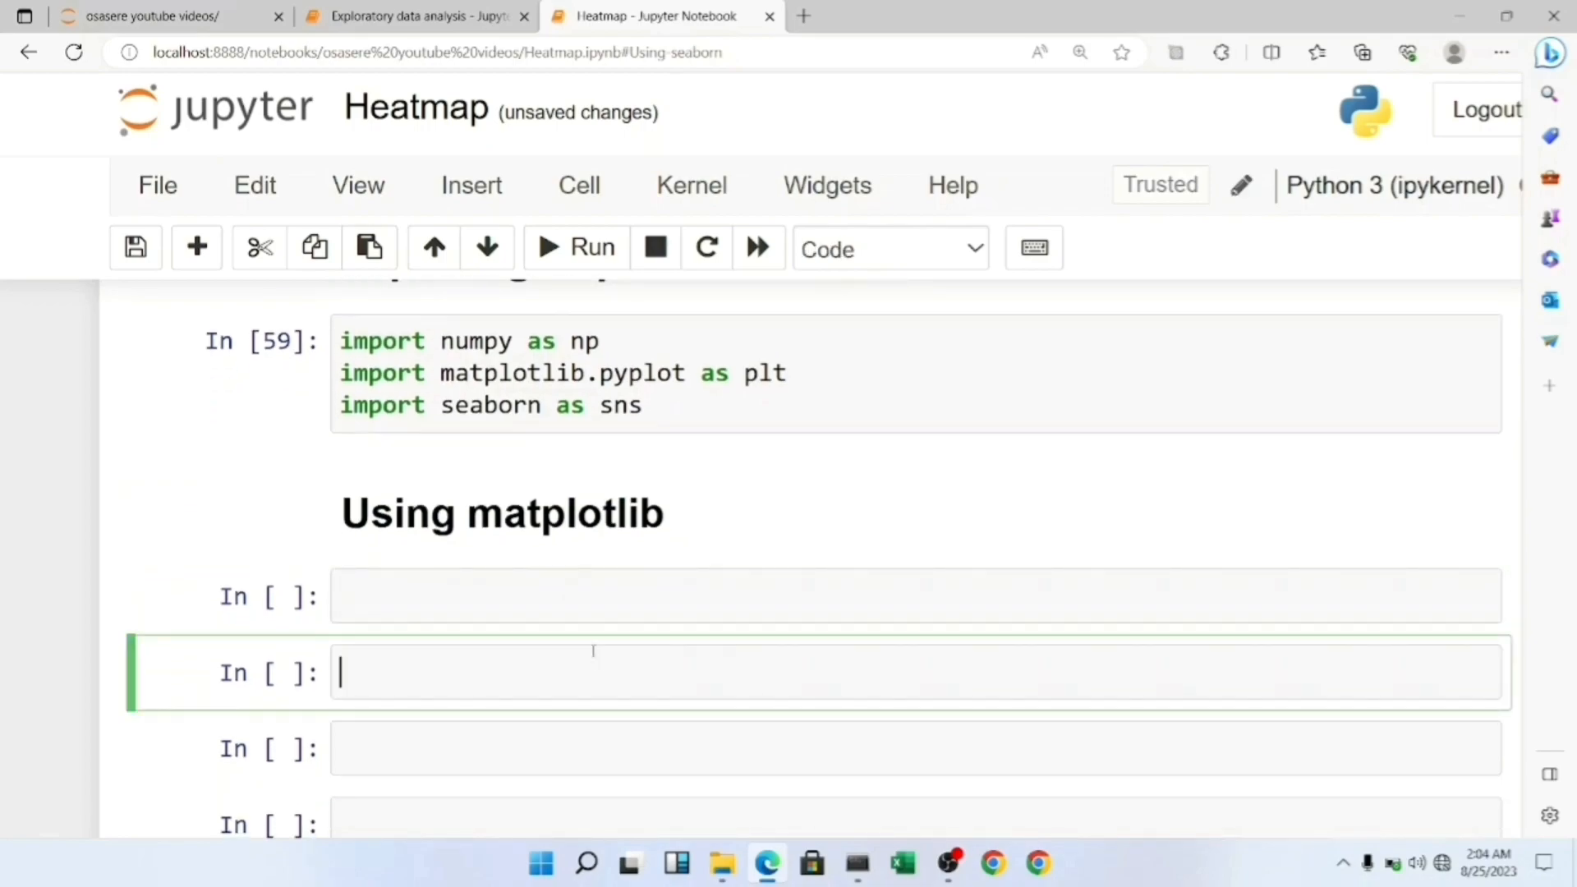
- Create data = np.random.randn(10, 10) and display the array
text(data =)
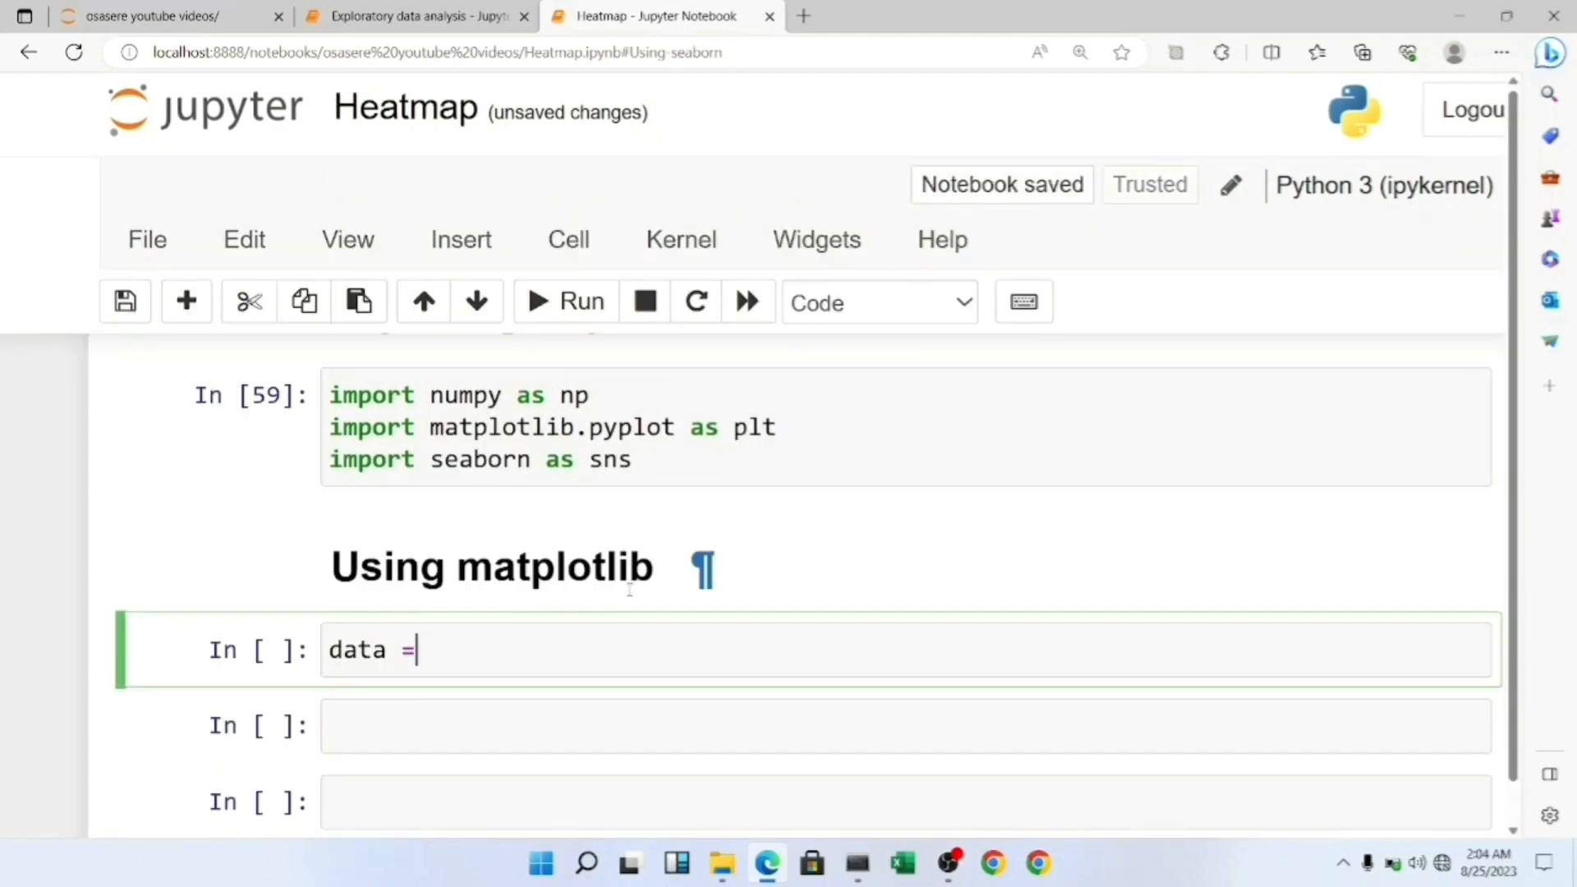
text(np.)
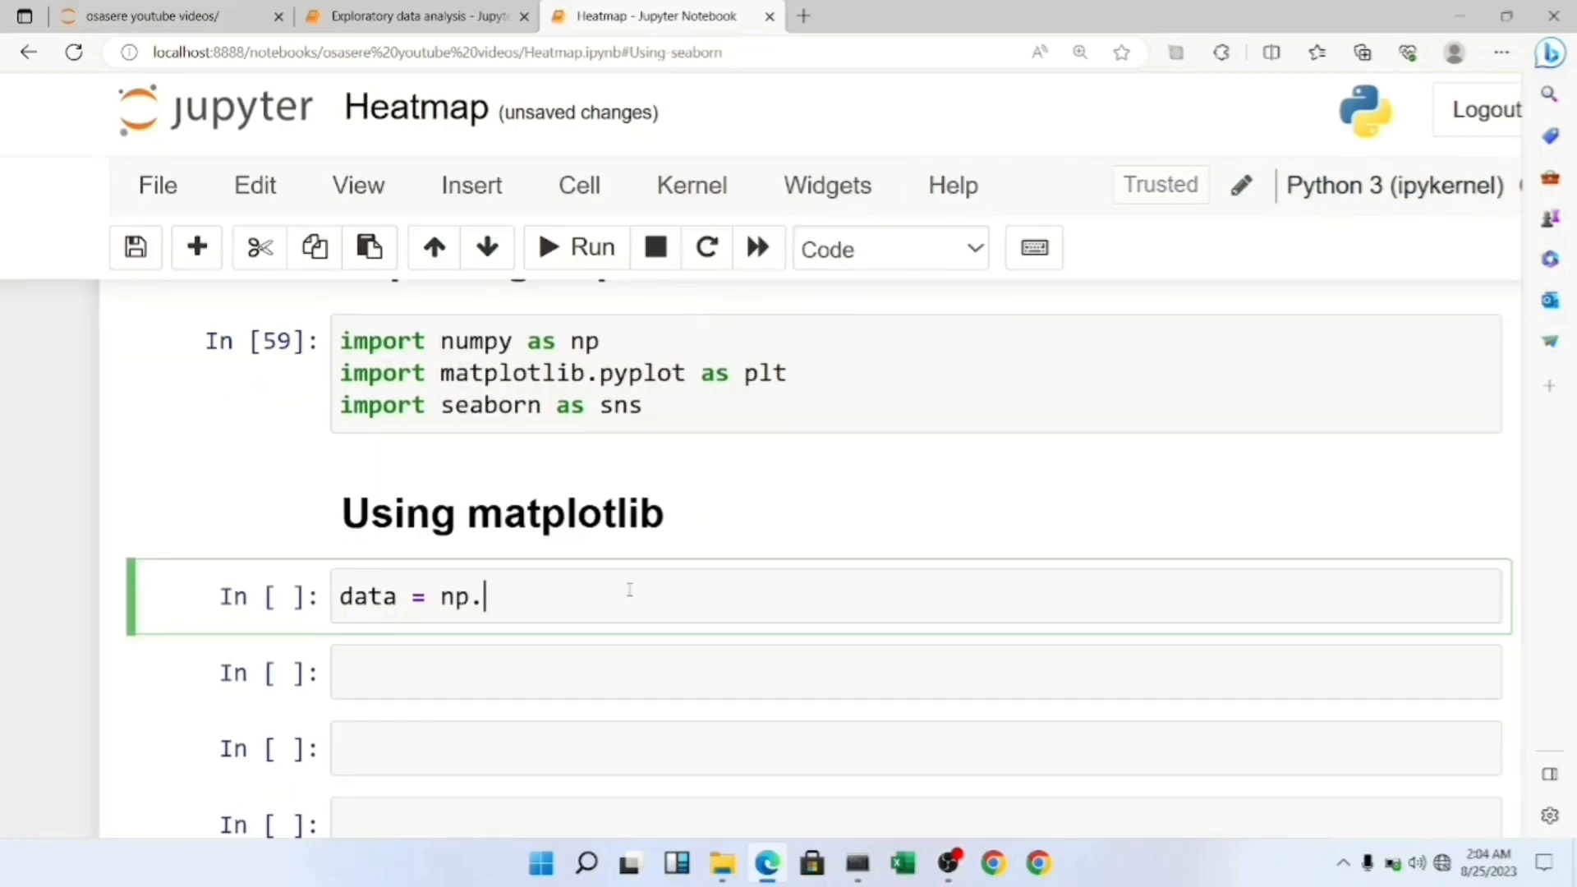
text(random)
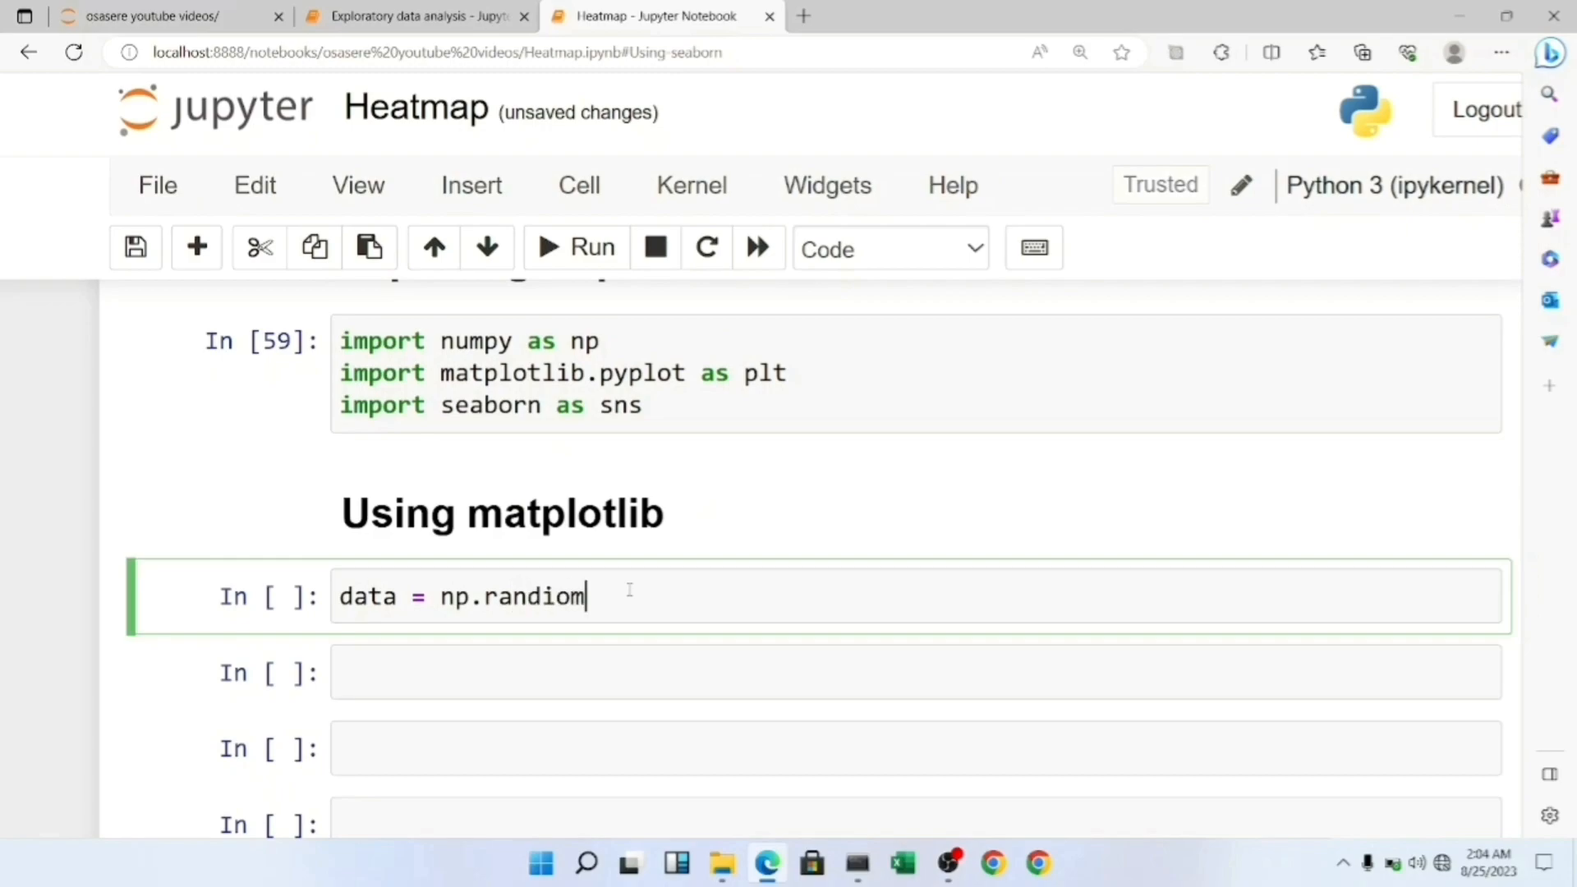
key(Backspace)
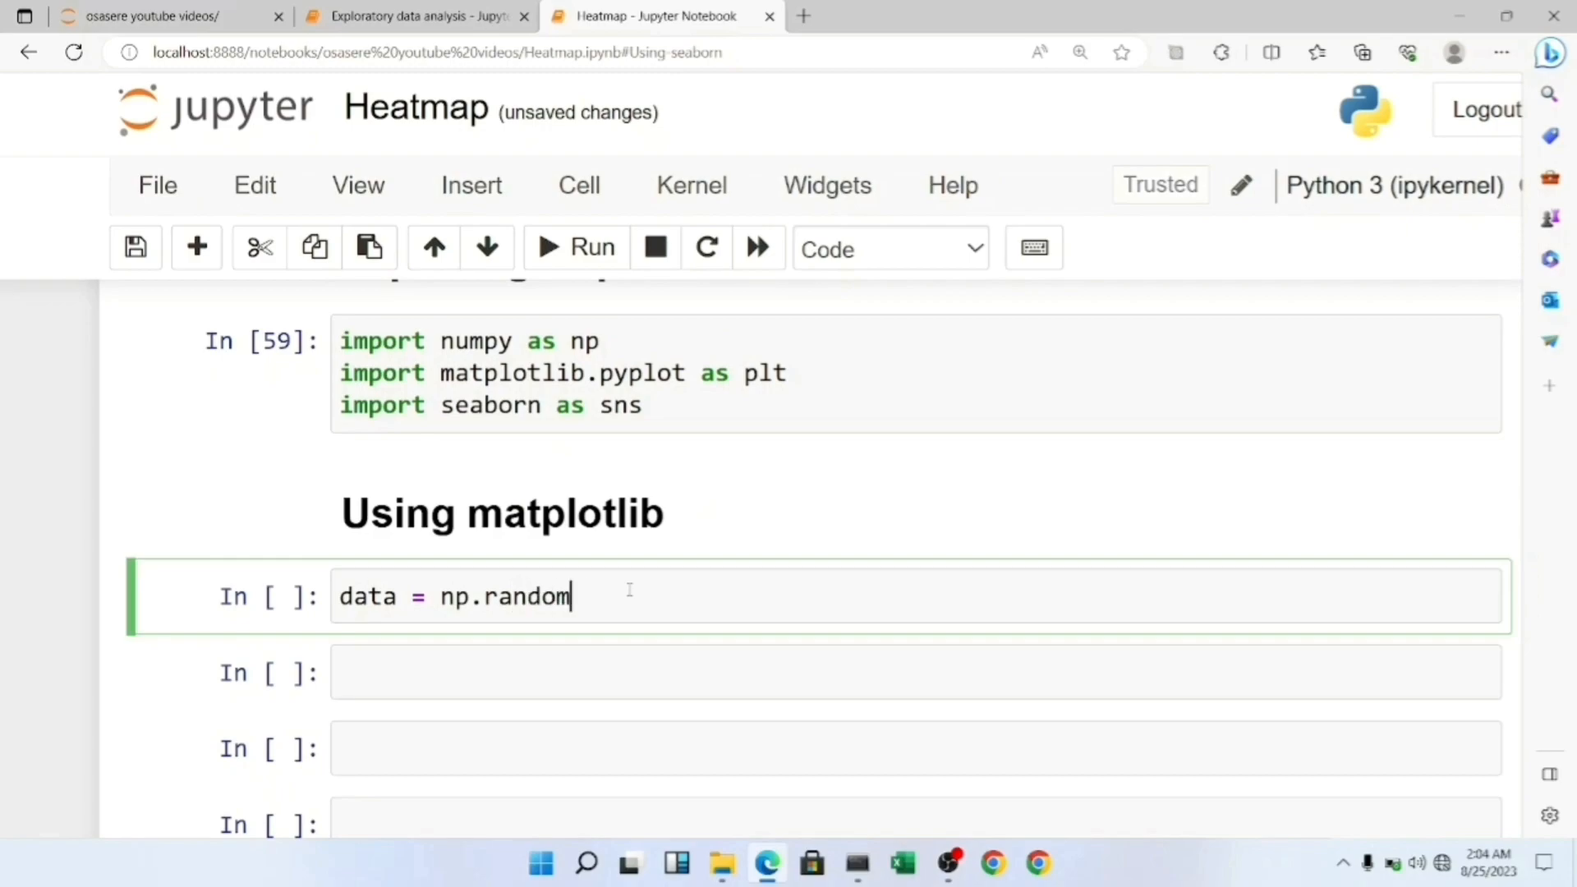
text(.rand)
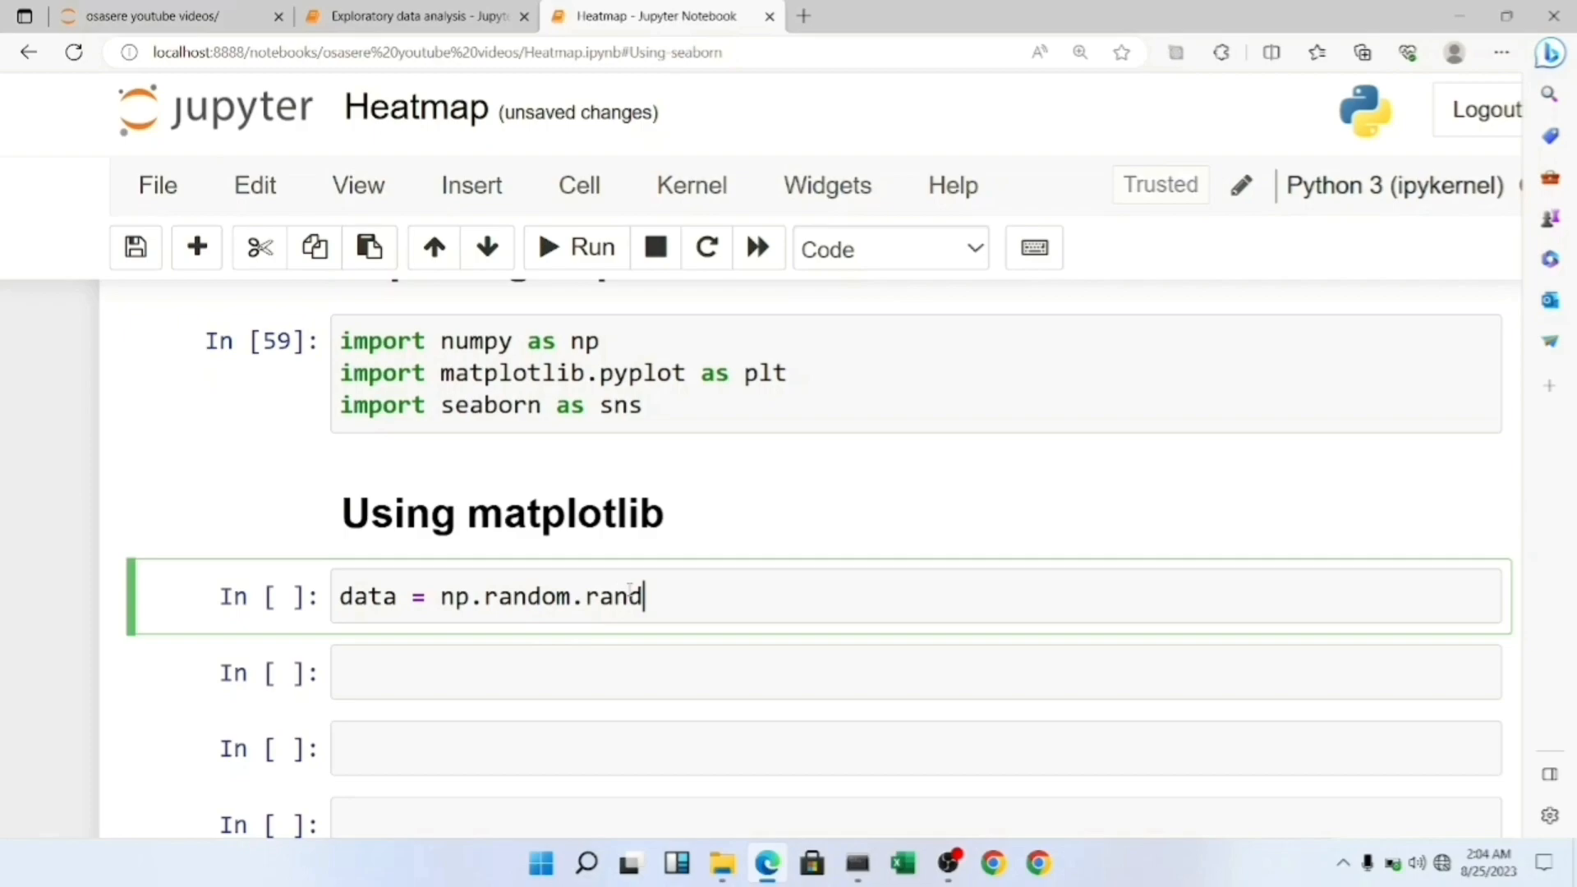
text(()
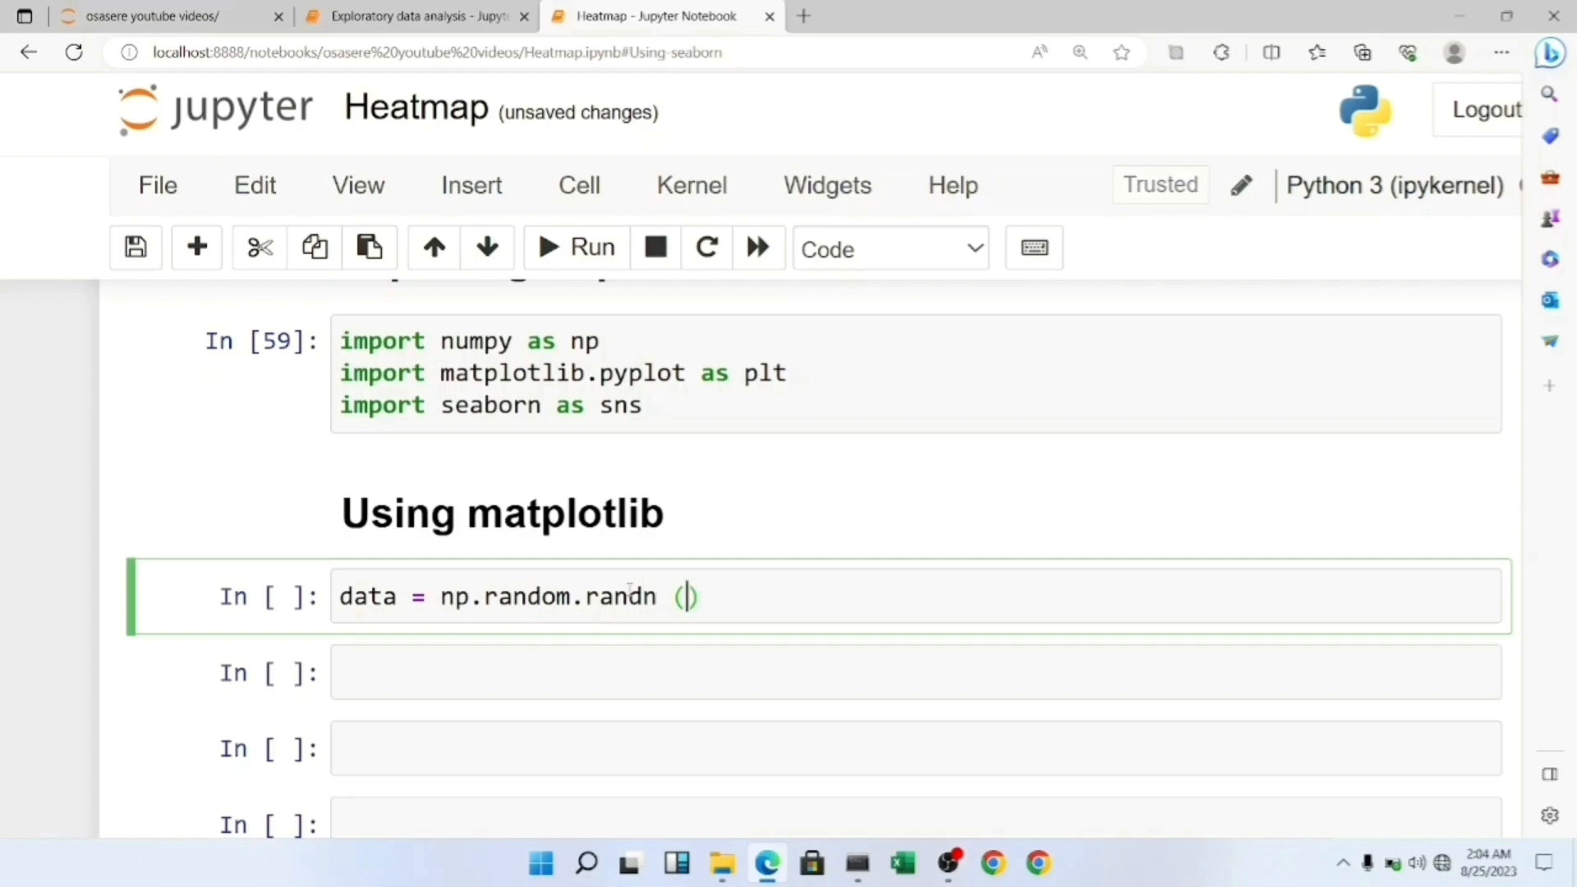
text(10, 10)
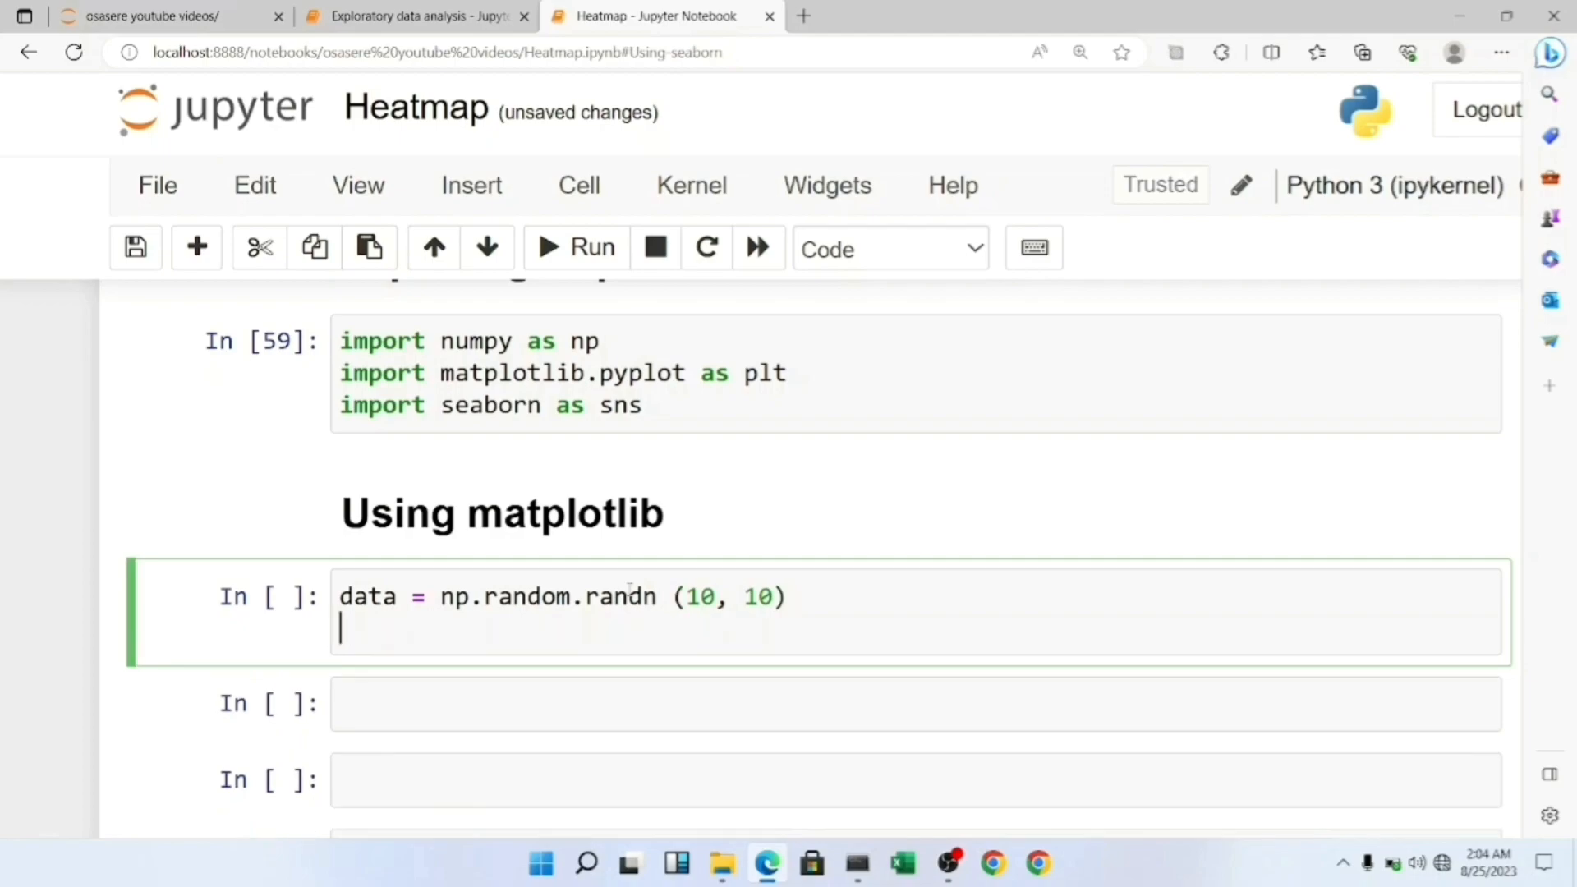
text(data)
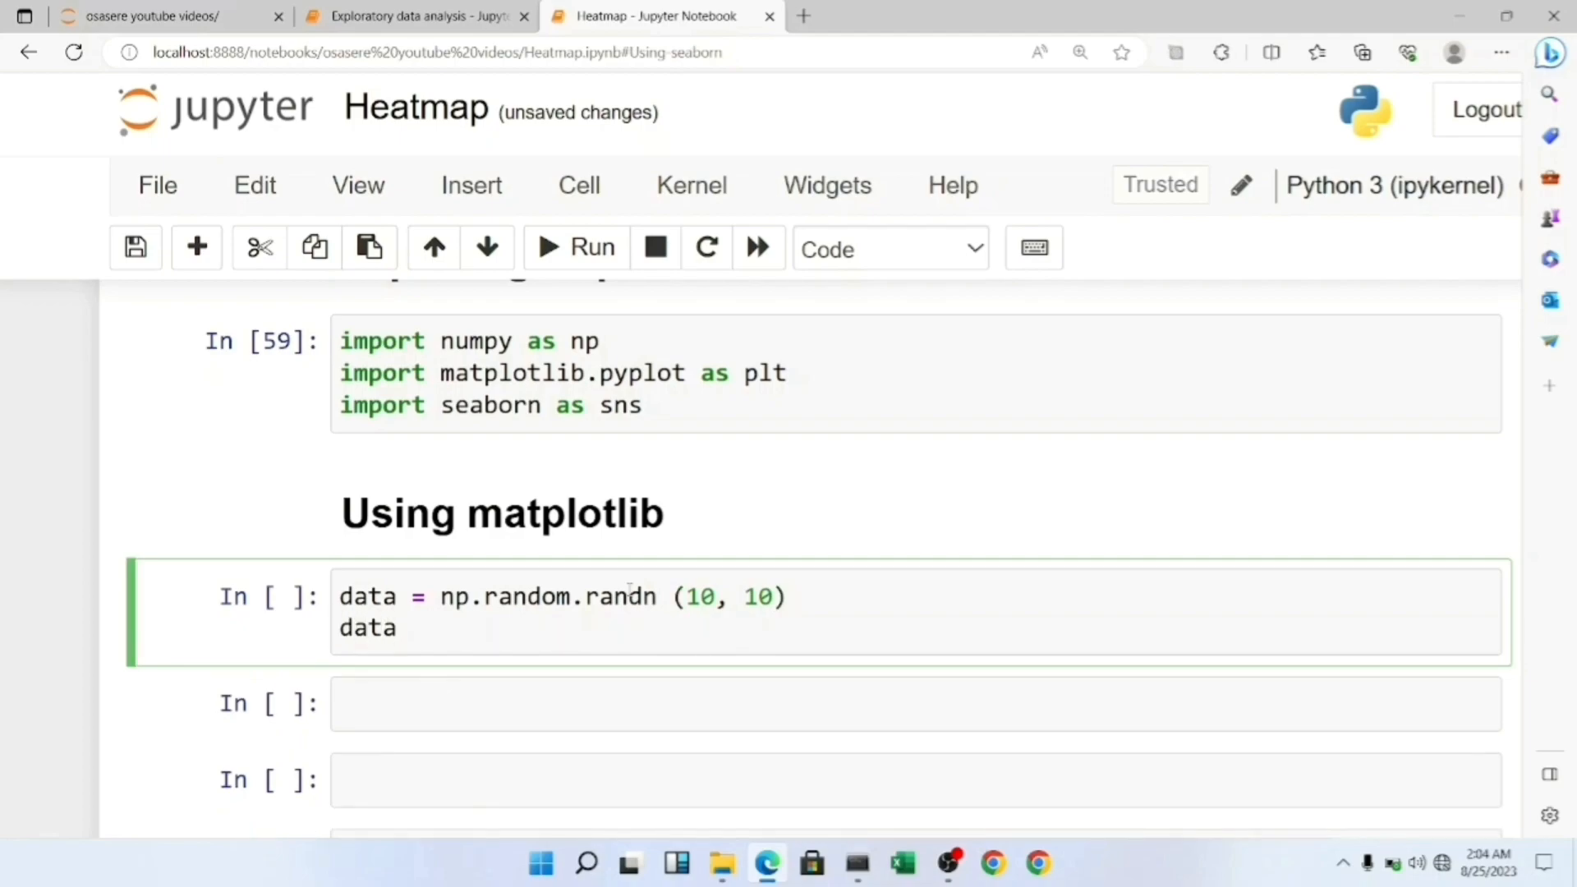
click(575, 247)
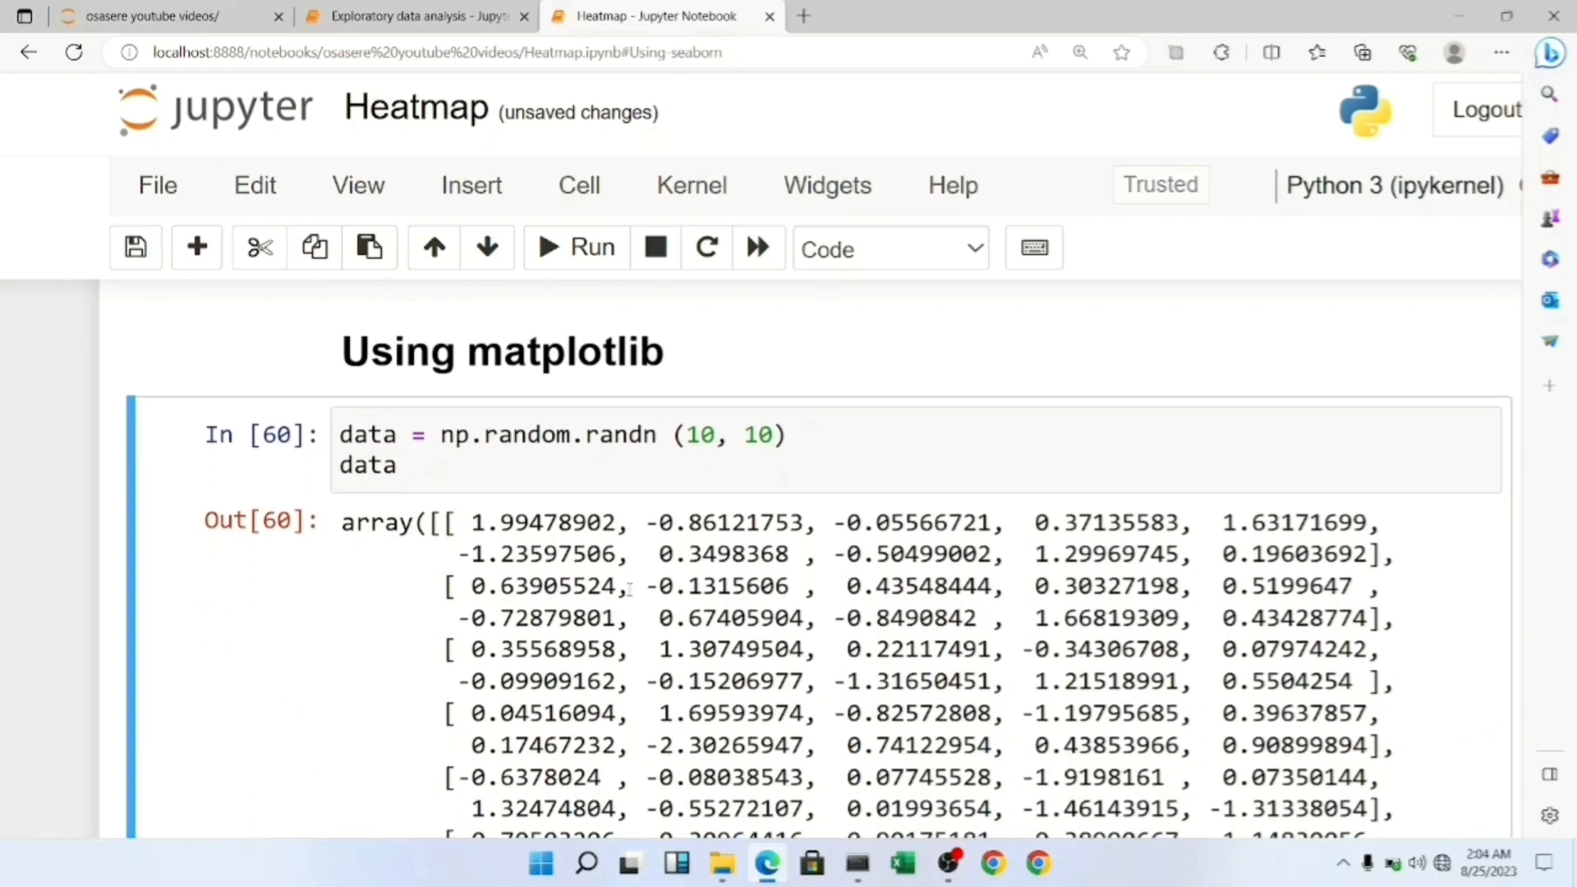
- Change the last line to data.shape to check the array's shape
scroll(down, 3)
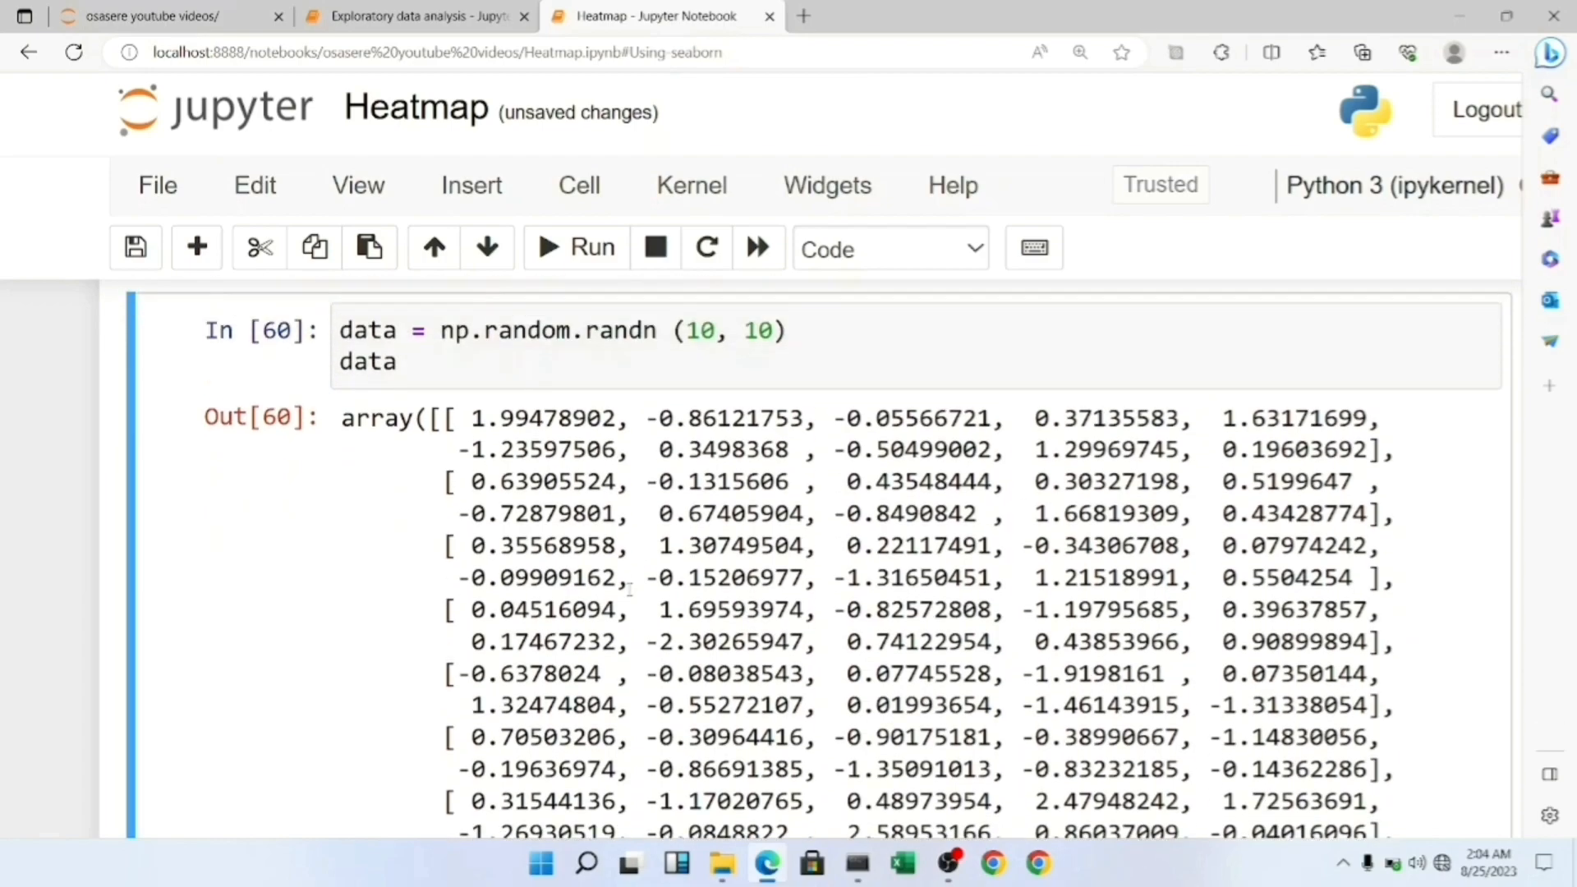
text(.)
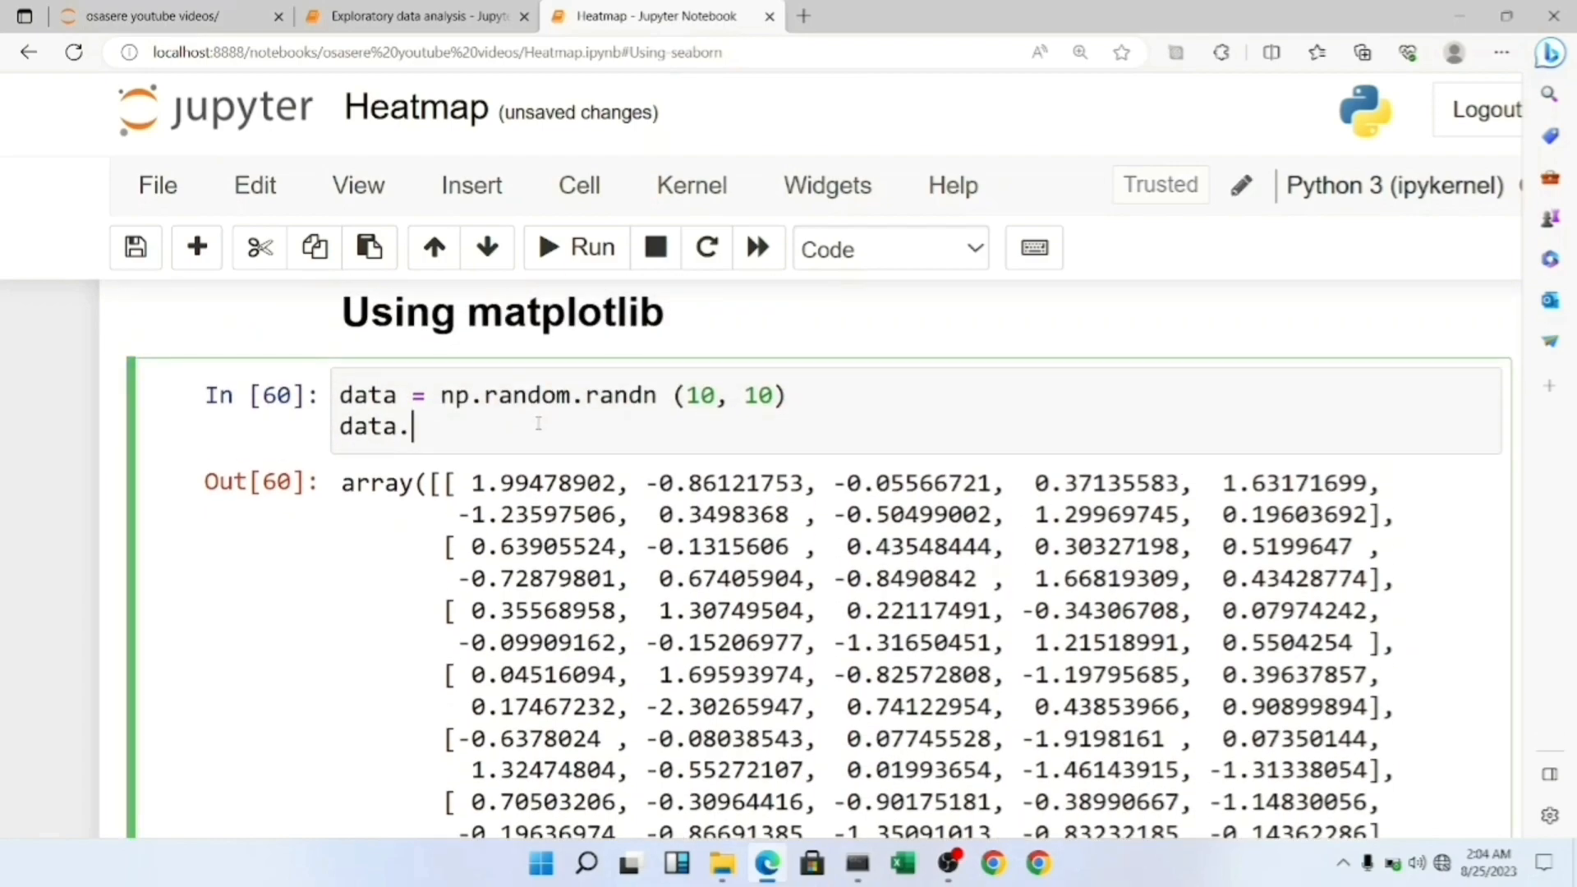
text(shape)
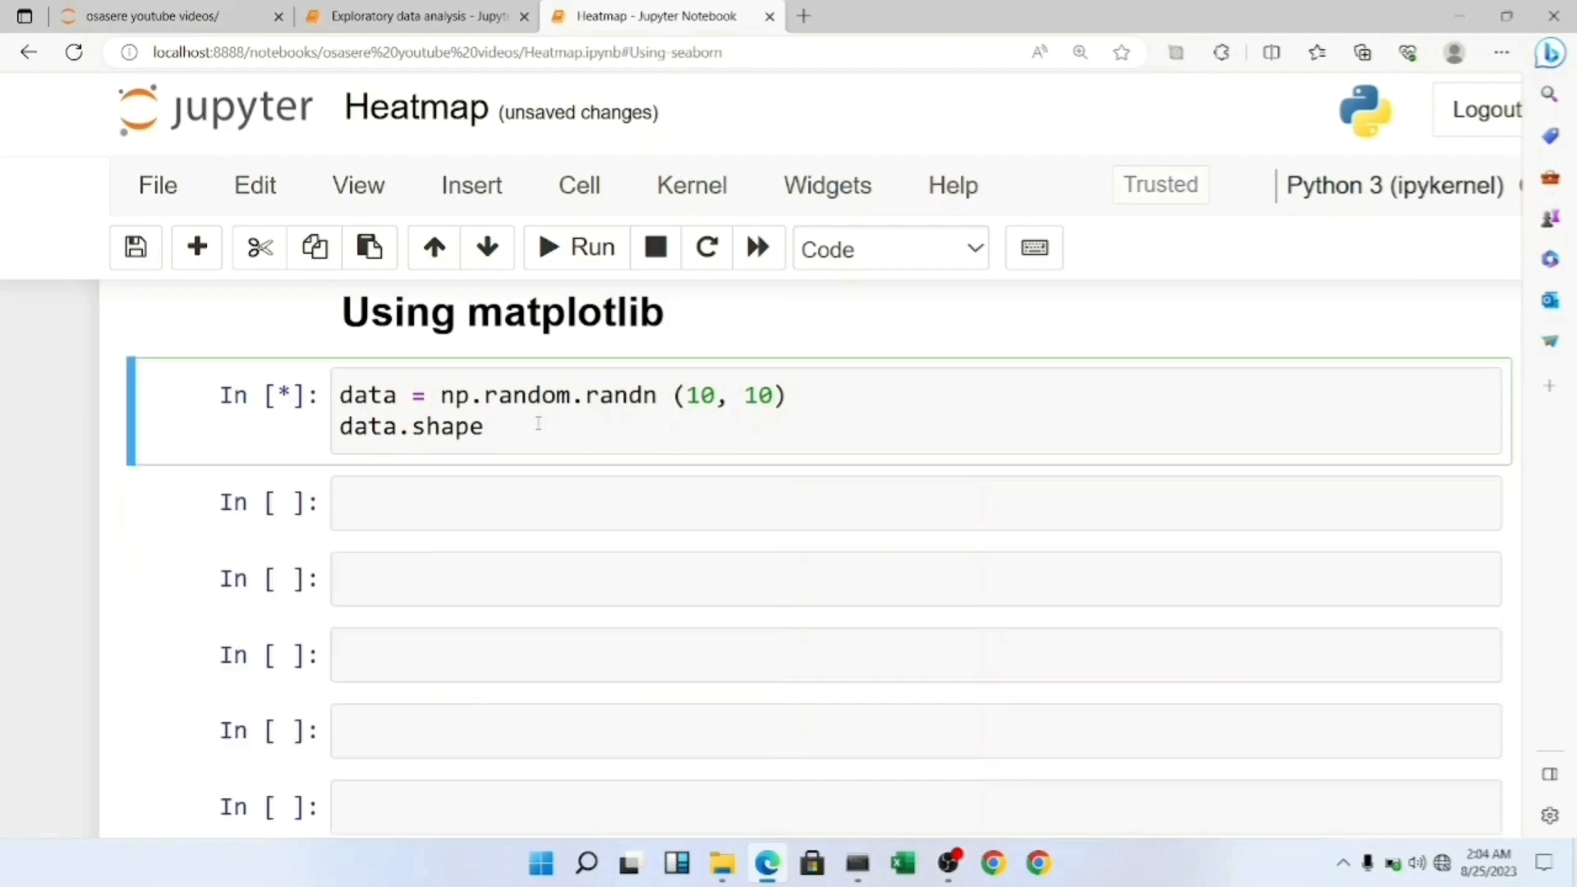
- Plot data with plt.imshow using cmap 'coolwarm' and 'nearest' interpolation
click(574, 248)
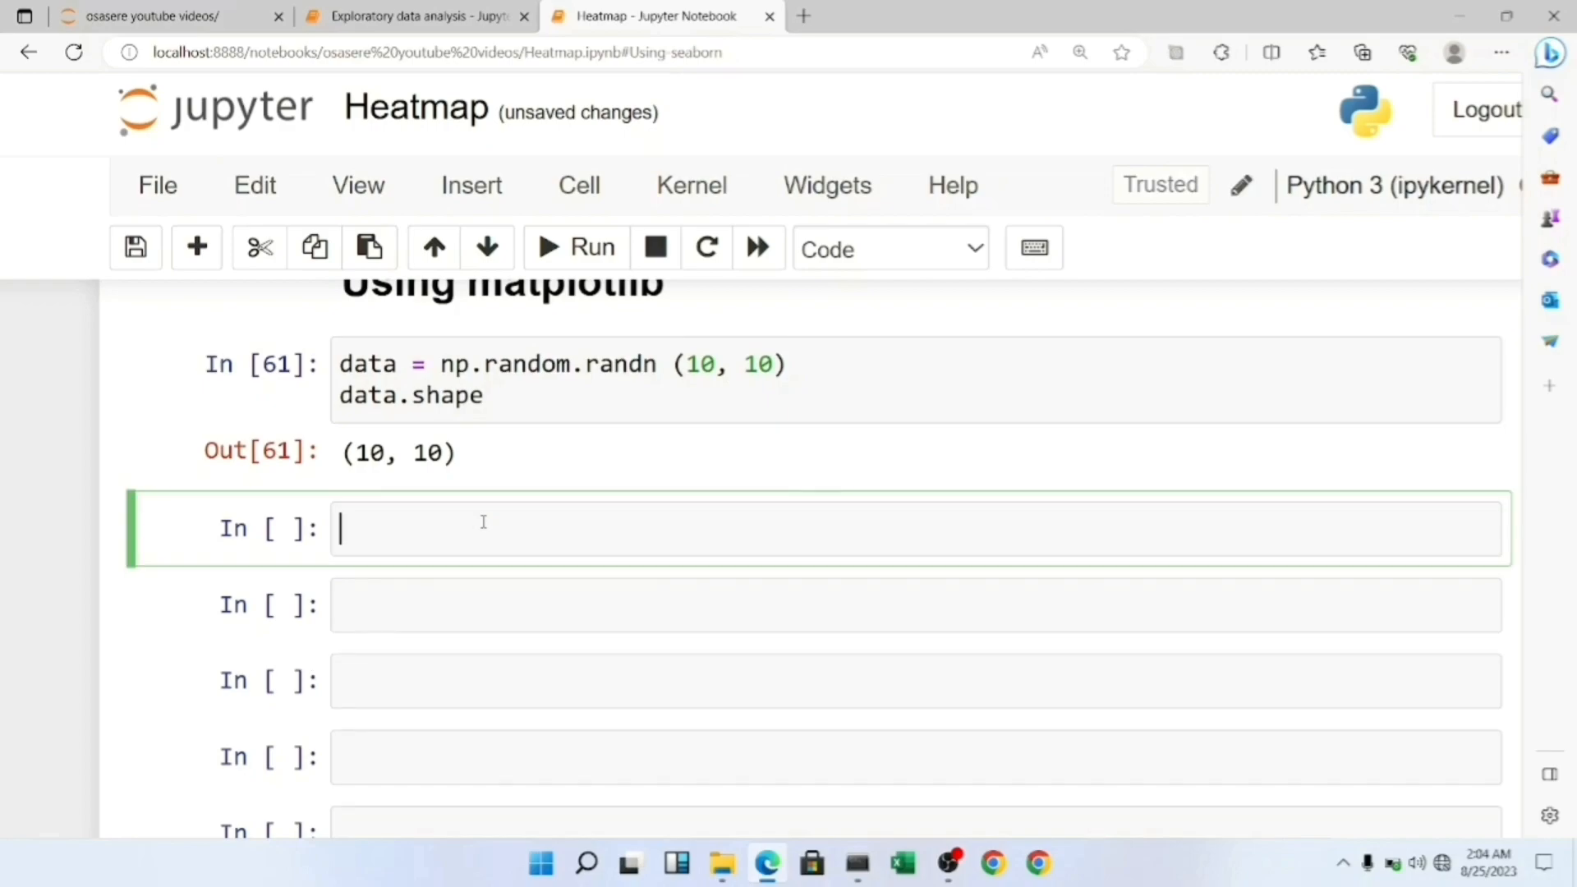
text(plt)
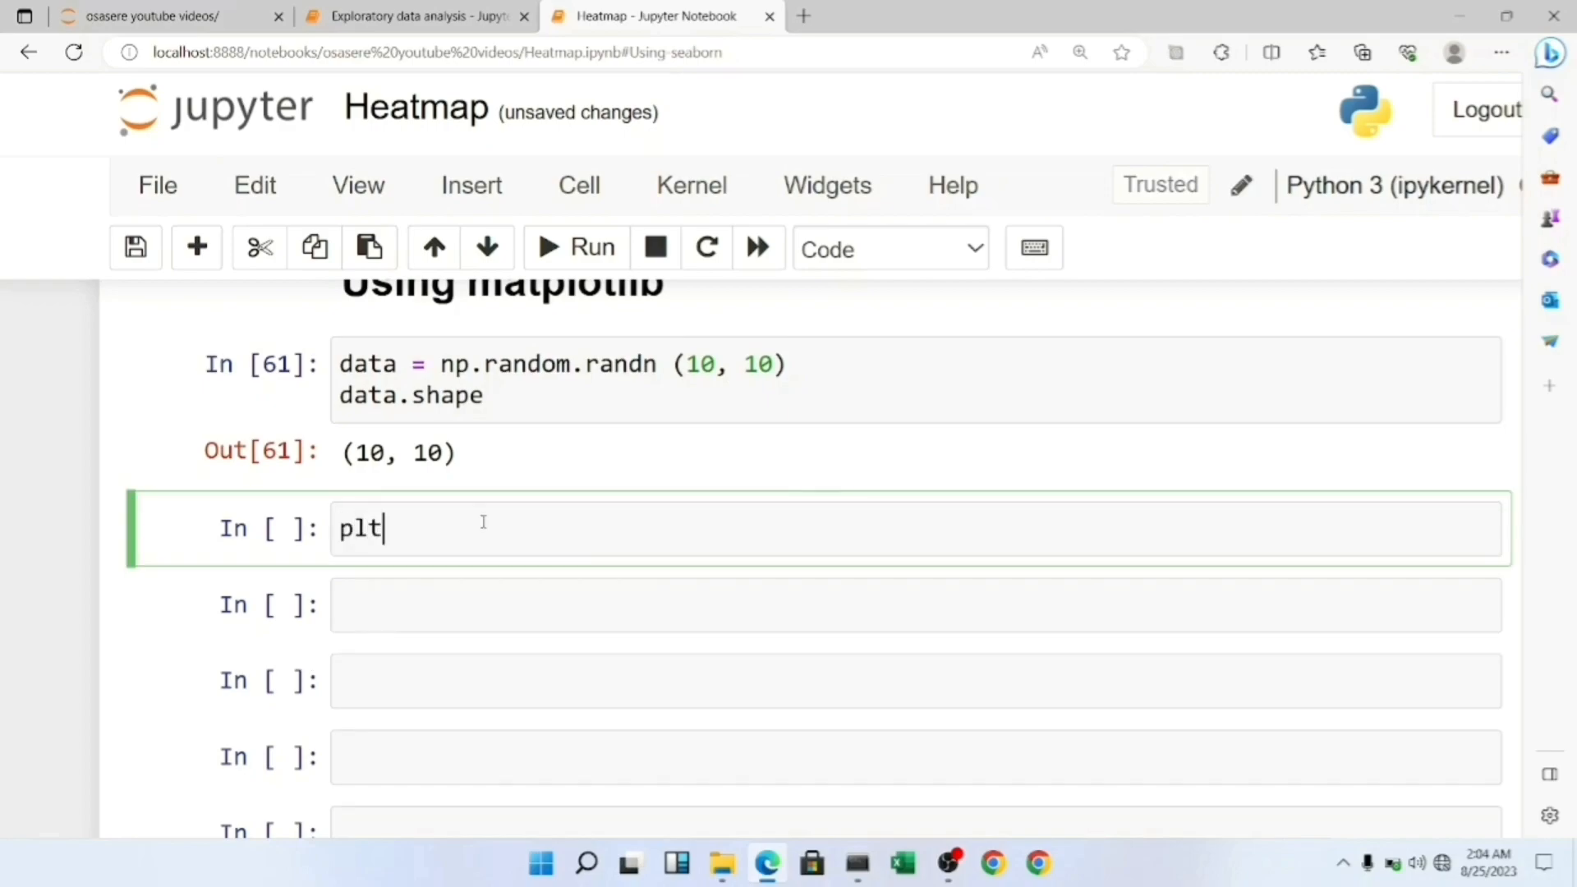
text(.imshow ()
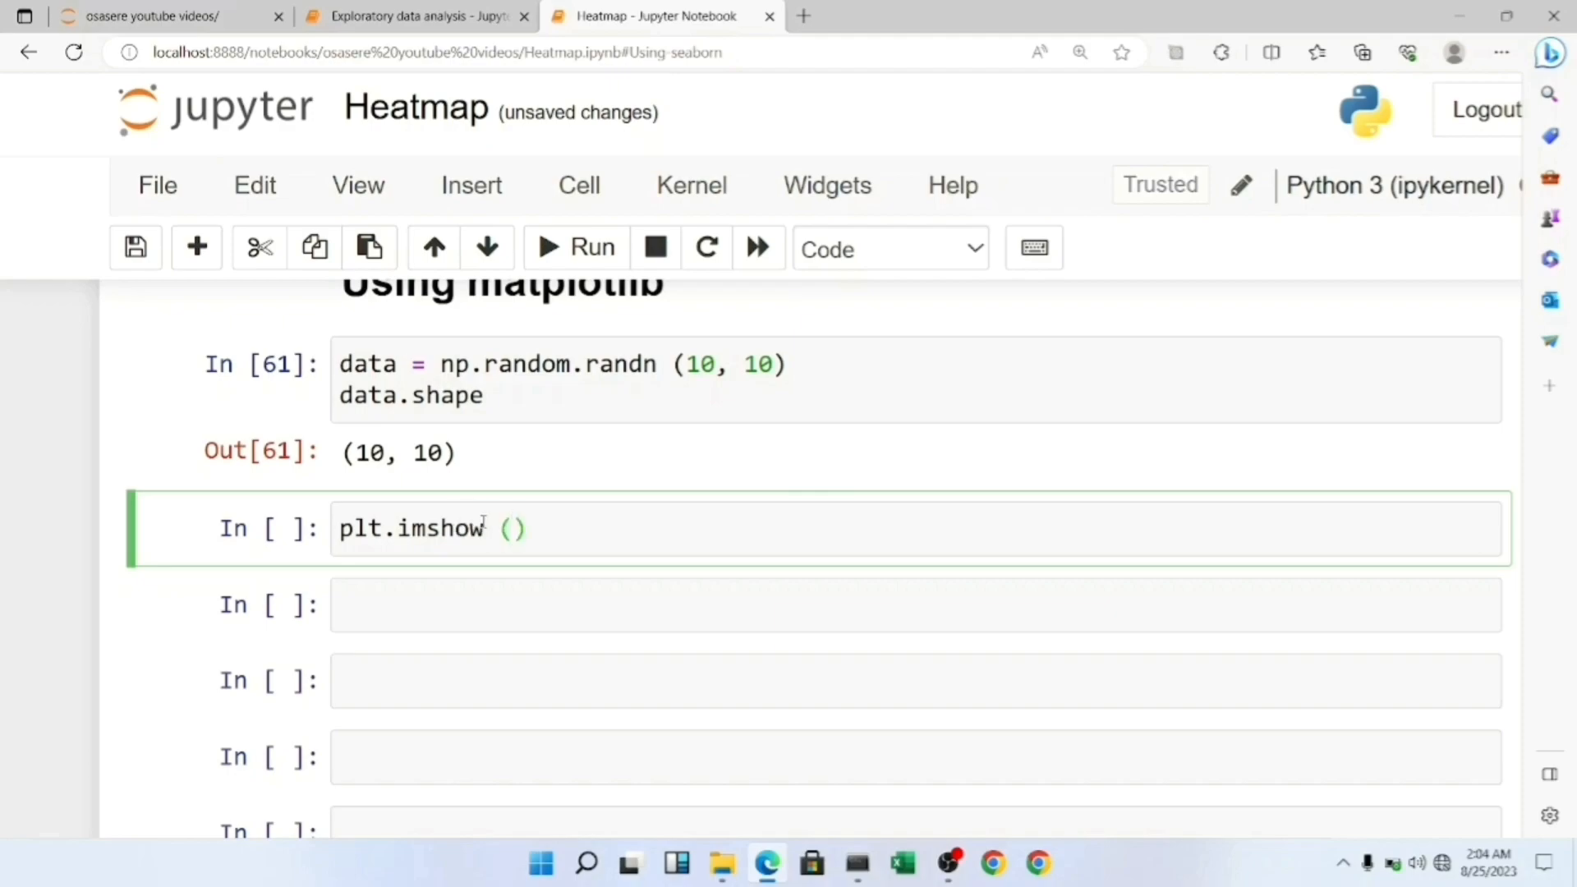
text(data,)
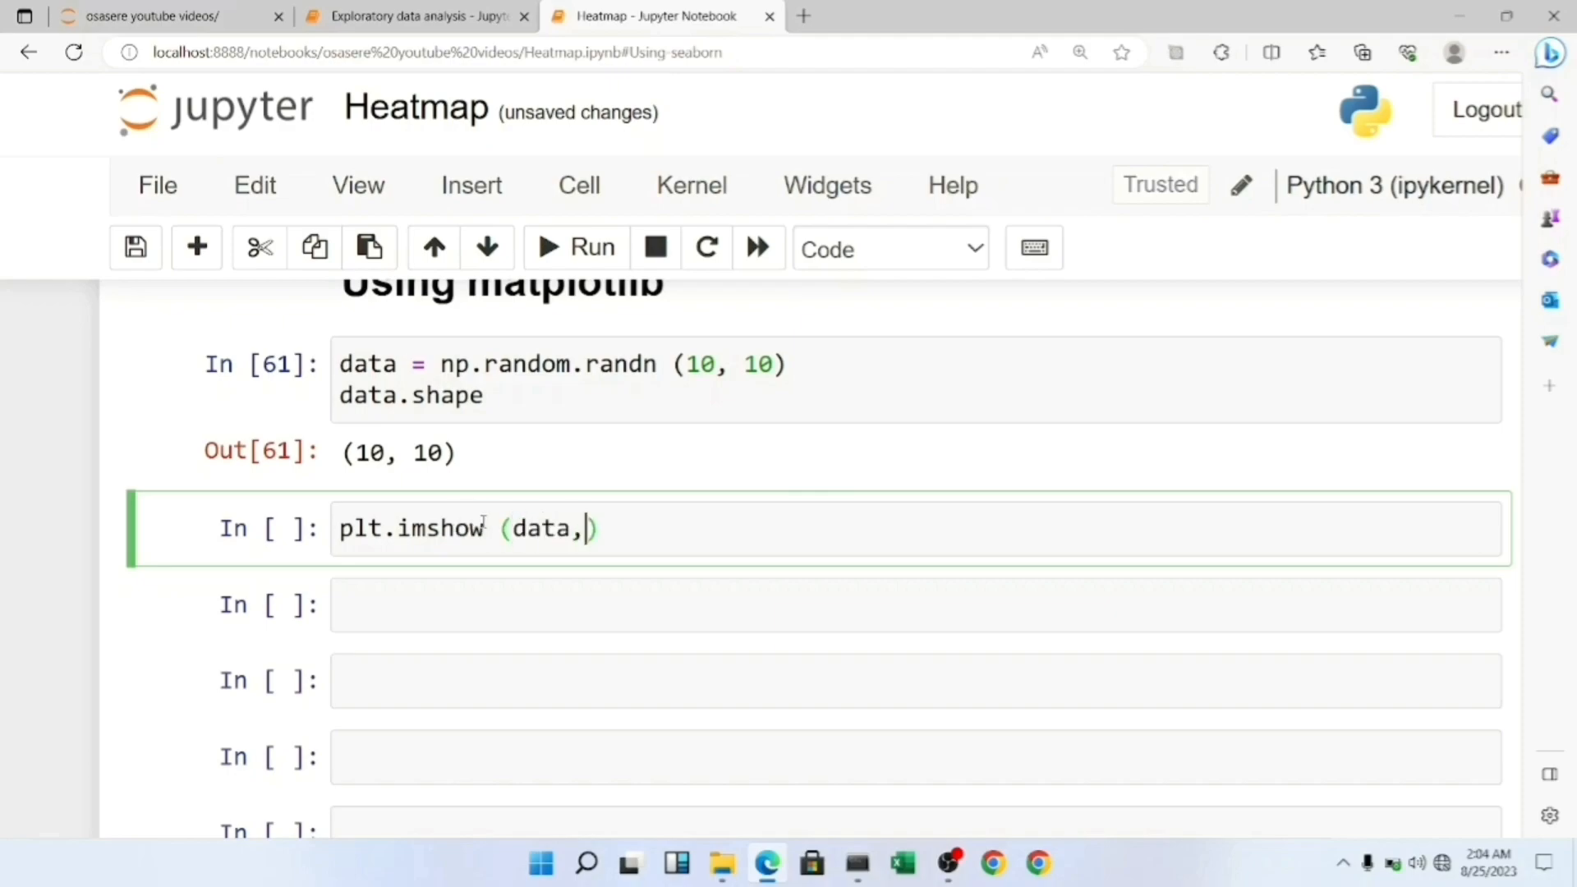
text(cmap =)
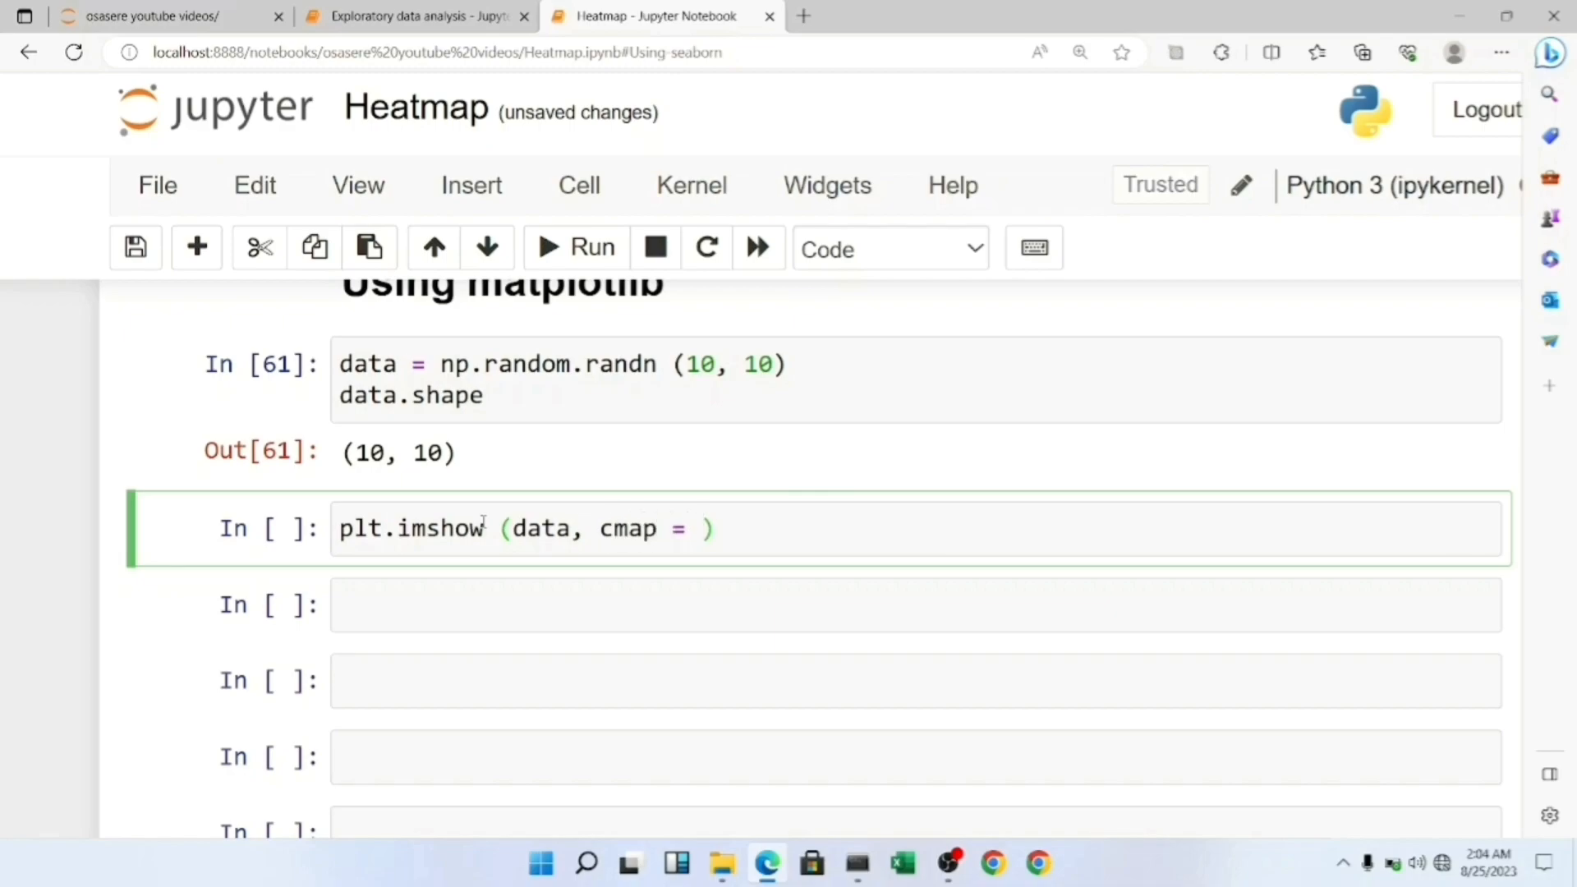
text("co")
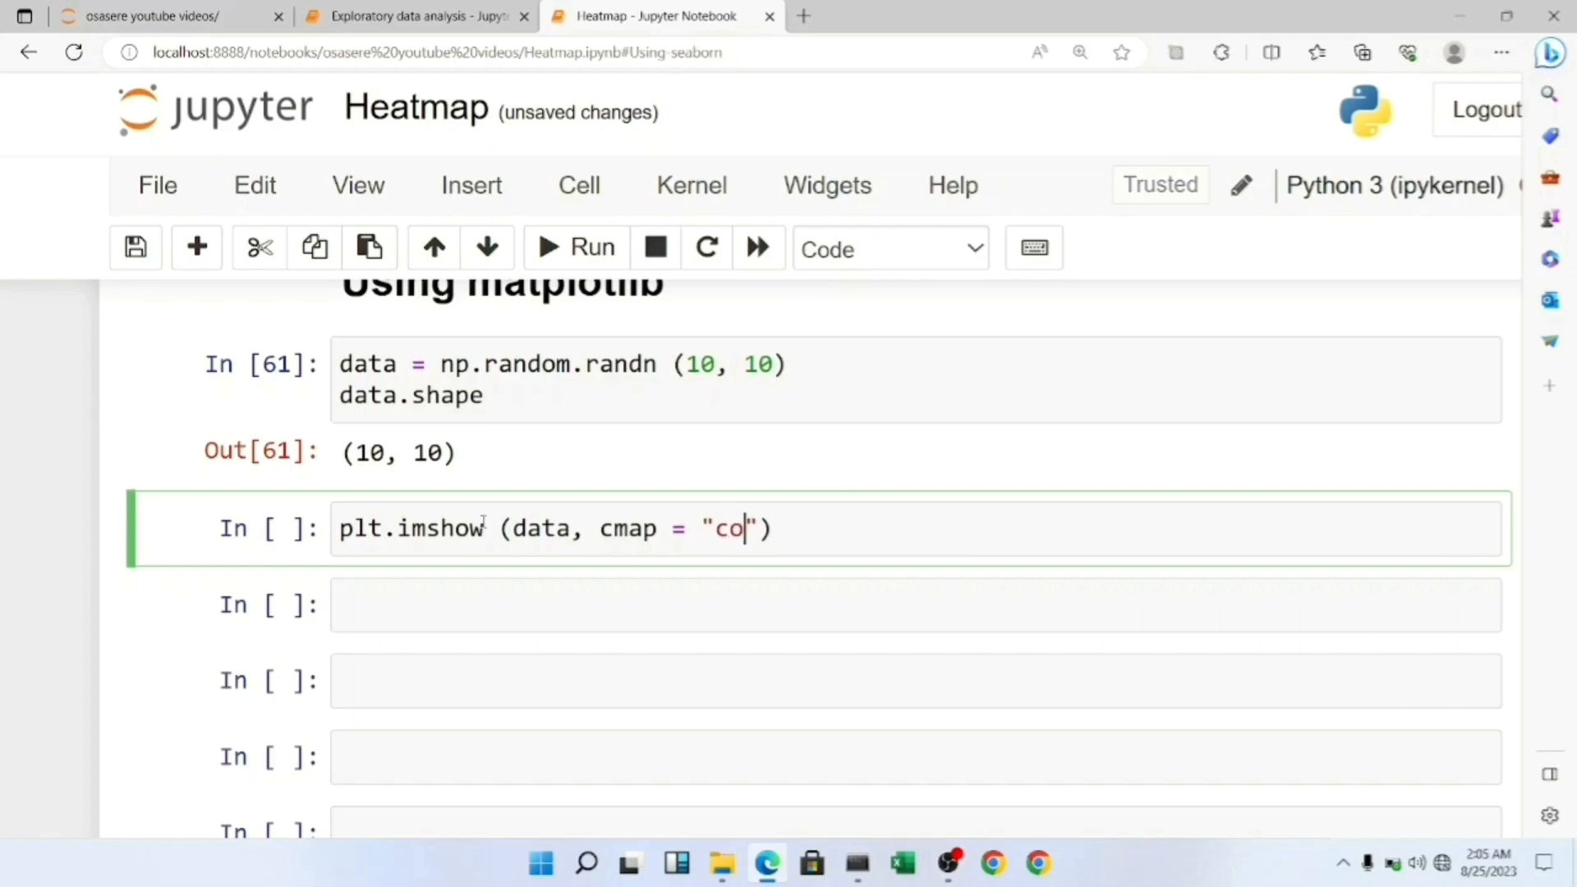
text(ol)
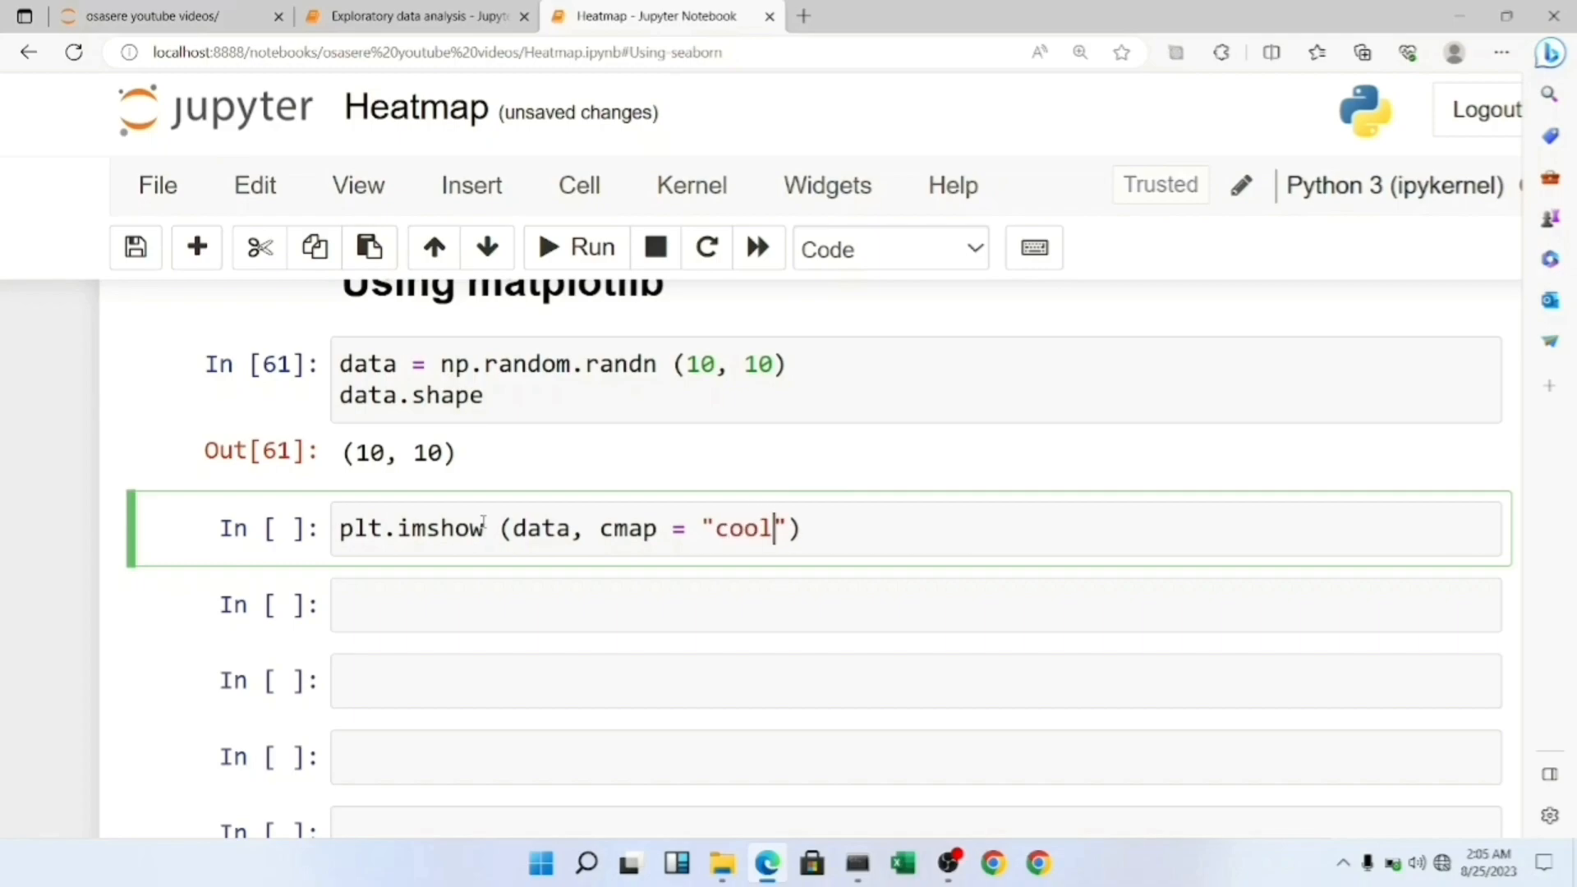
text(warm)
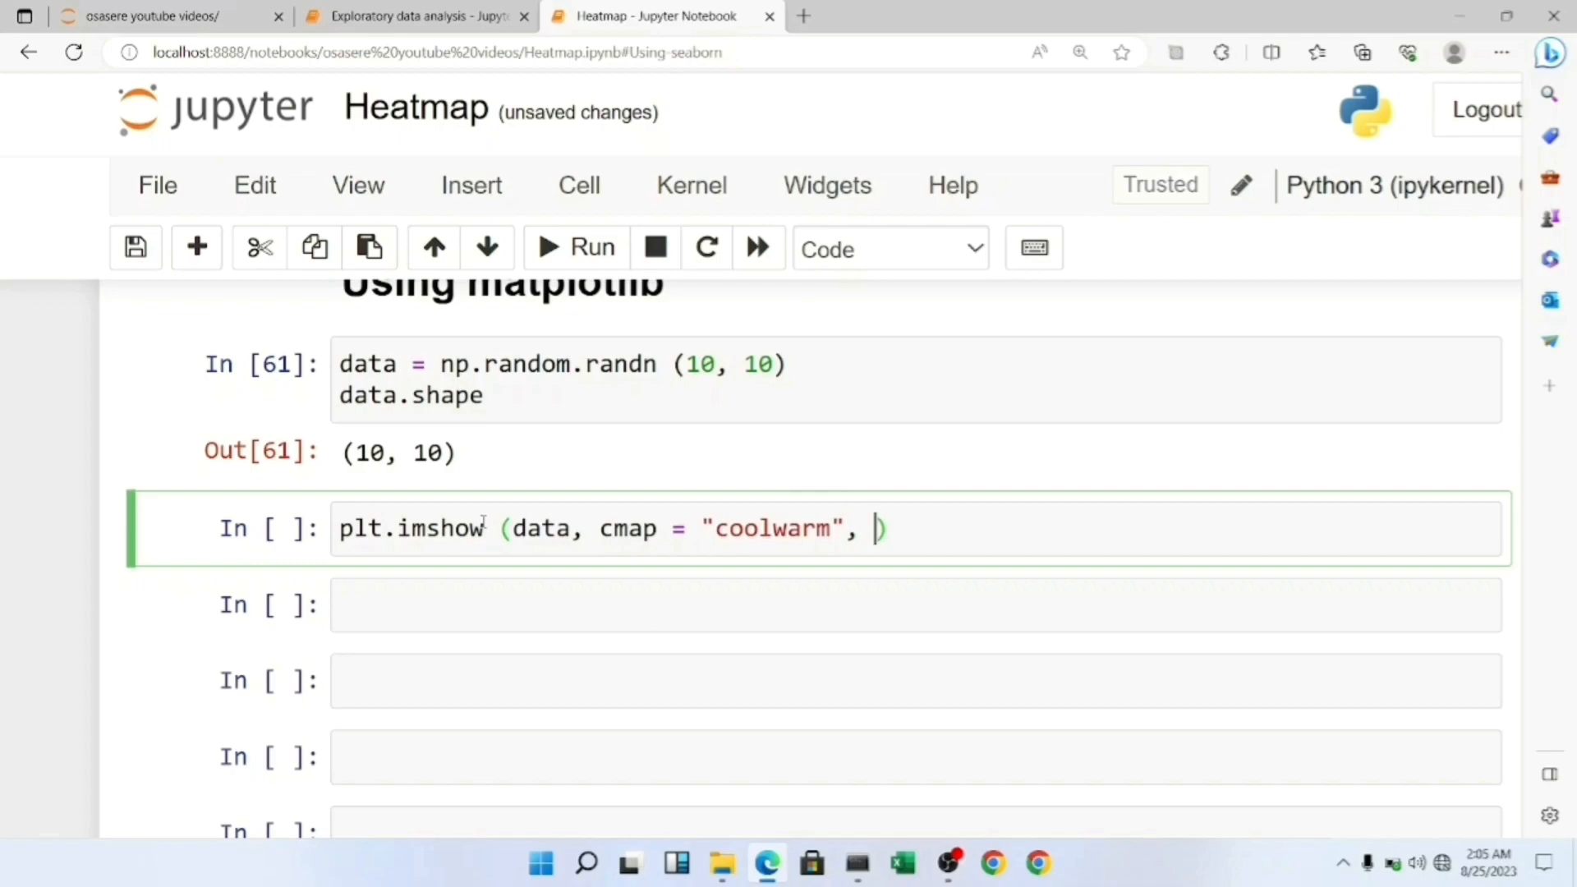
text(interpol)
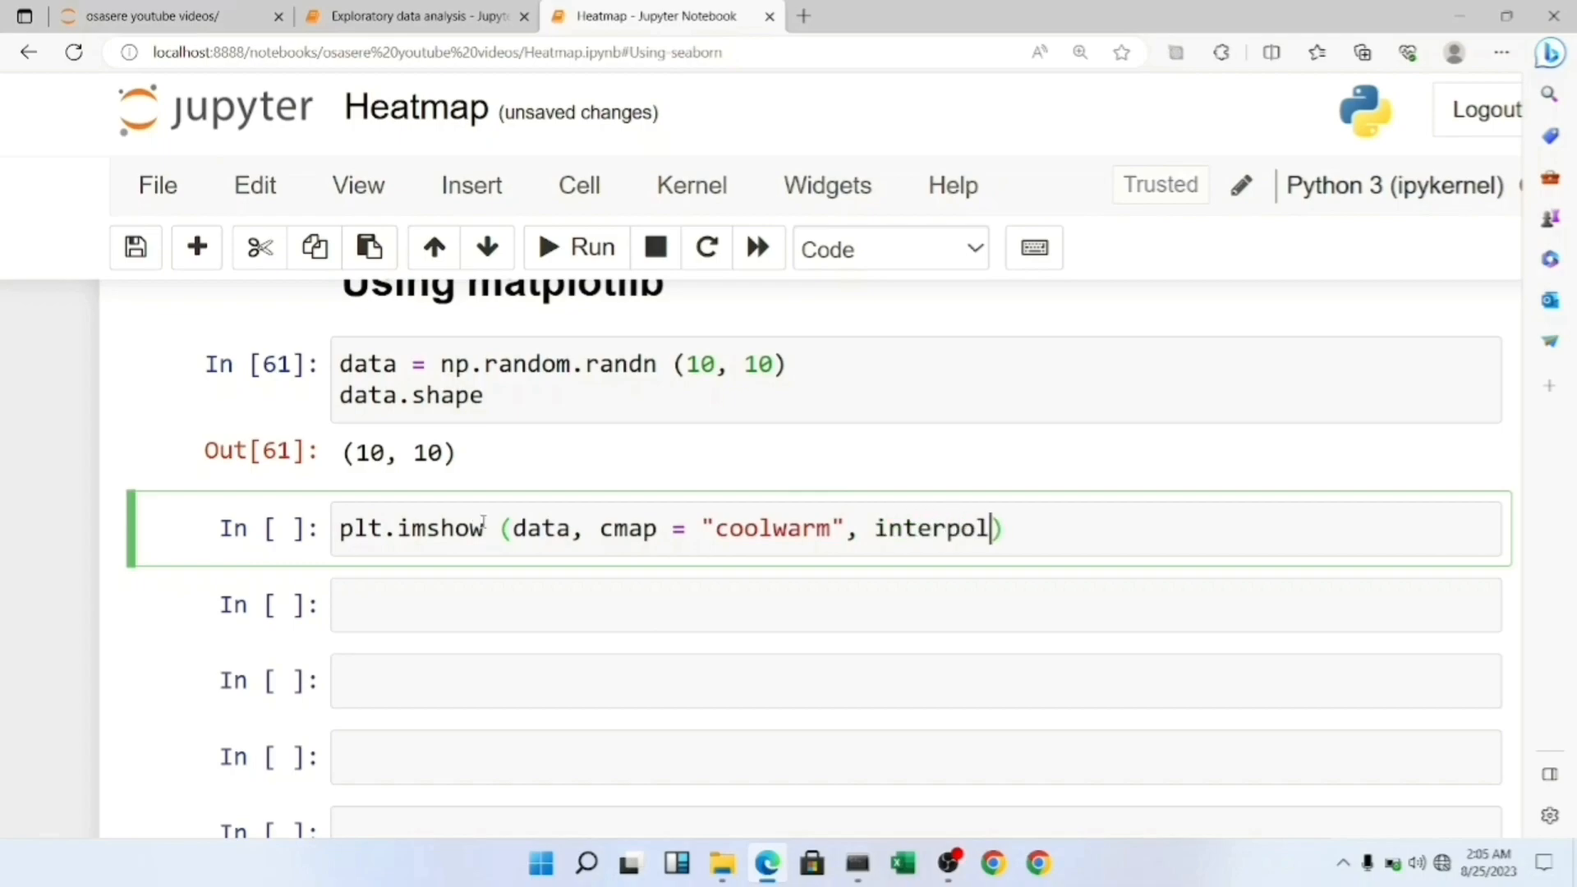
text(atiio)
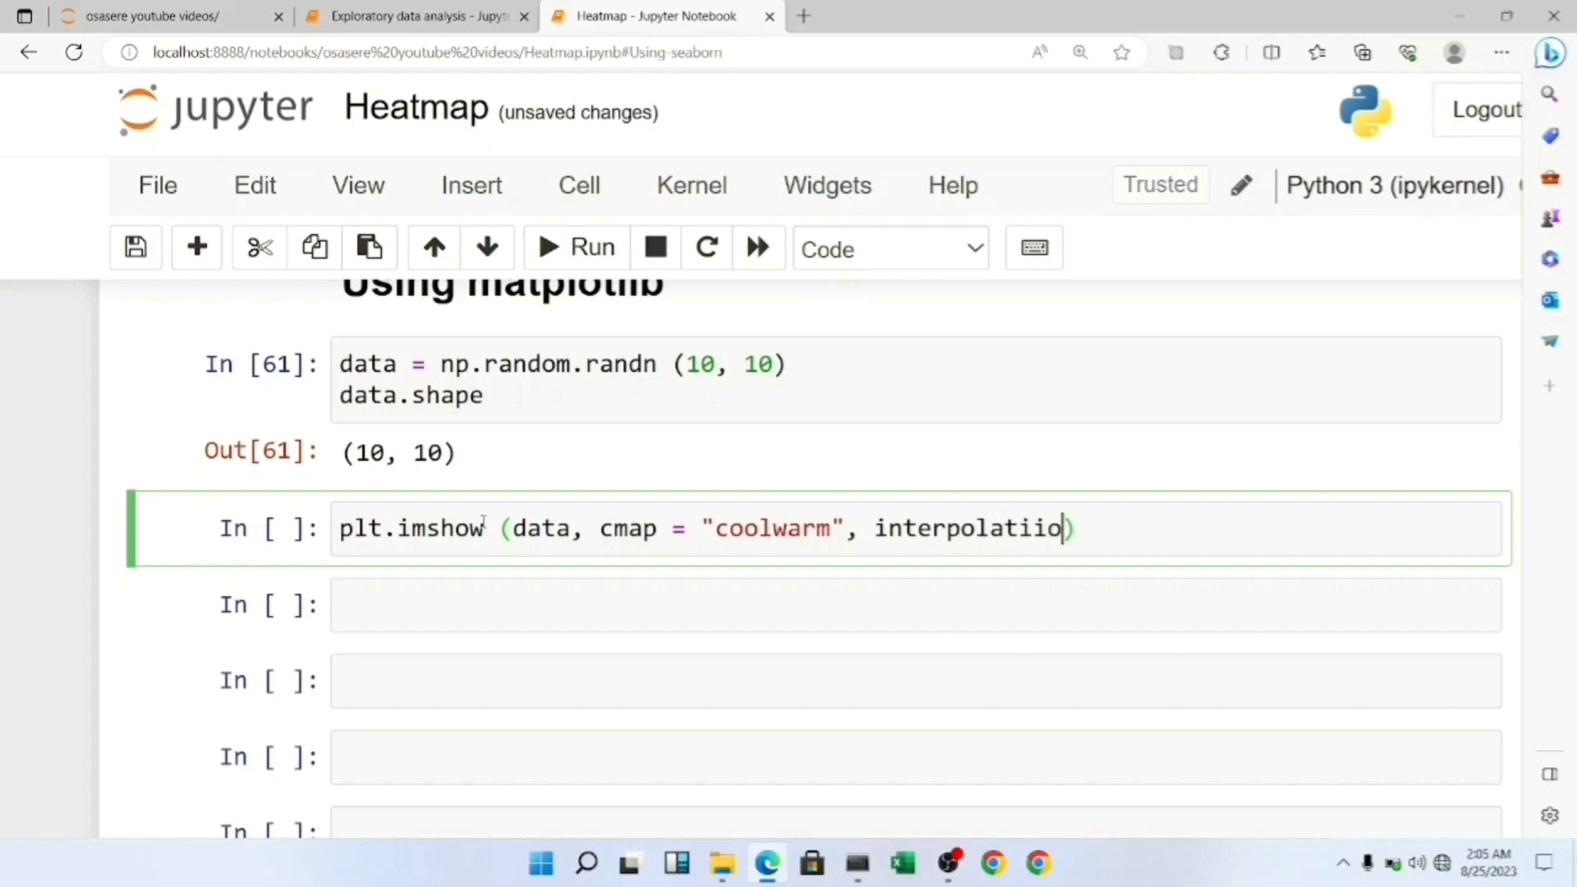
key(Backspace)
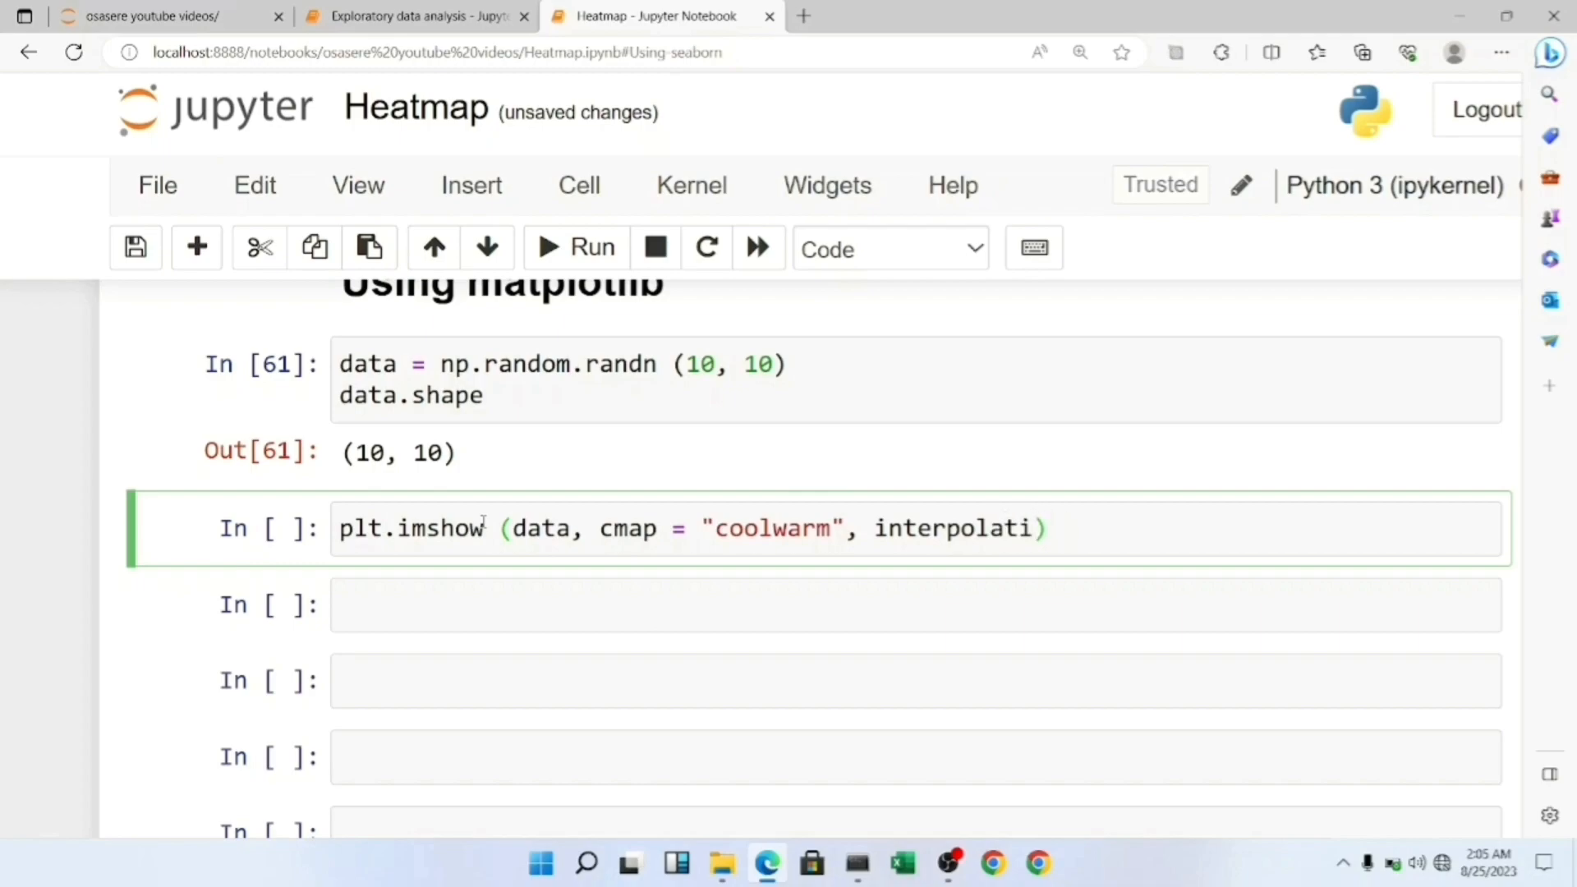
text(on)
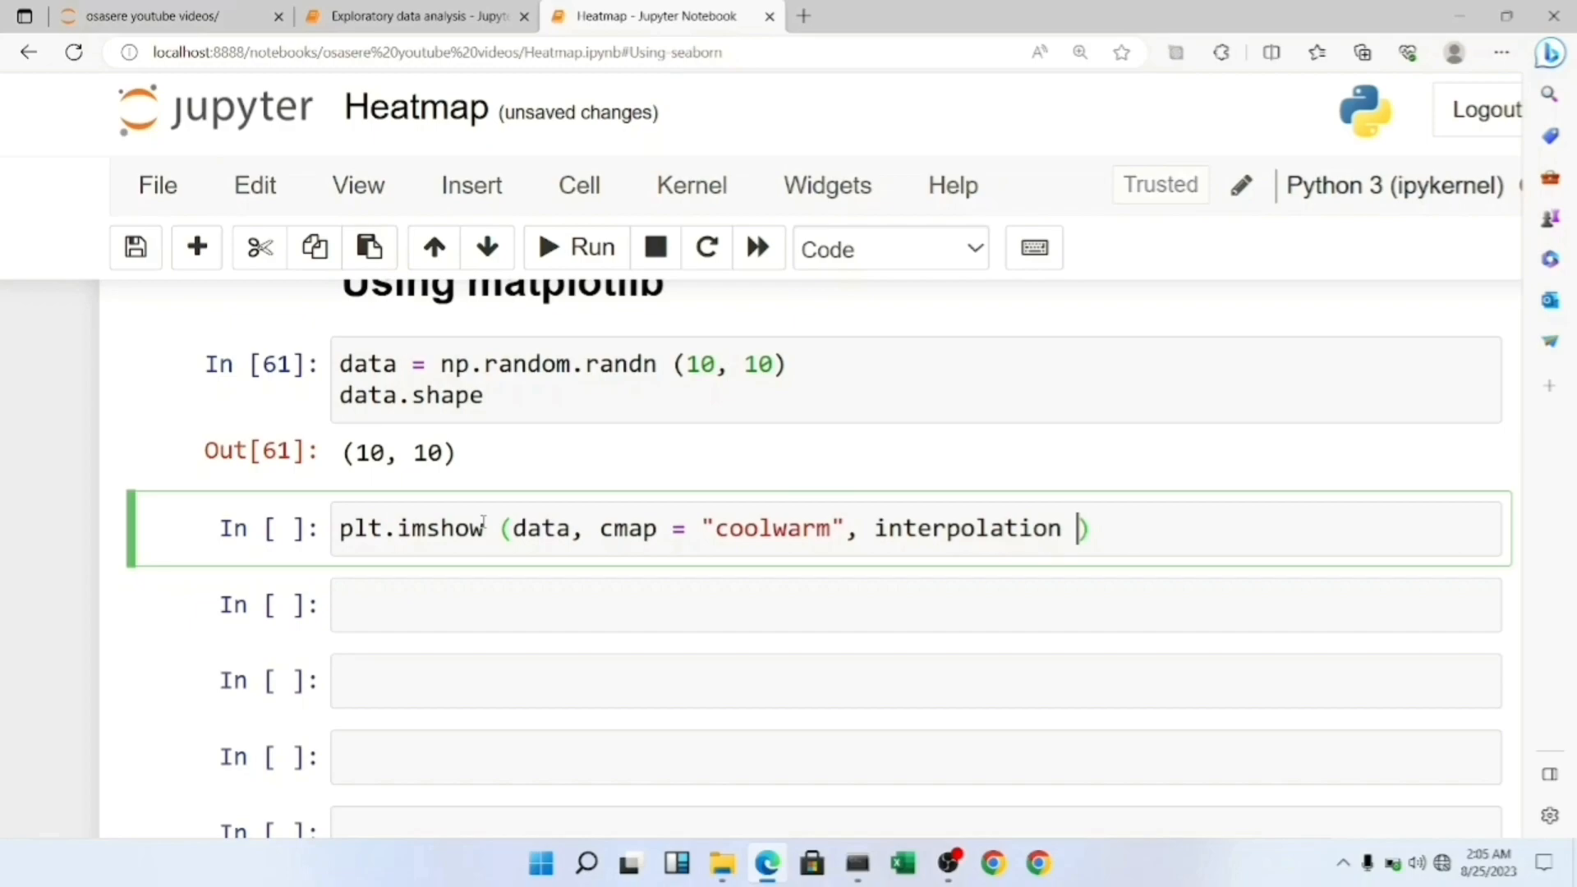
text(= "")
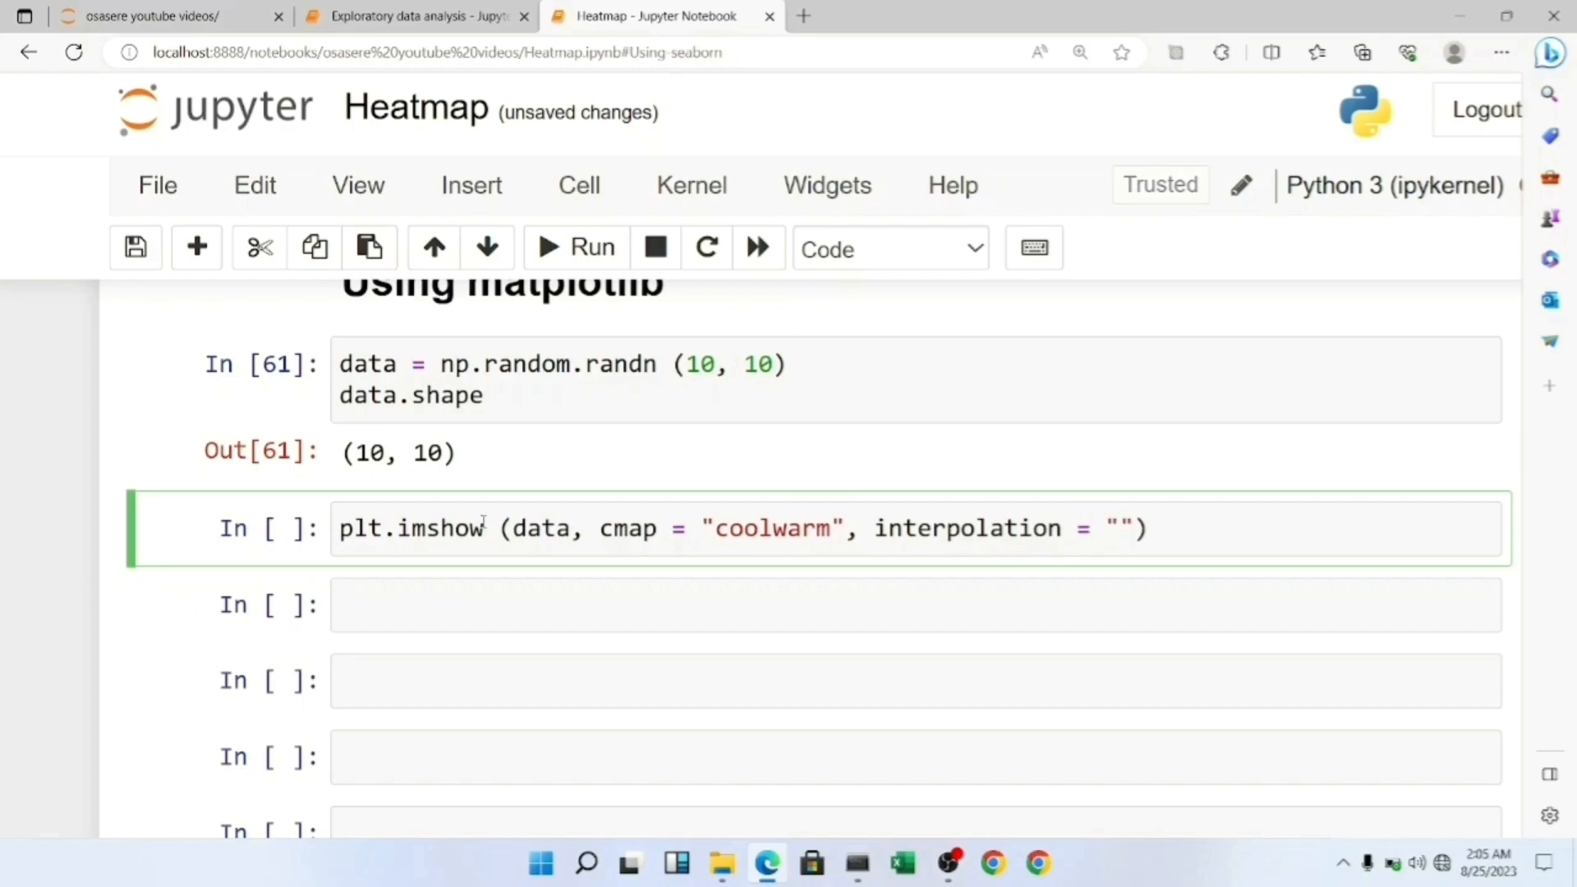
text(nea)
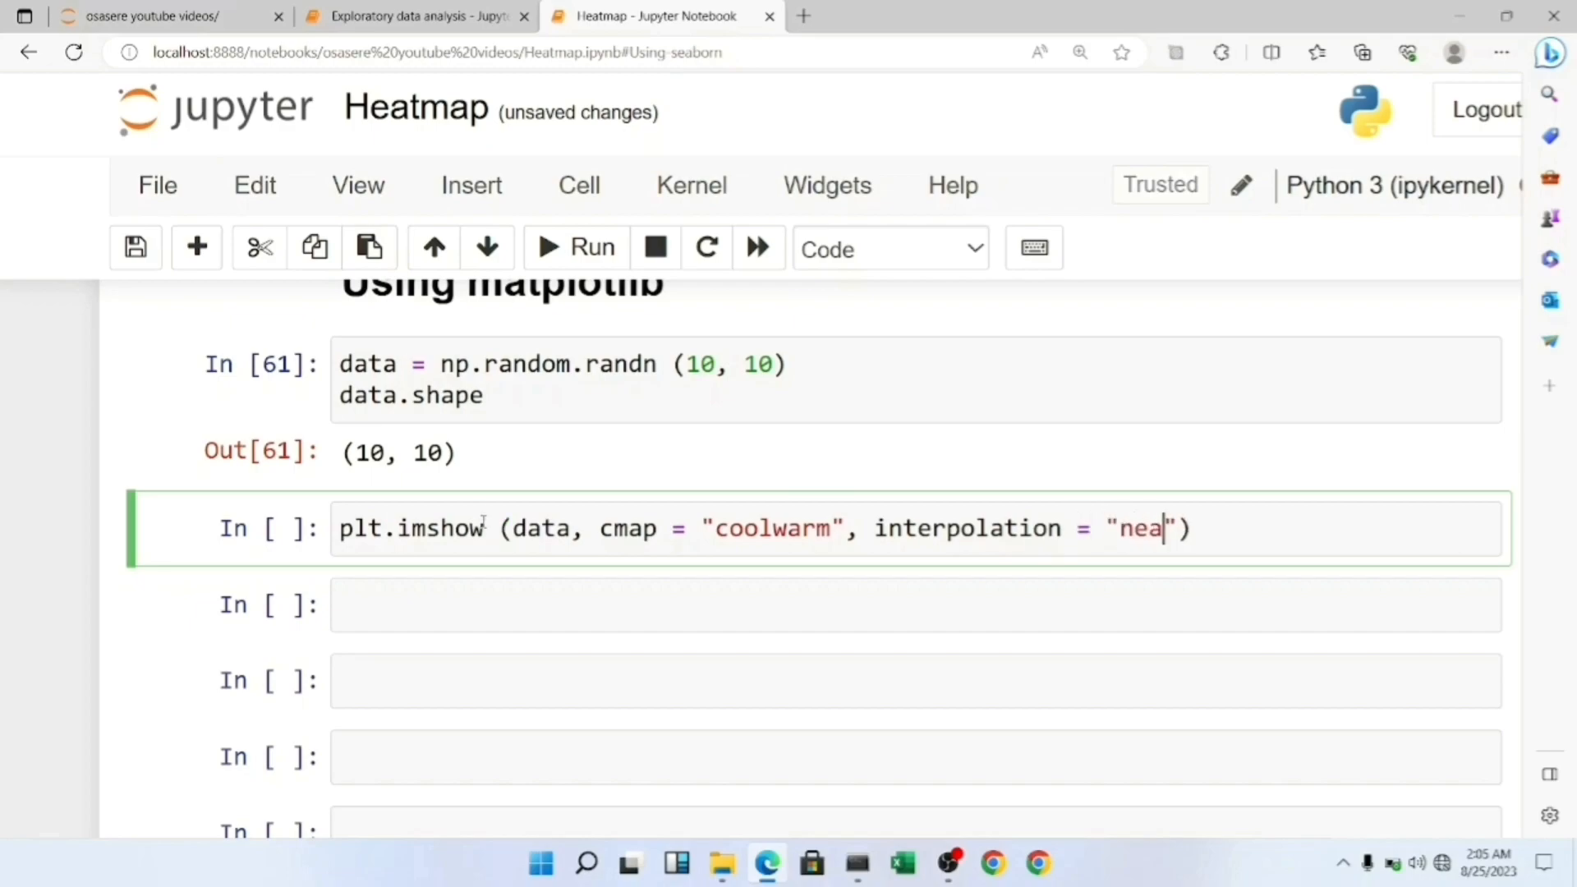
text(st)
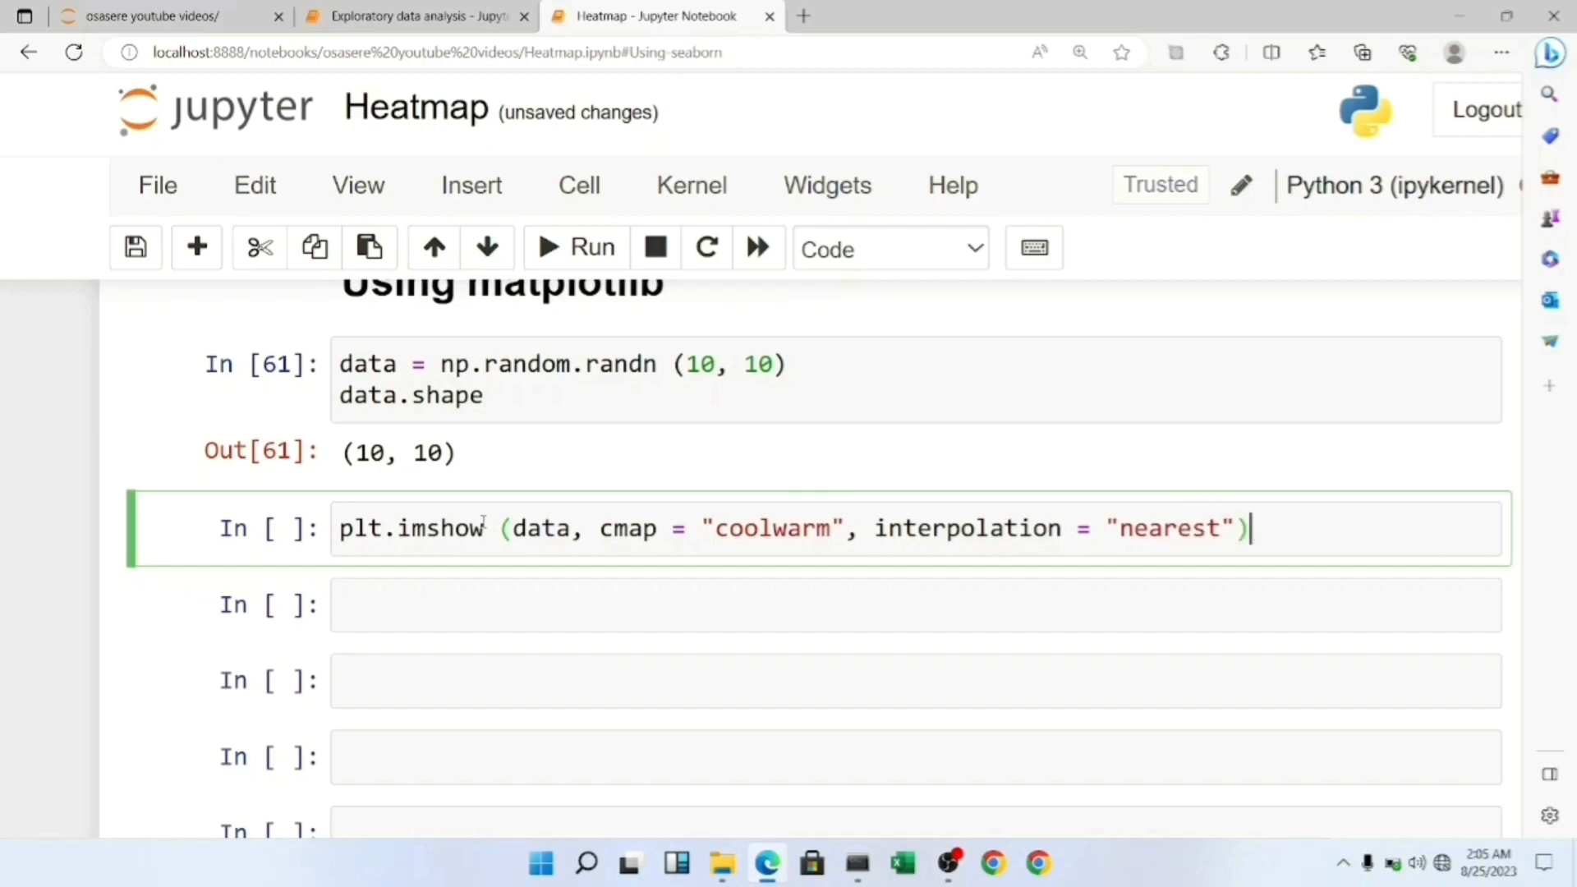
- Add plt.colorbar() and the title 'Heatmap Example' to the plot code
text(p)
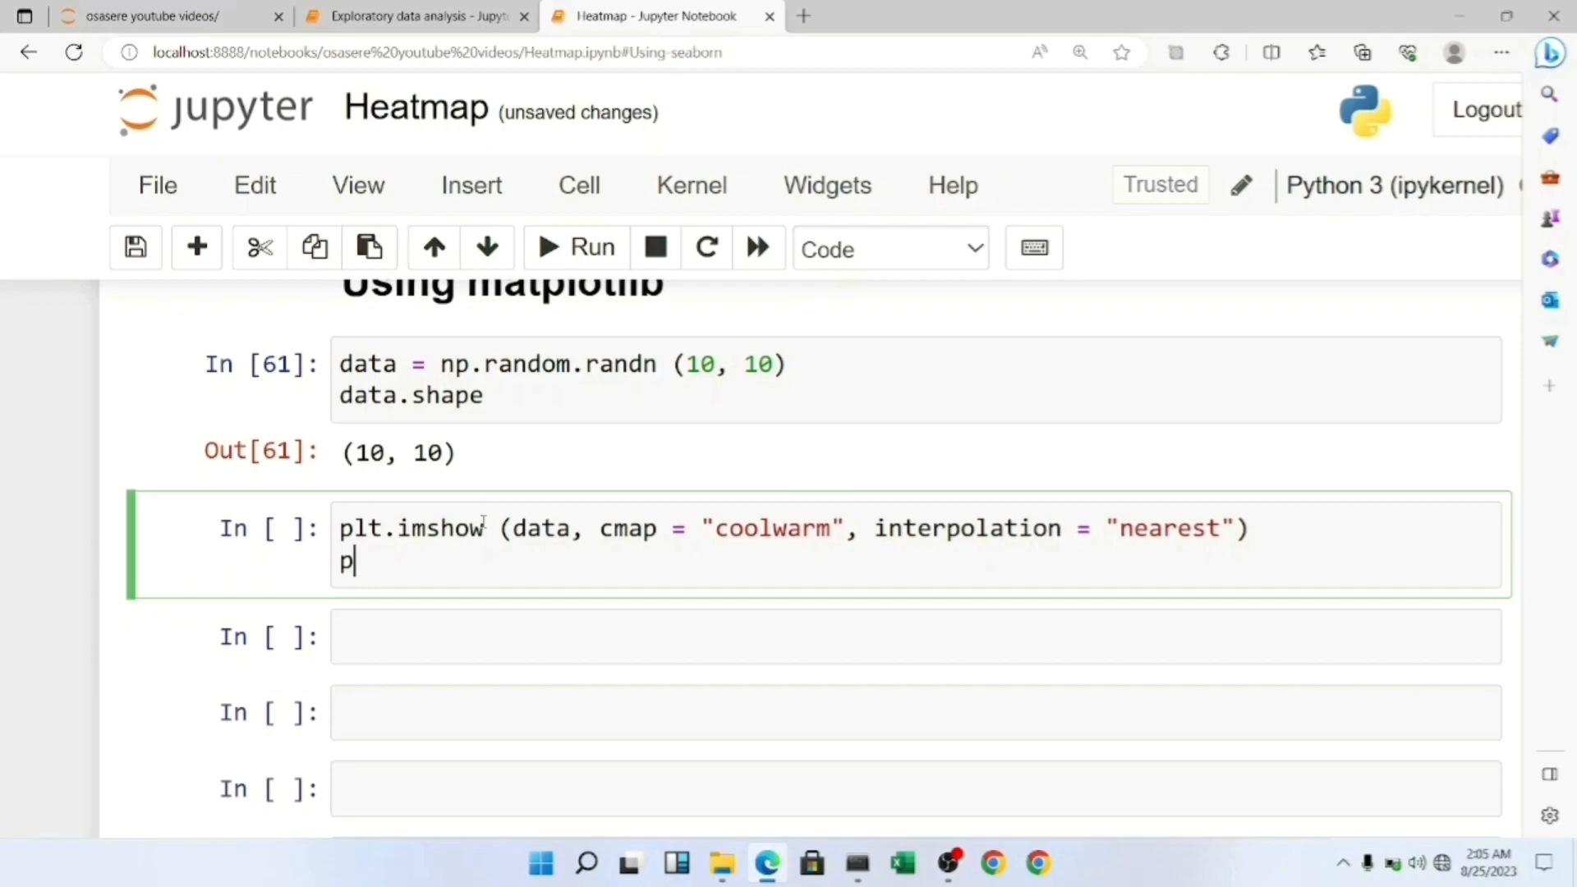
text(lt.co)
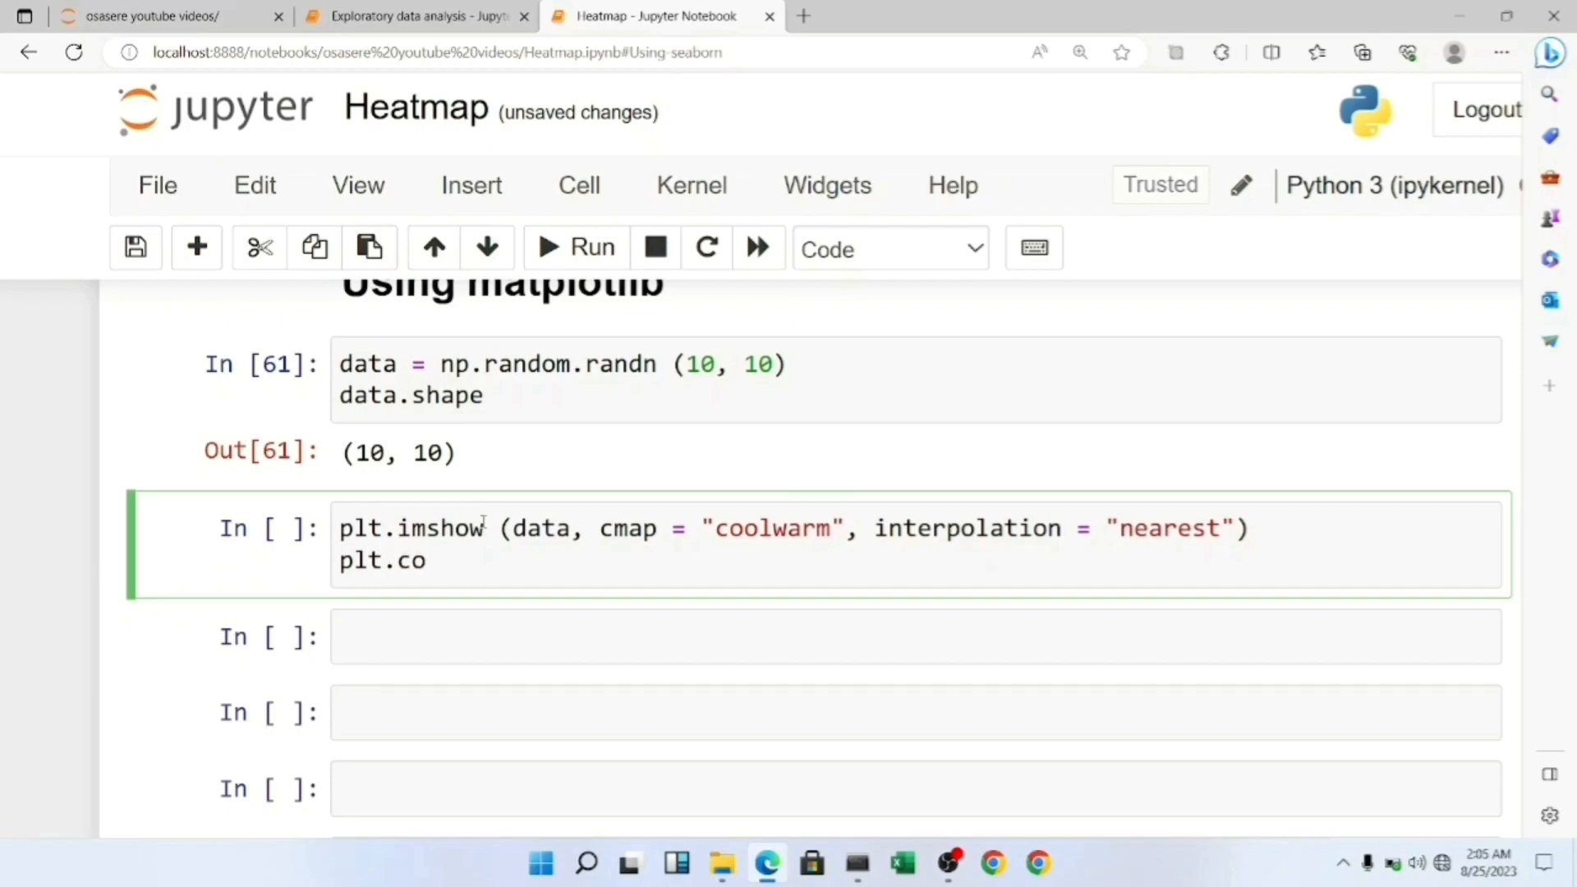
text(lorbar)
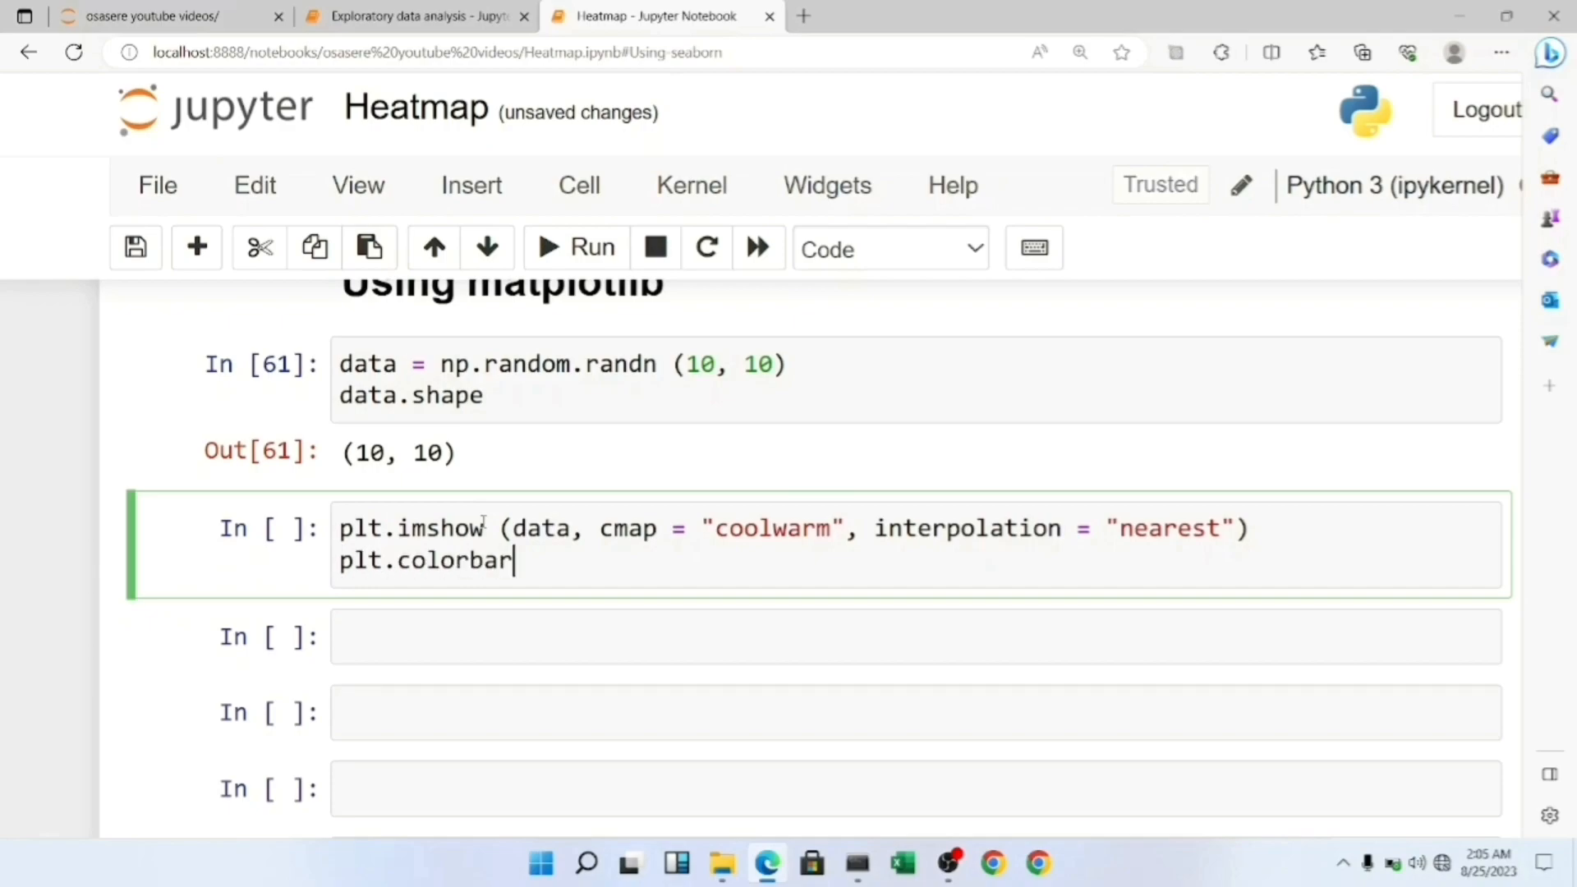
text(())
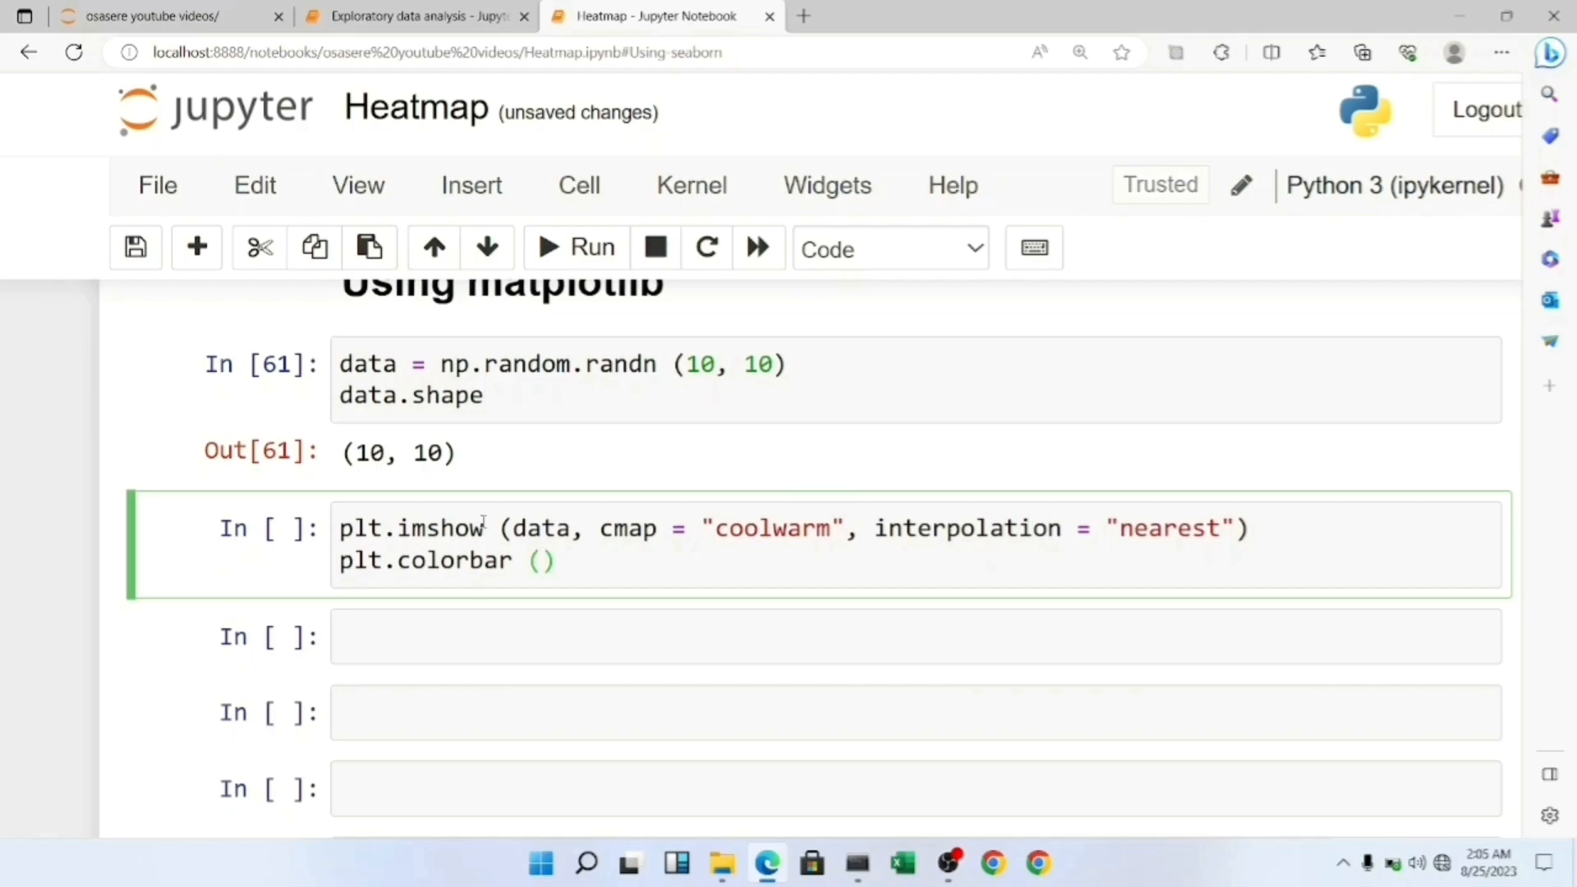
text(plt.)
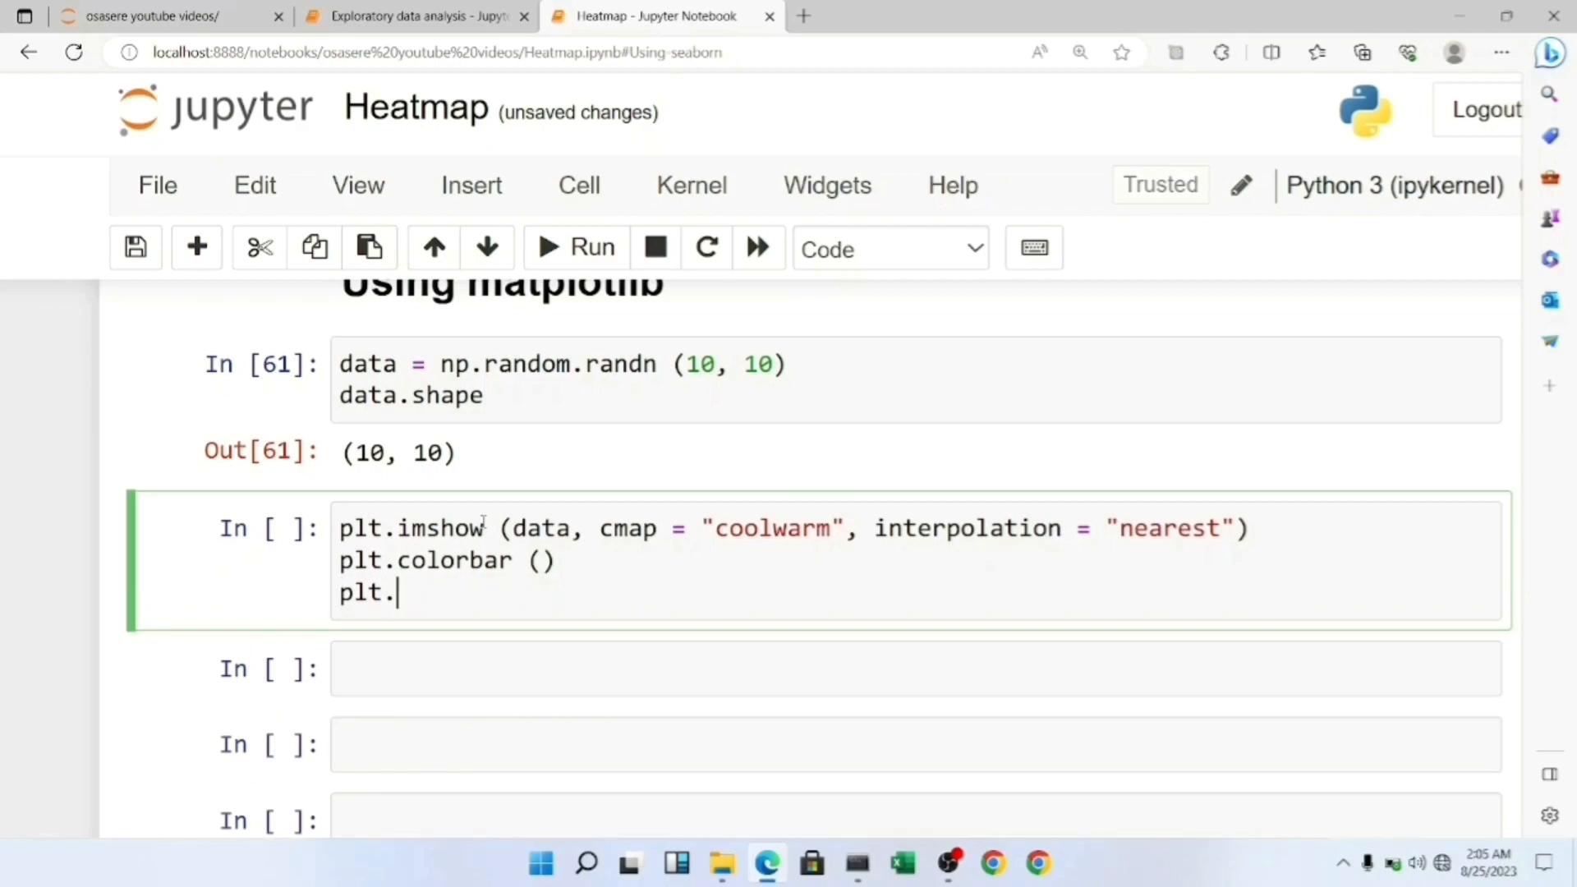
text(title)
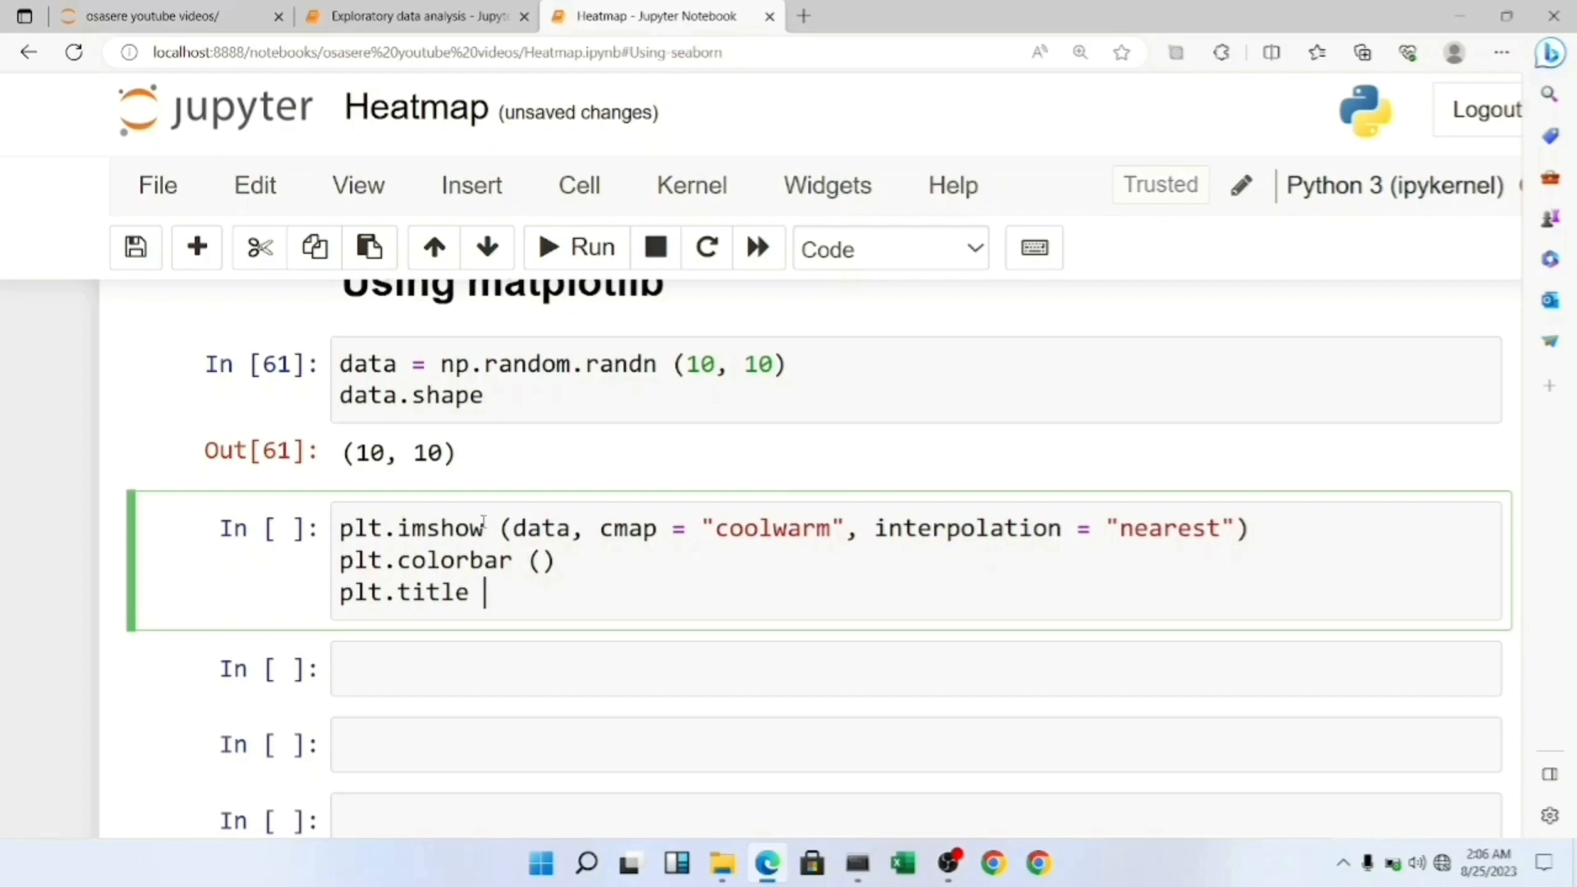
text(())
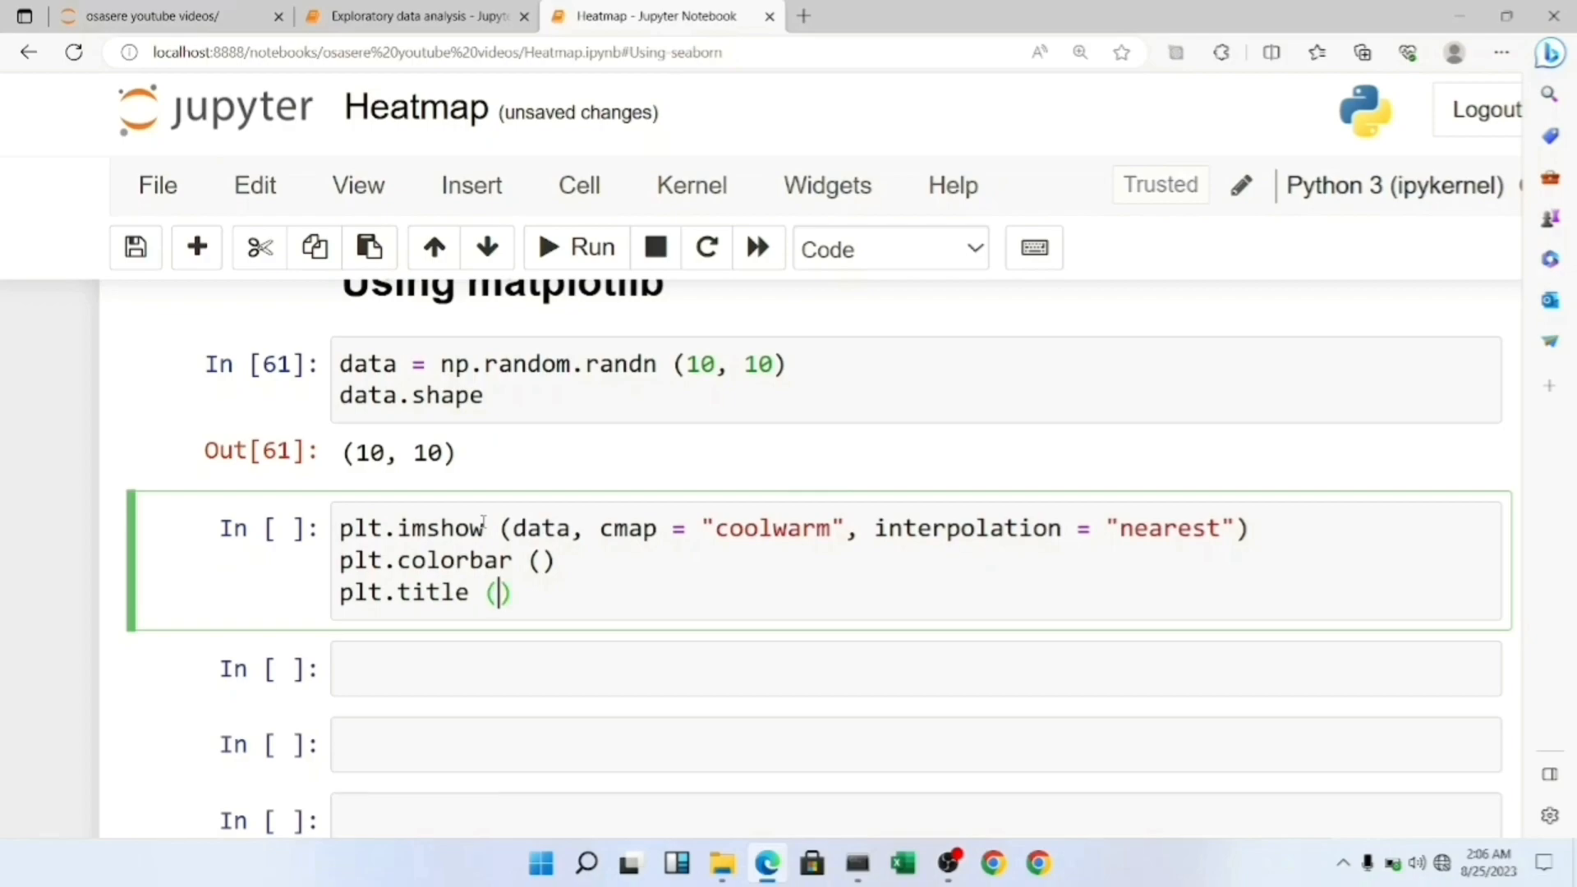
text("H)
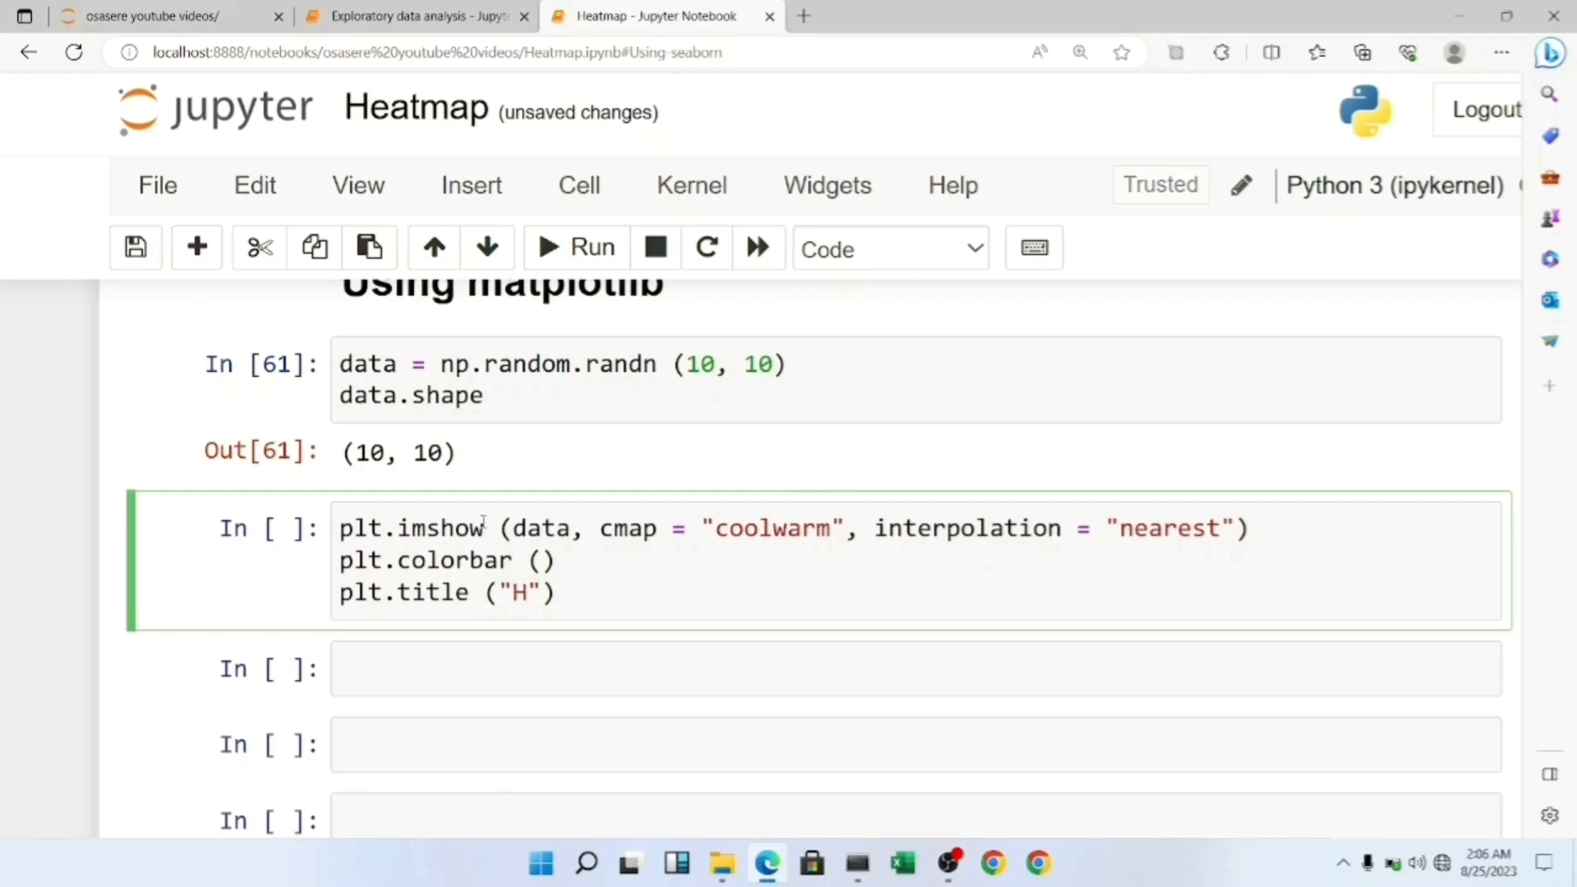
text(eatmap Exa)
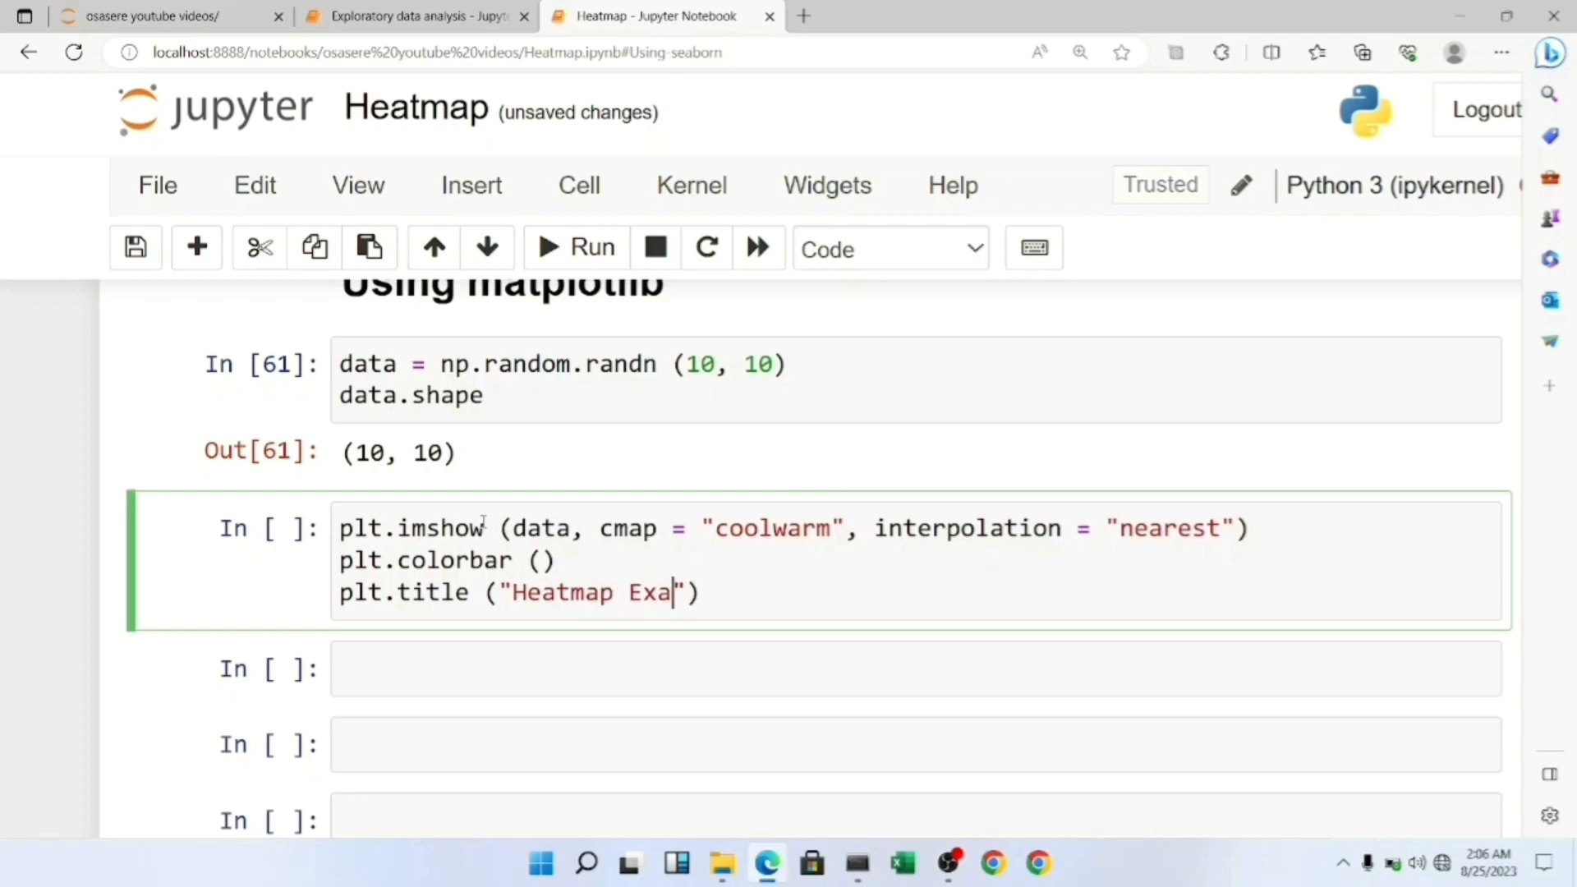
text(m)
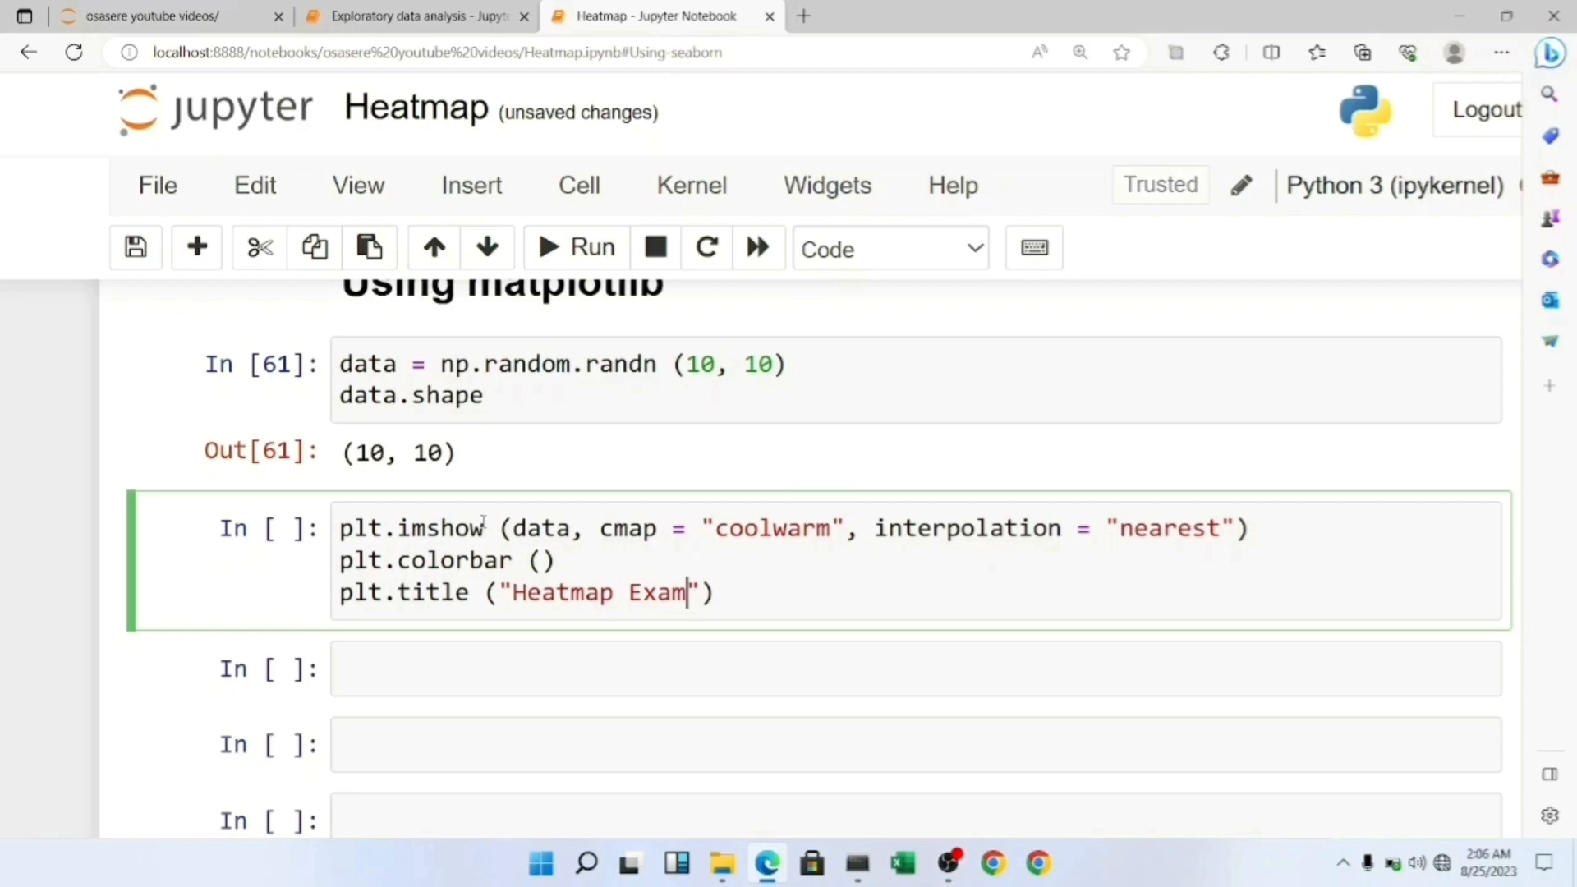
text(ple)
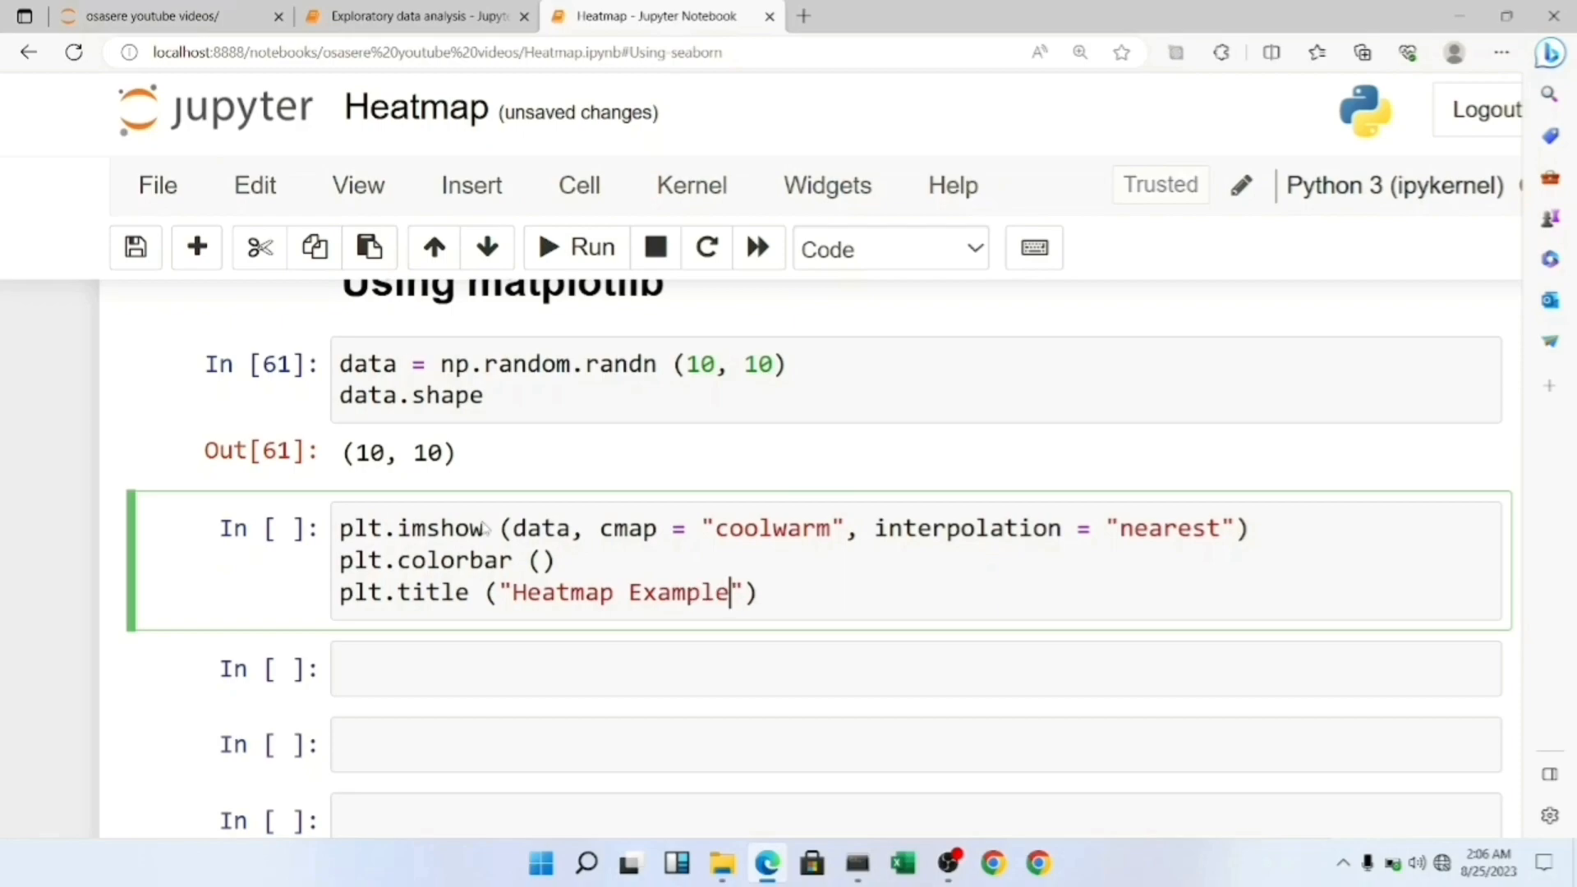
- Run the coolwarm heatmap cell and scroll through the rendered plot
click(576, 247)
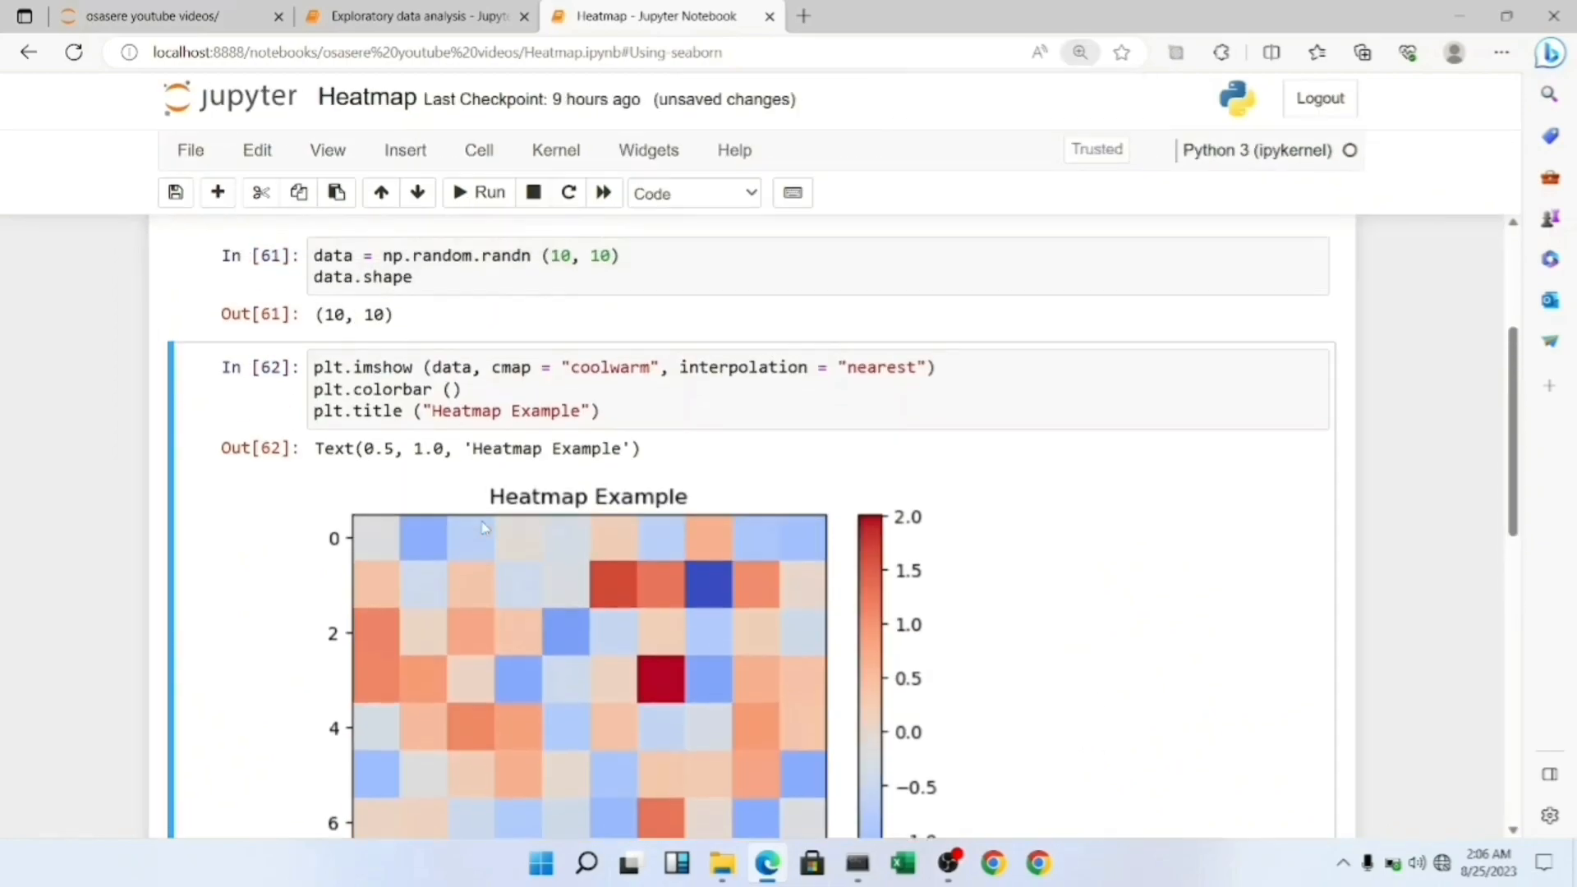
scroll(down, 3)
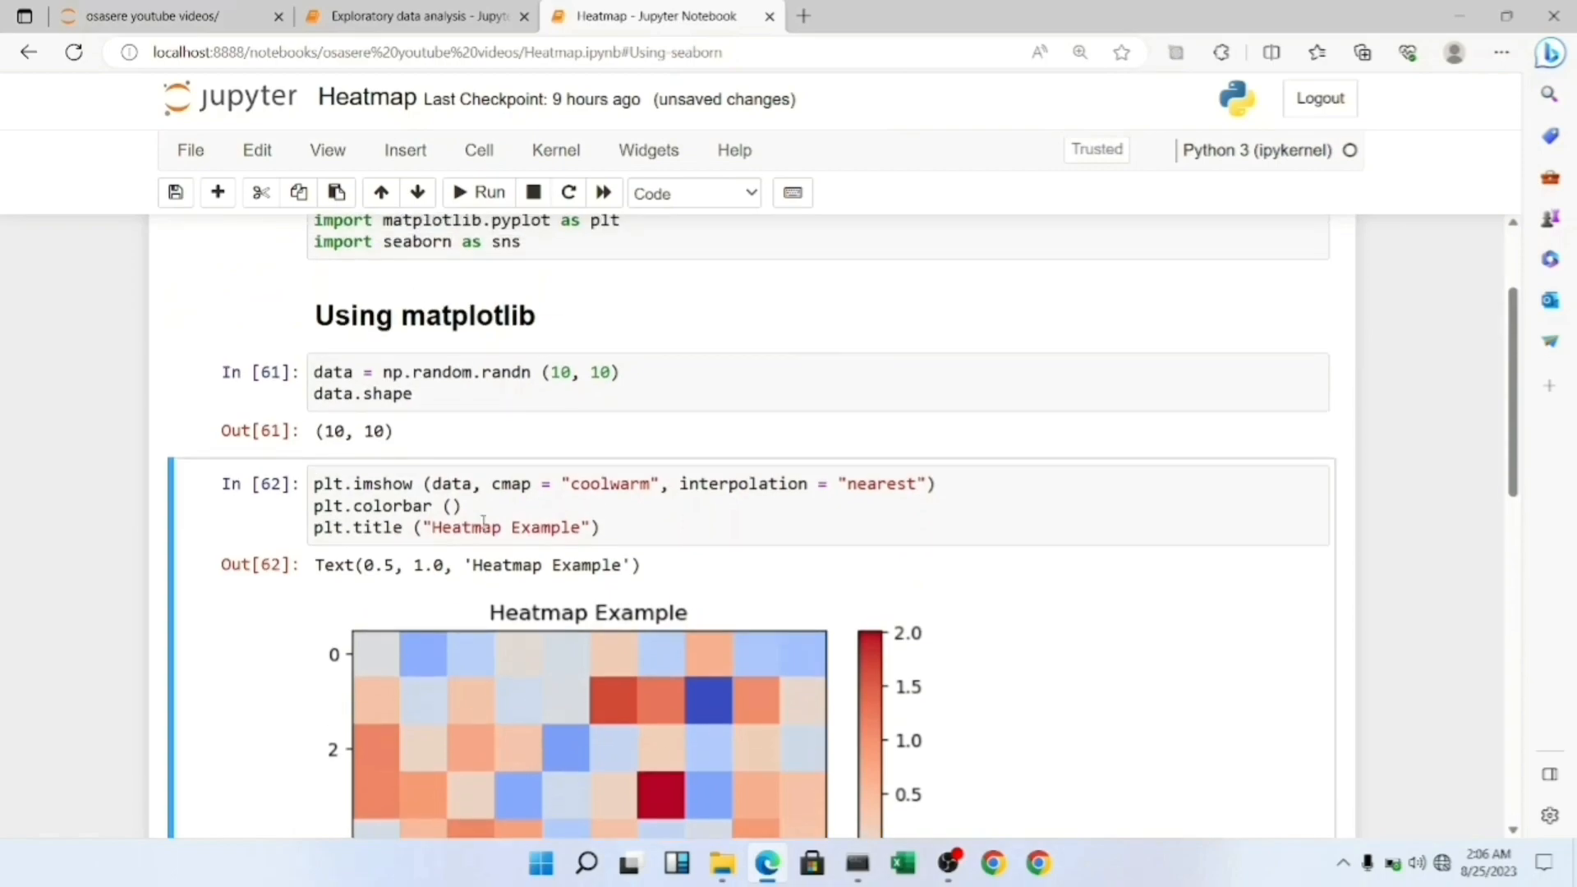
scroll(down, 3)
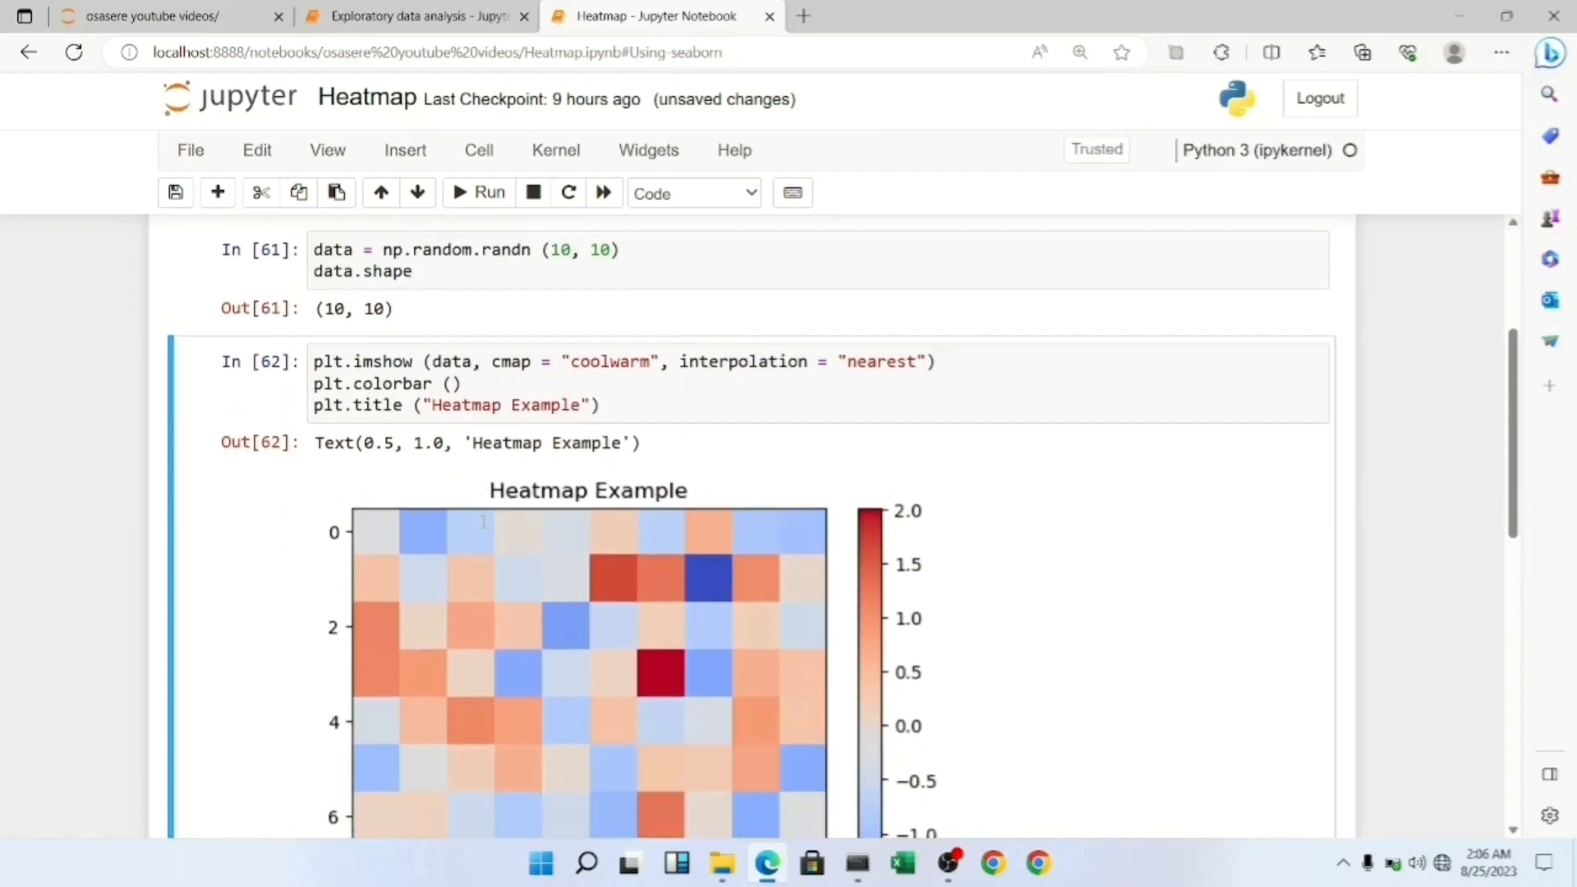
scroll(down, 3)
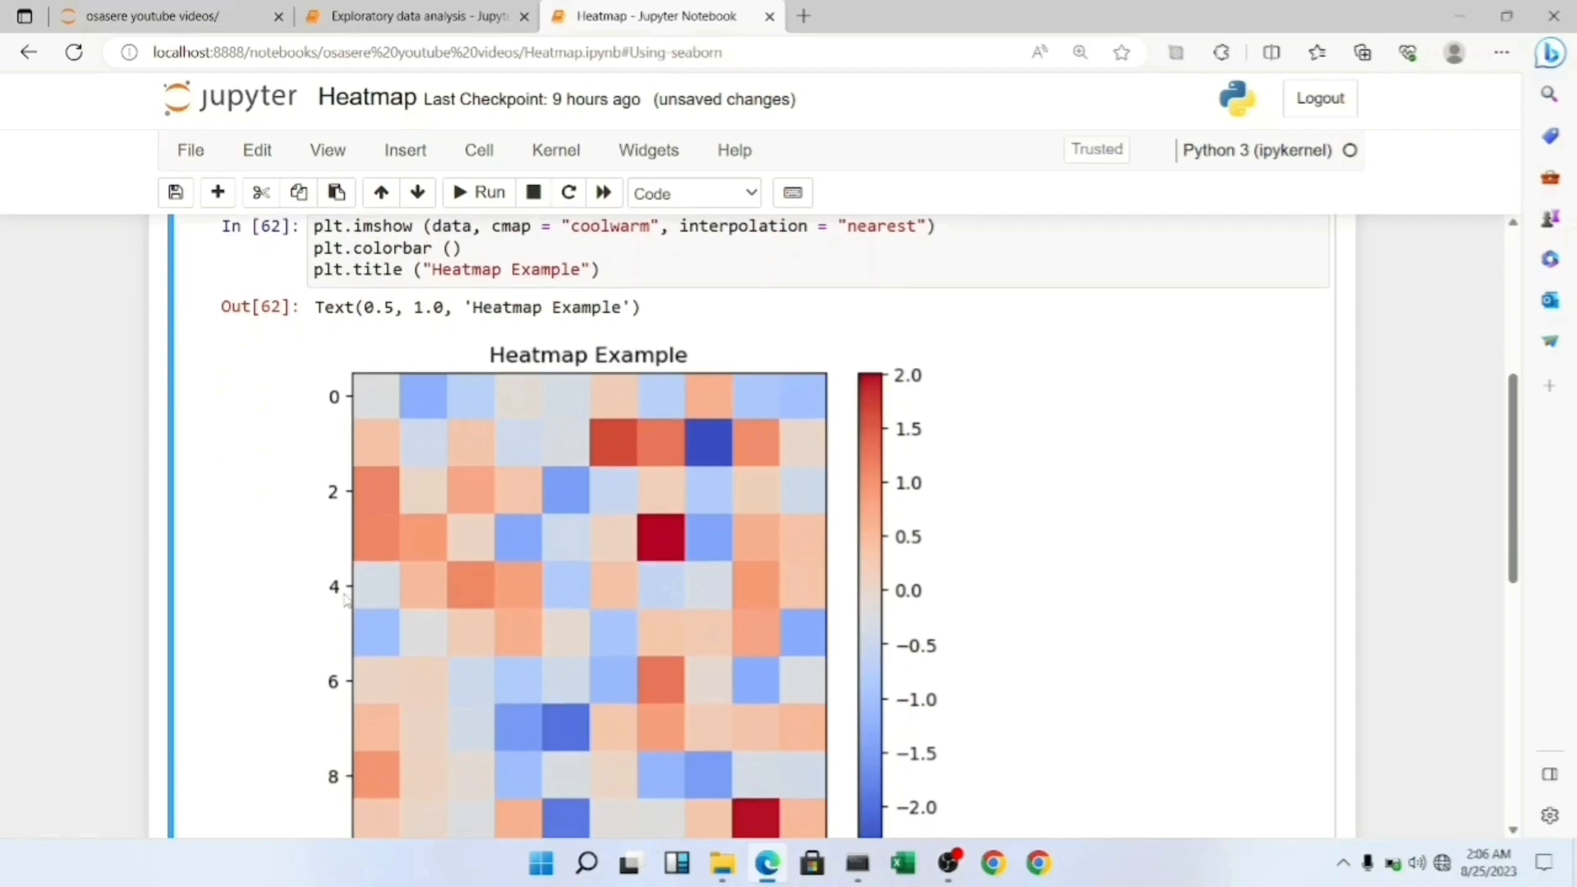
scroll(down, 3)
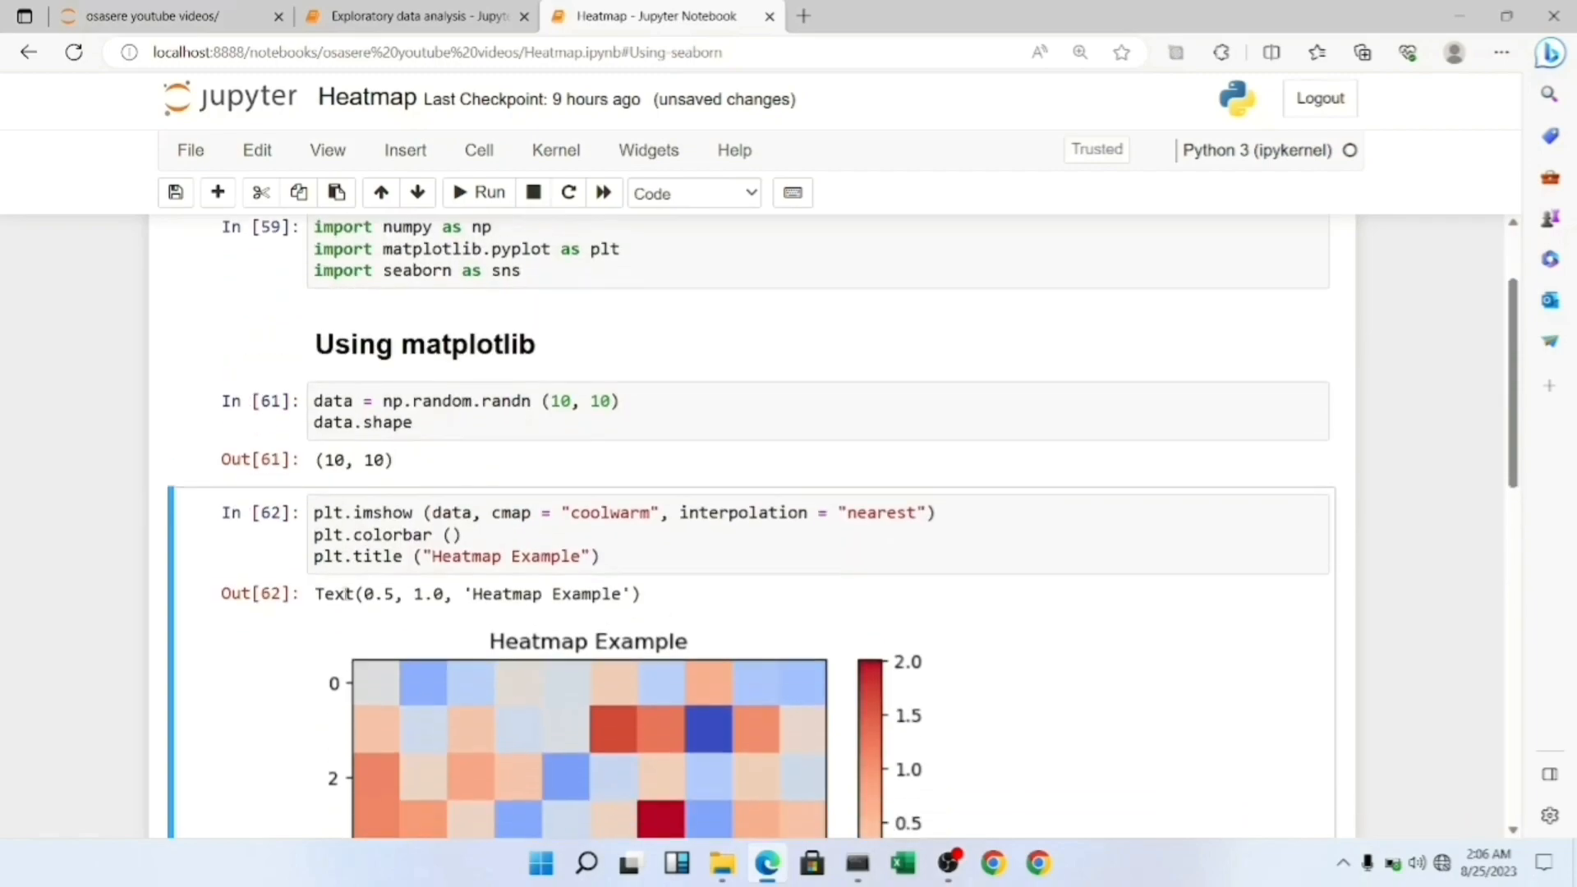
scroll(down, 3)
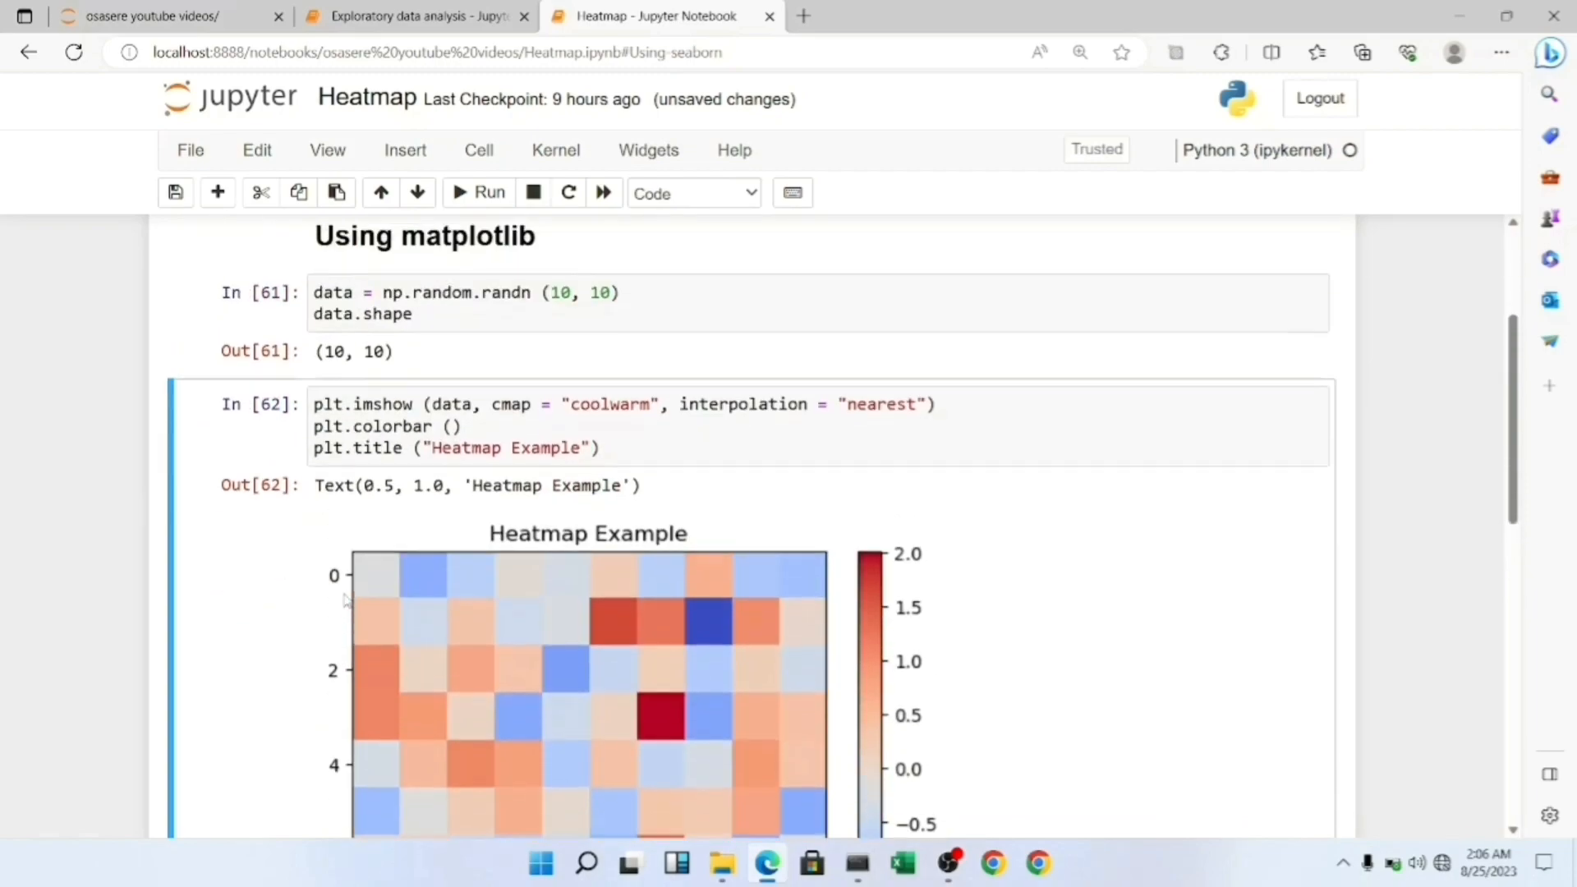
scroll(down, 3)
text(U)
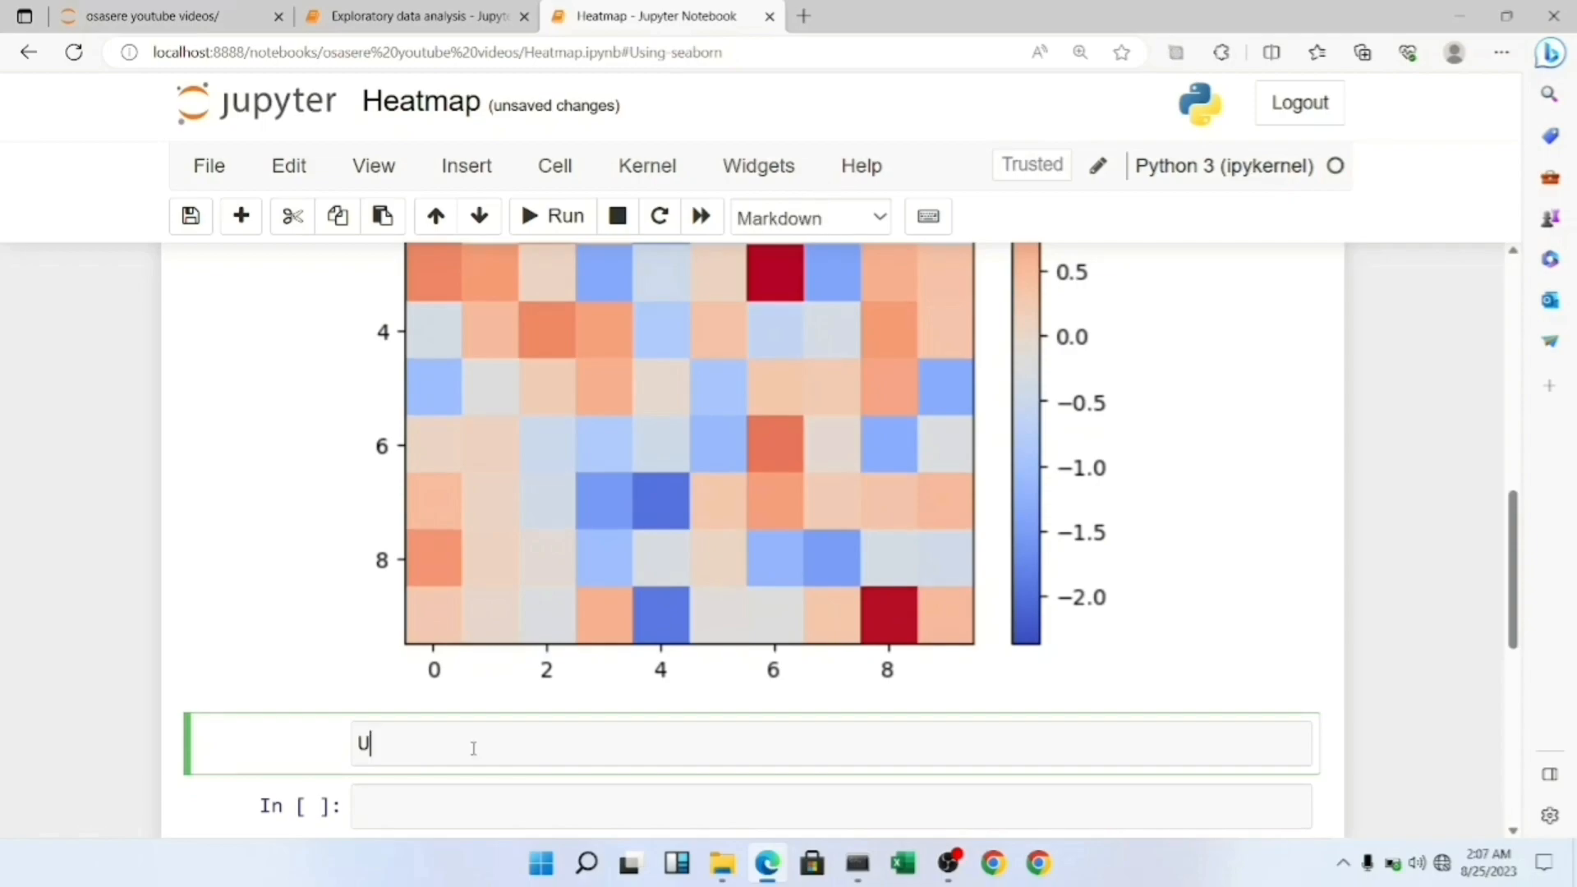
- Type and render the '## Using seaborn' Markdown heading below the plot
text(si)
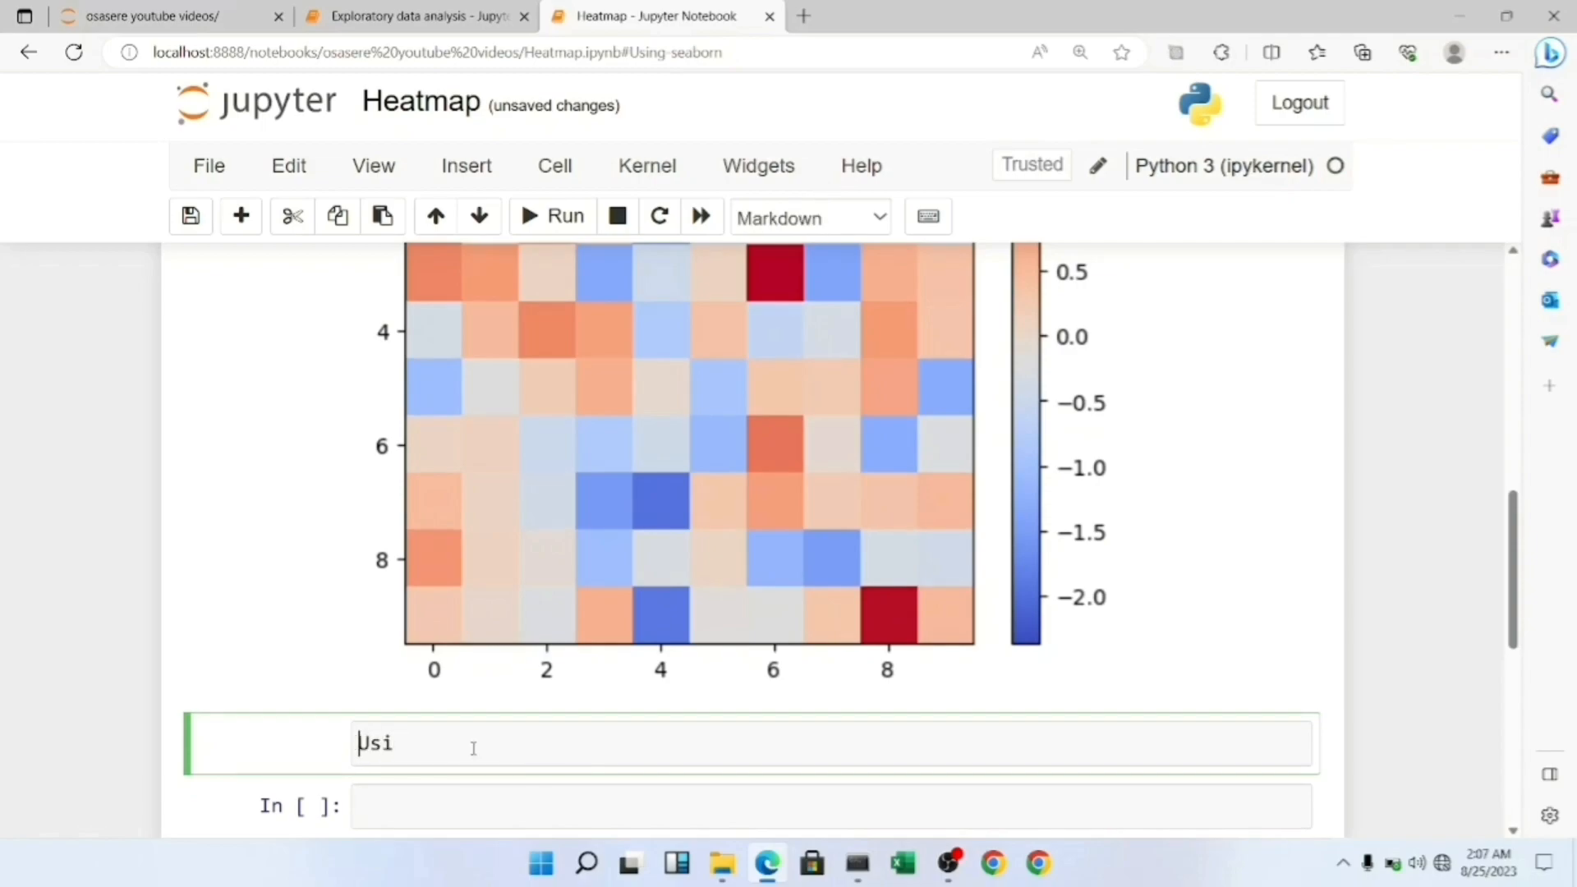
text(##)
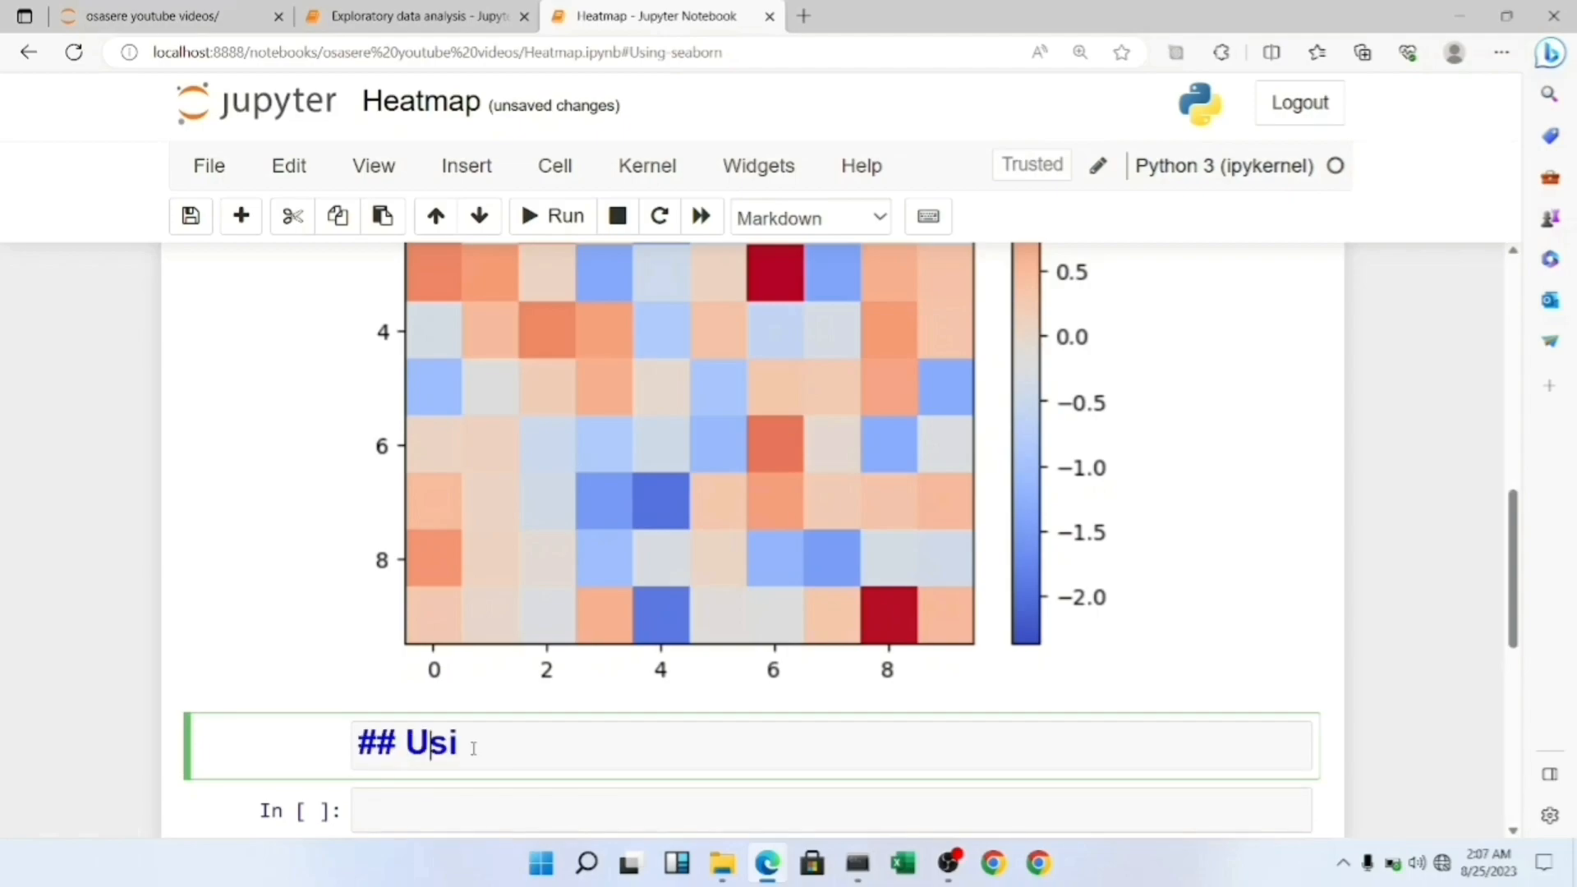
text(ng)
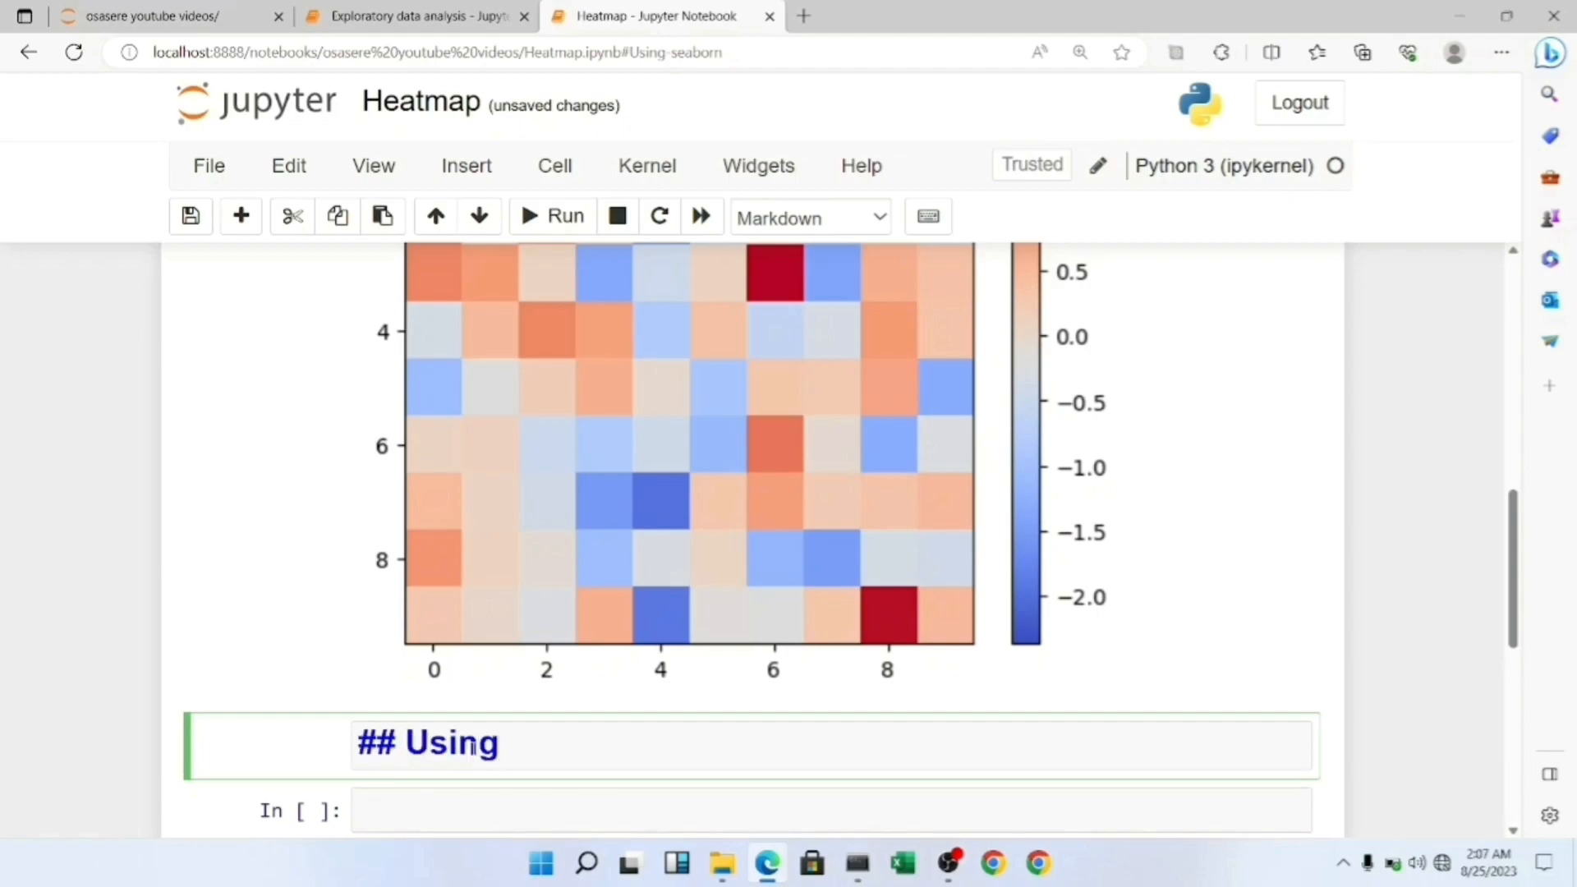
text(the seabo)
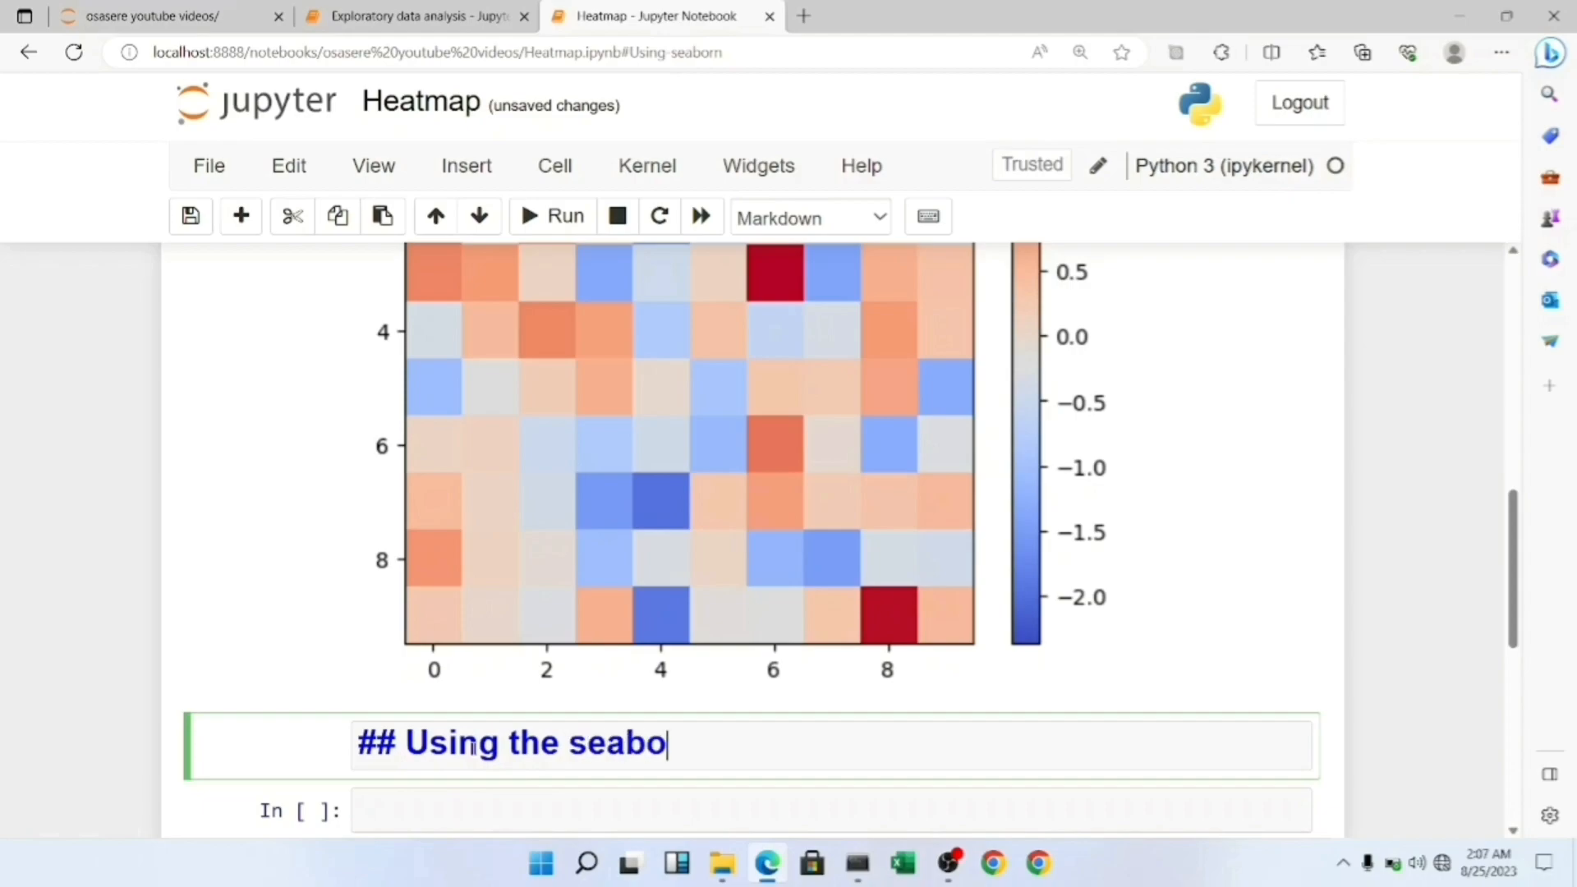
text(rn)
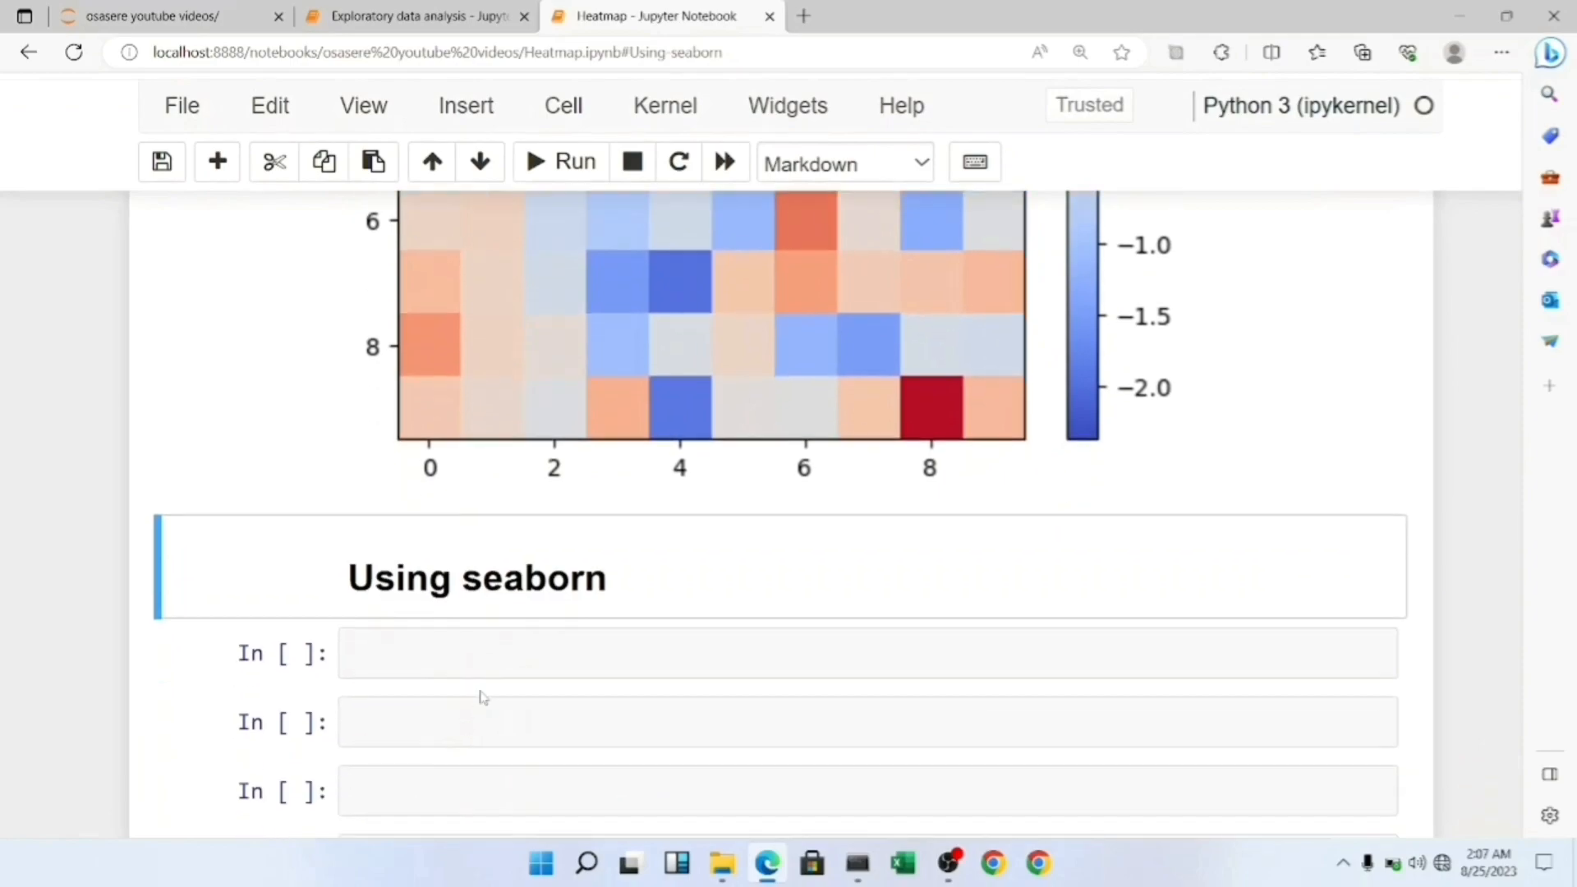
- Load the Titanic dataset into df with sns.load_dataset("titanic")
click(865, 653)
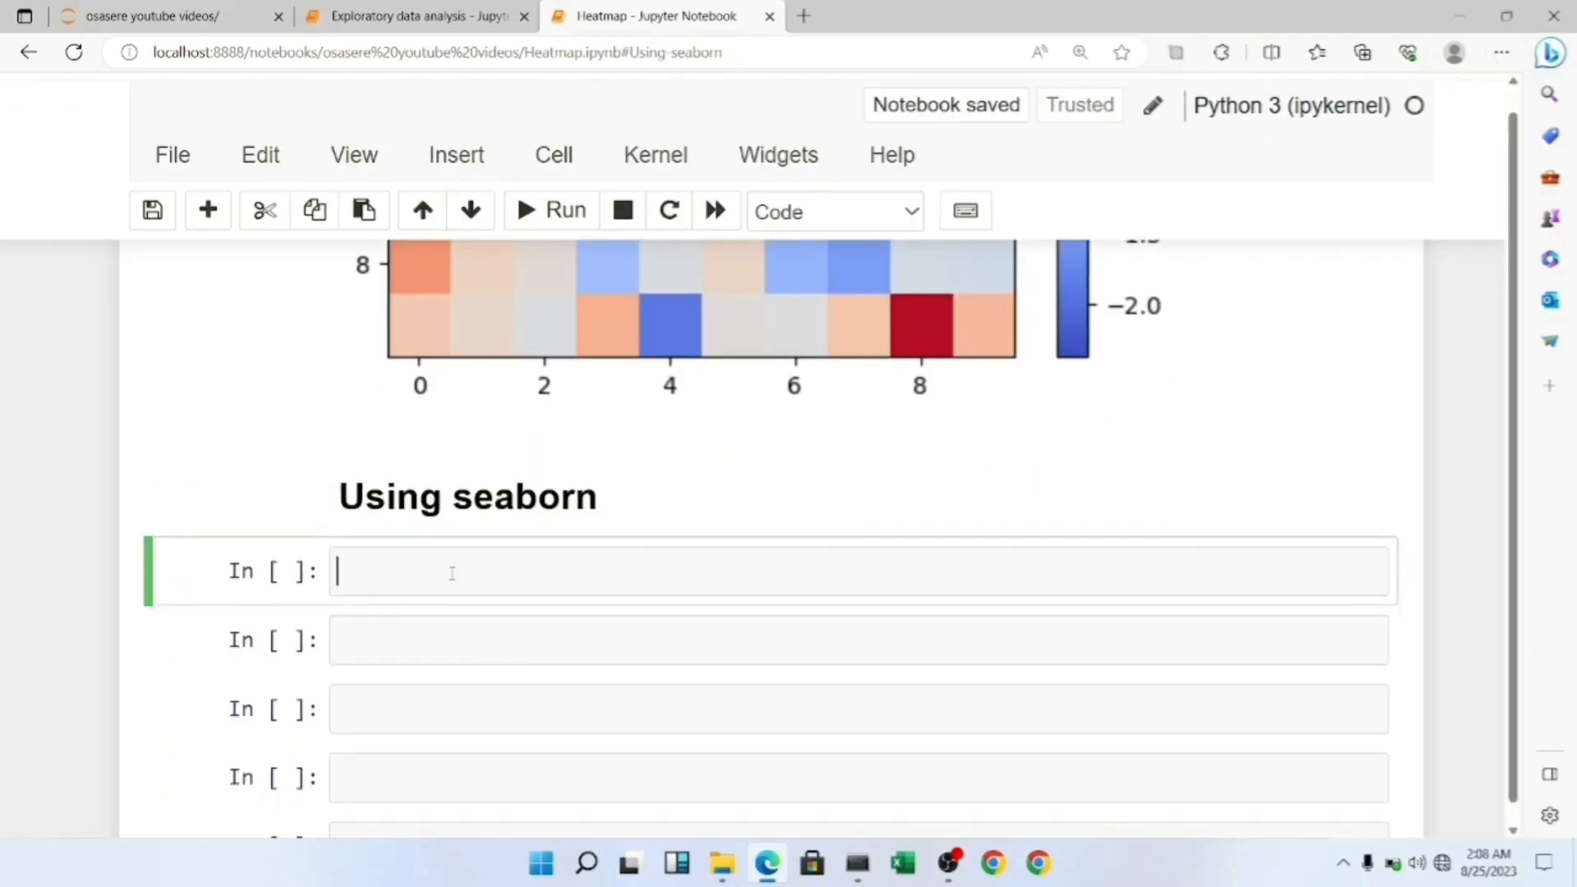
scroll(down, 3)
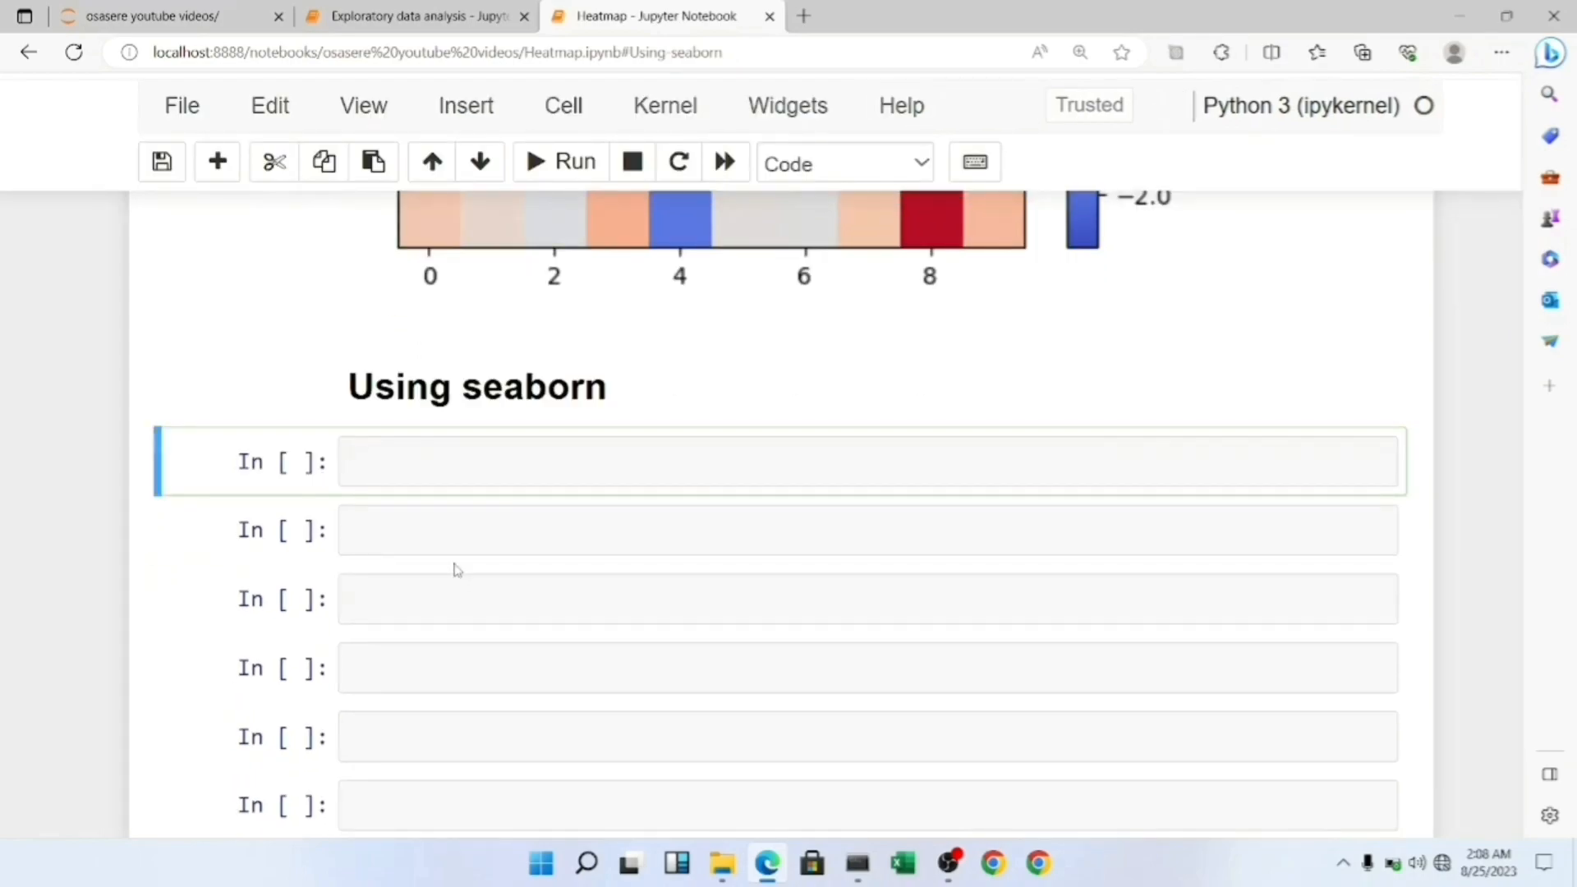
click(600, 460)
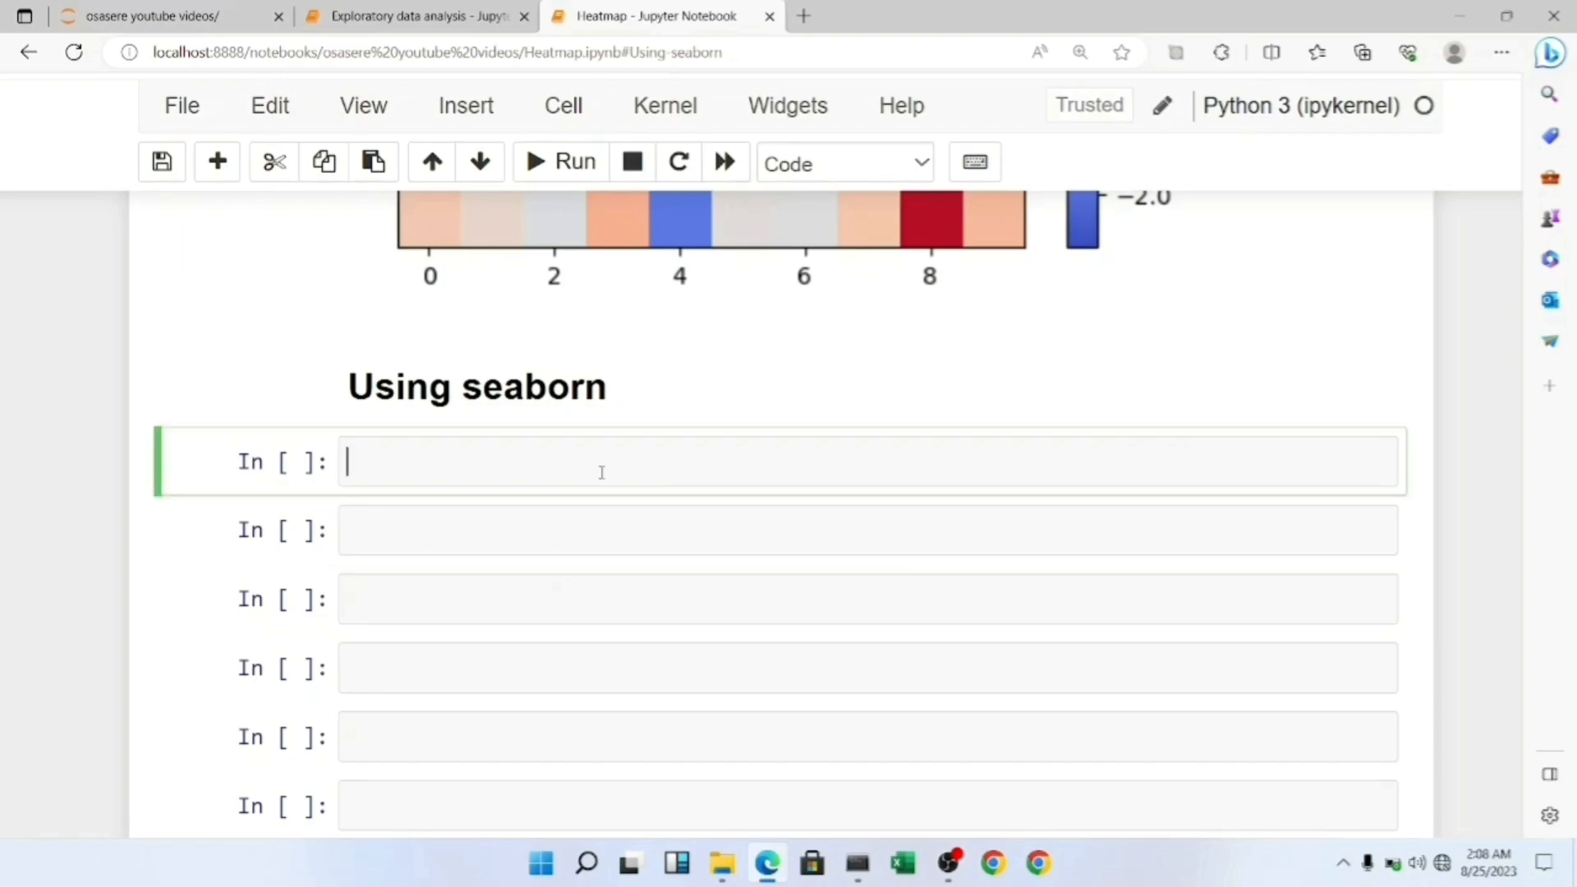
text(df)
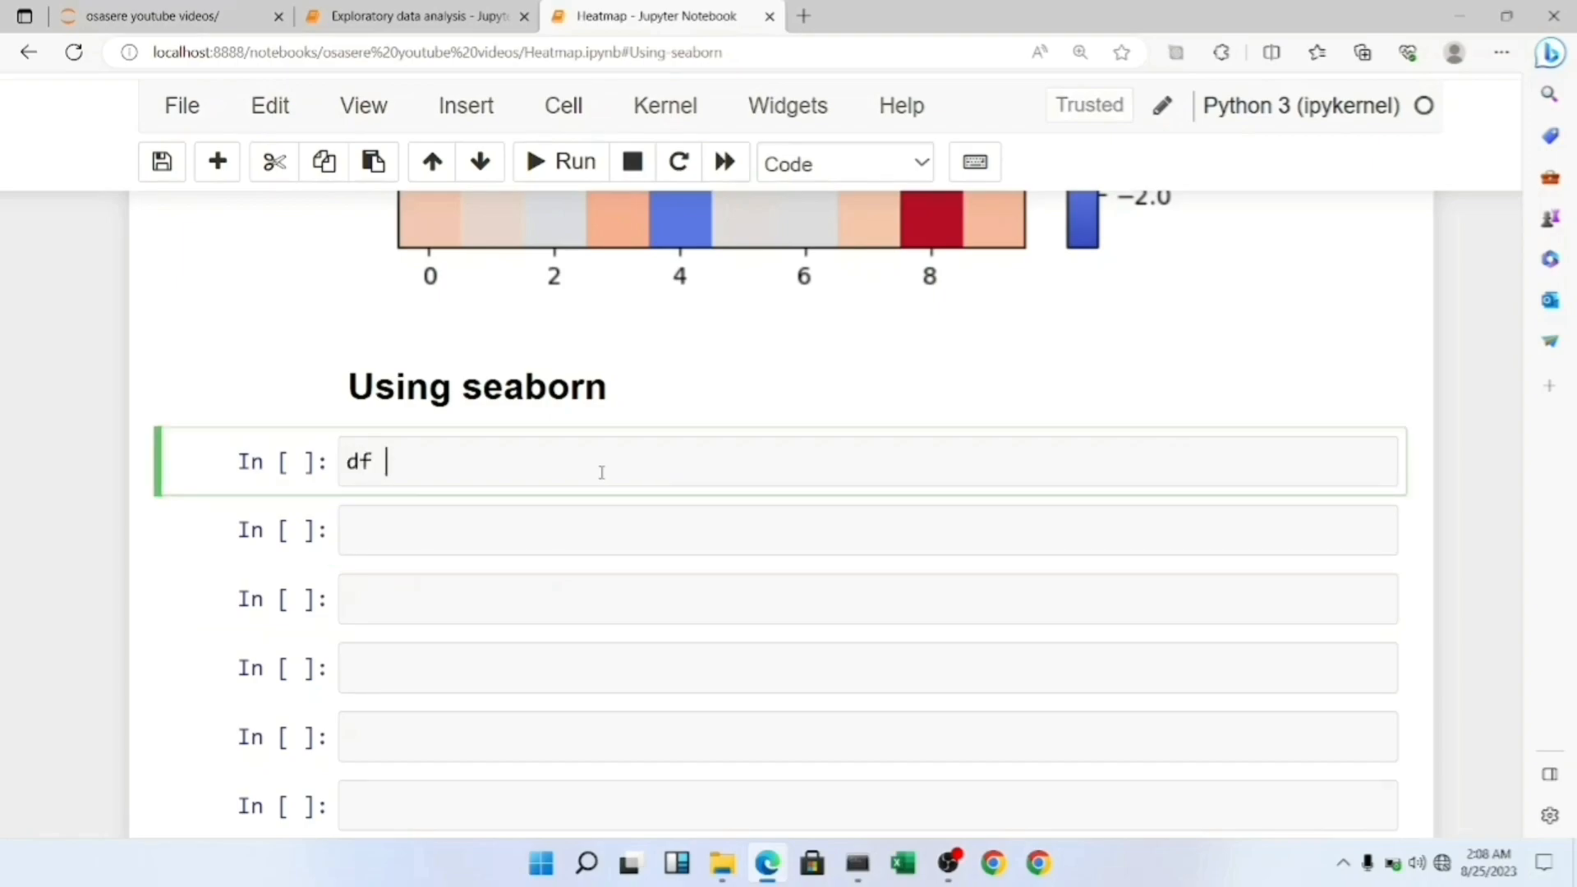
text(=)
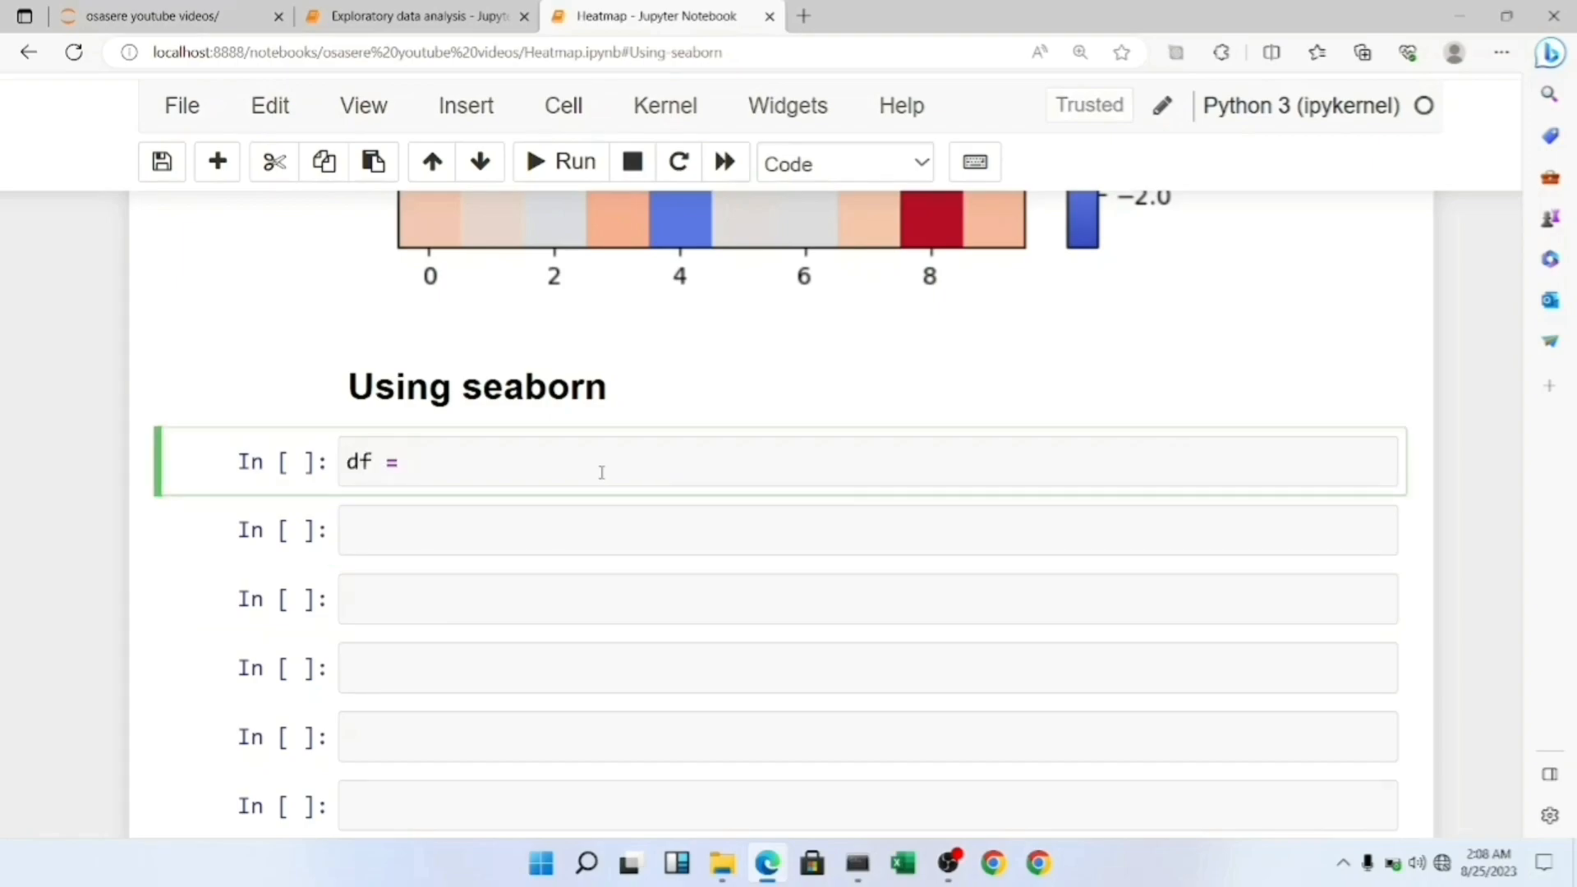
text(sn)
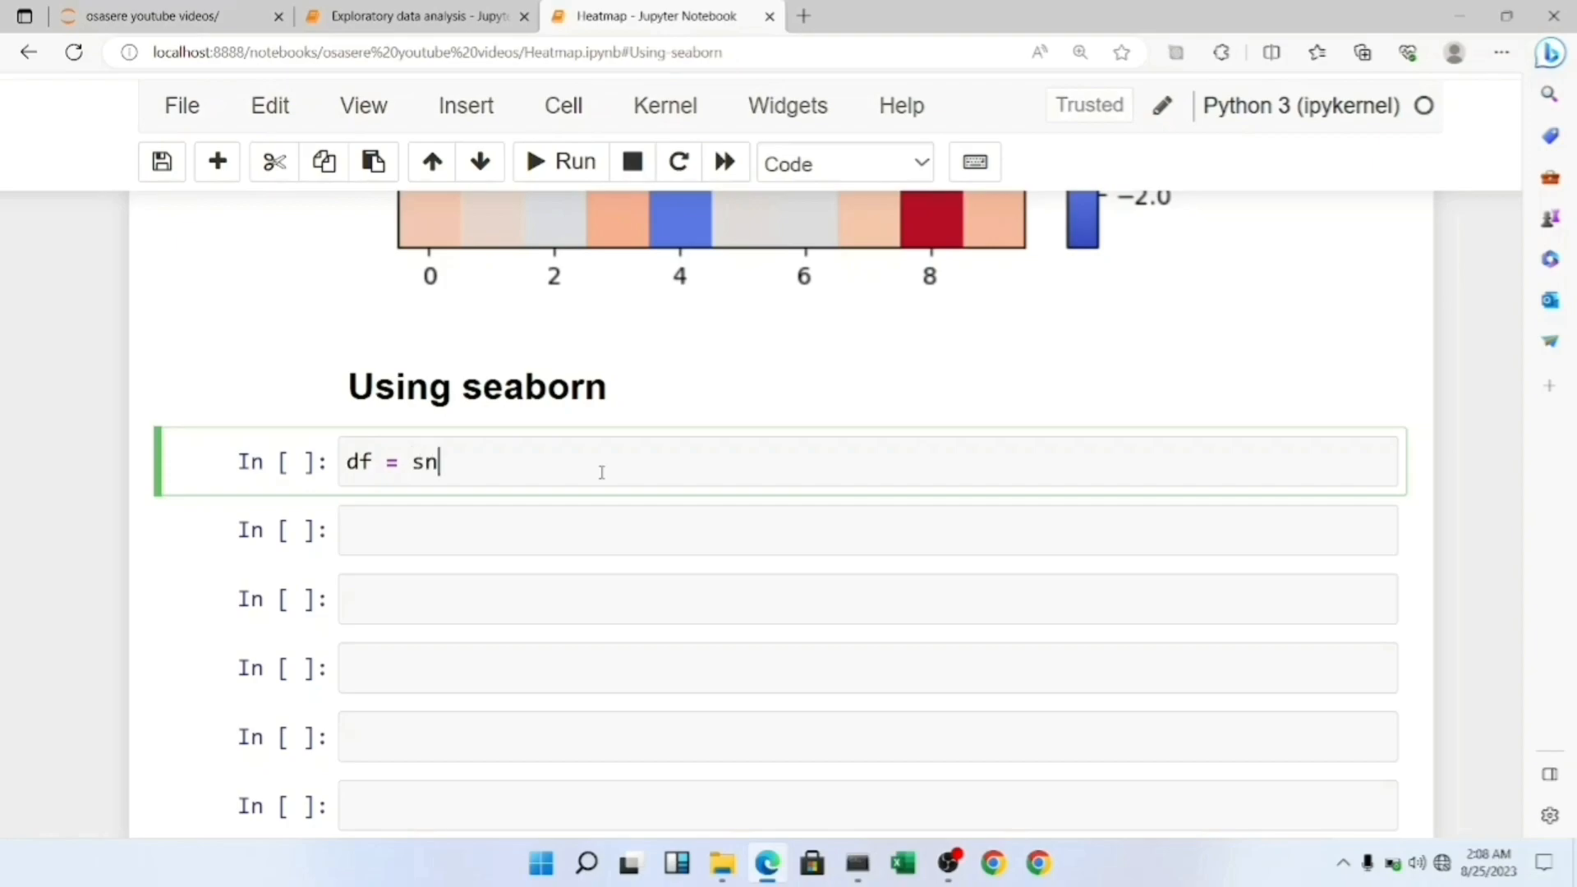
text(s.load)
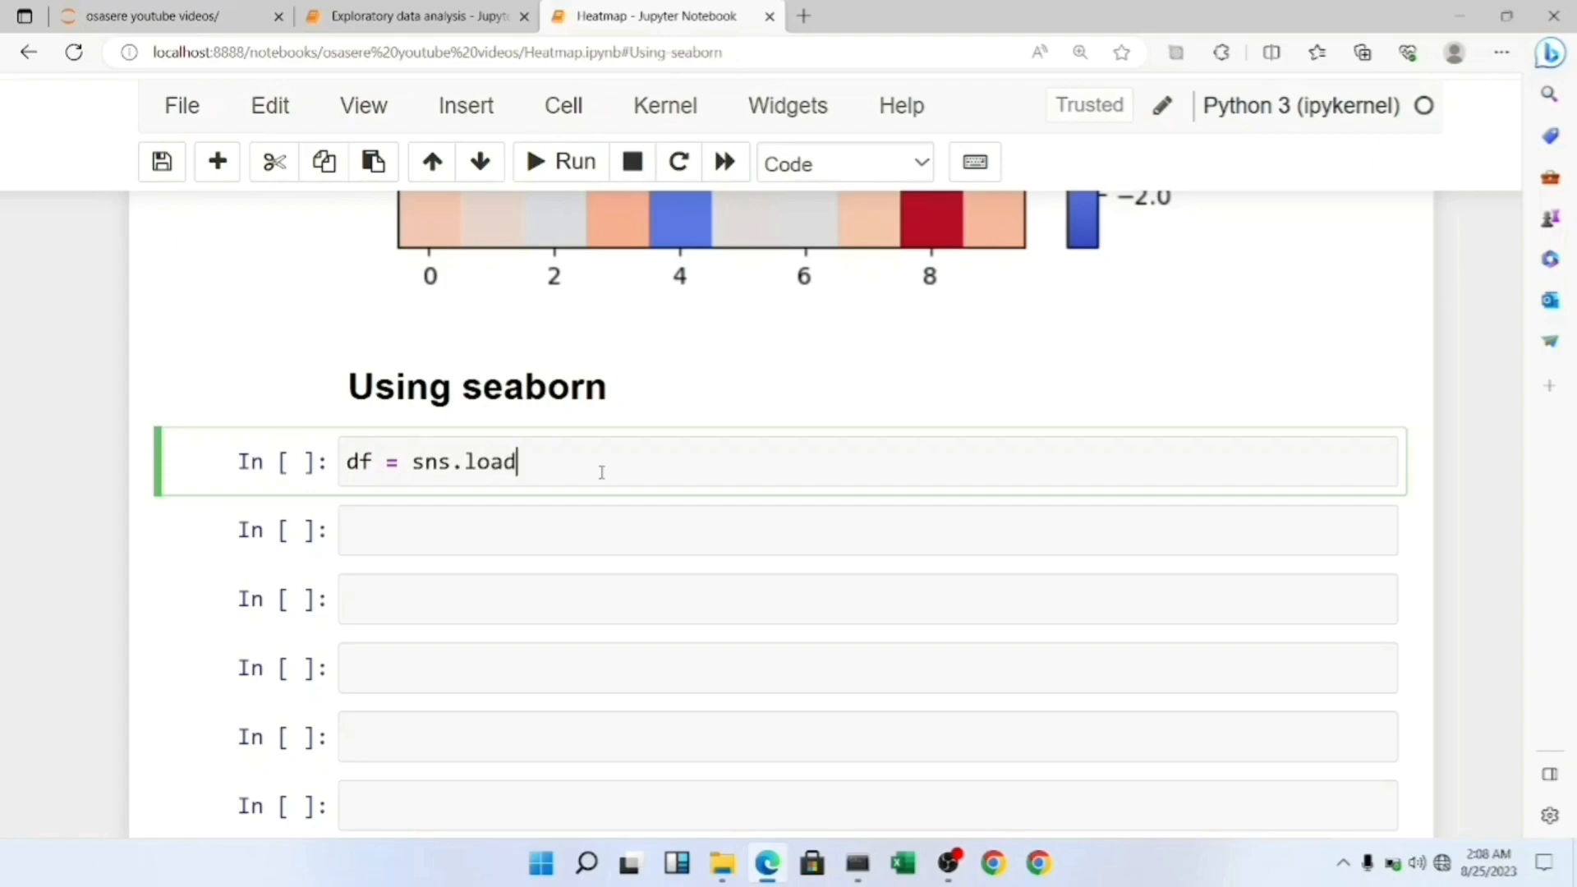
text(_da)
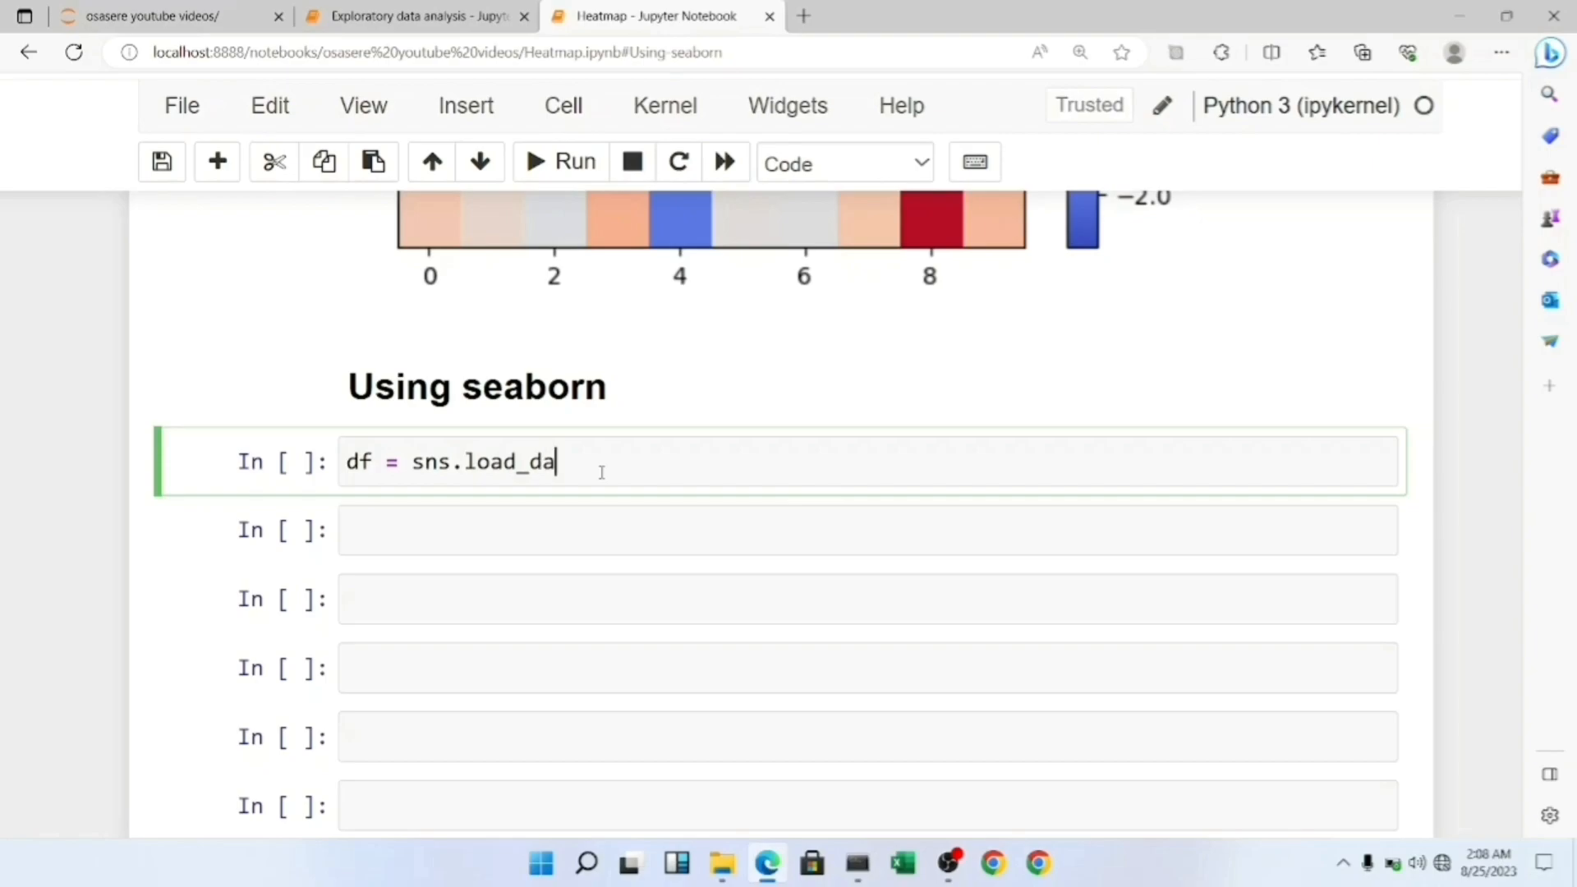
text(taset)
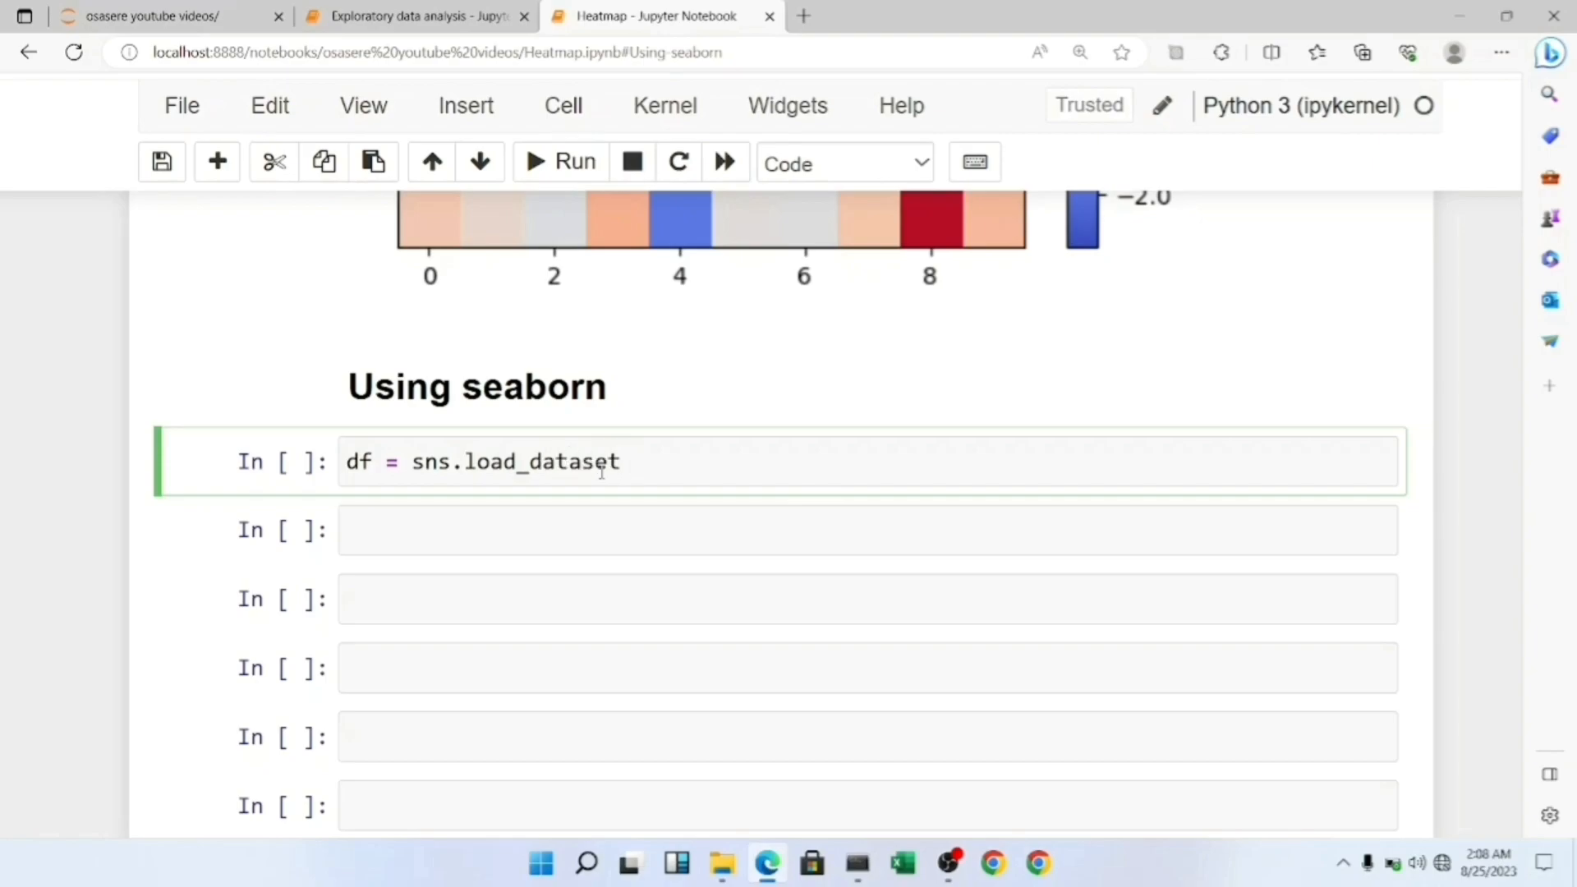
text(())
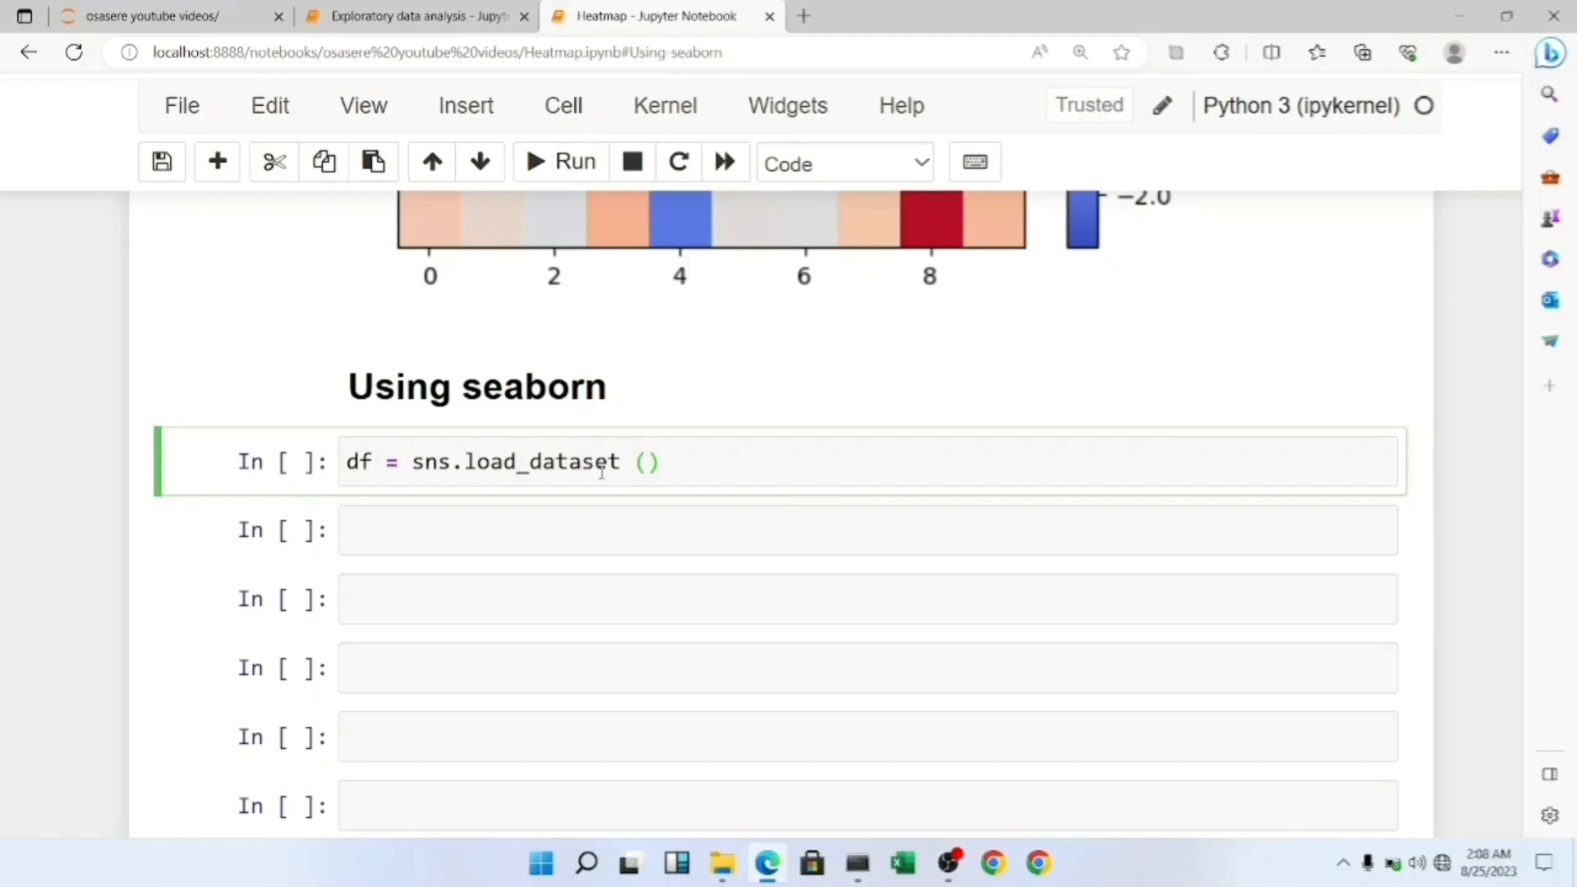
text("")
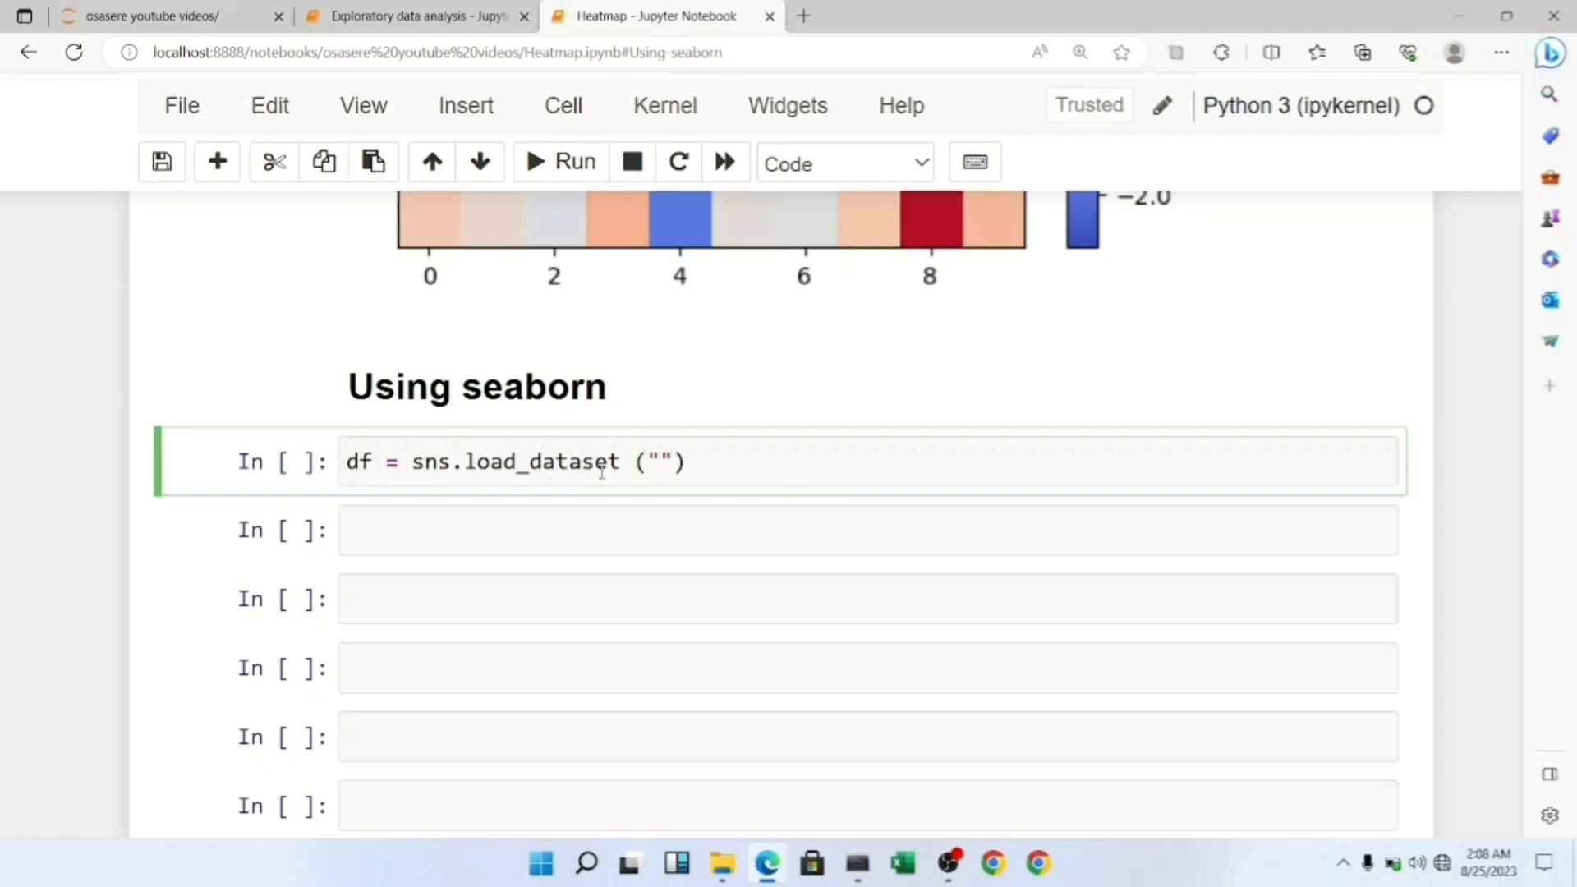
text(titanic)
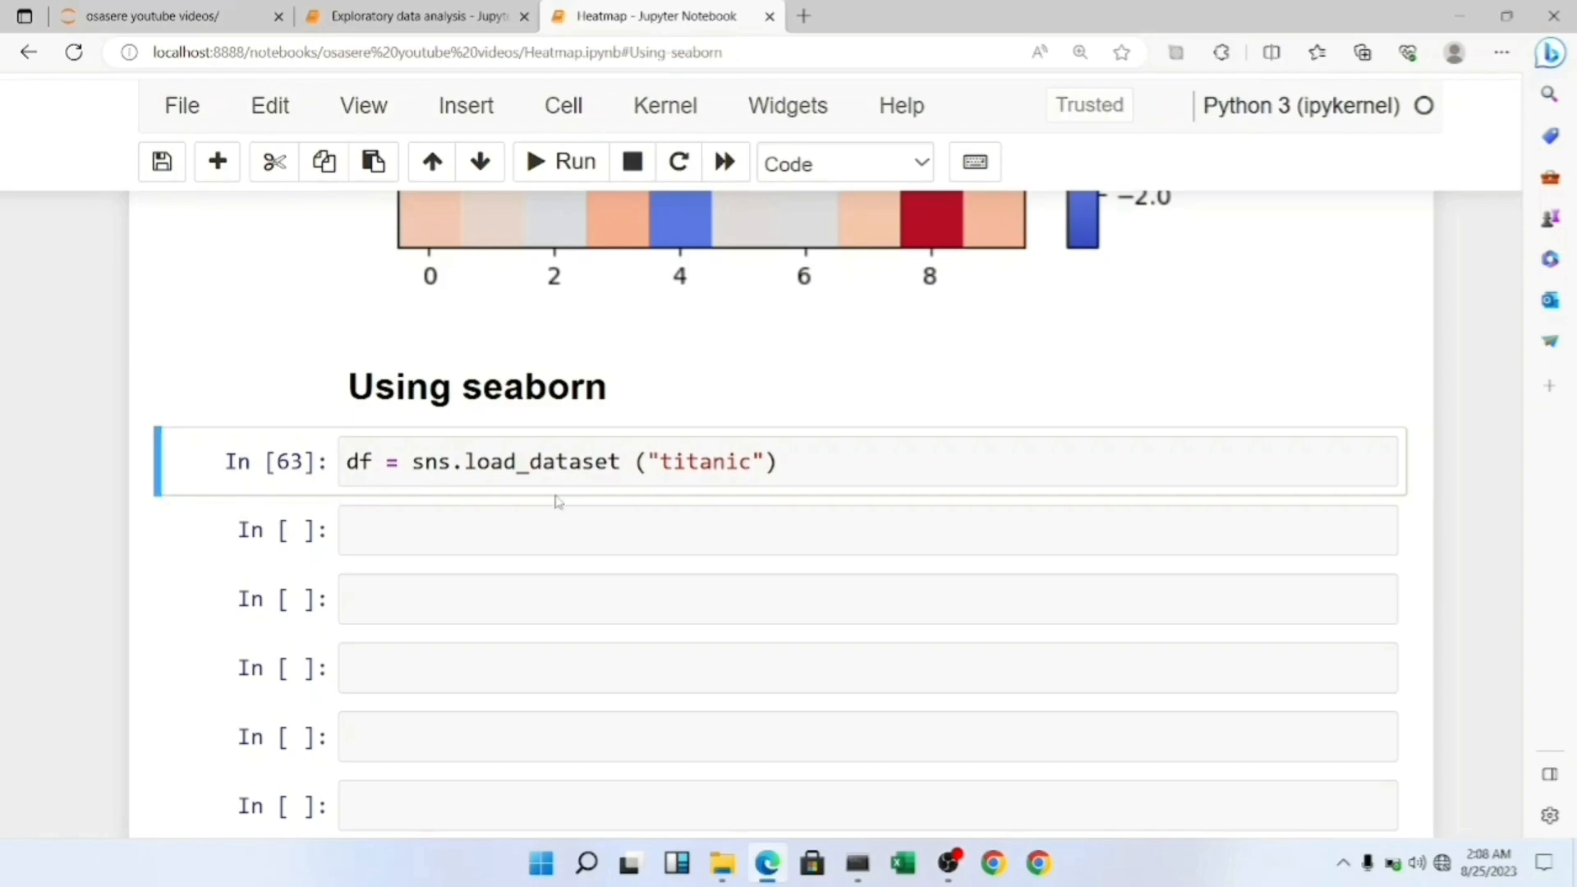
- Show the first five rows of df with df.head()
text(df.)
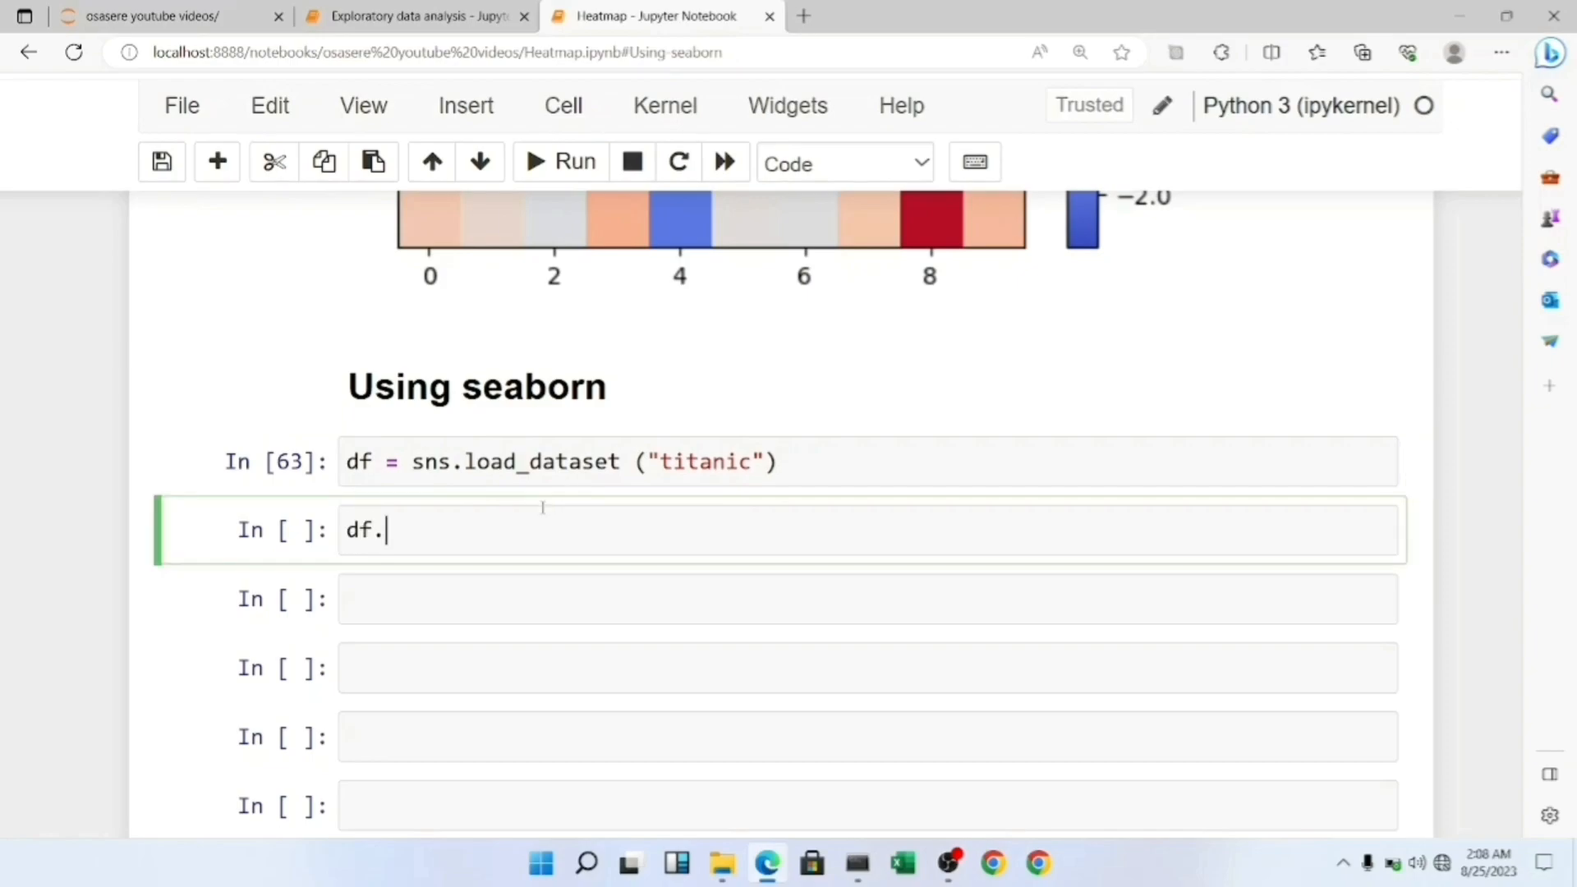
text(head ()
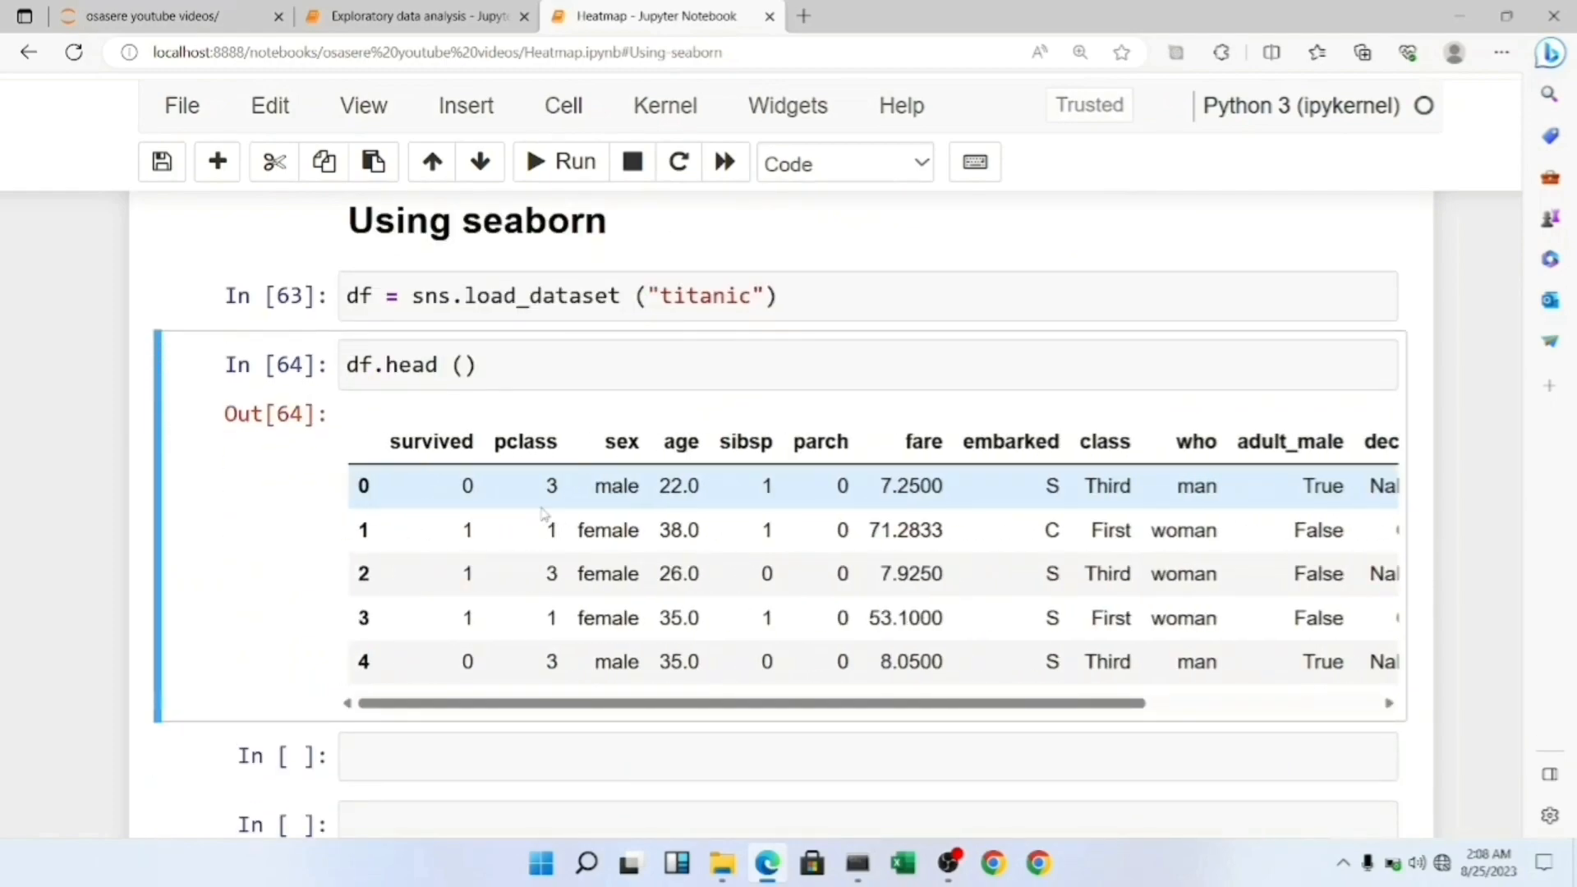
scroll(down, 3)
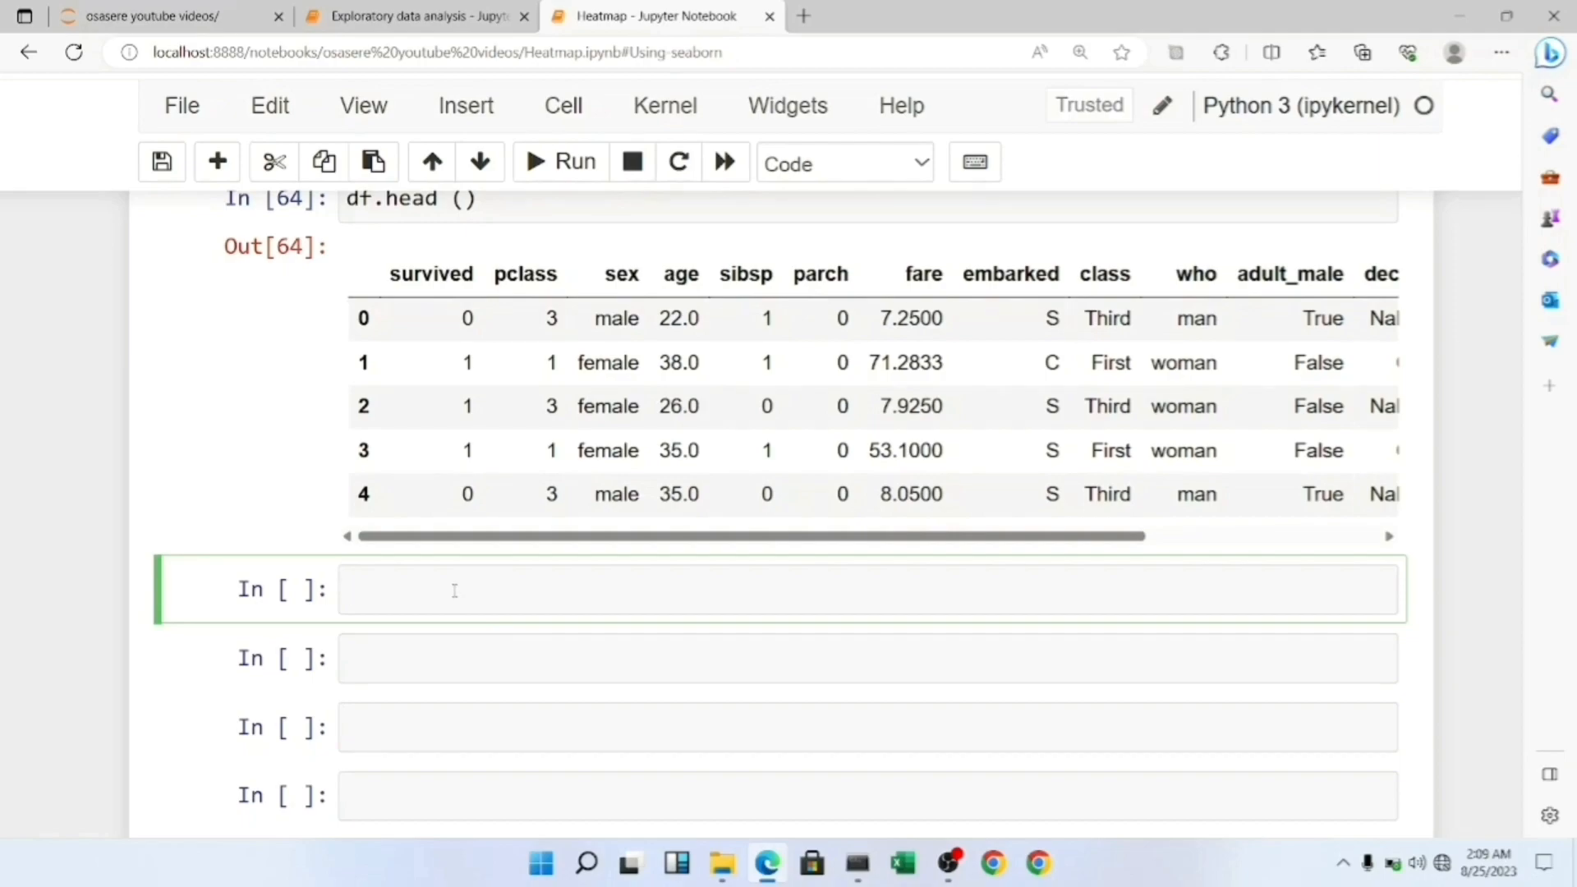
- Compute corr = df.corr() and display the correlation matrix
text(corr)
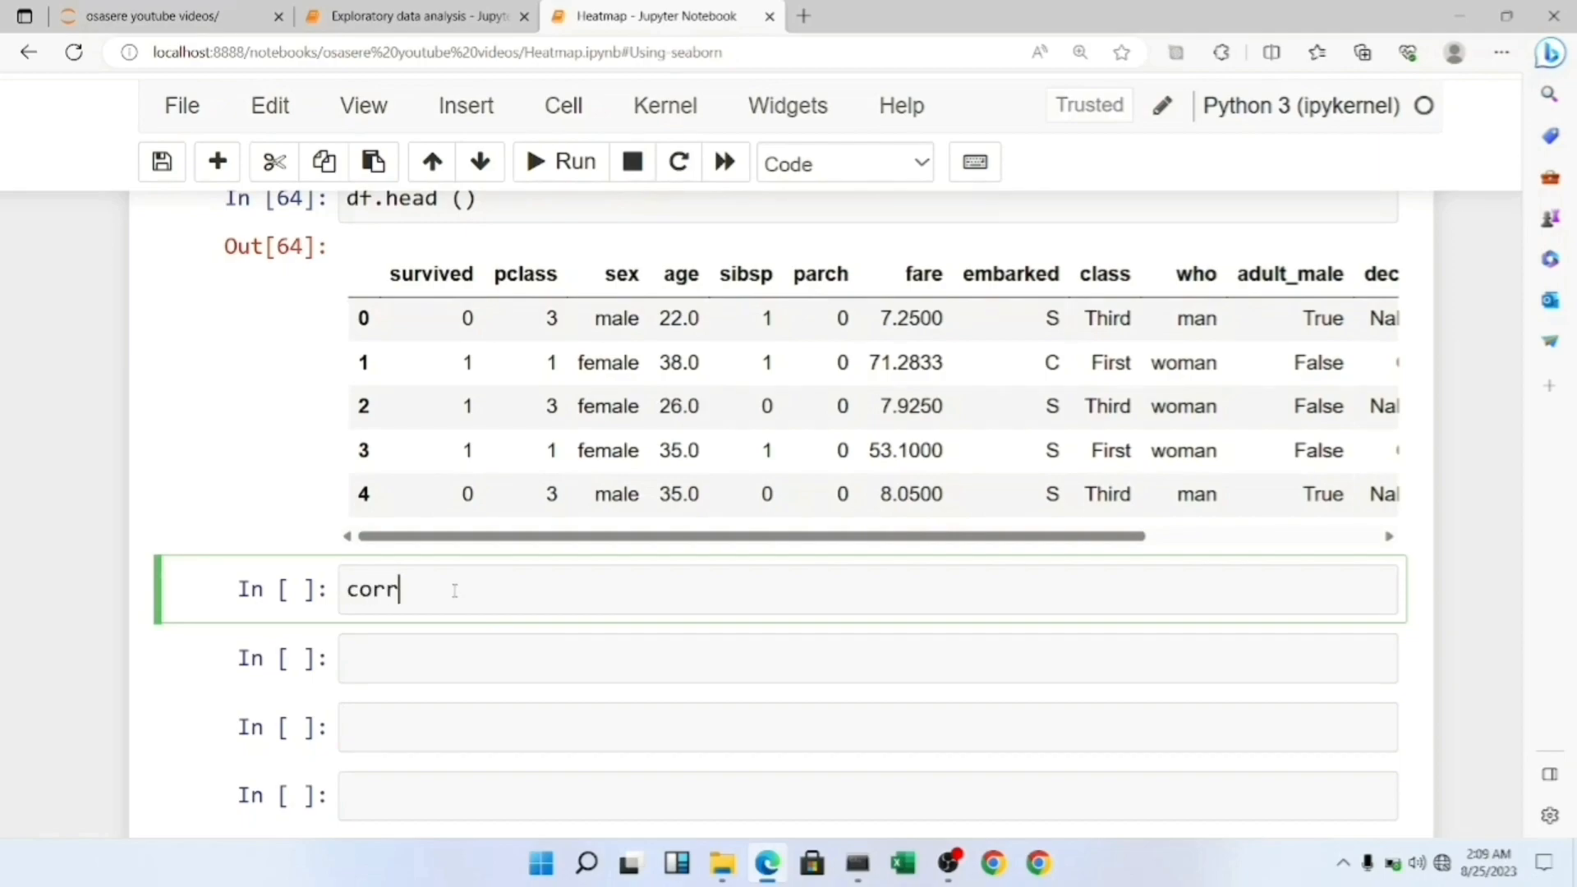
text(=)
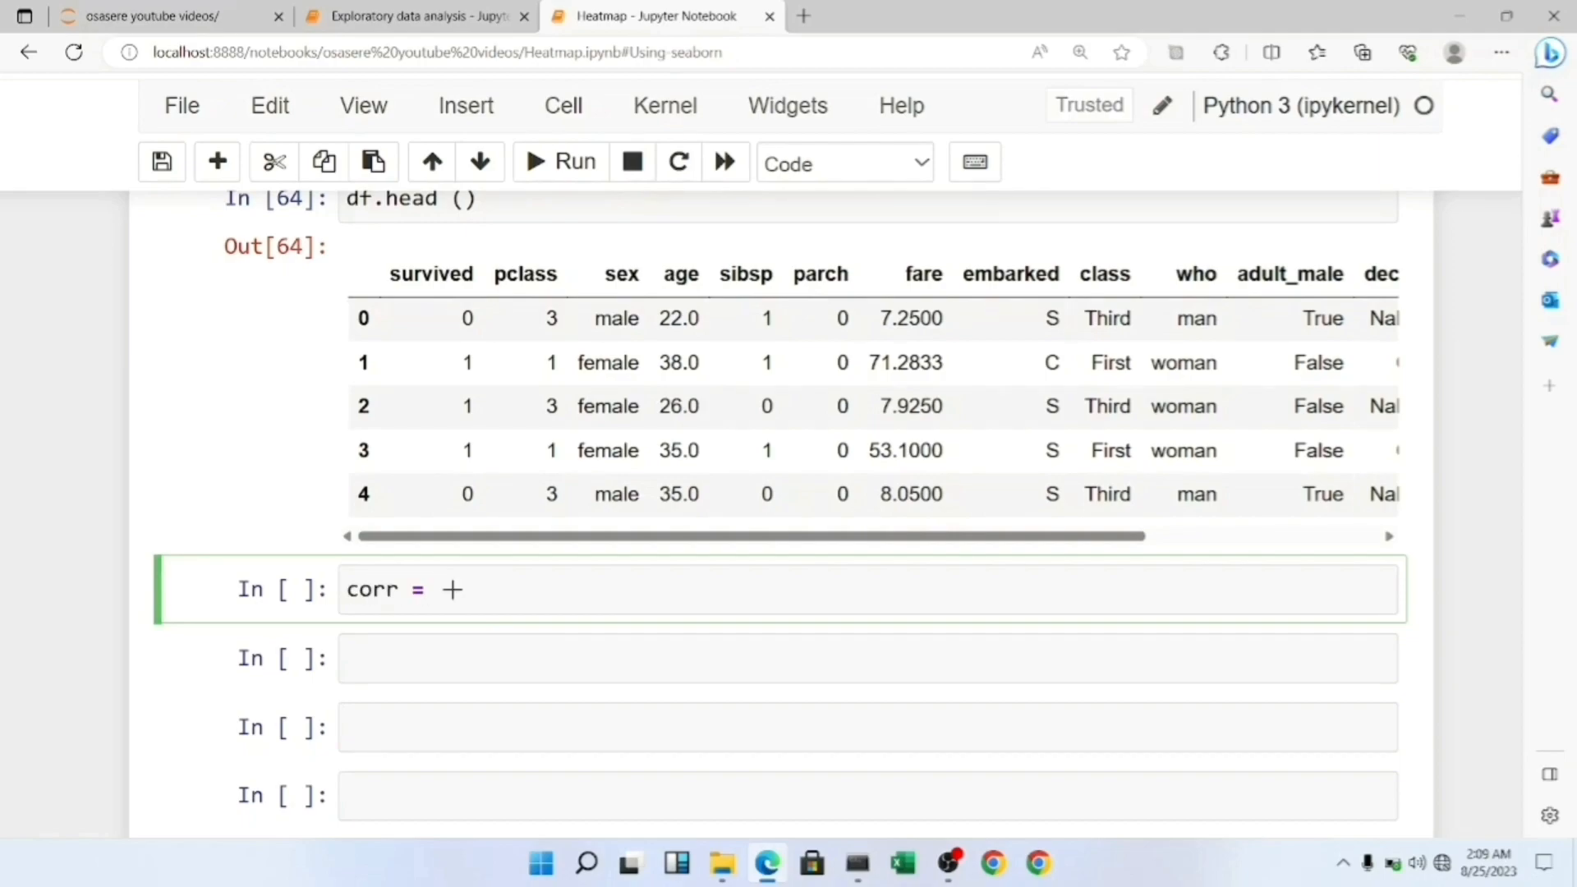
text(df.corr ()
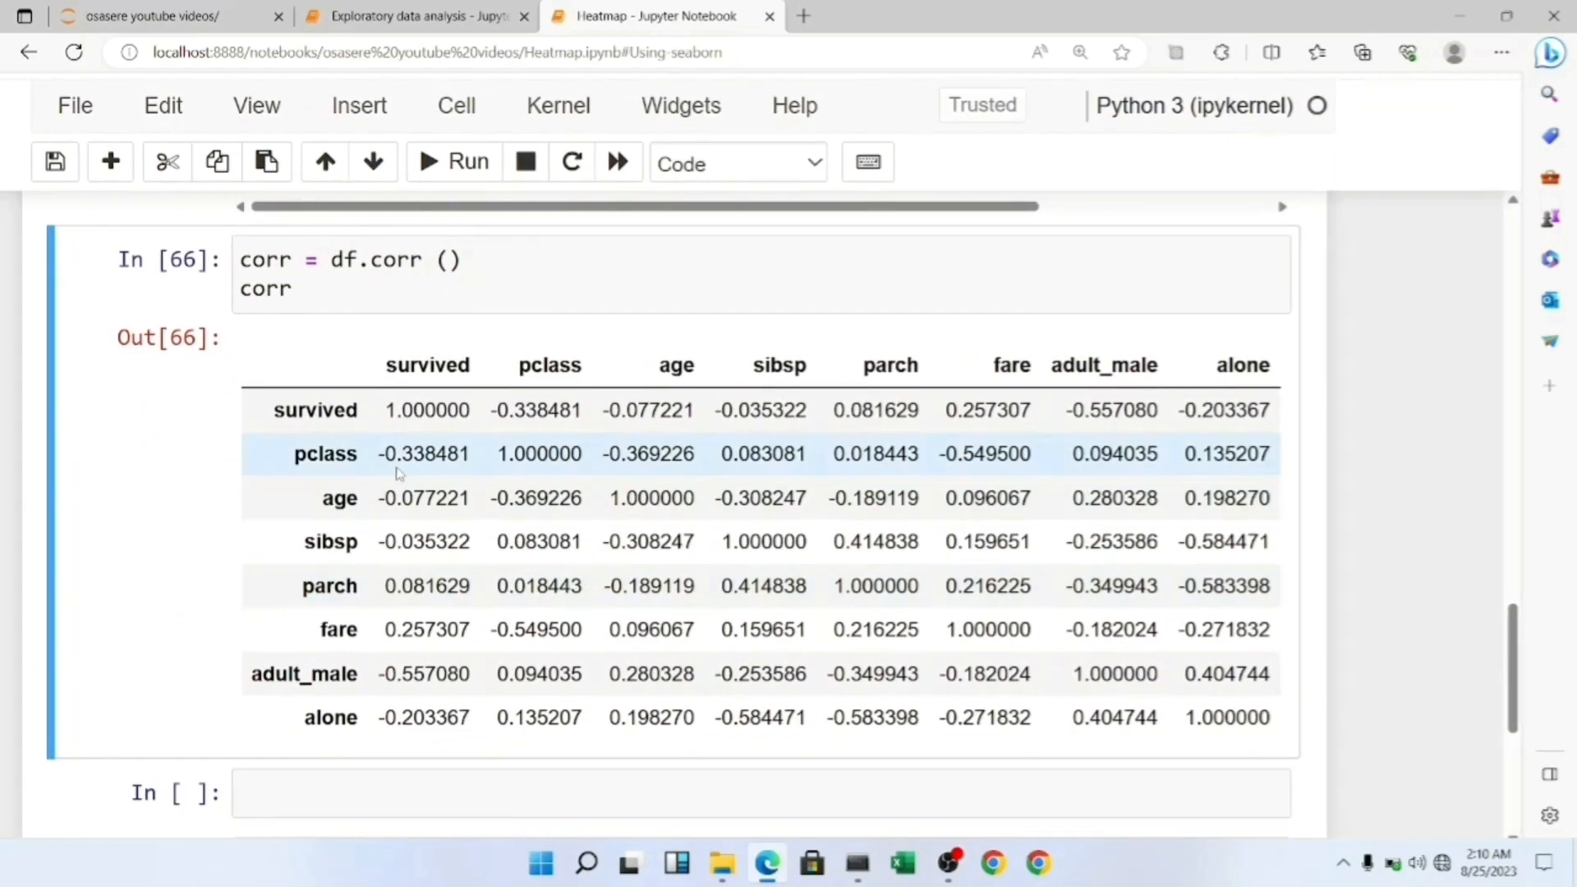
mouse_move(407, 523)
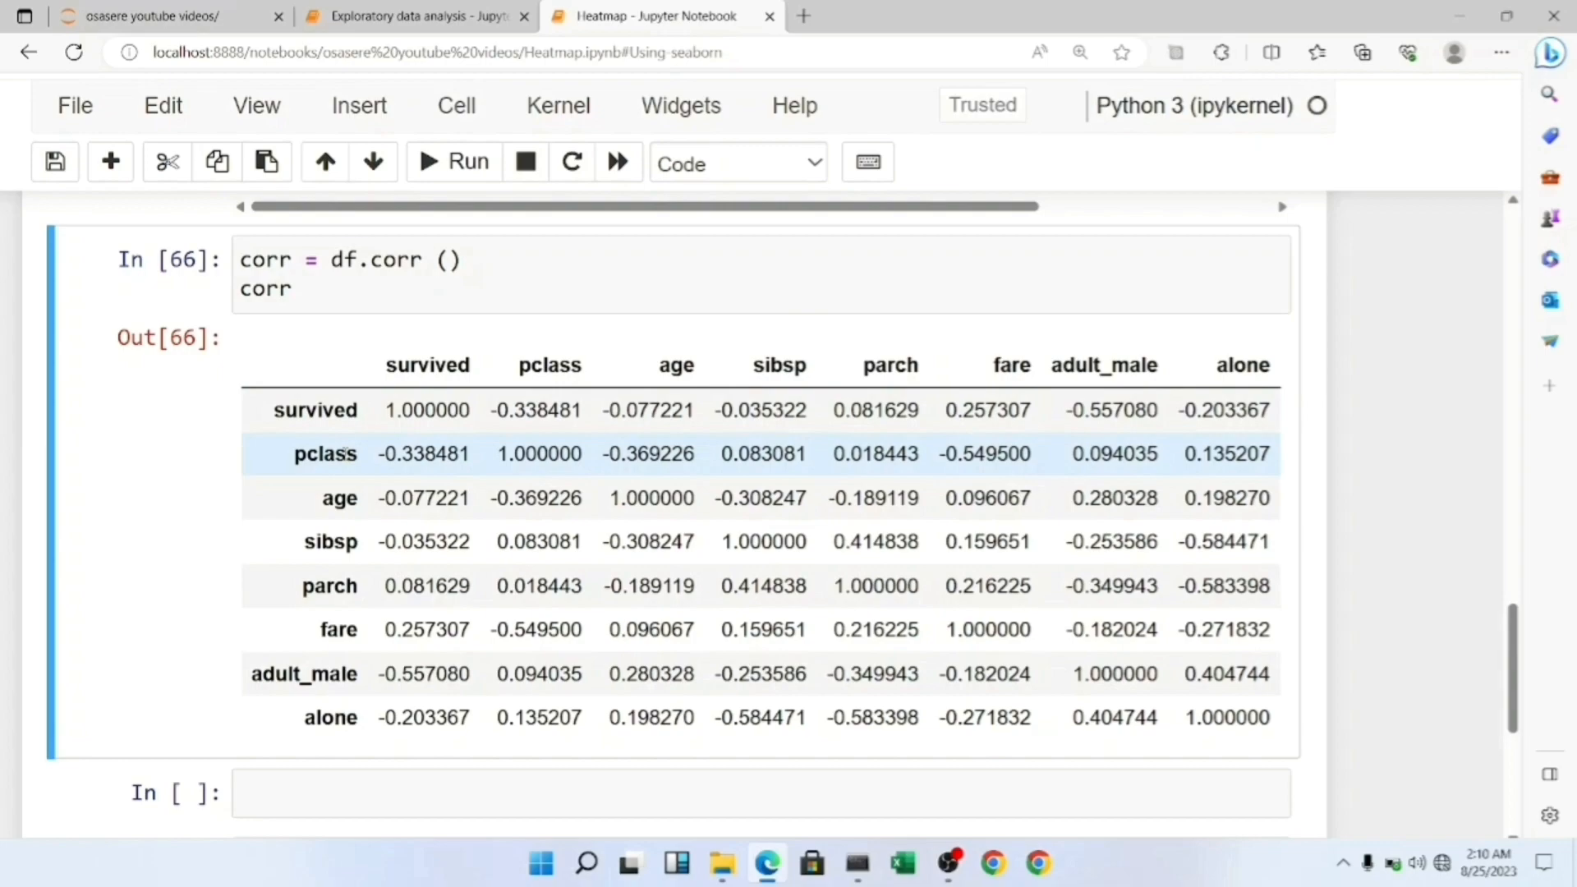
mouse_move(483, 498)
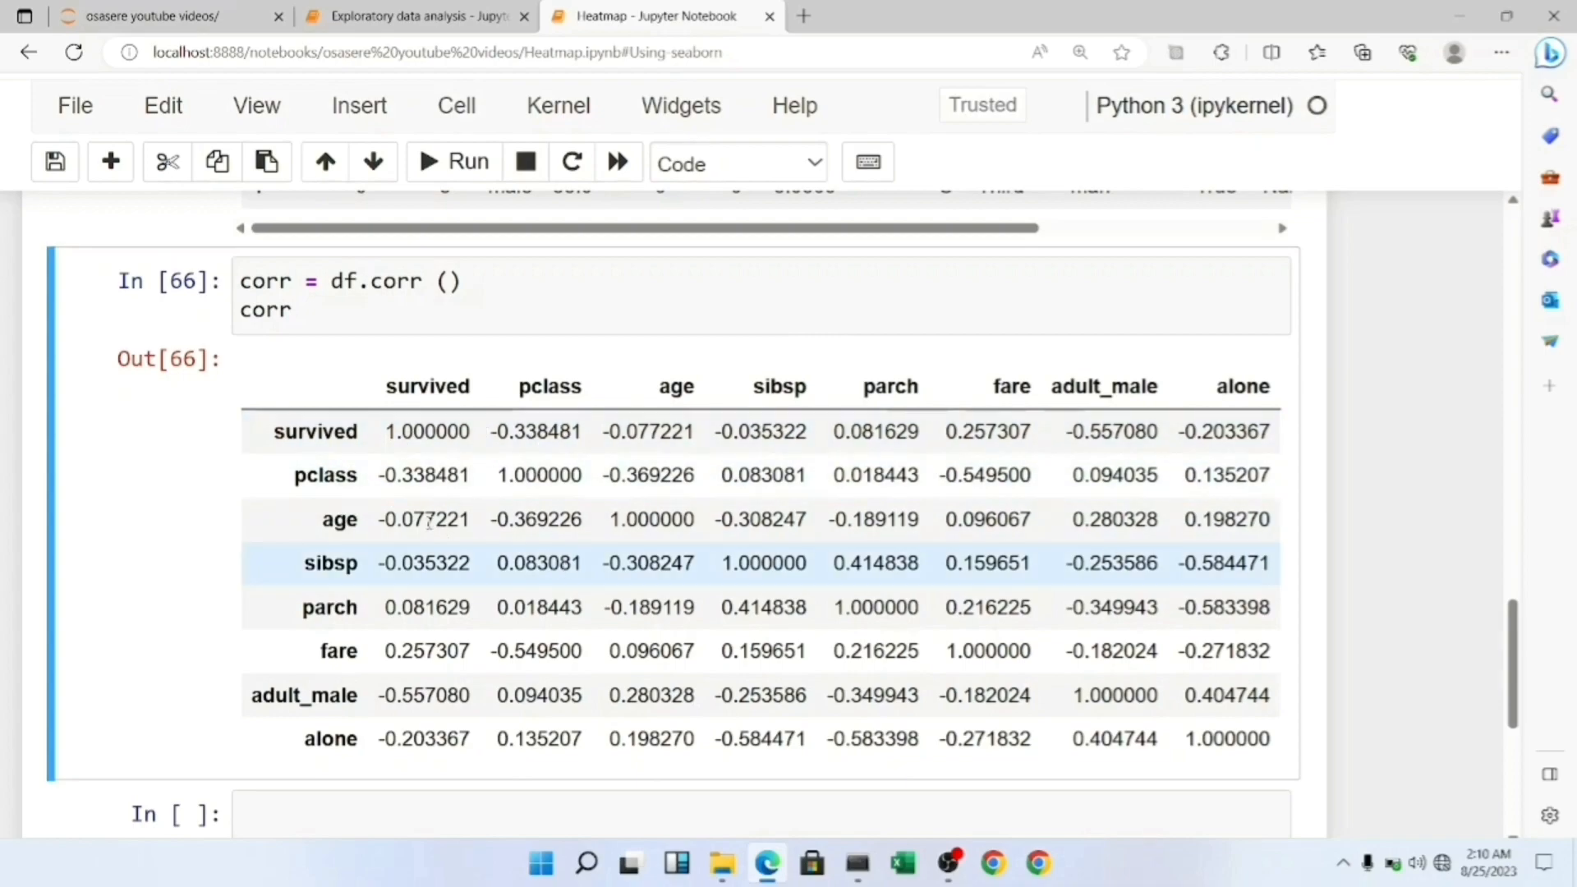
mouse_move(341, 590)
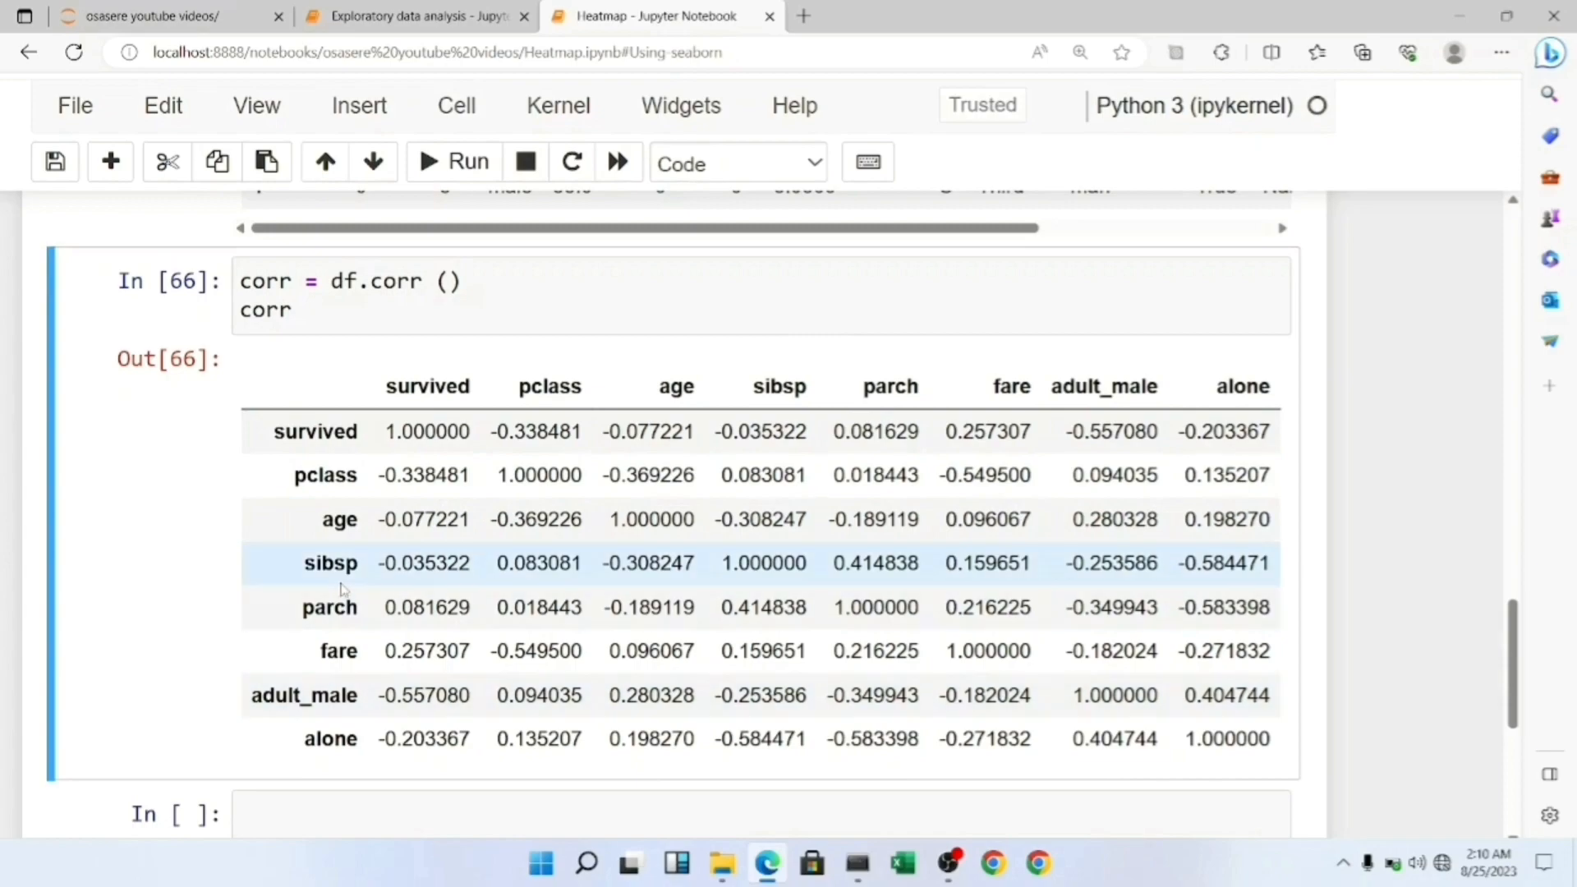
mouse_move(442, 588)
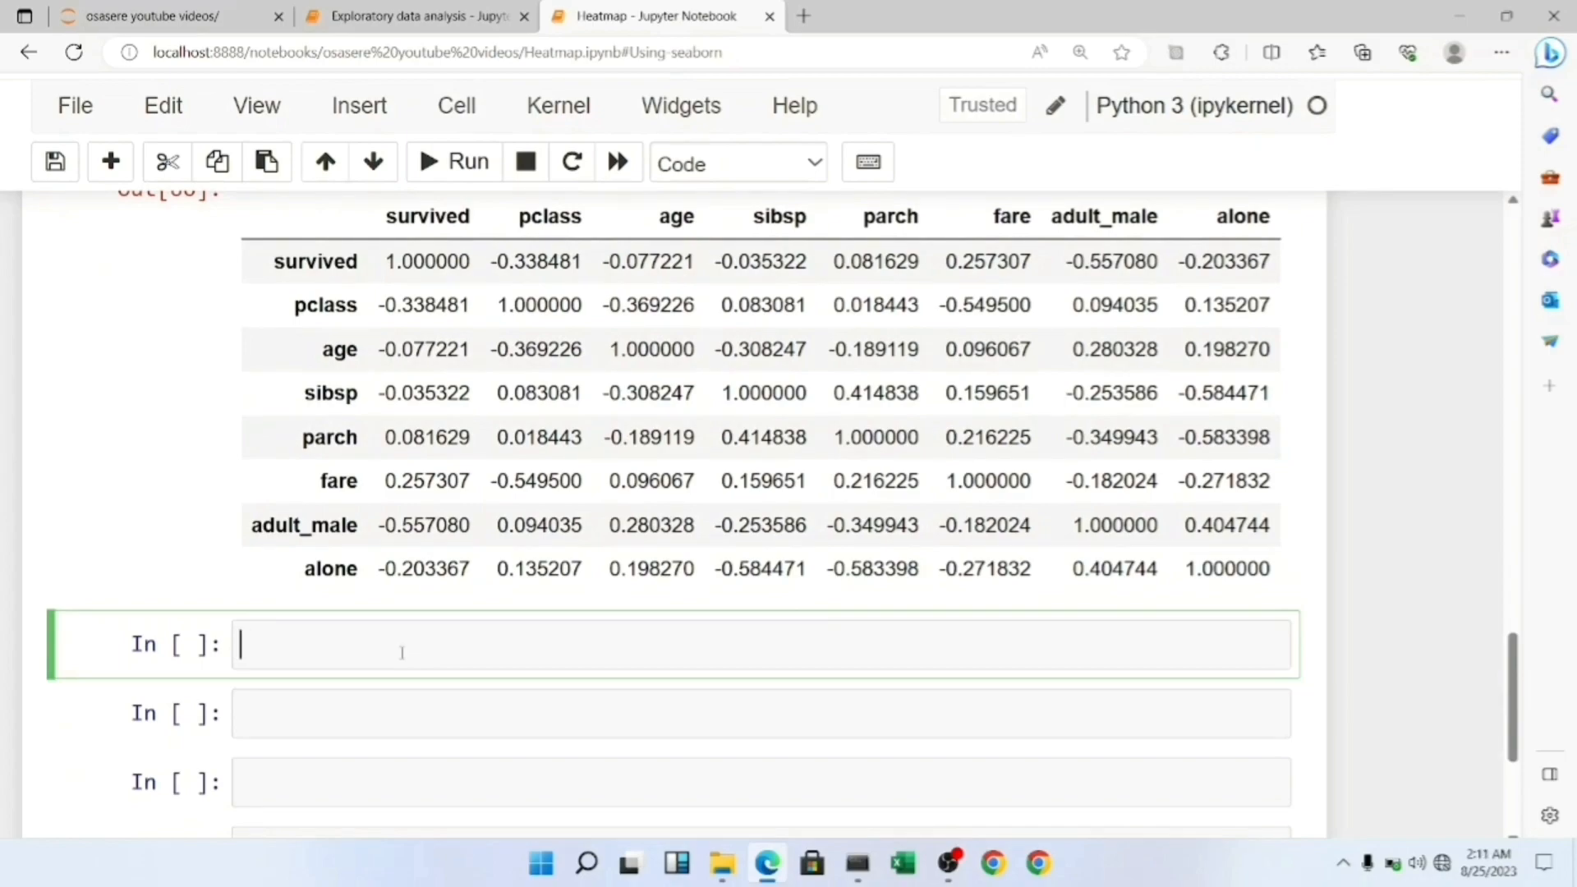
- Create a figure of size (10, 8) and start sns.heatmap on corr
text(plt)
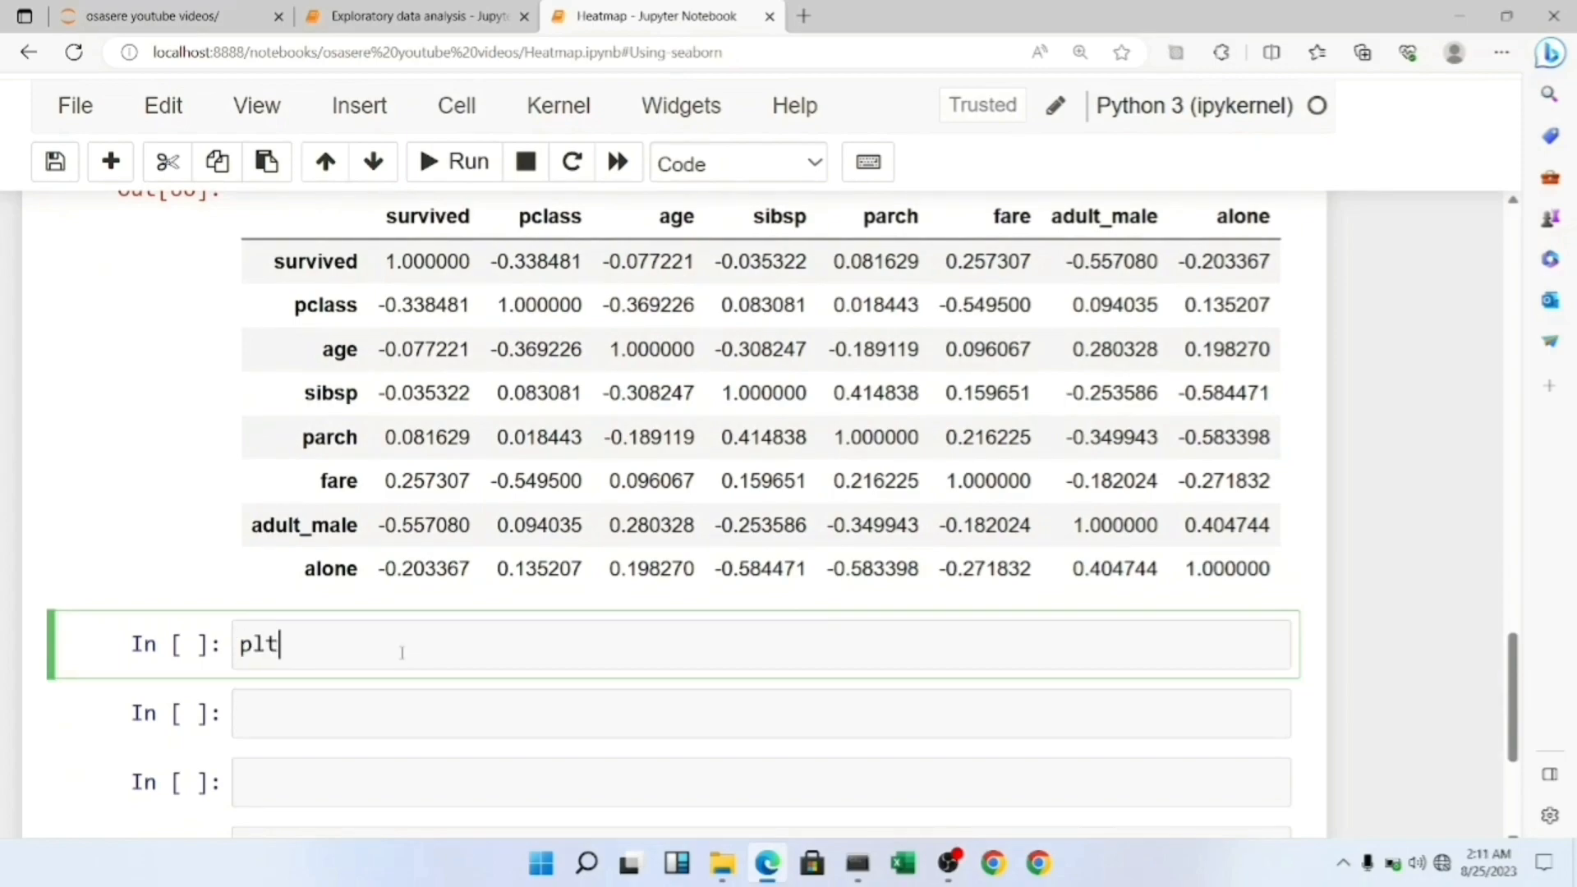
text(.fi)
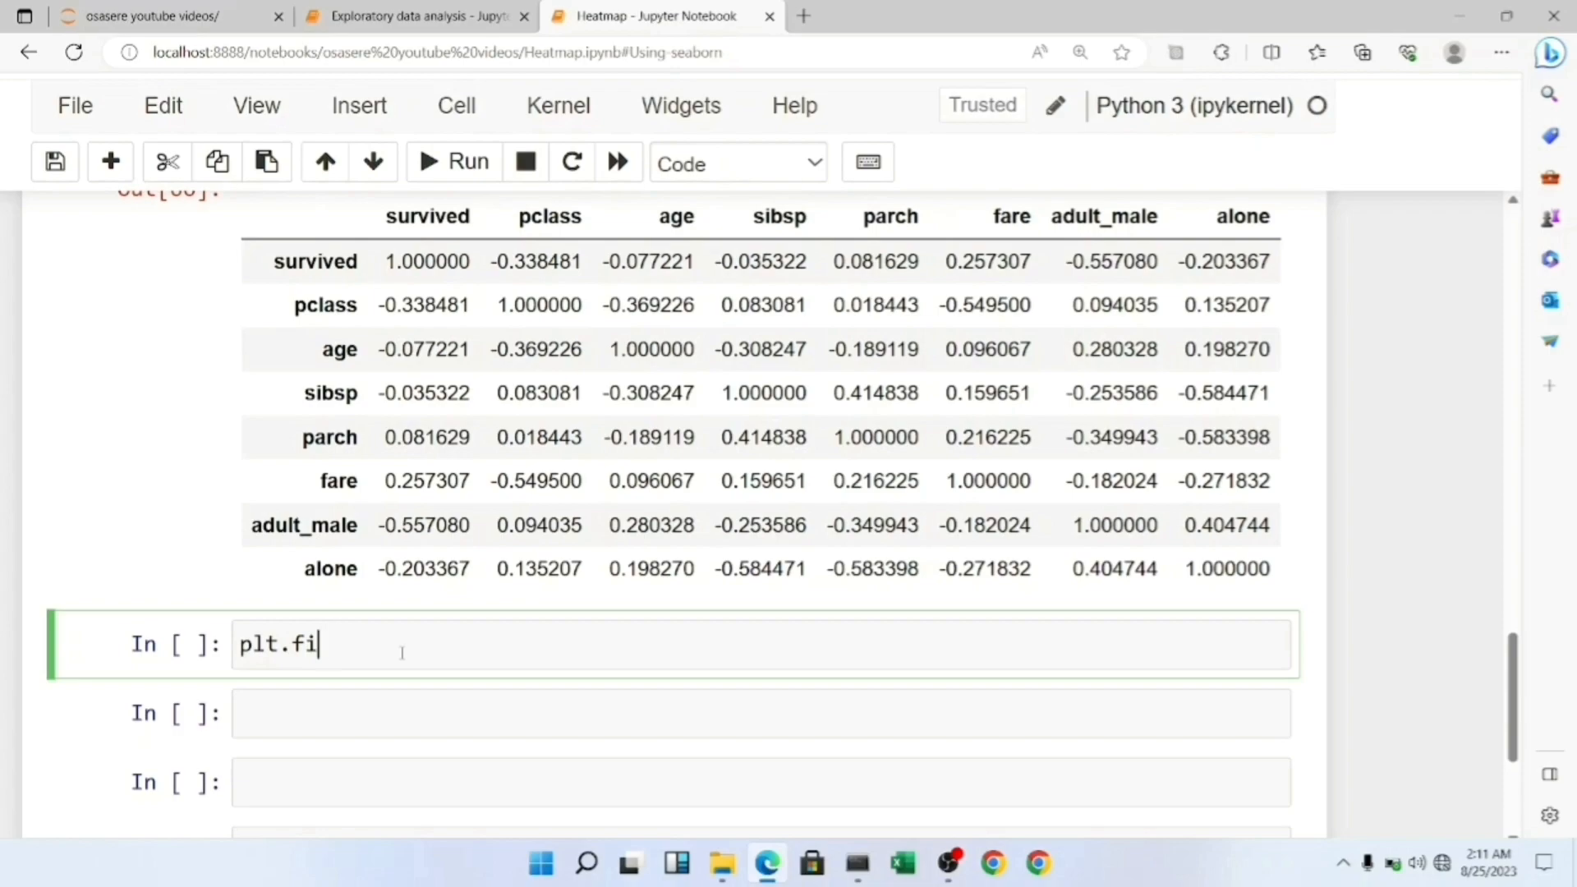
text(gure ())
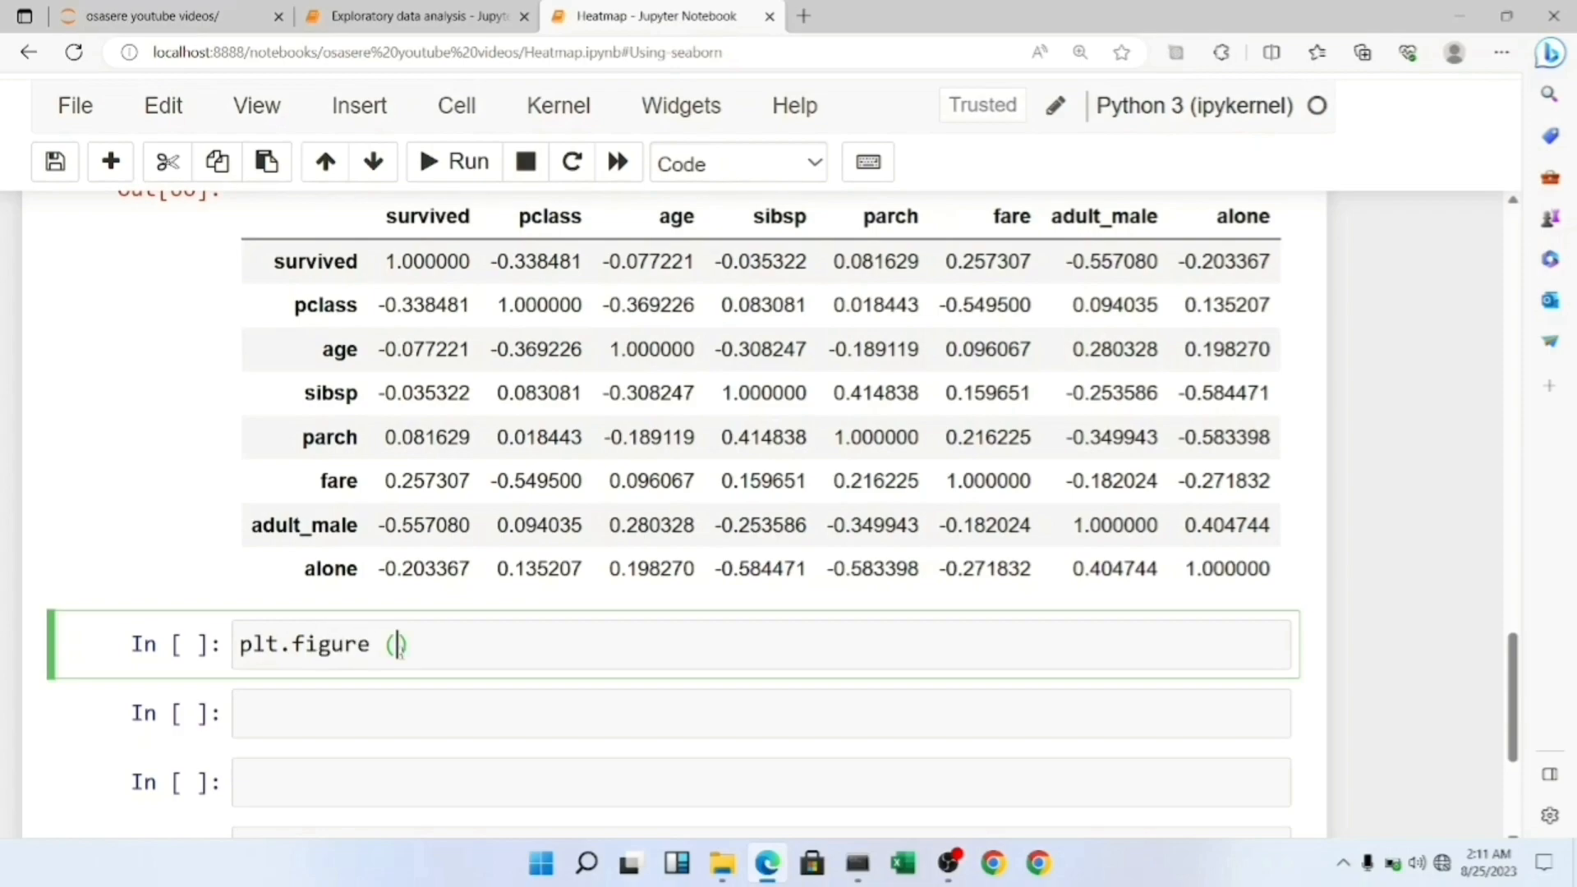
text(figs)
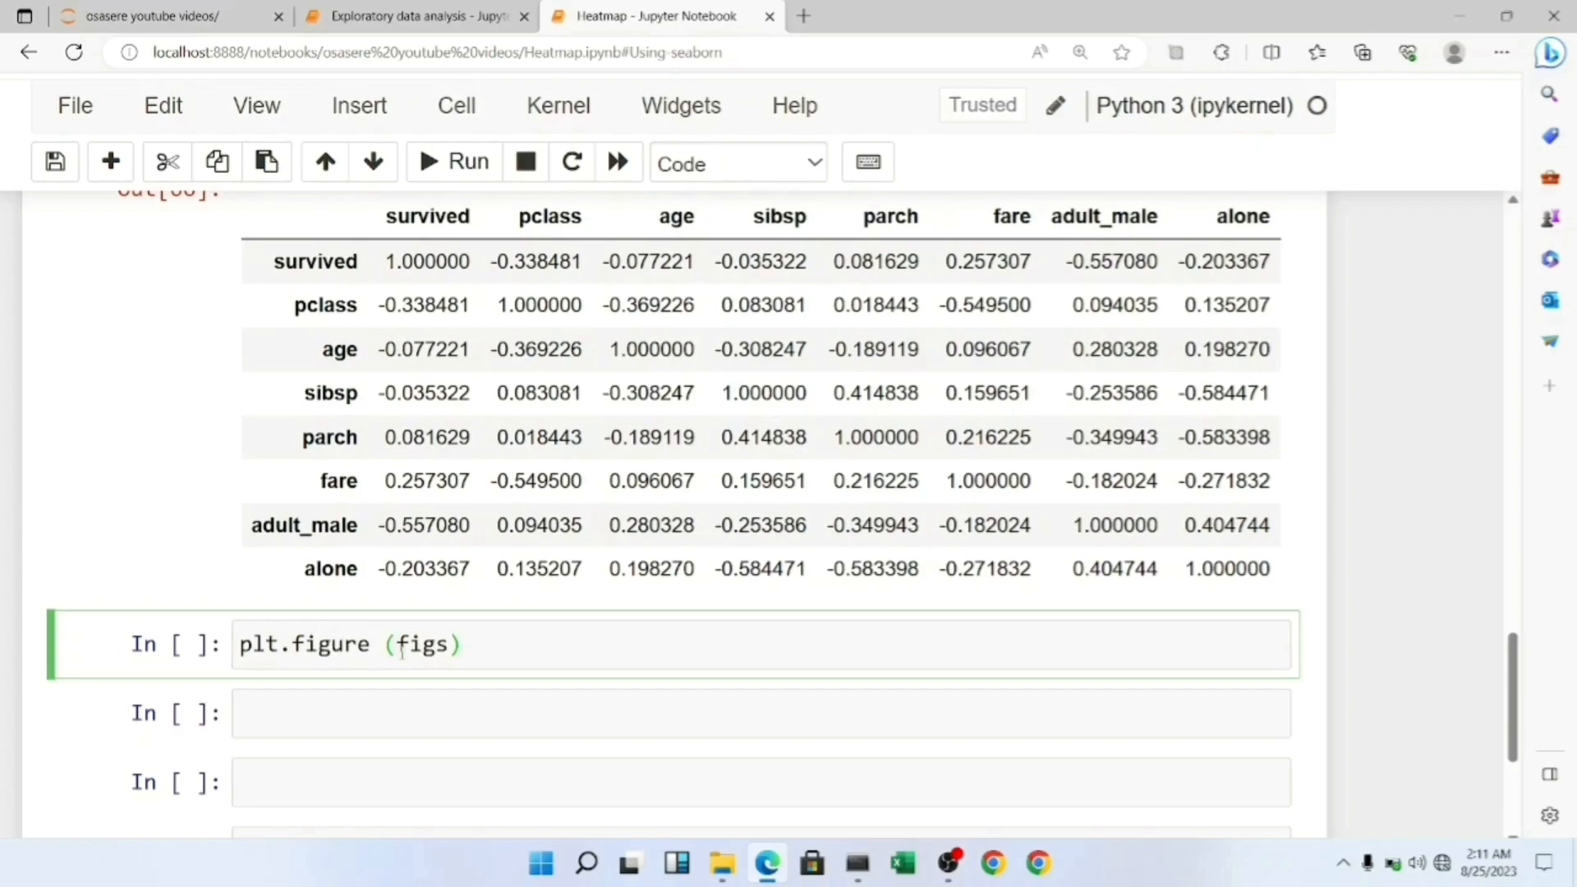
text(zie =)
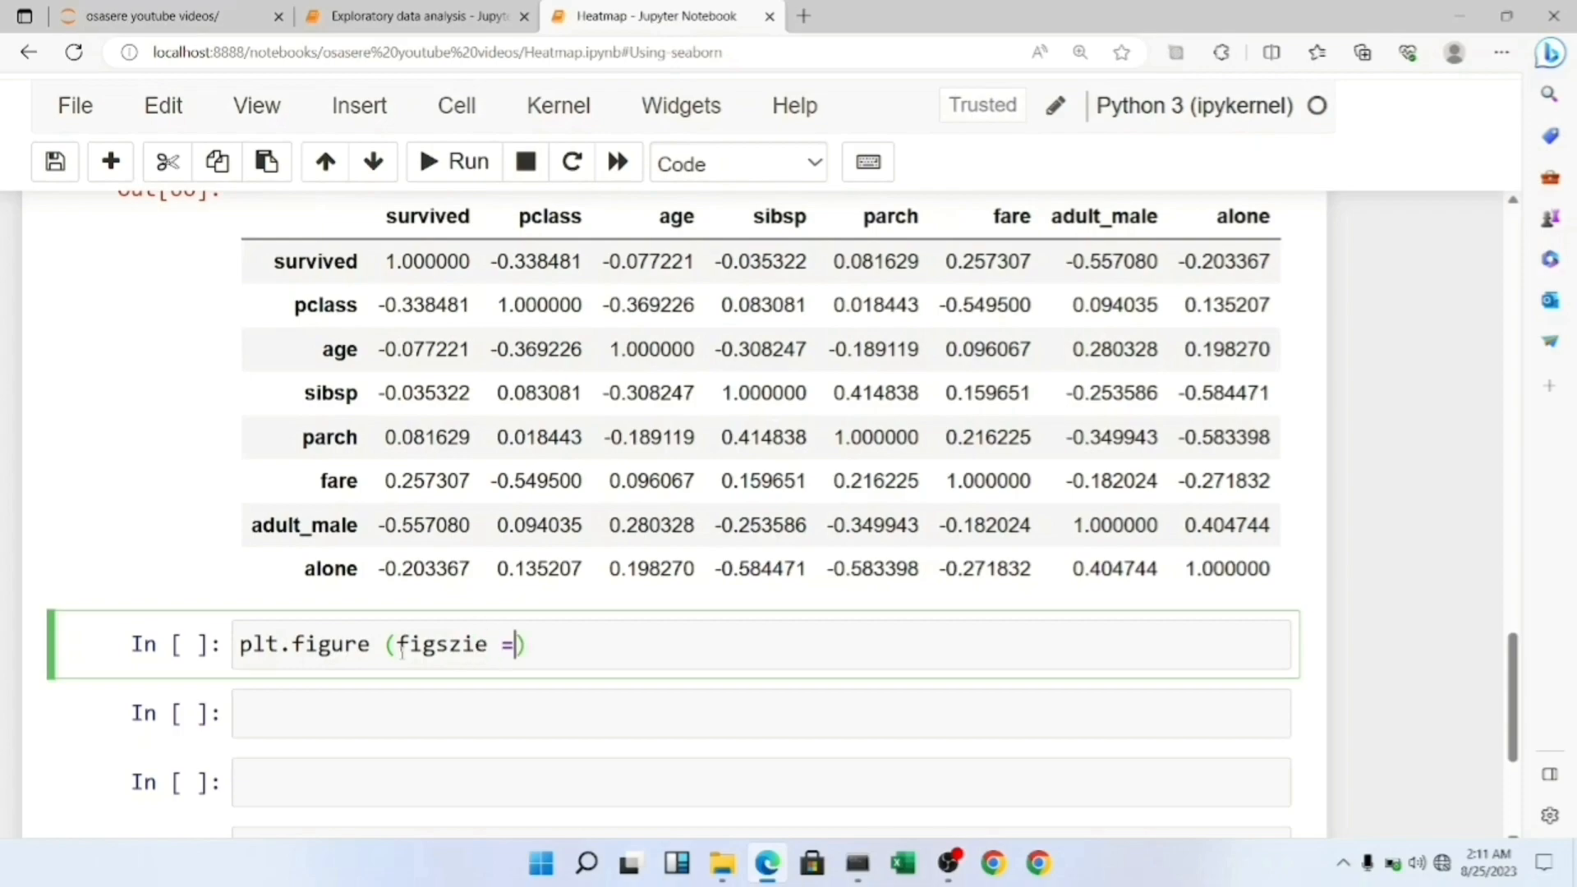
text((1)
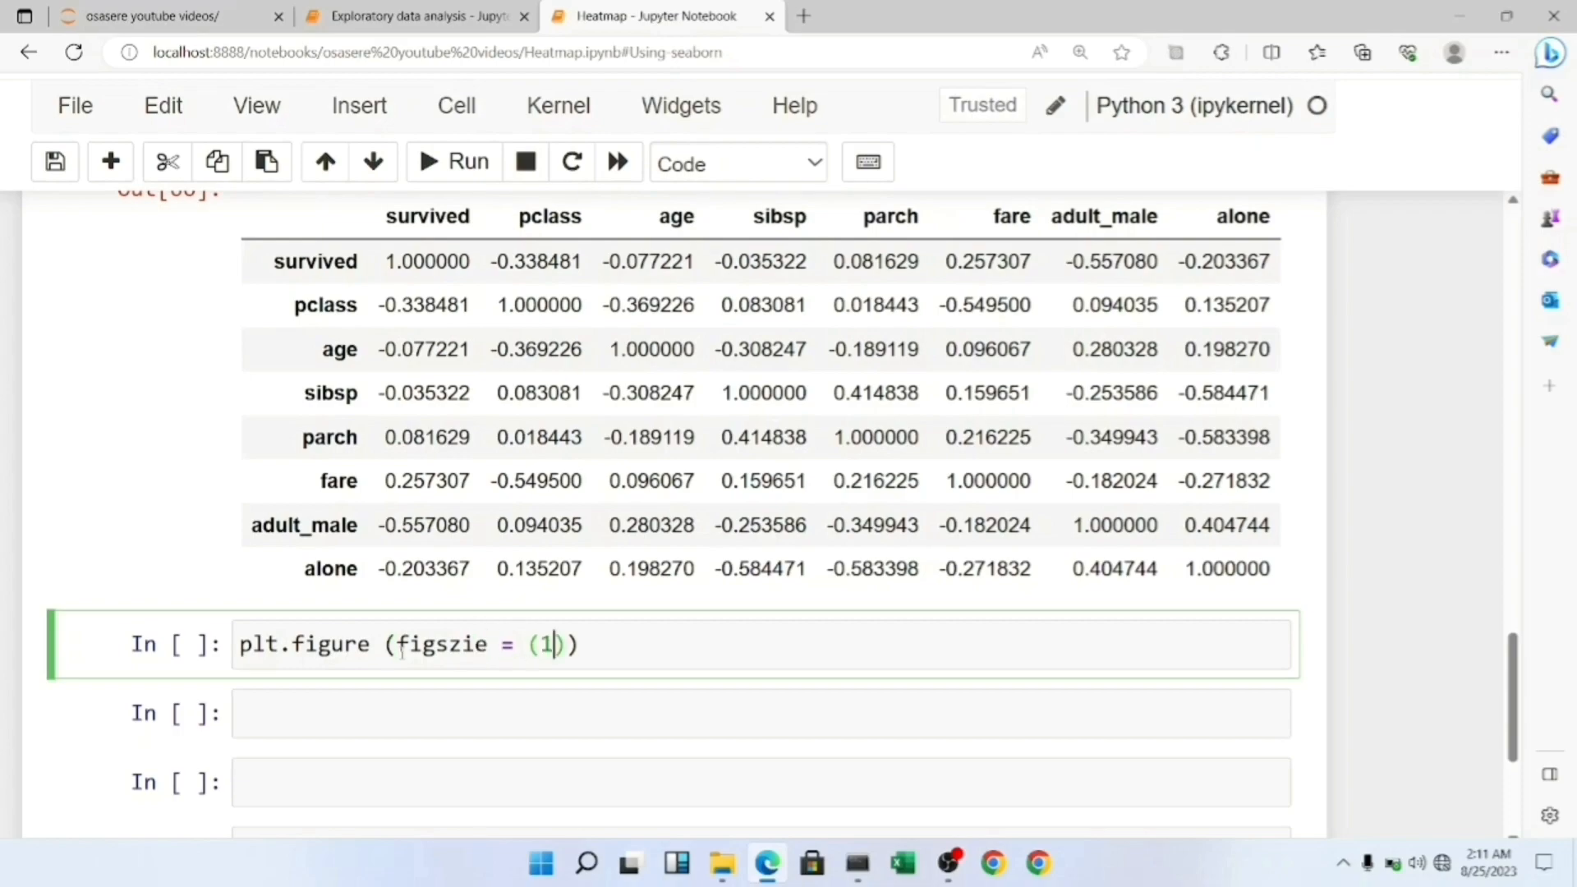
text(0, 8)
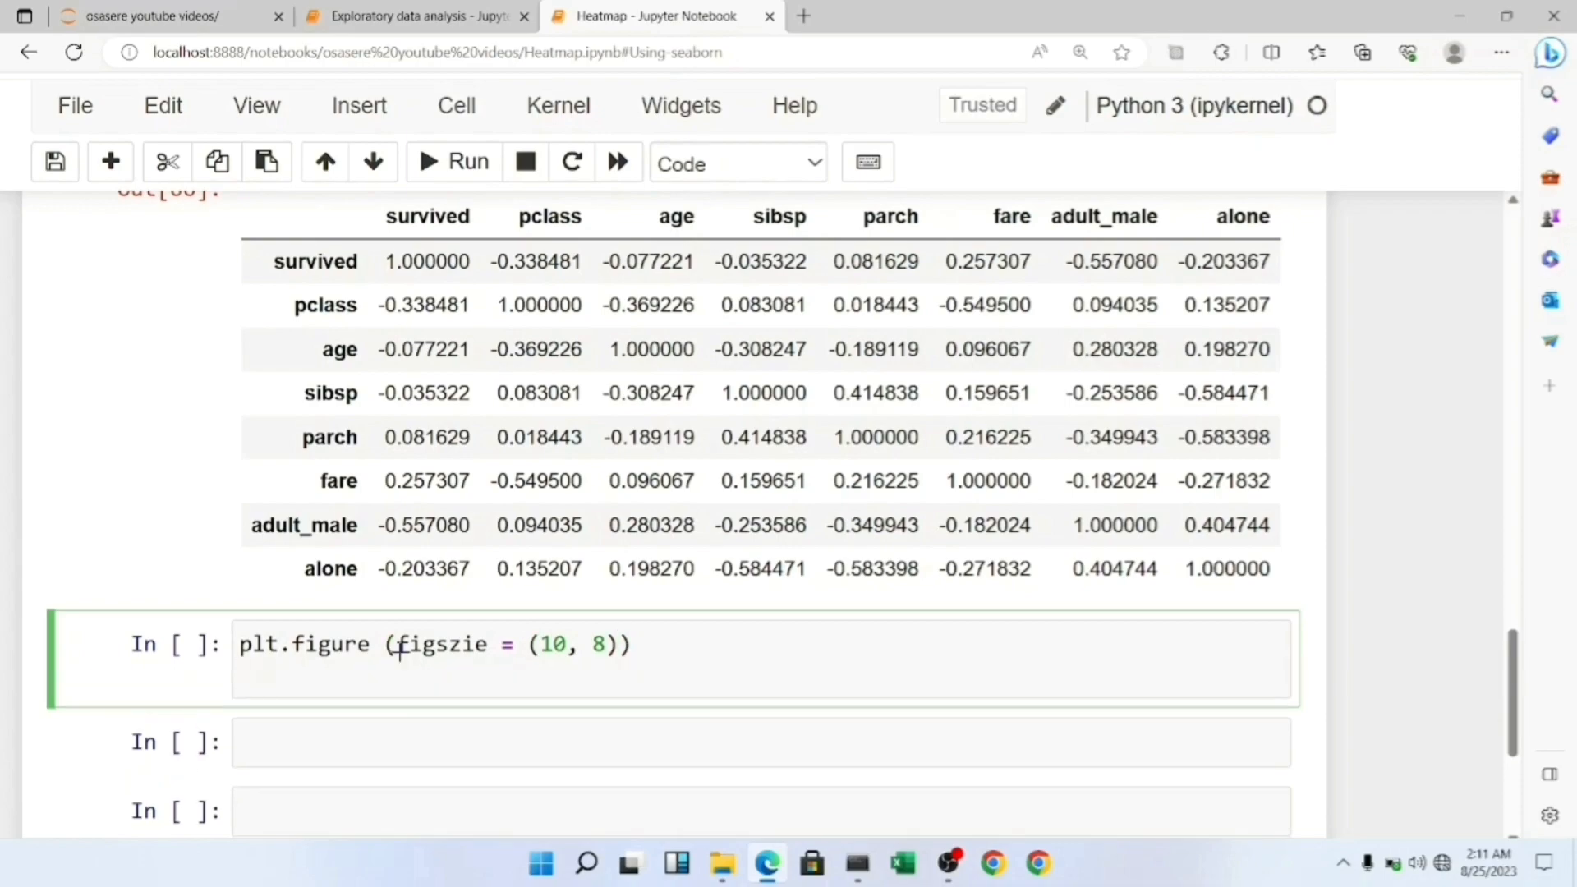
text(sns)
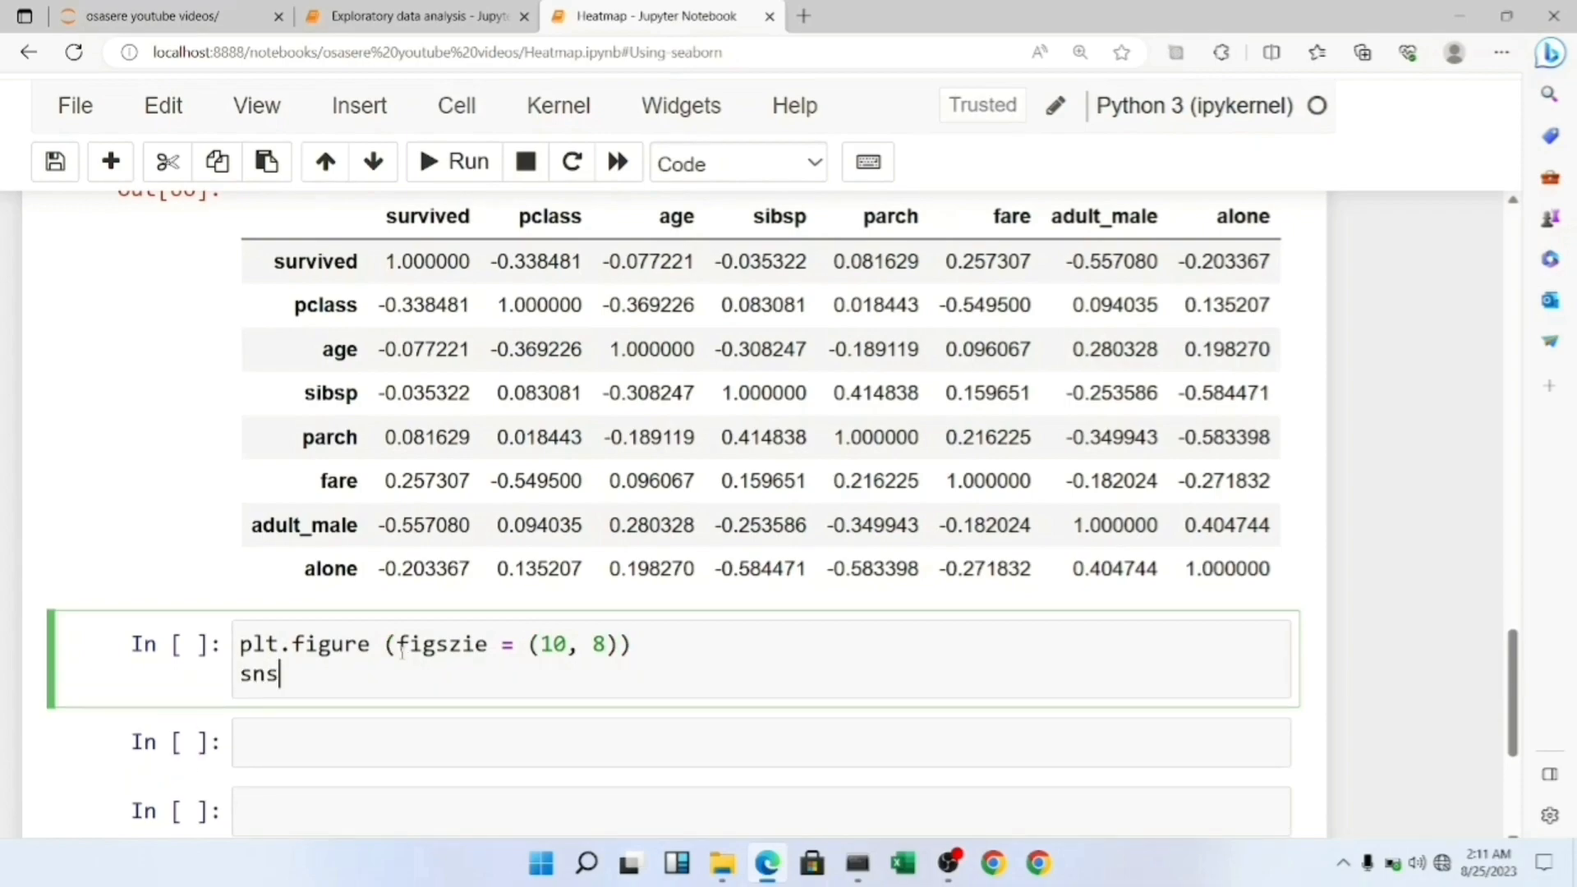
text(.hear)
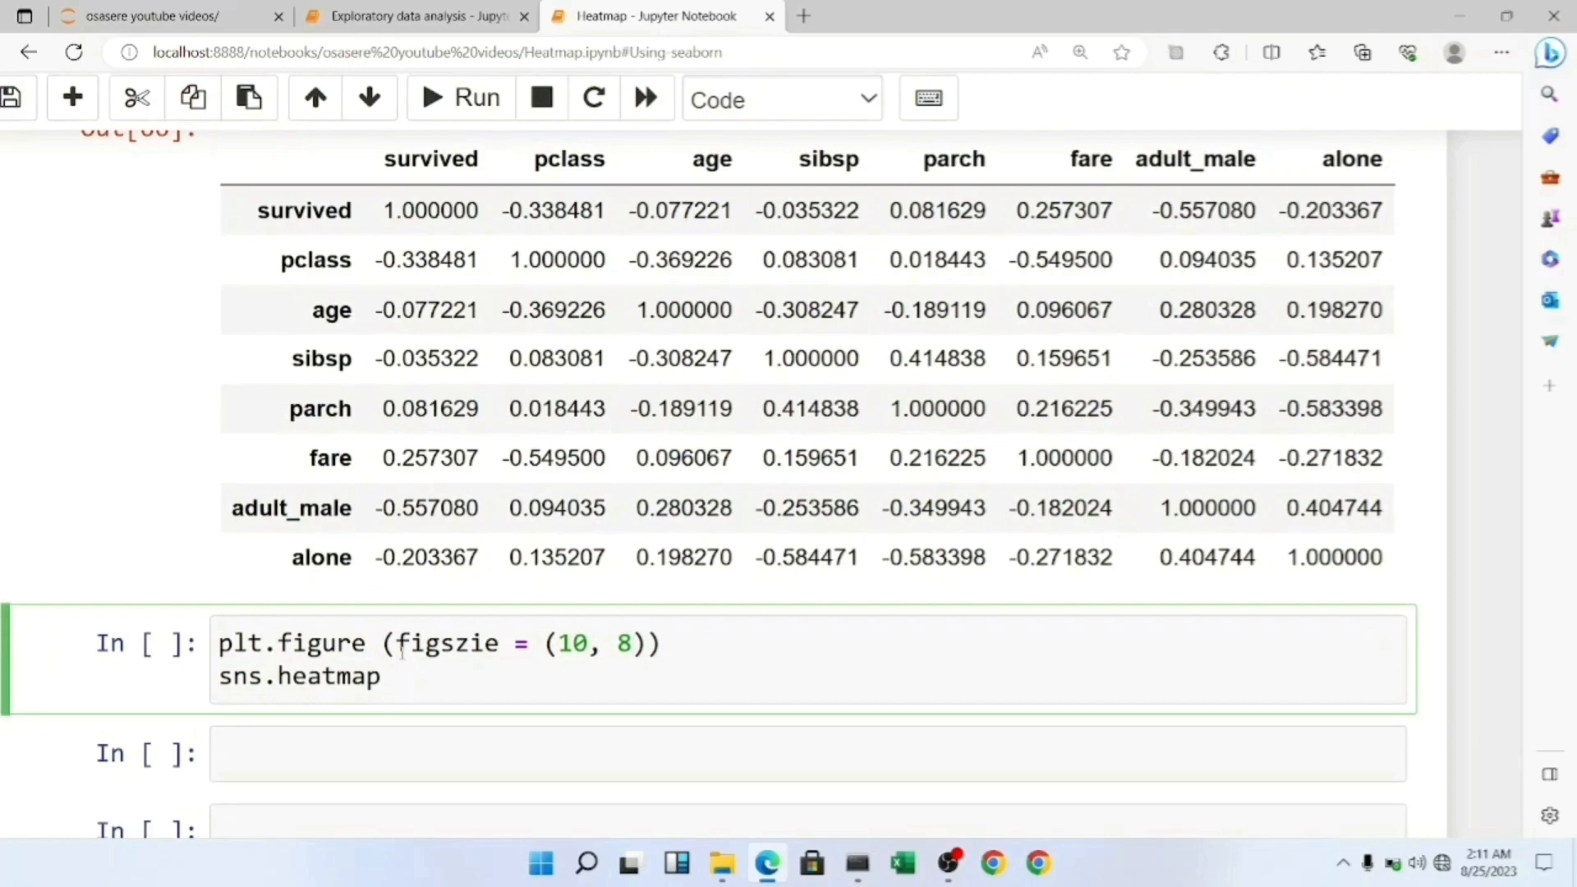
text(())
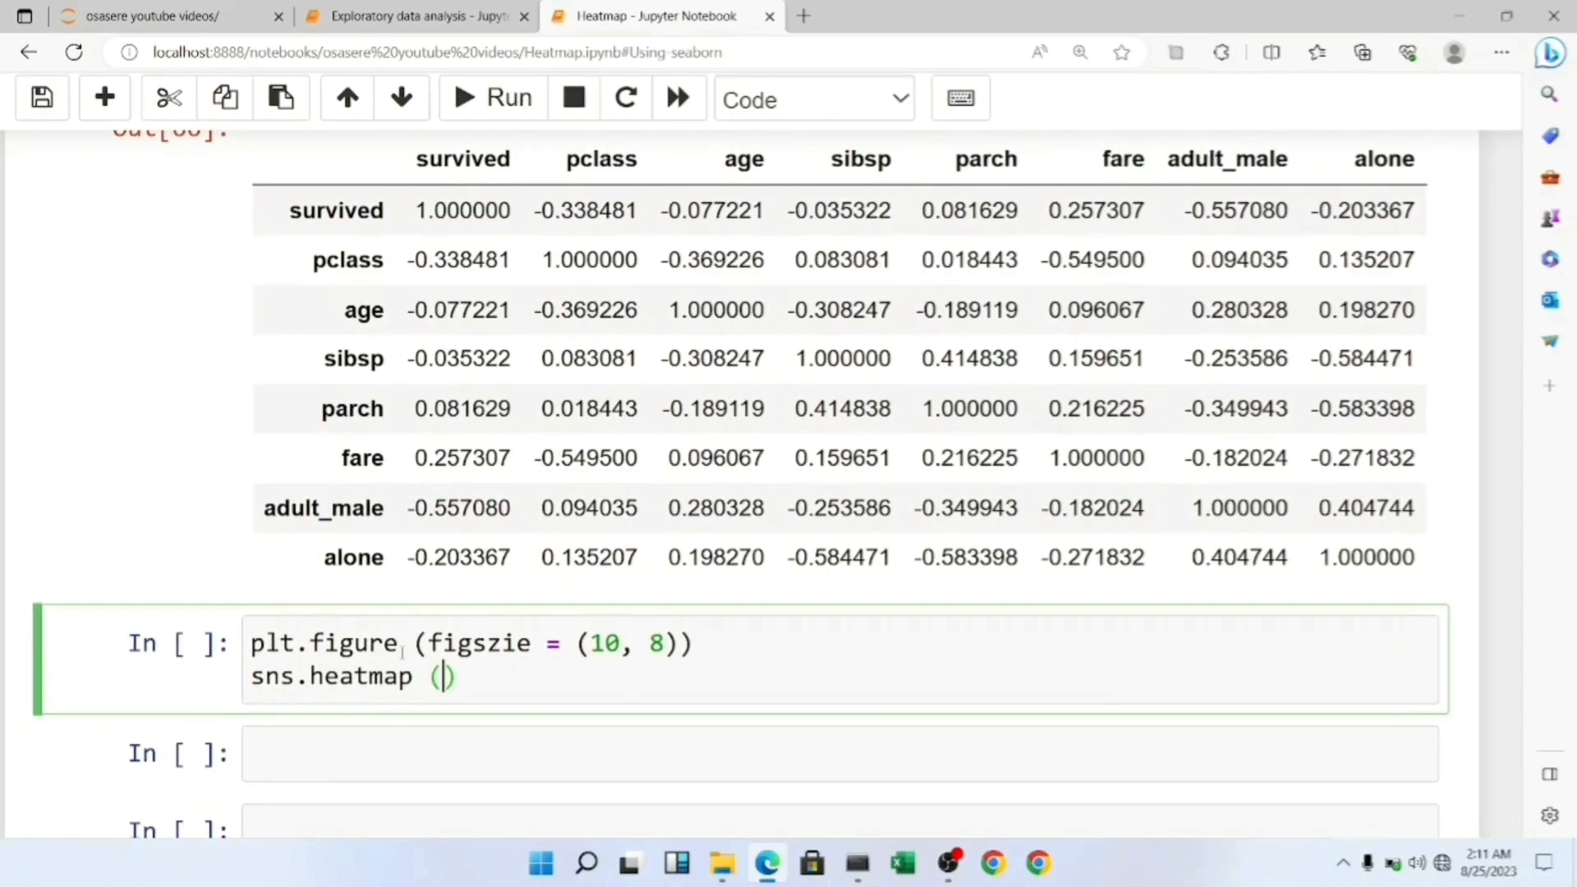
text(corr,)
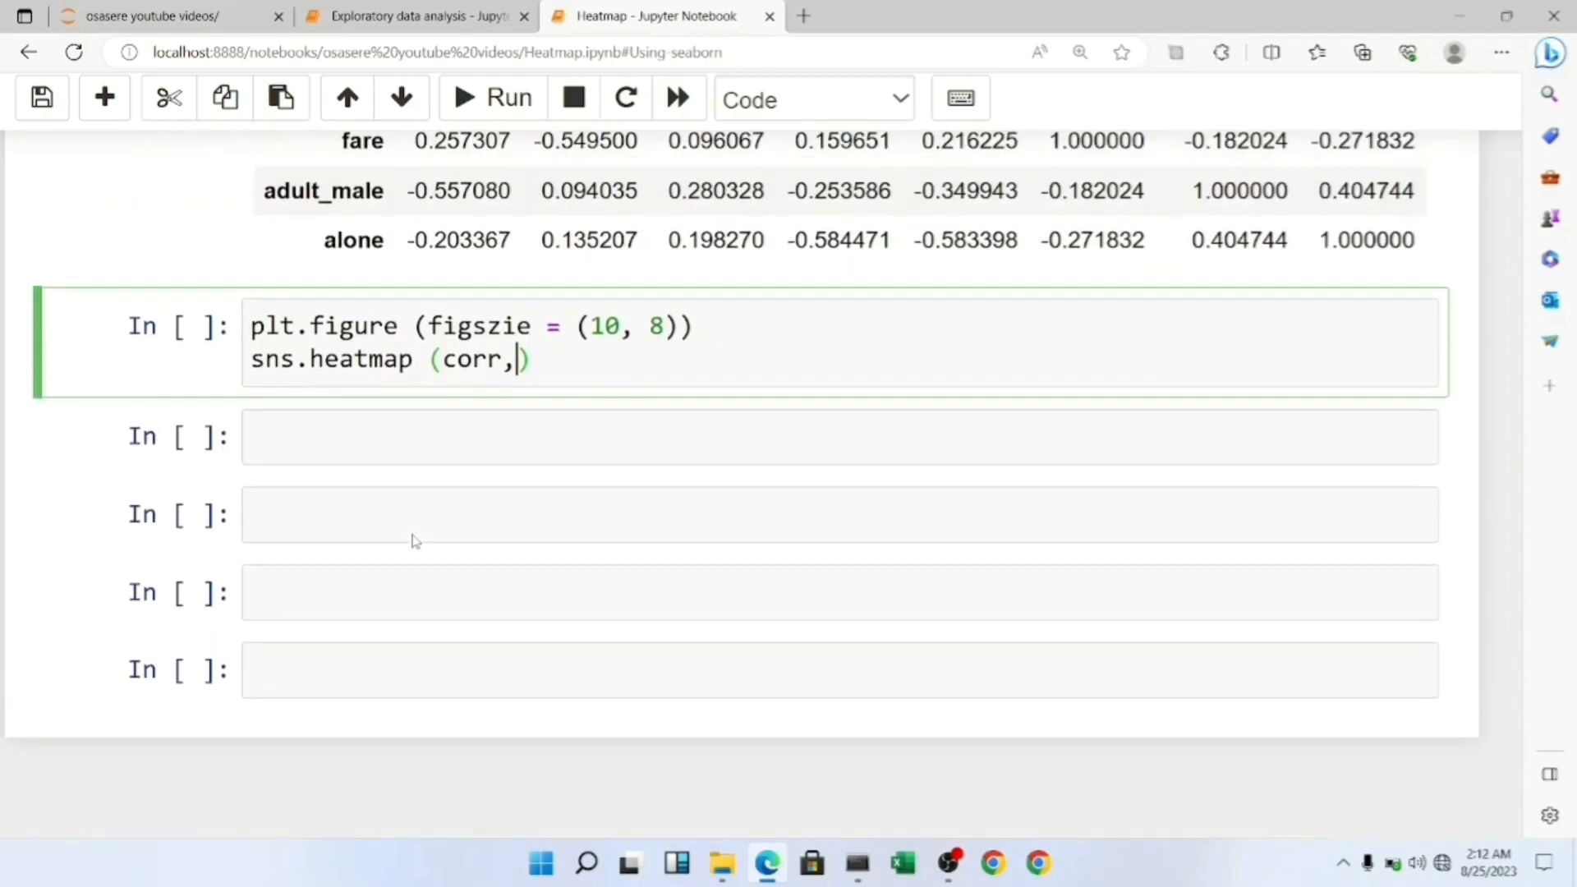
- Add annot=True, fmt ".2f", cmap "coolwarm_r" and linewidth 0.2 to the heatmap
text(annot =)
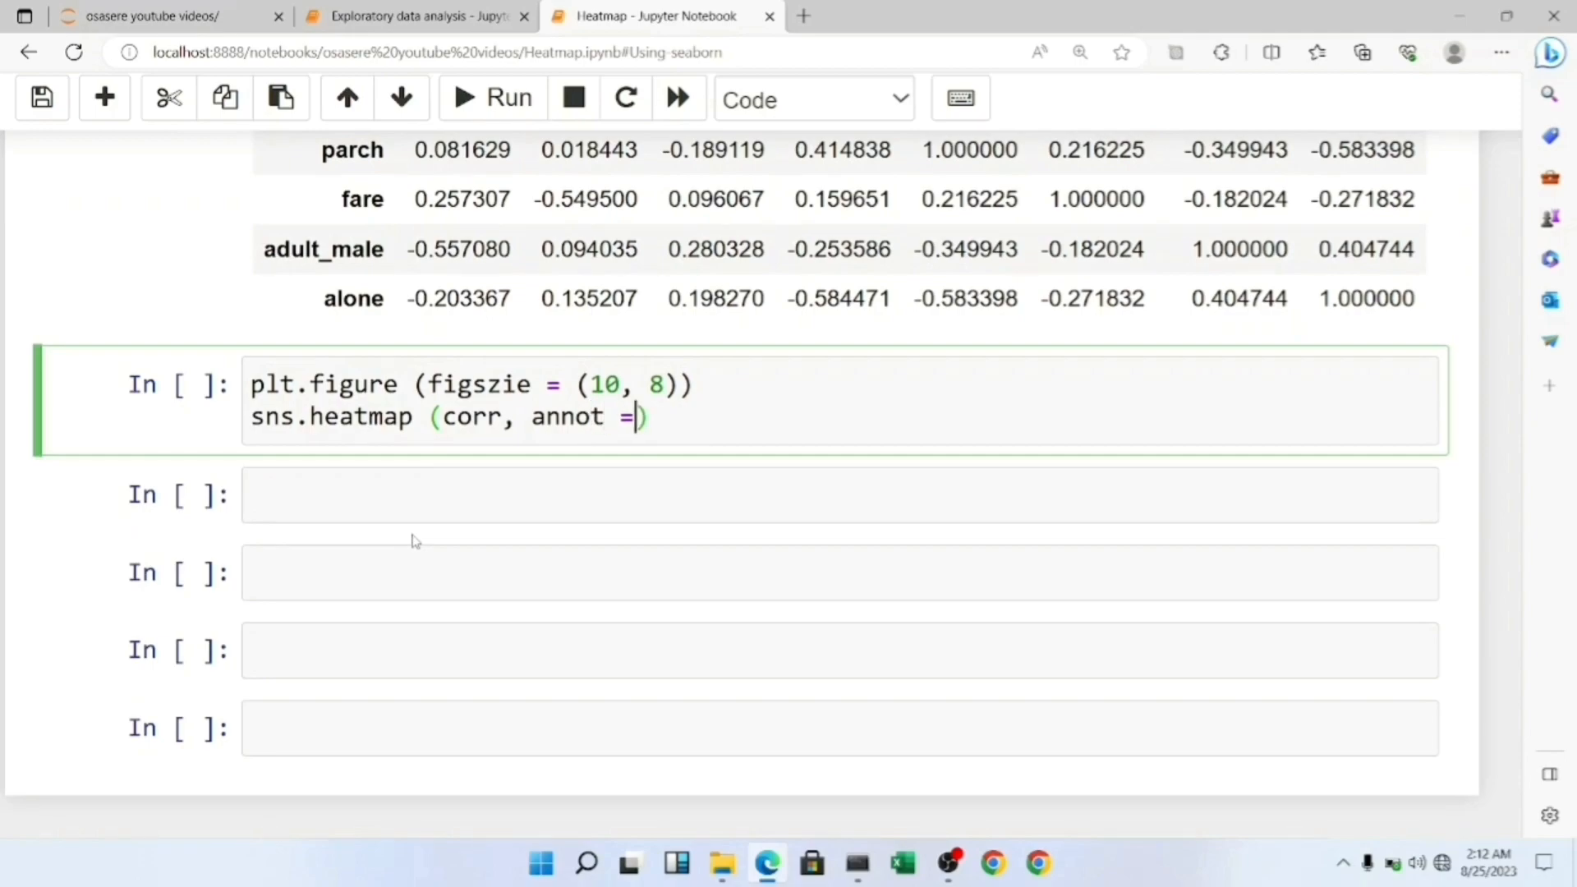
text(True,)
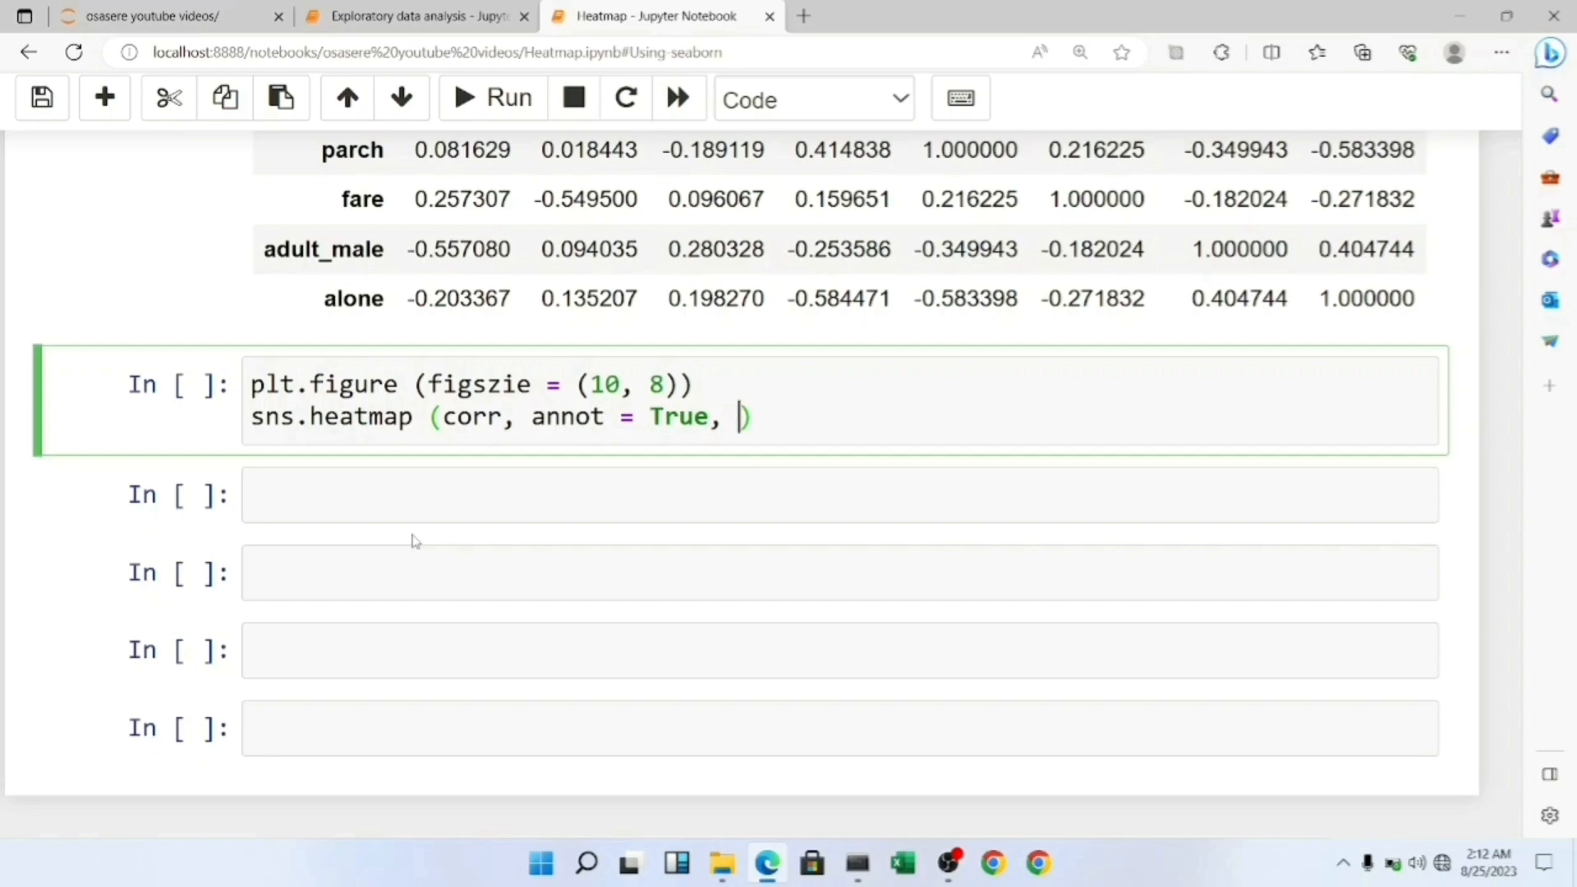
text(fmt =)
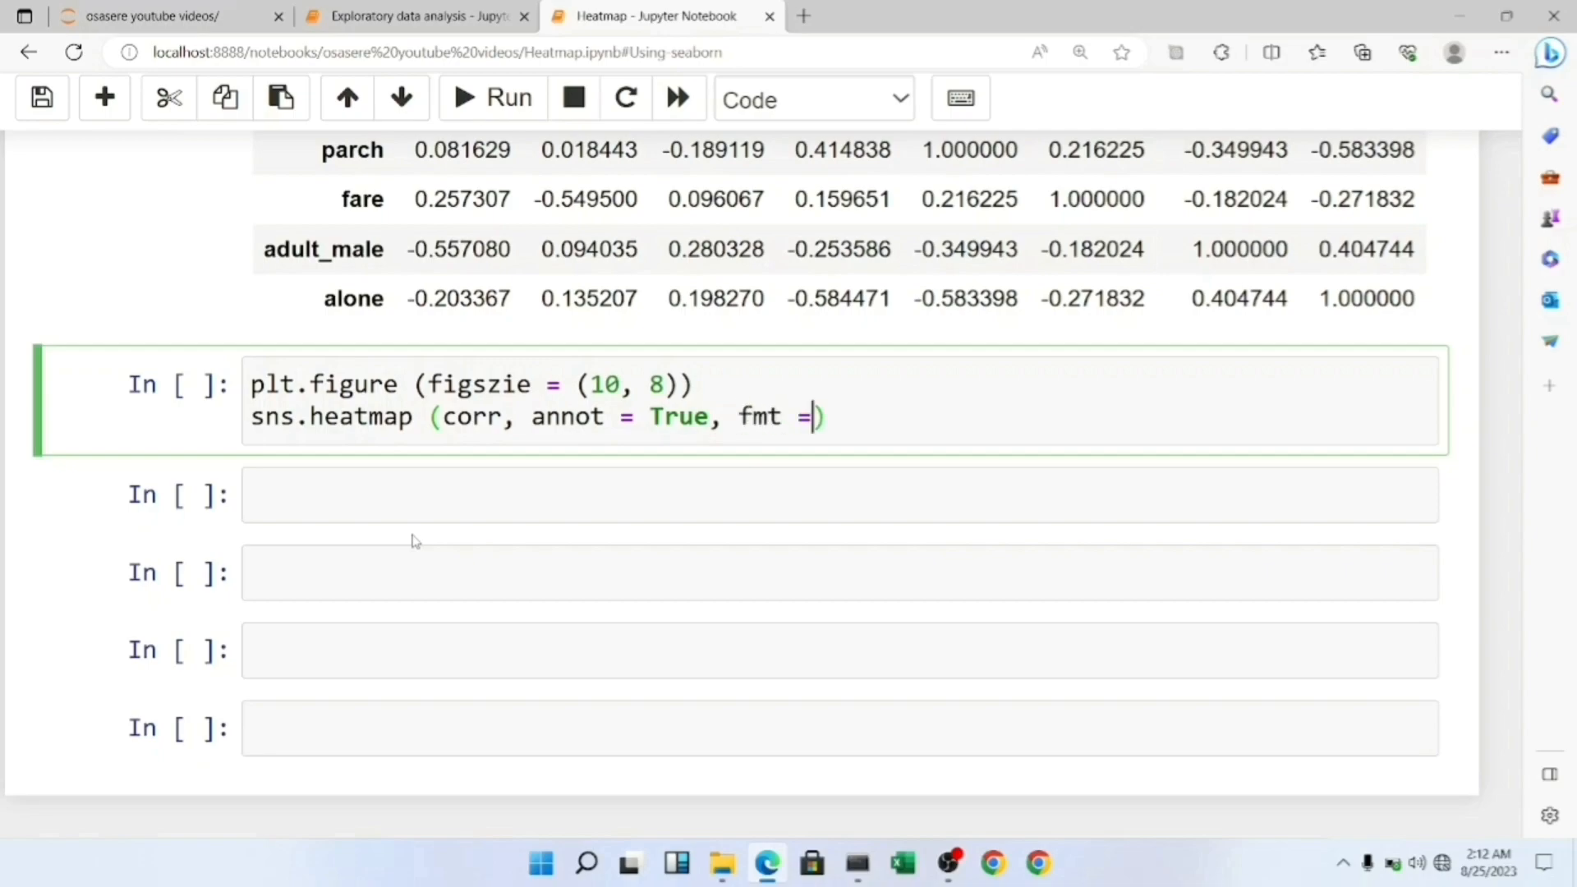
text(2)
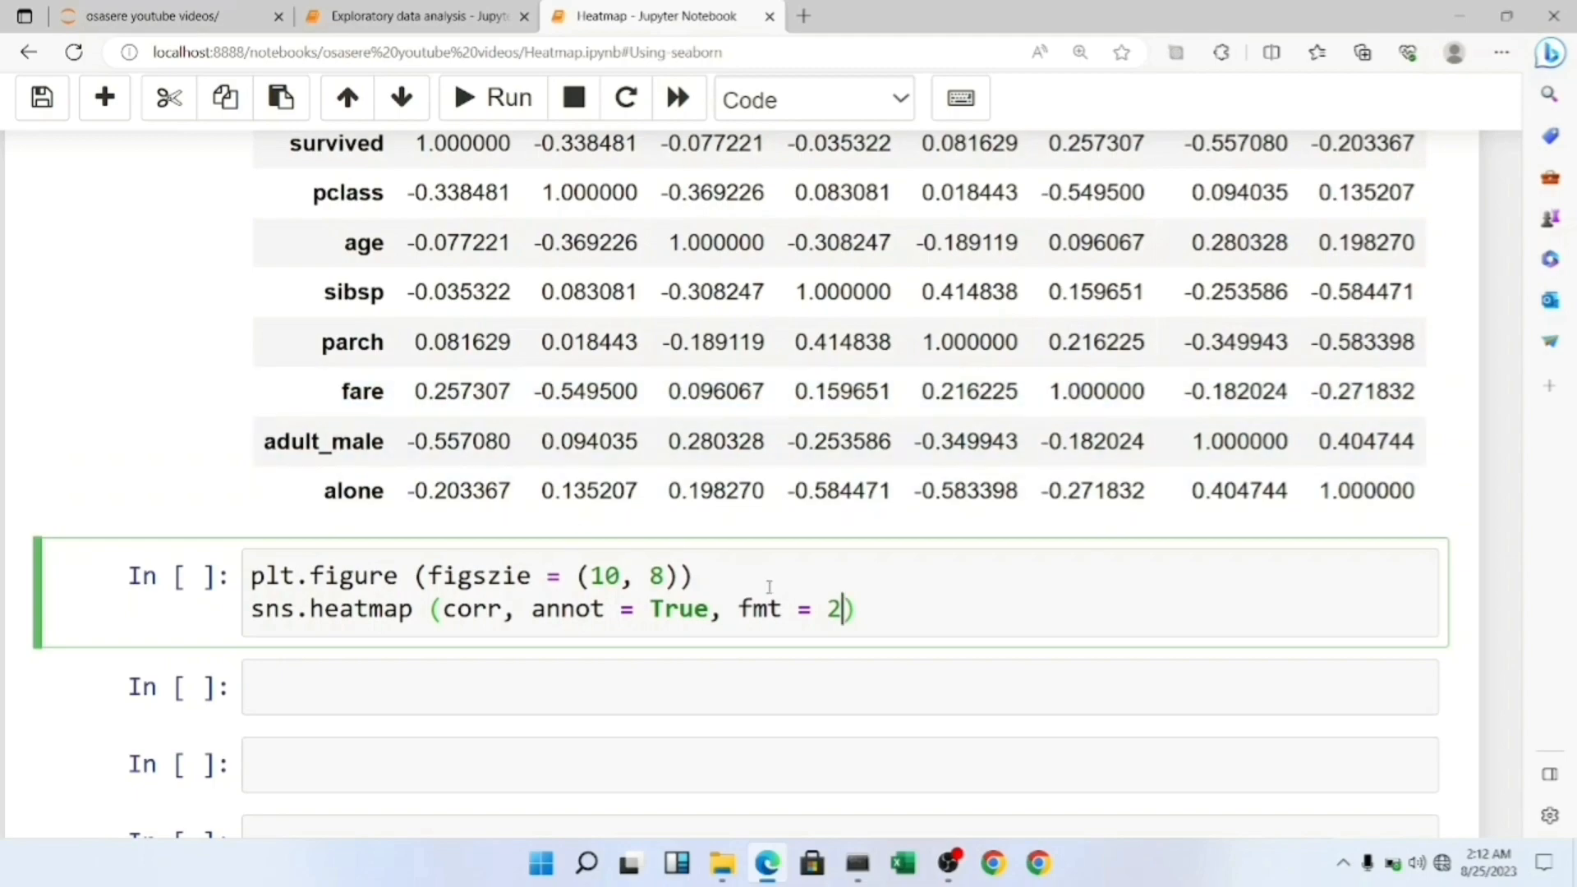
text(")
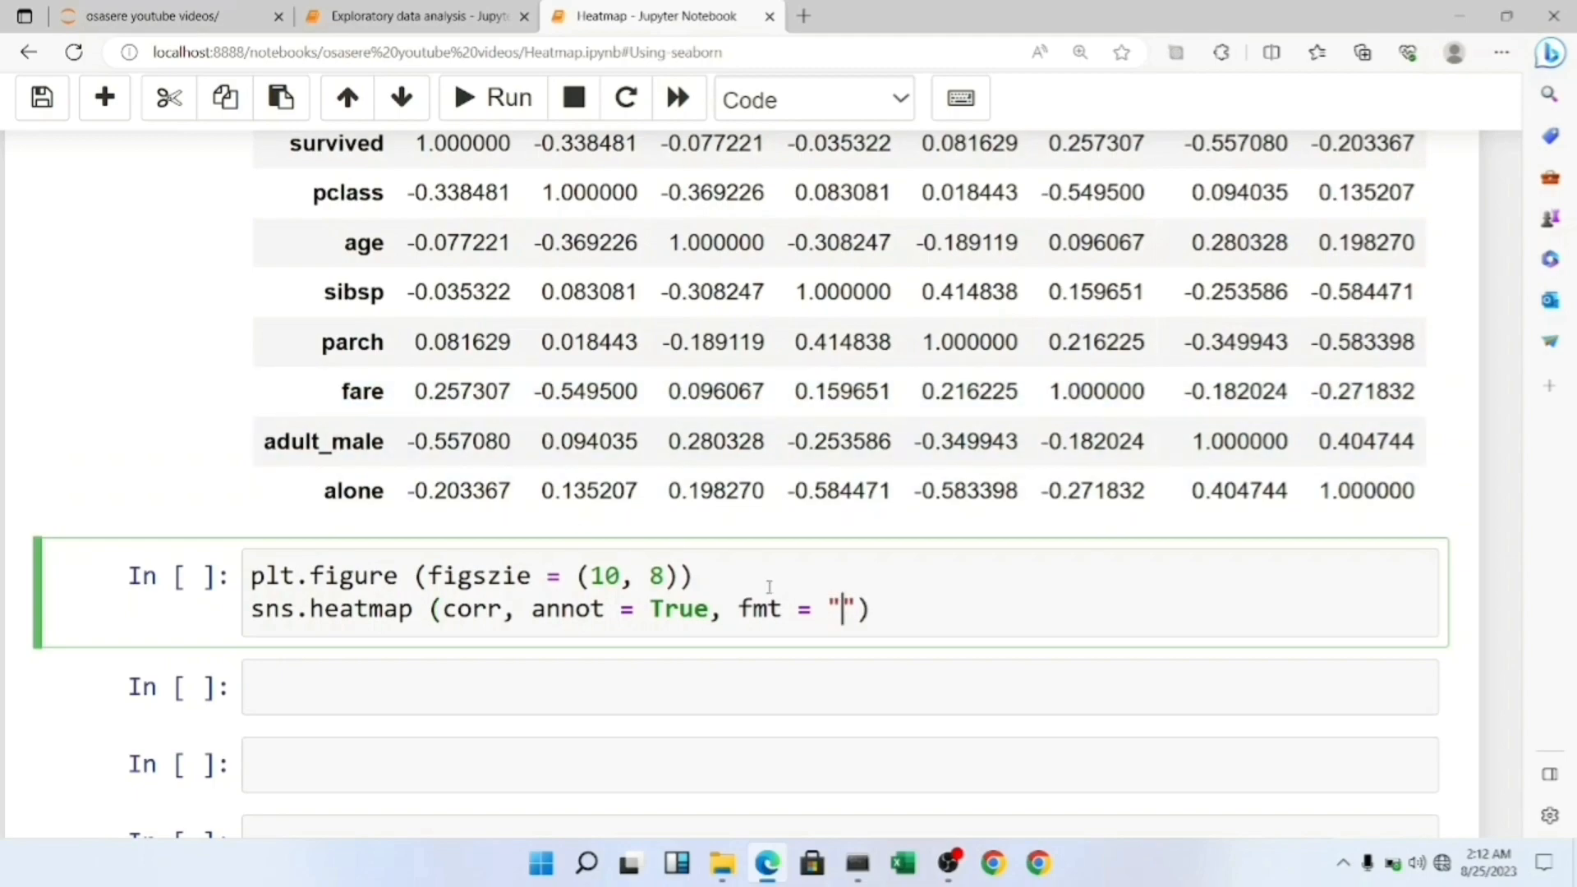
text(.2f)
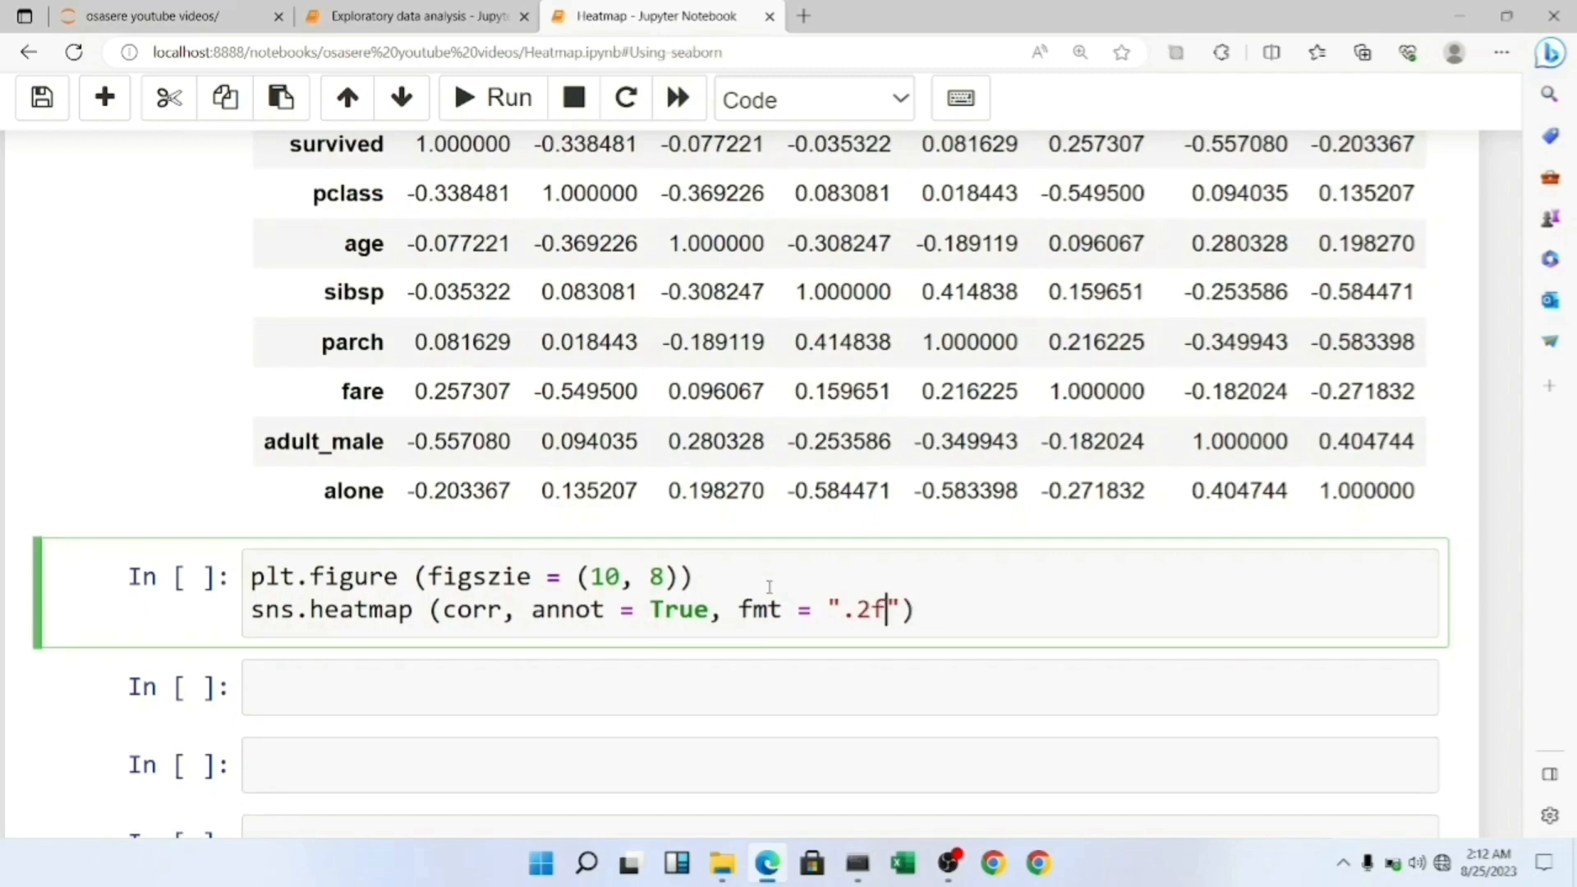
text(,)
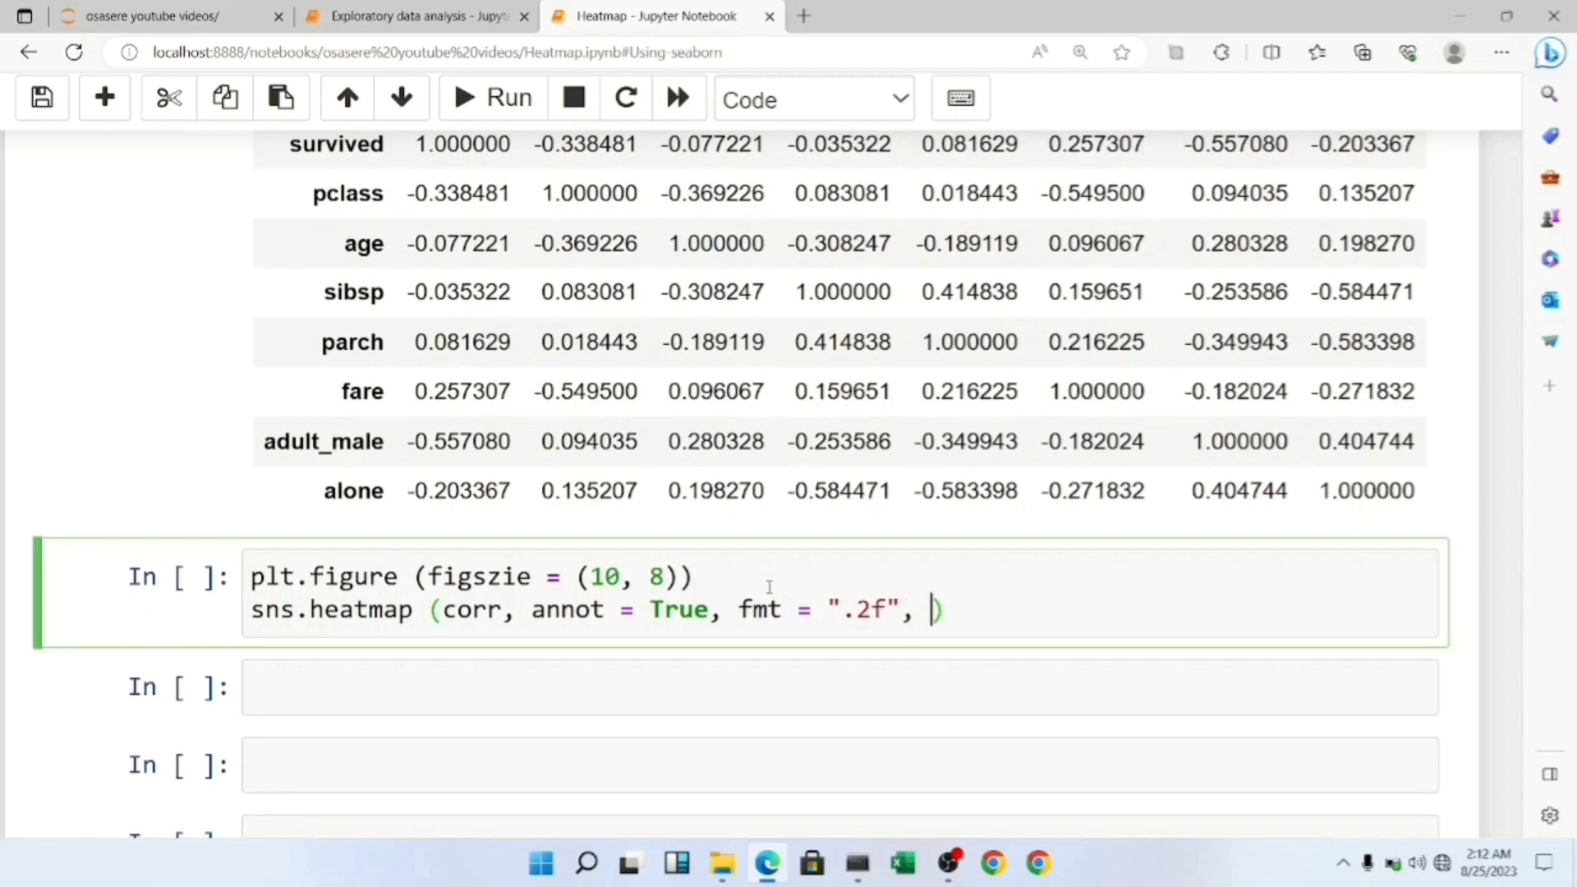
text(cmap = "cool")
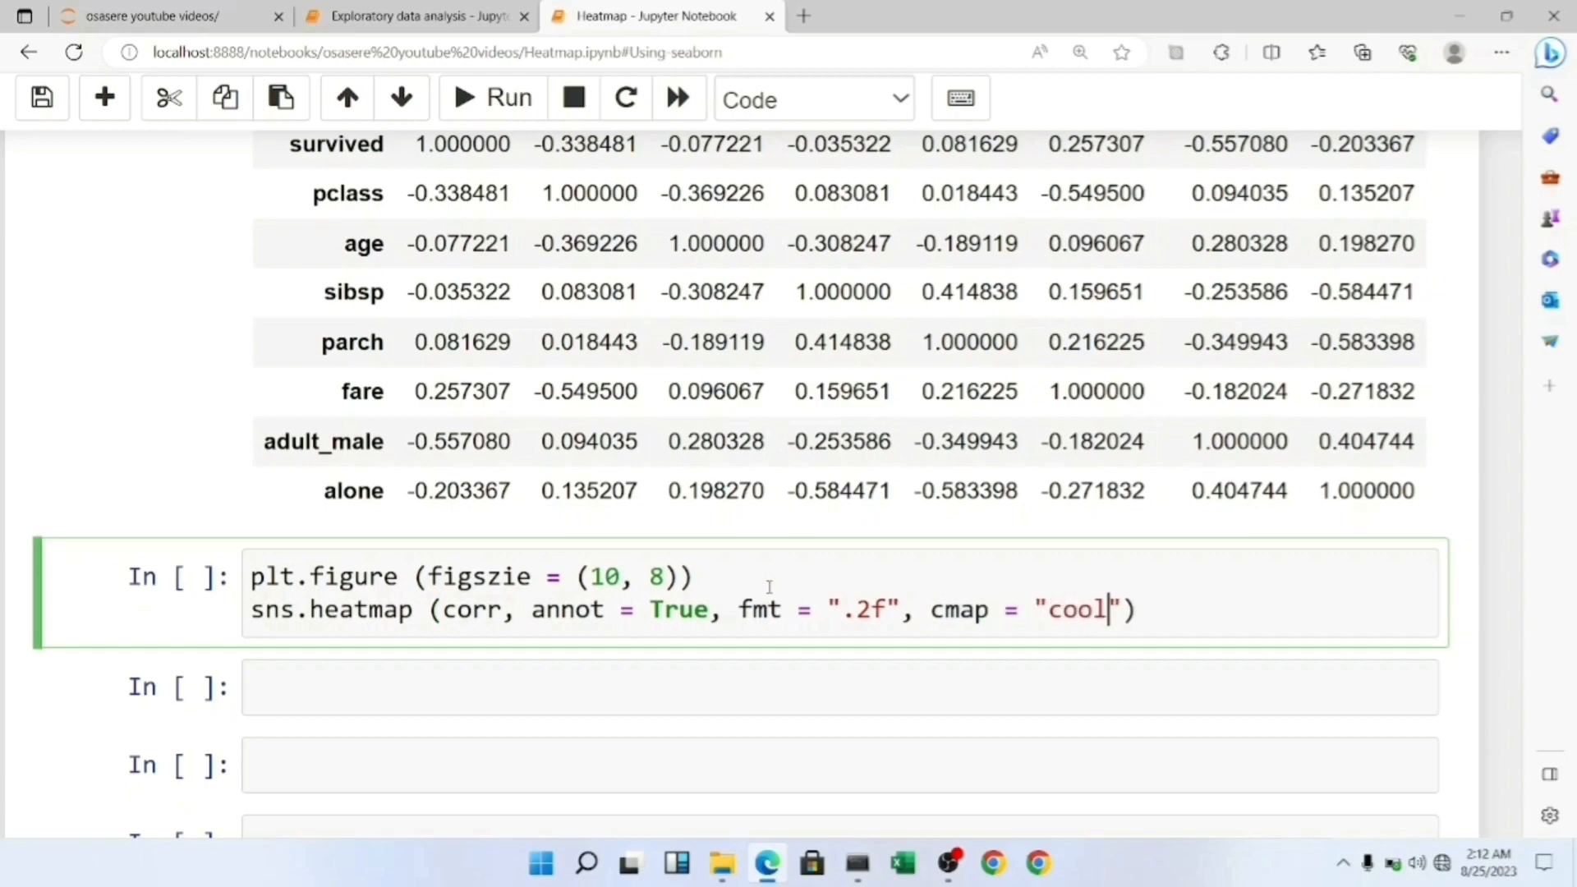
text(warm_)
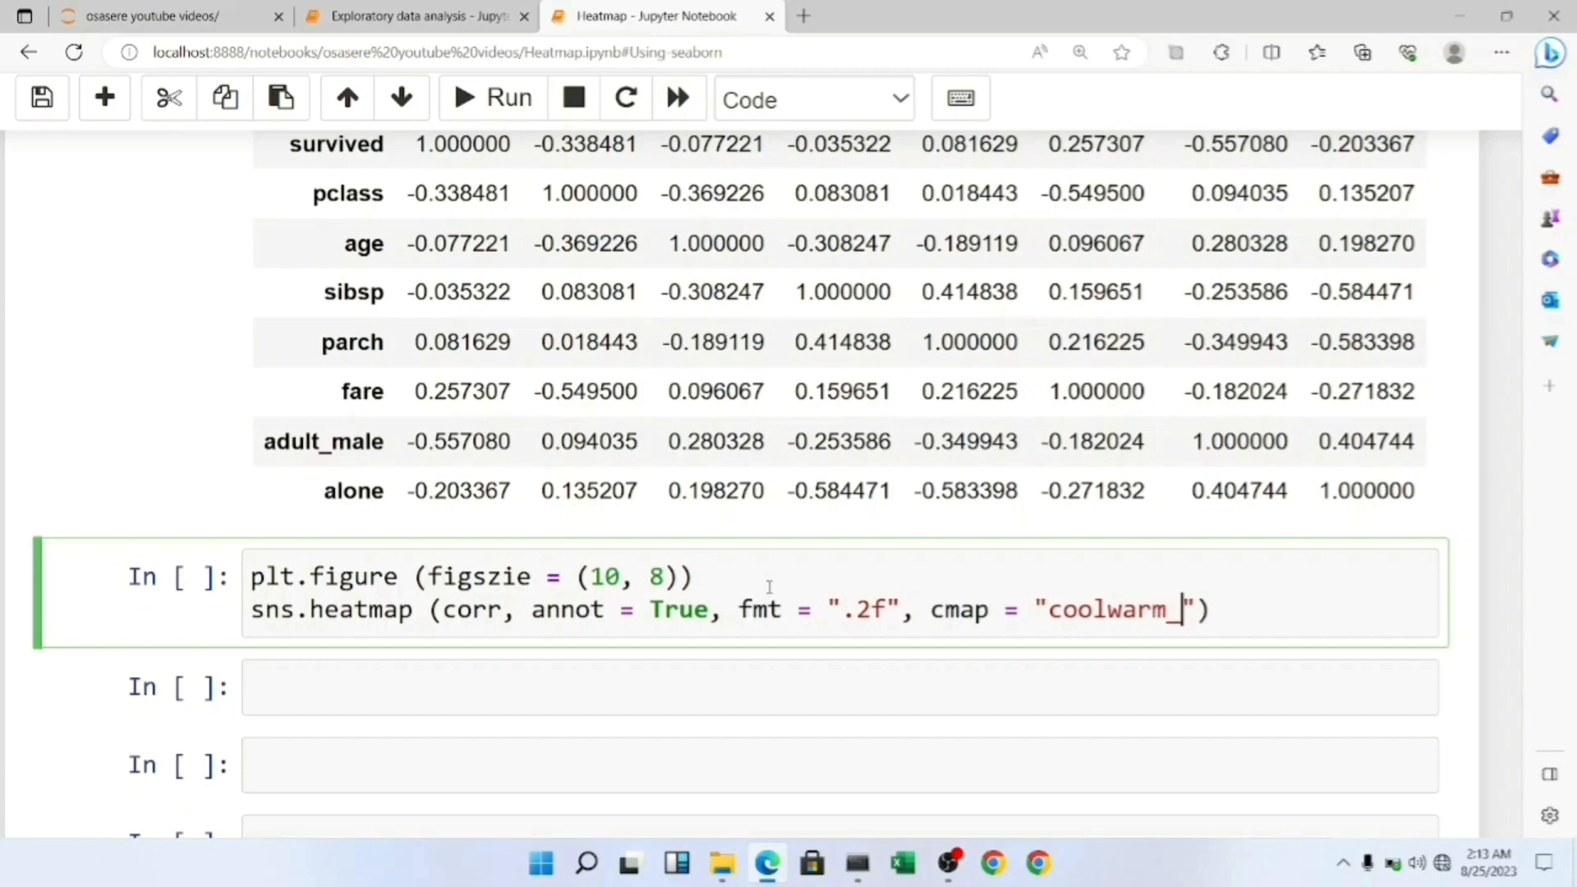
text(_r)
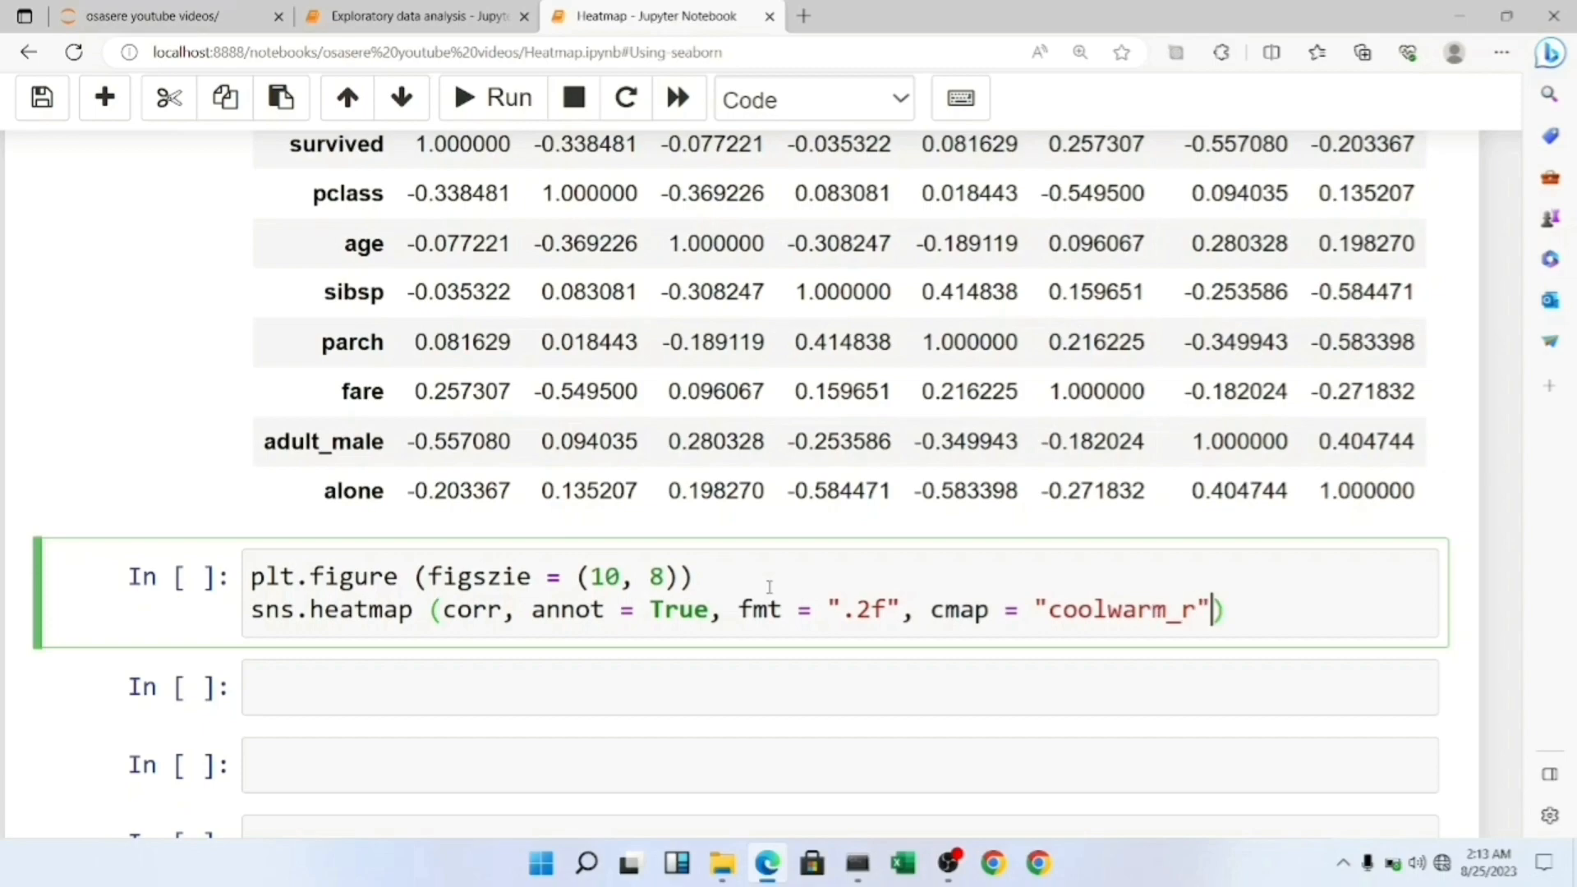
text(,)
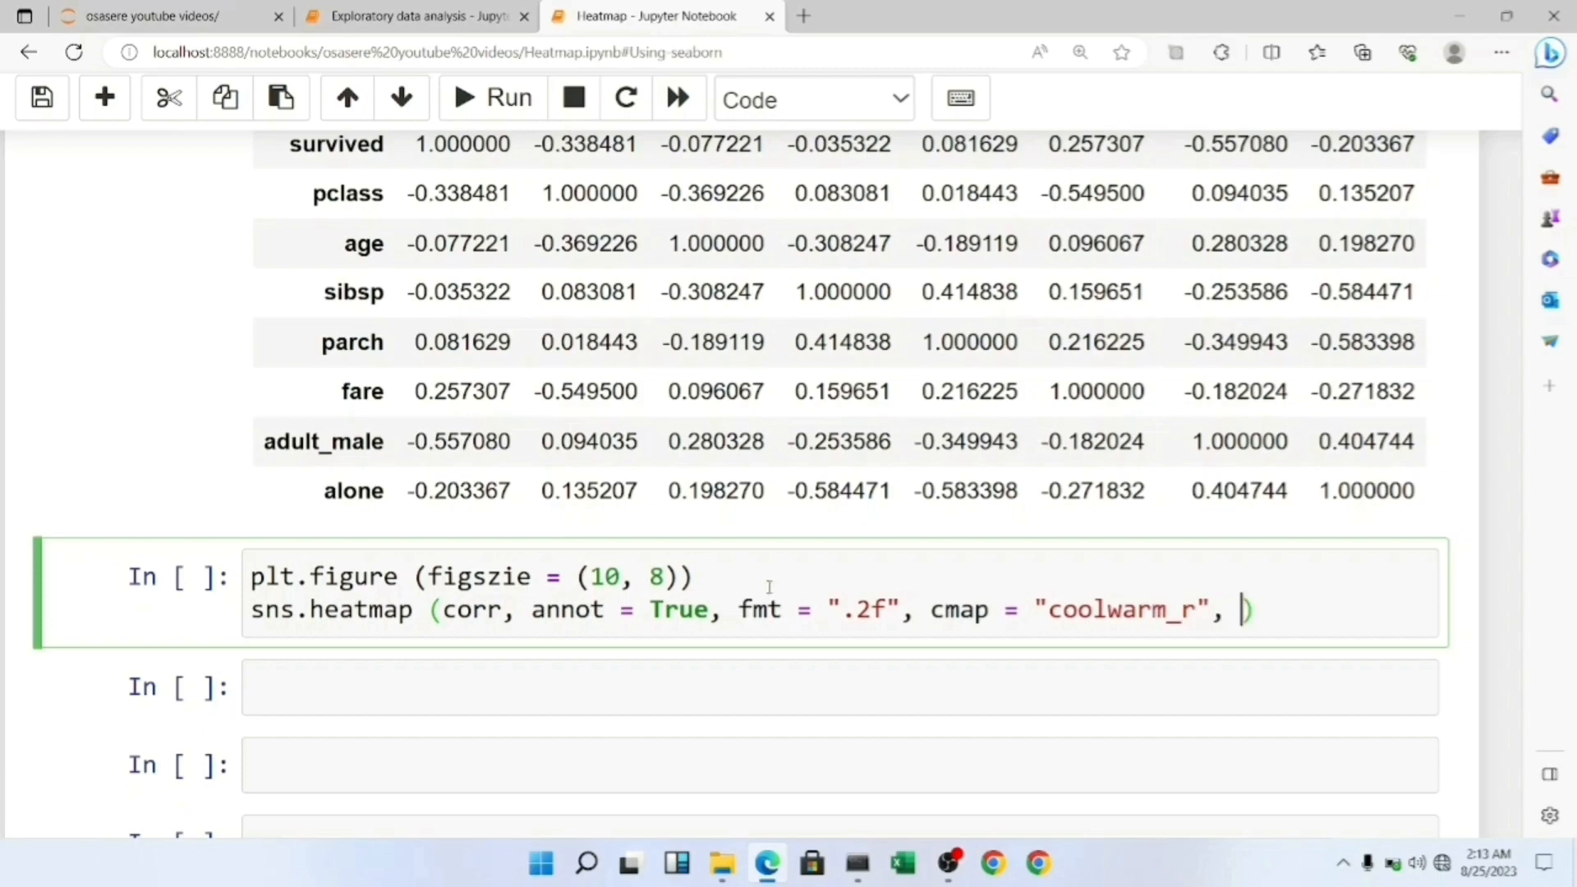
text(linewidth =)
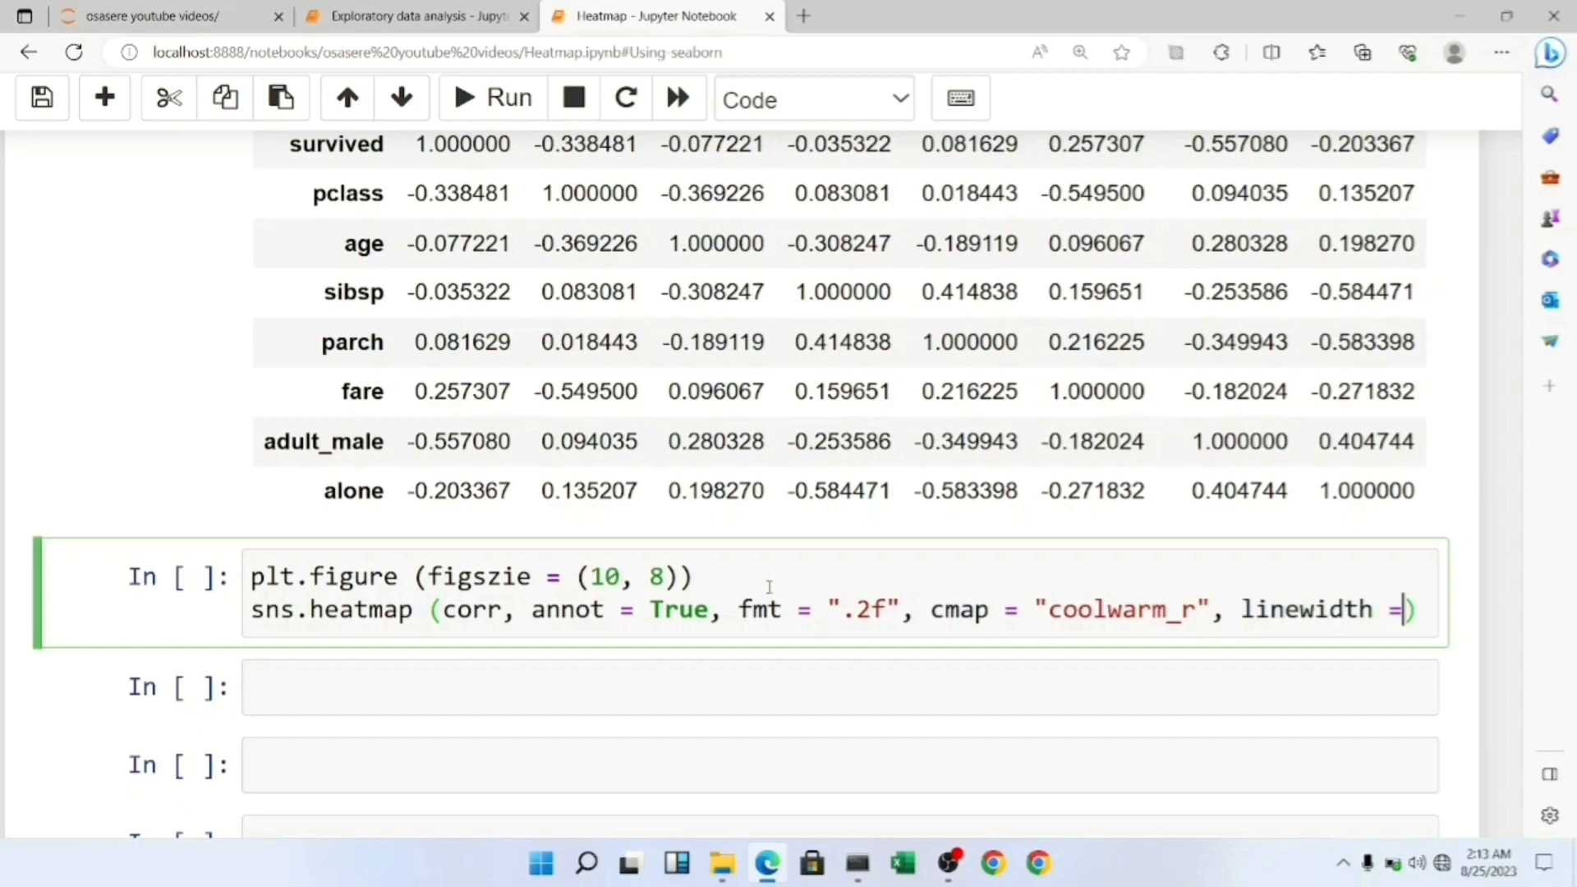
text(0.2)
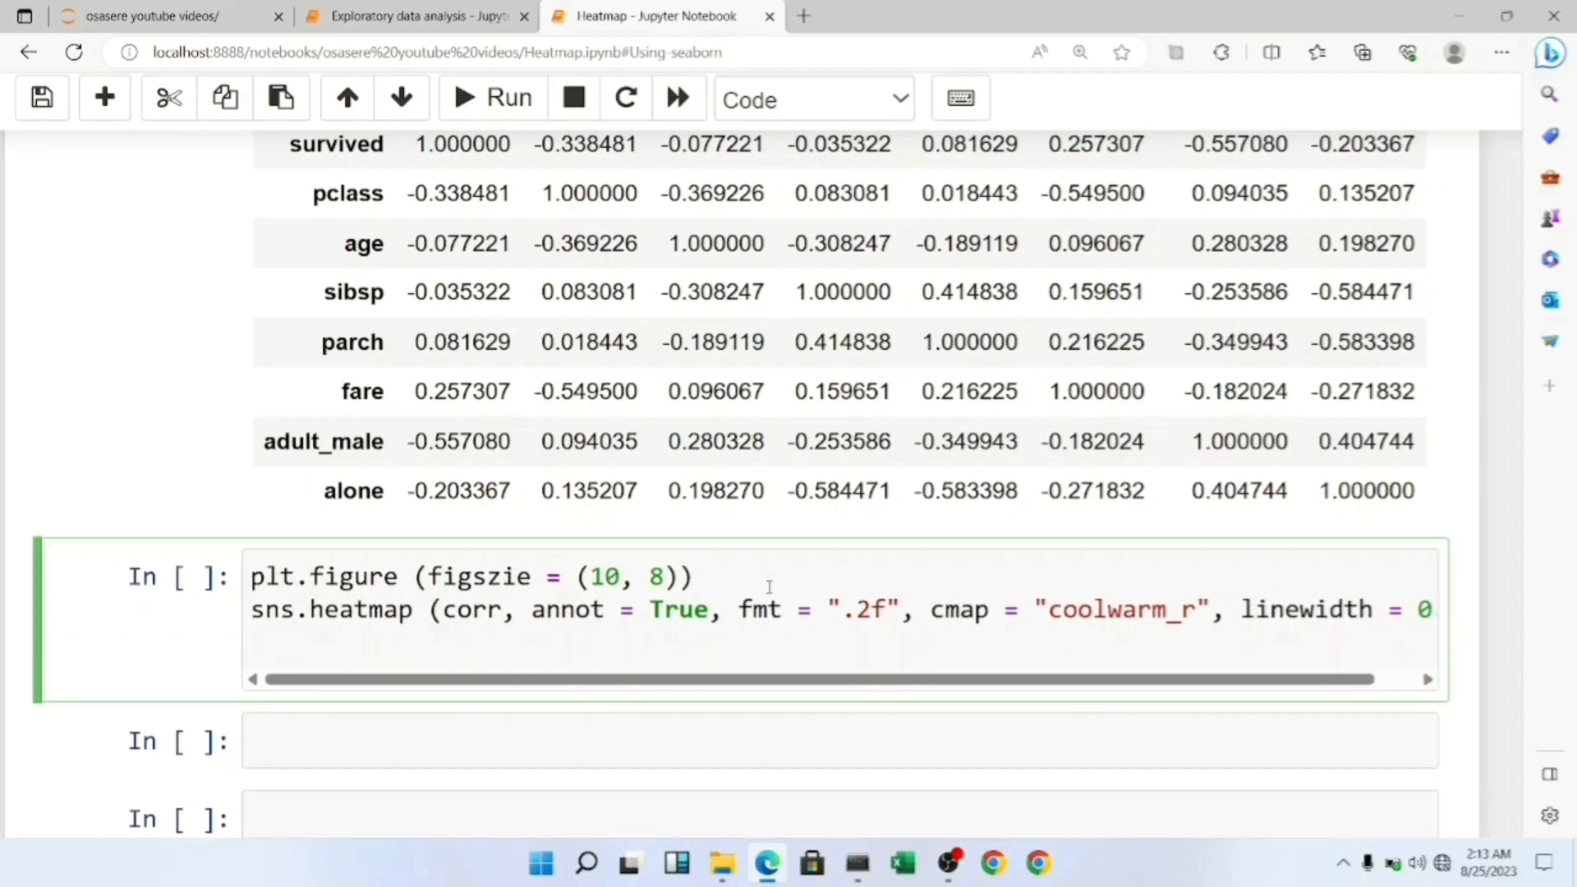
text(s)
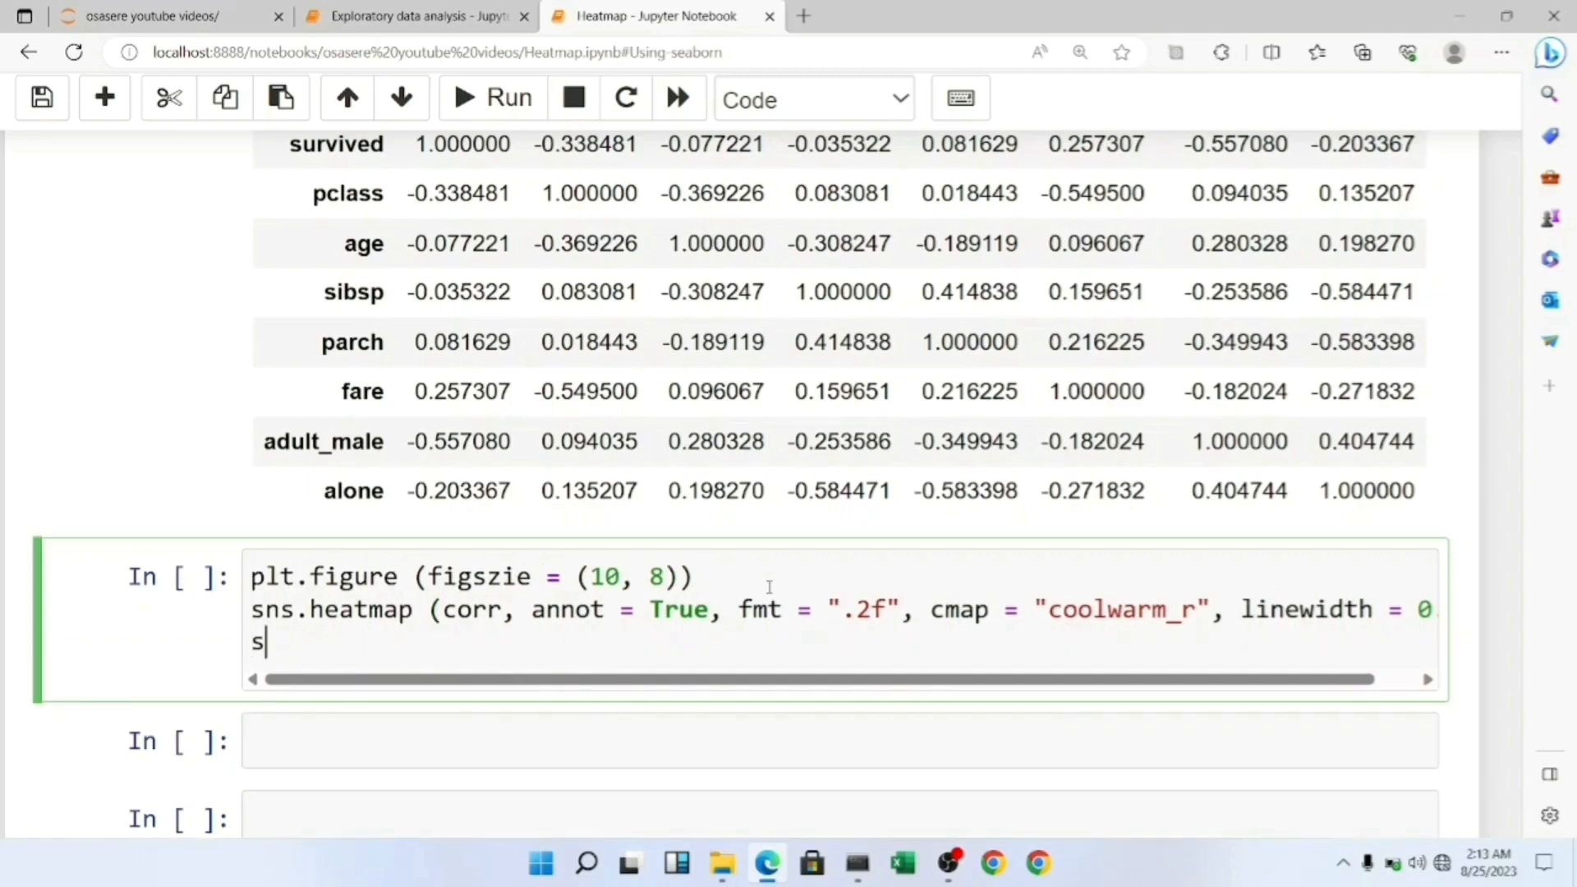
- Title the heatmap "titanic correlation heatmap" at fontsize 13 and run the cell
text(lt.)
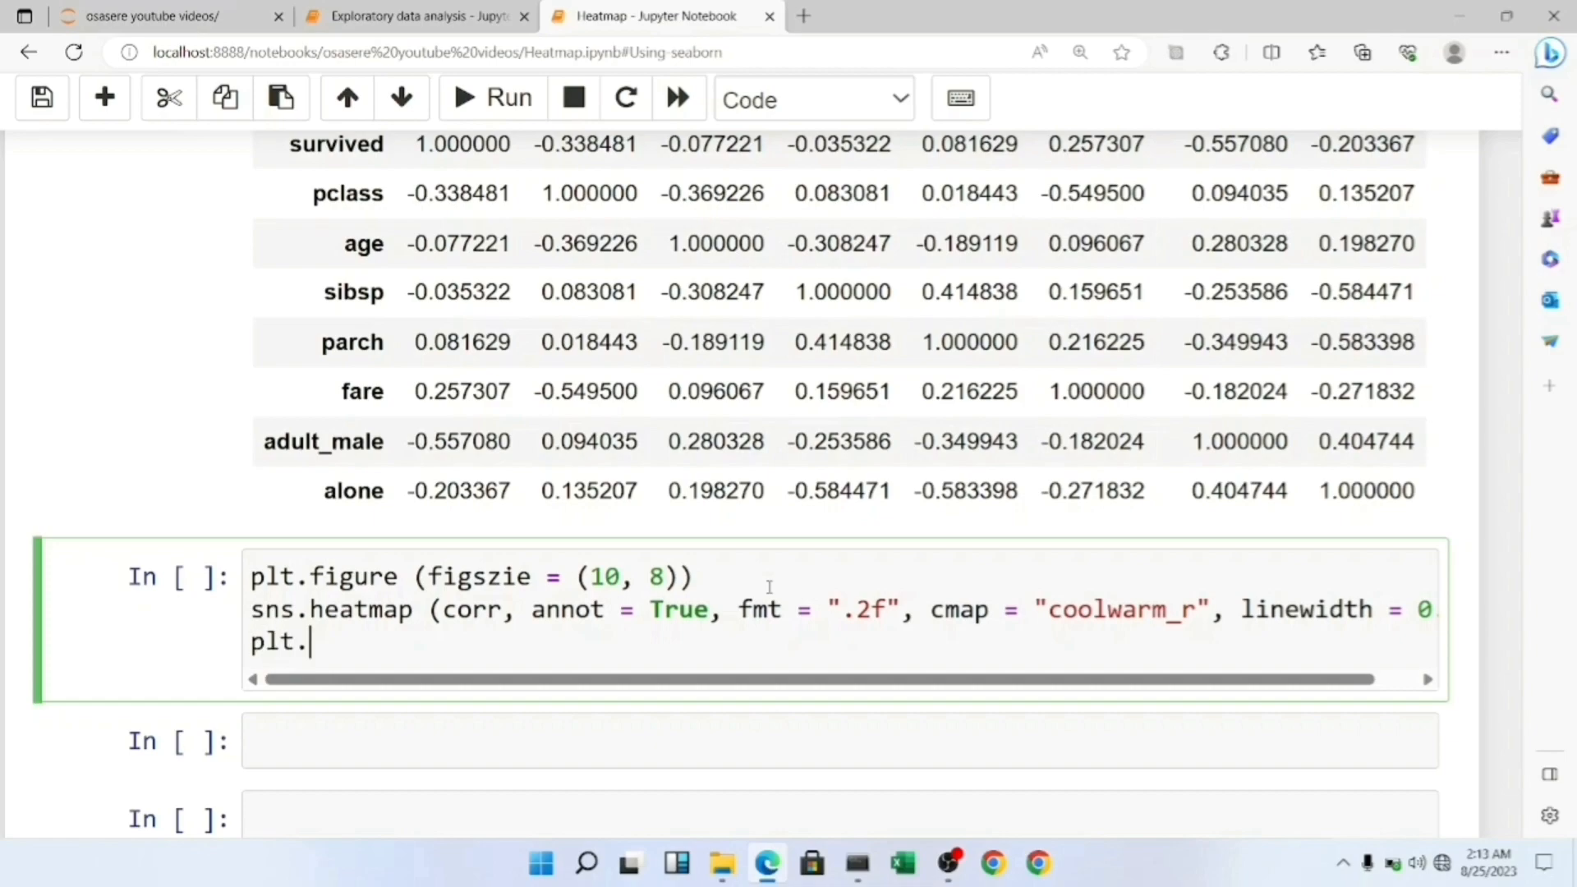
text(title ()
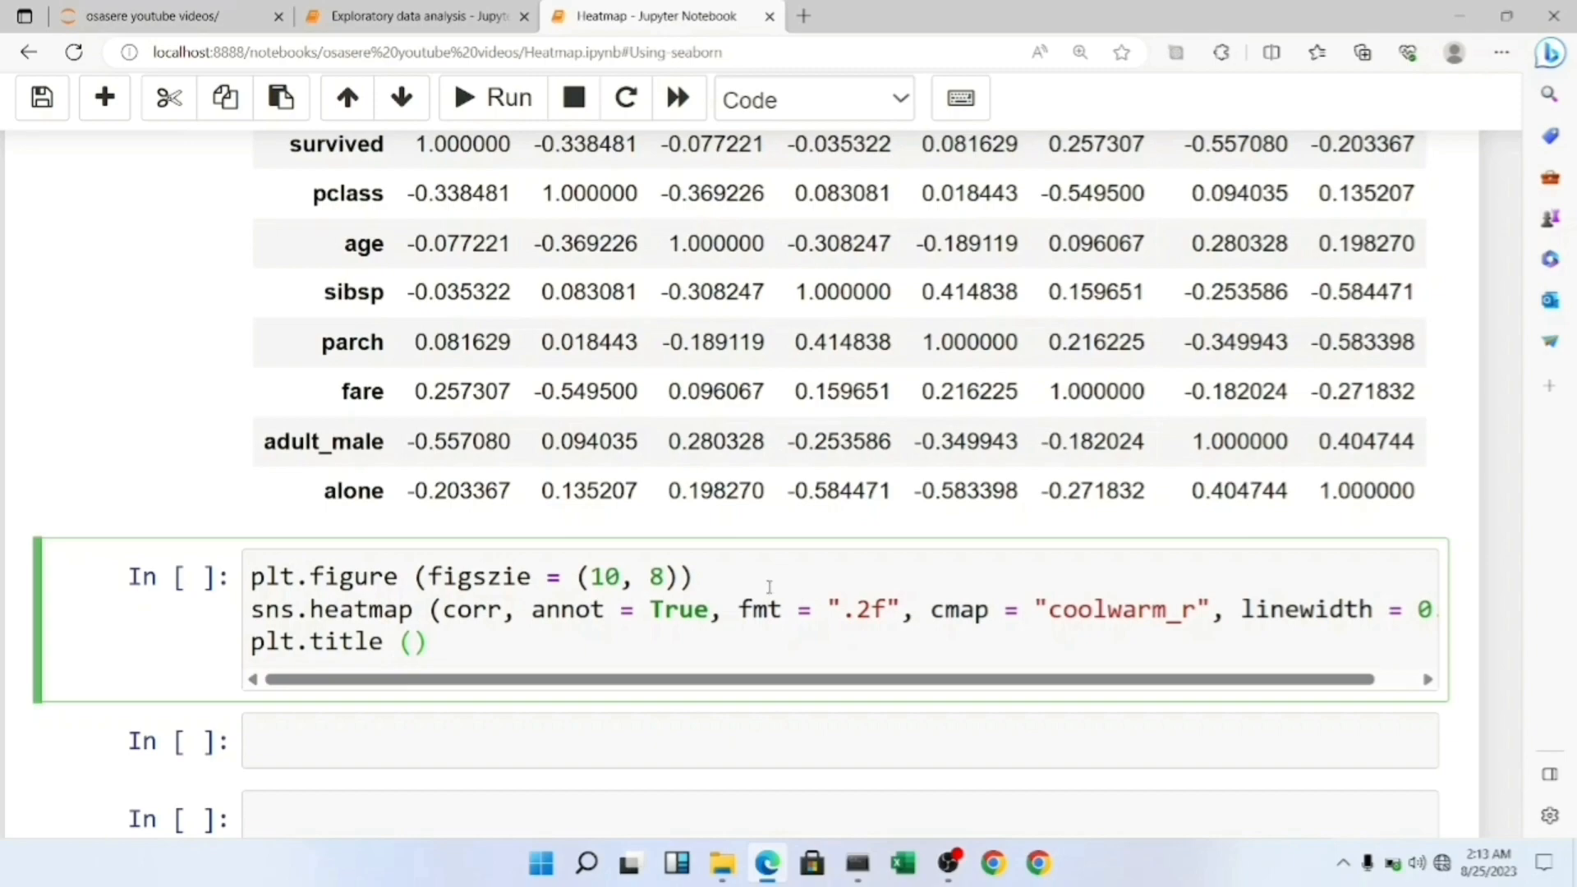
text("t")
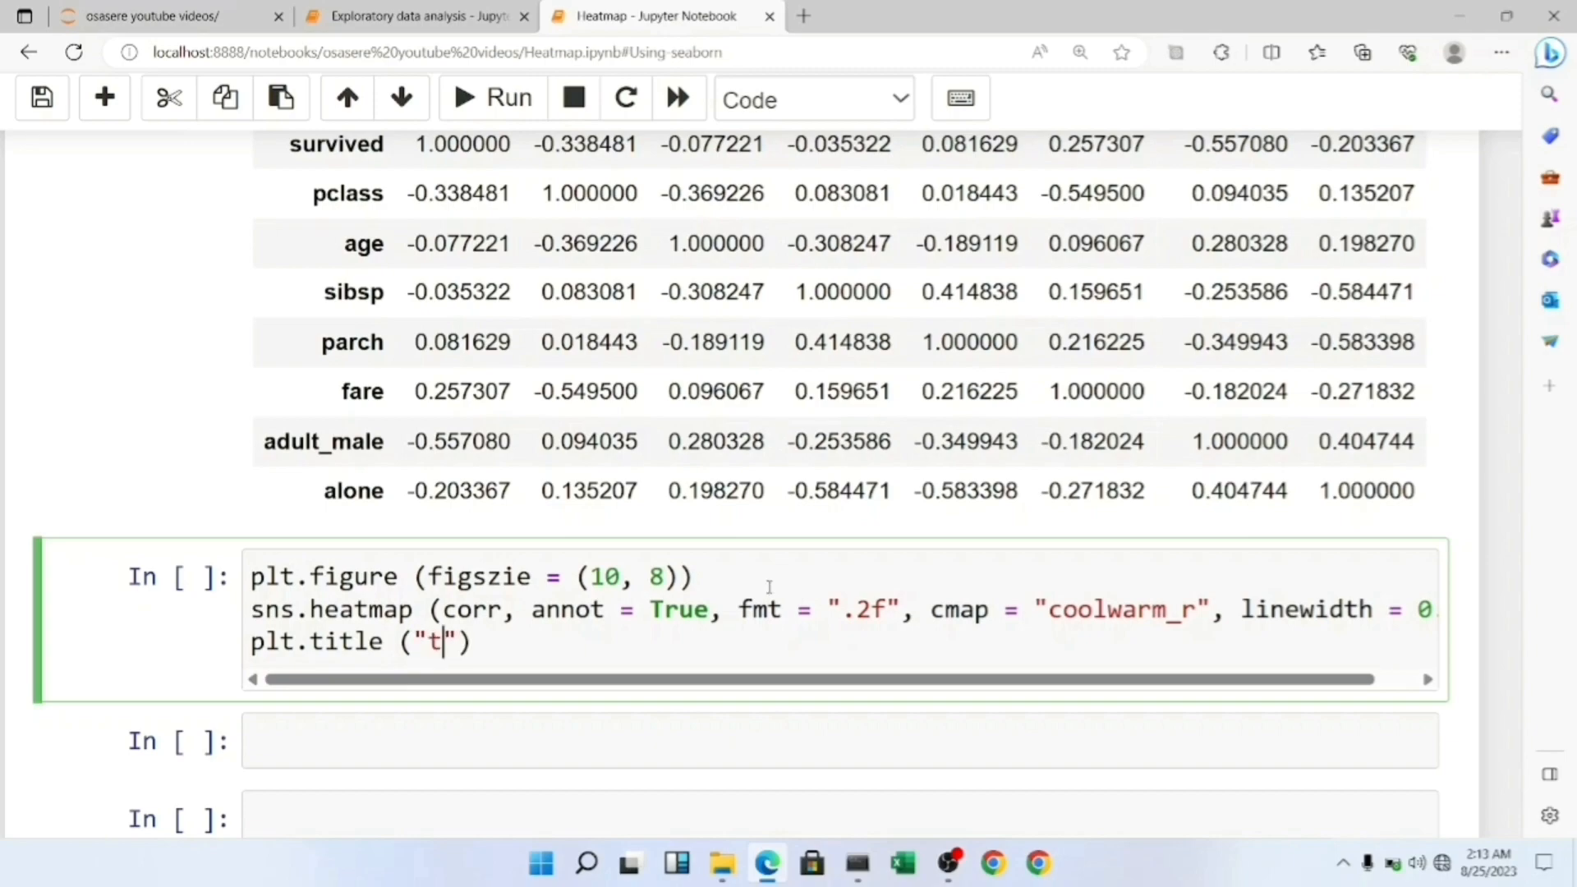
text(itanic)
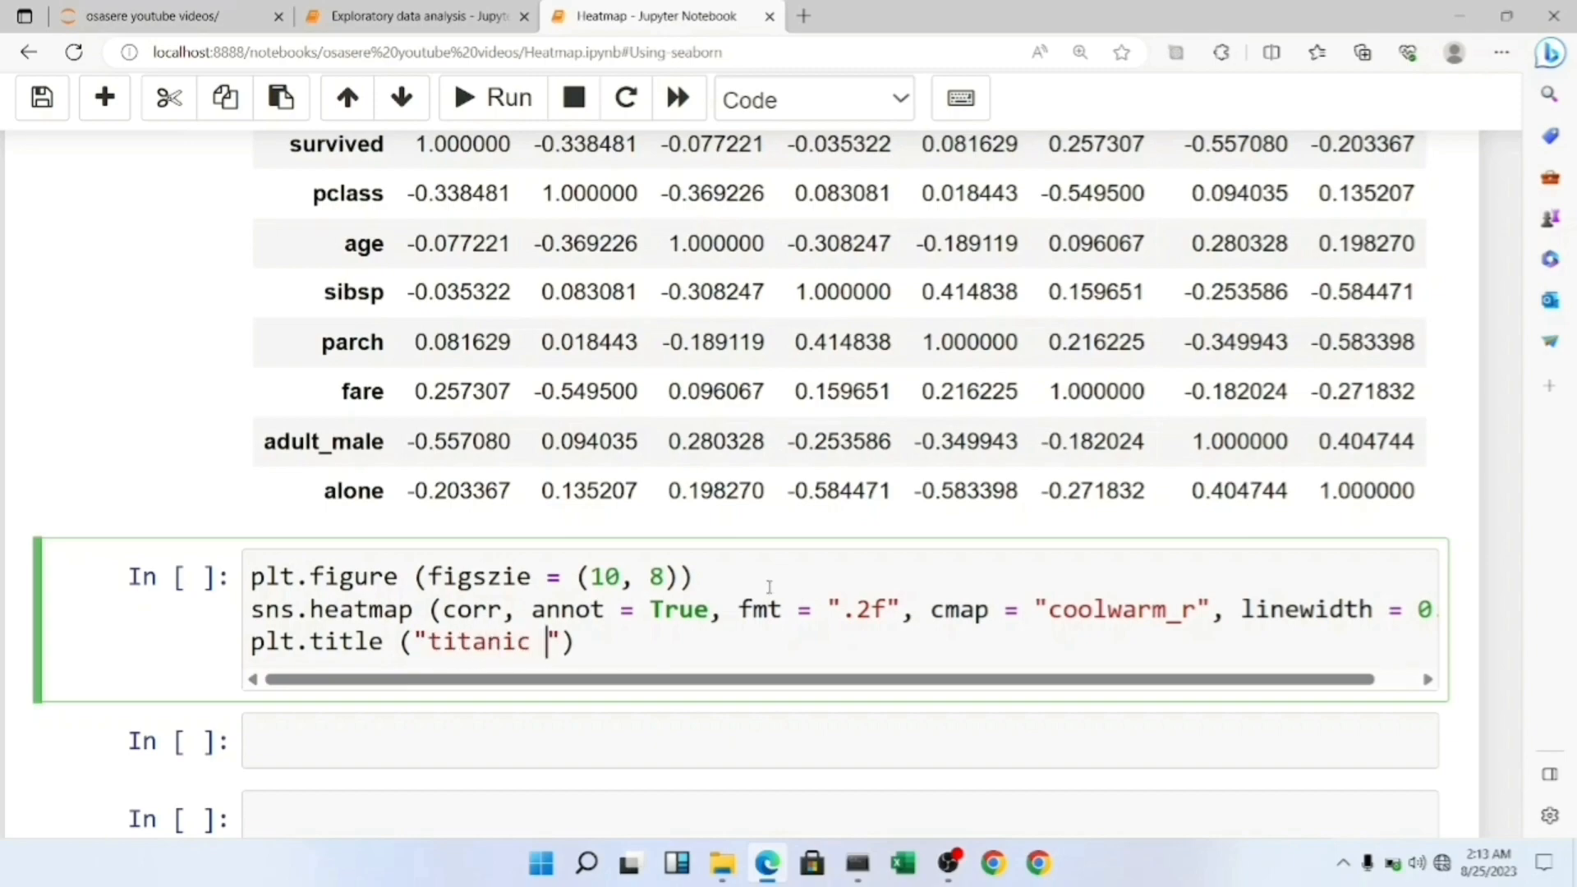
text(corre)
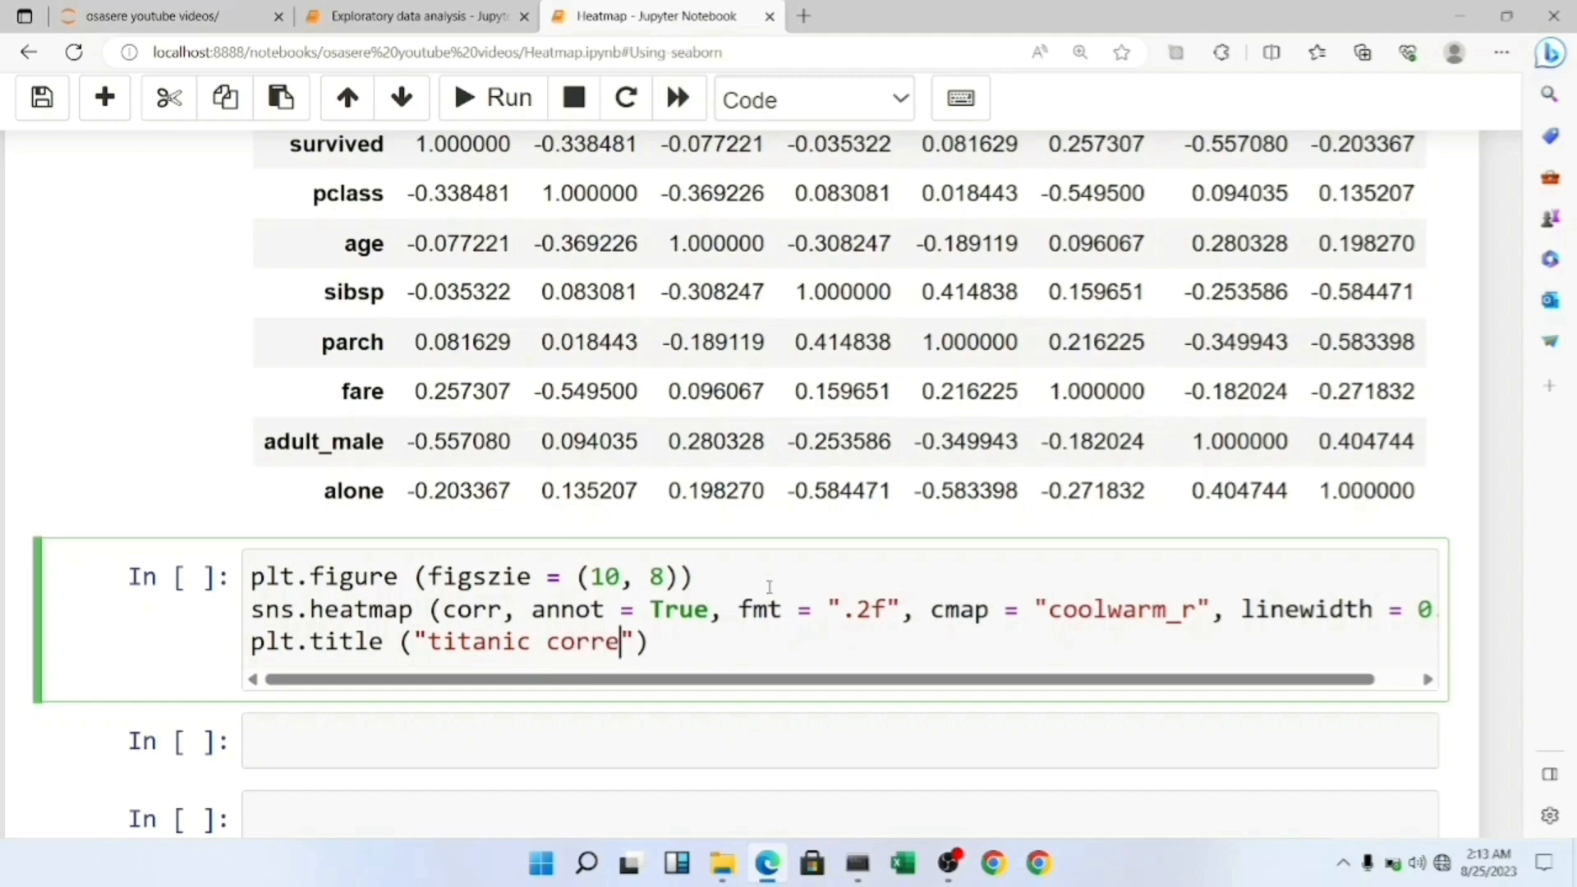
text(lation)
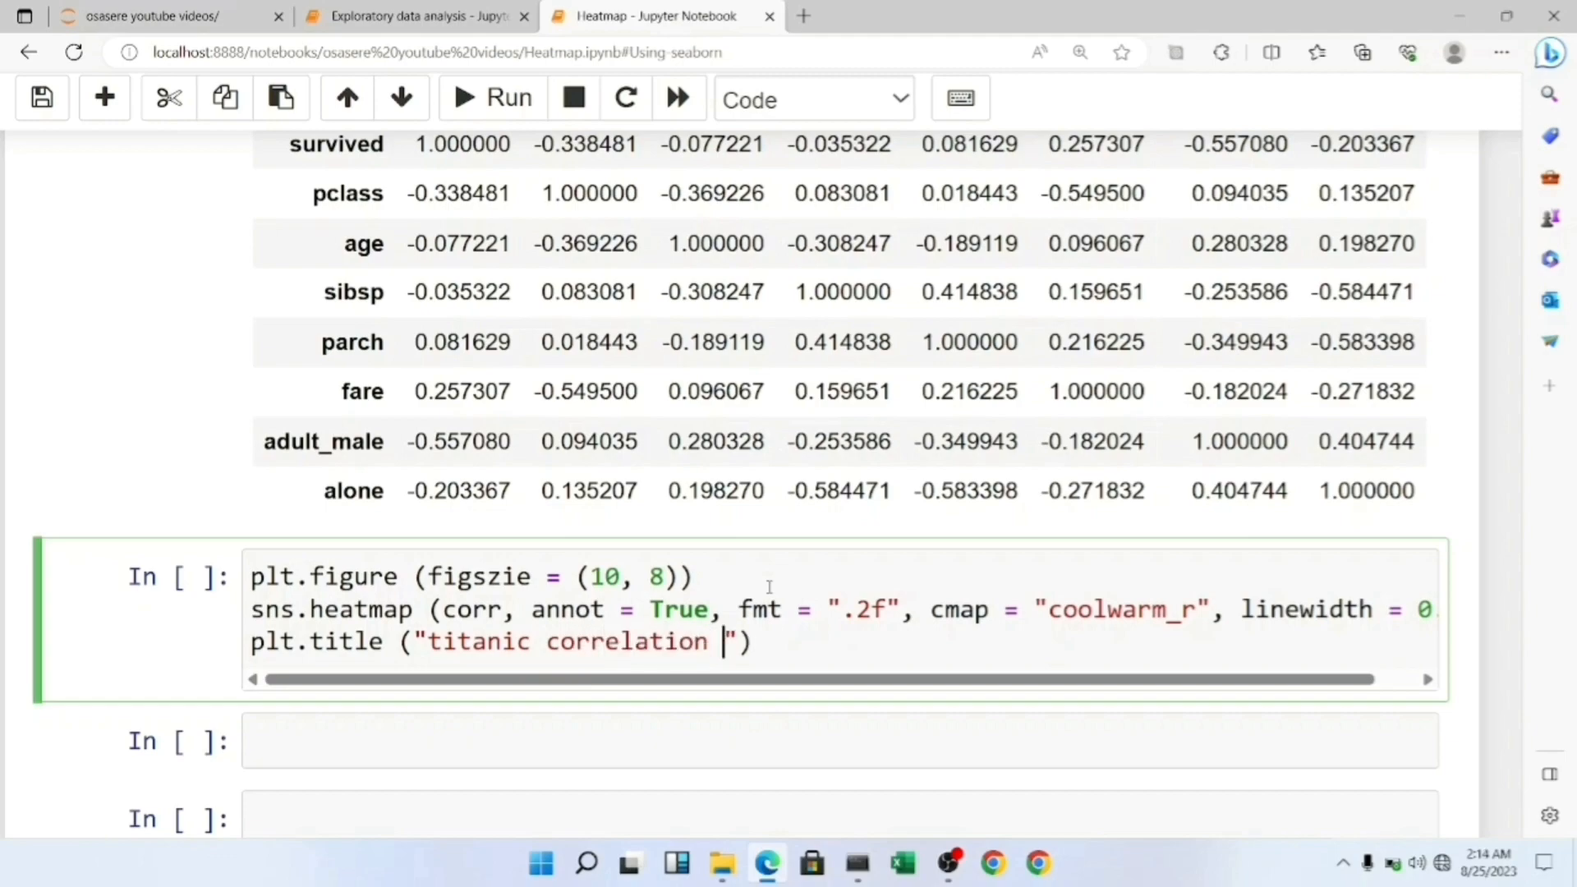
text(heatm)
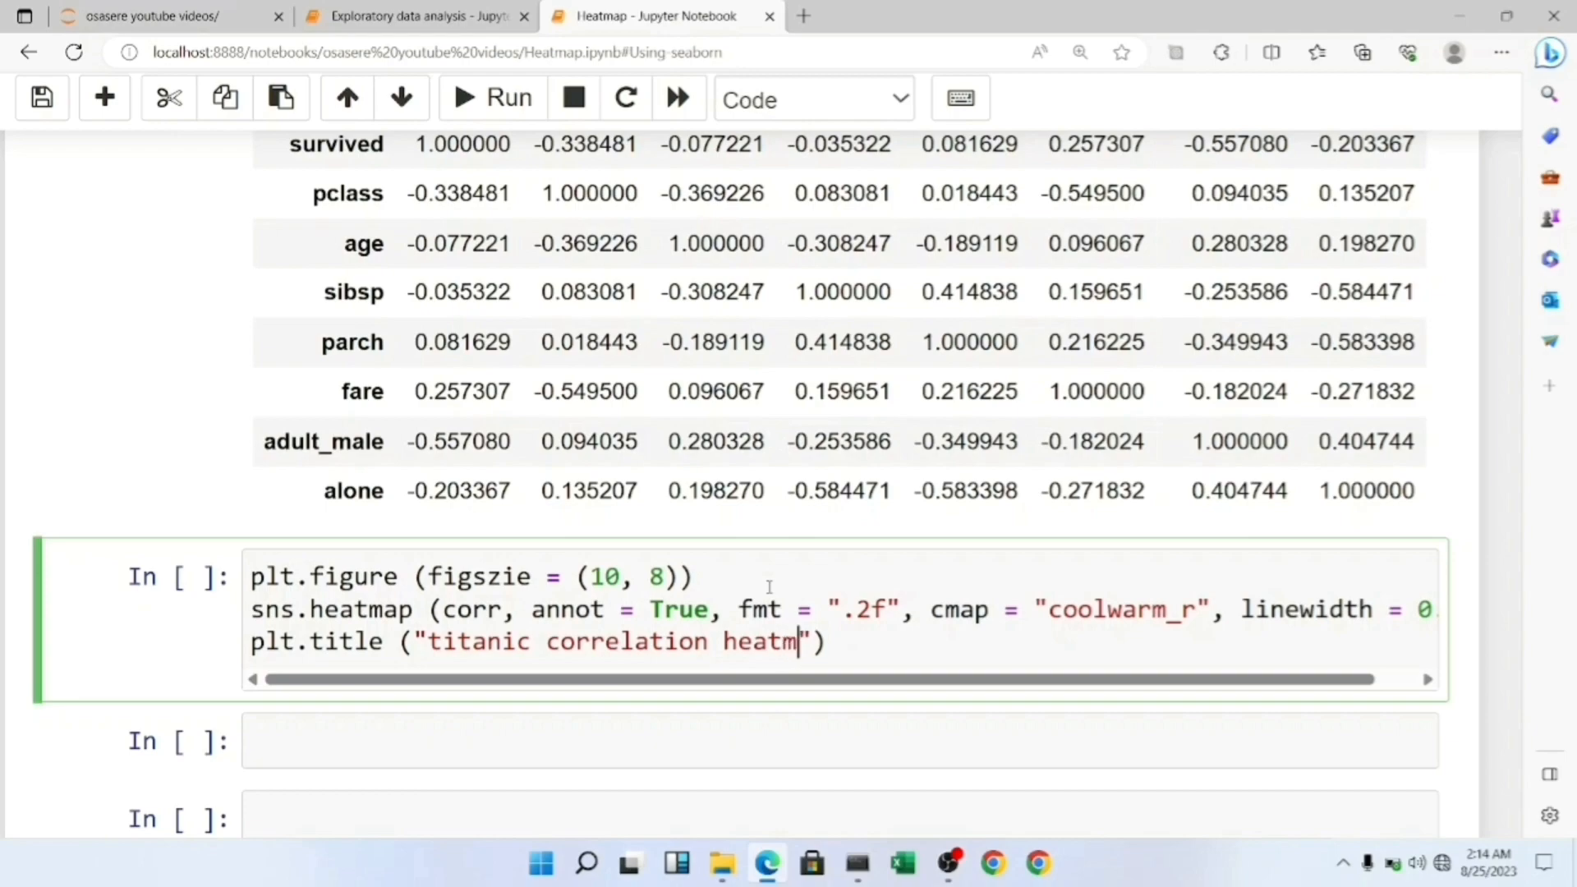
text(ap)
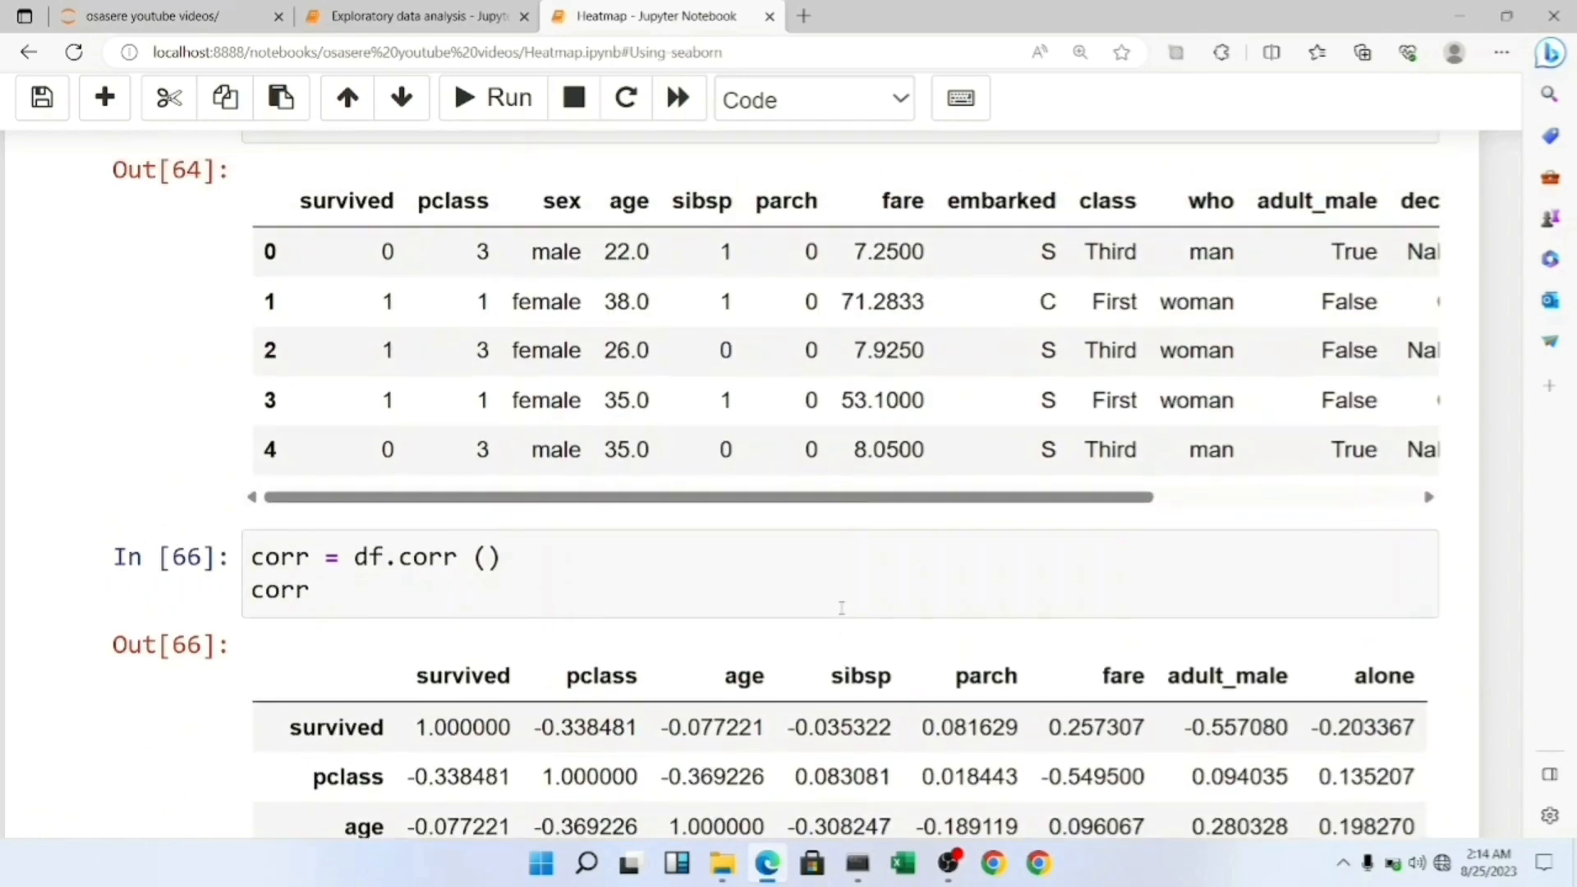
scroll(down, 3)
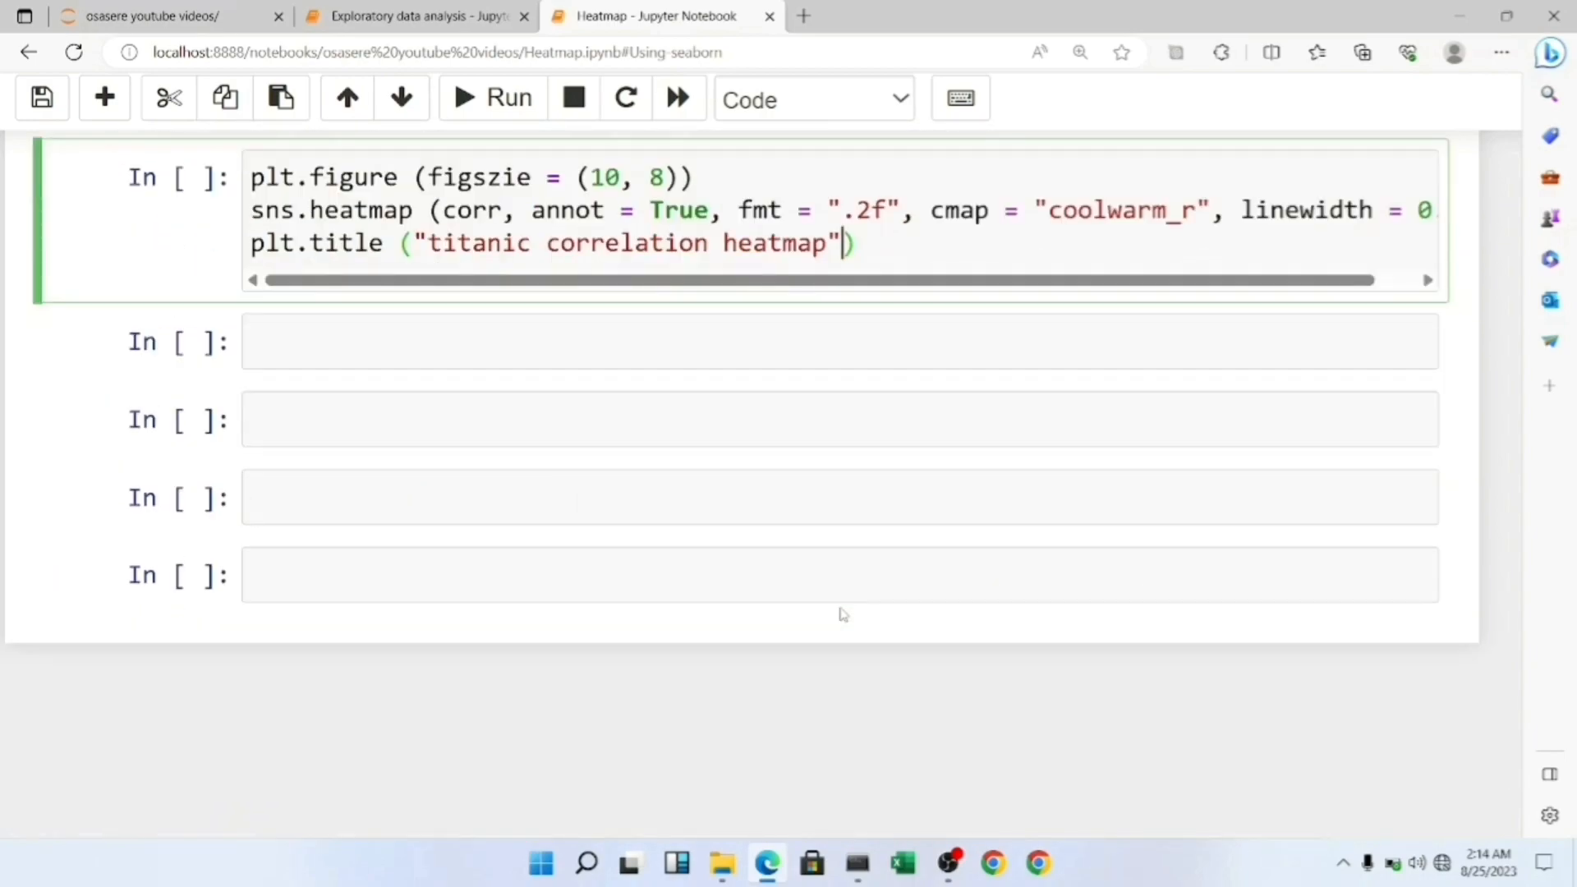
text(, fo)
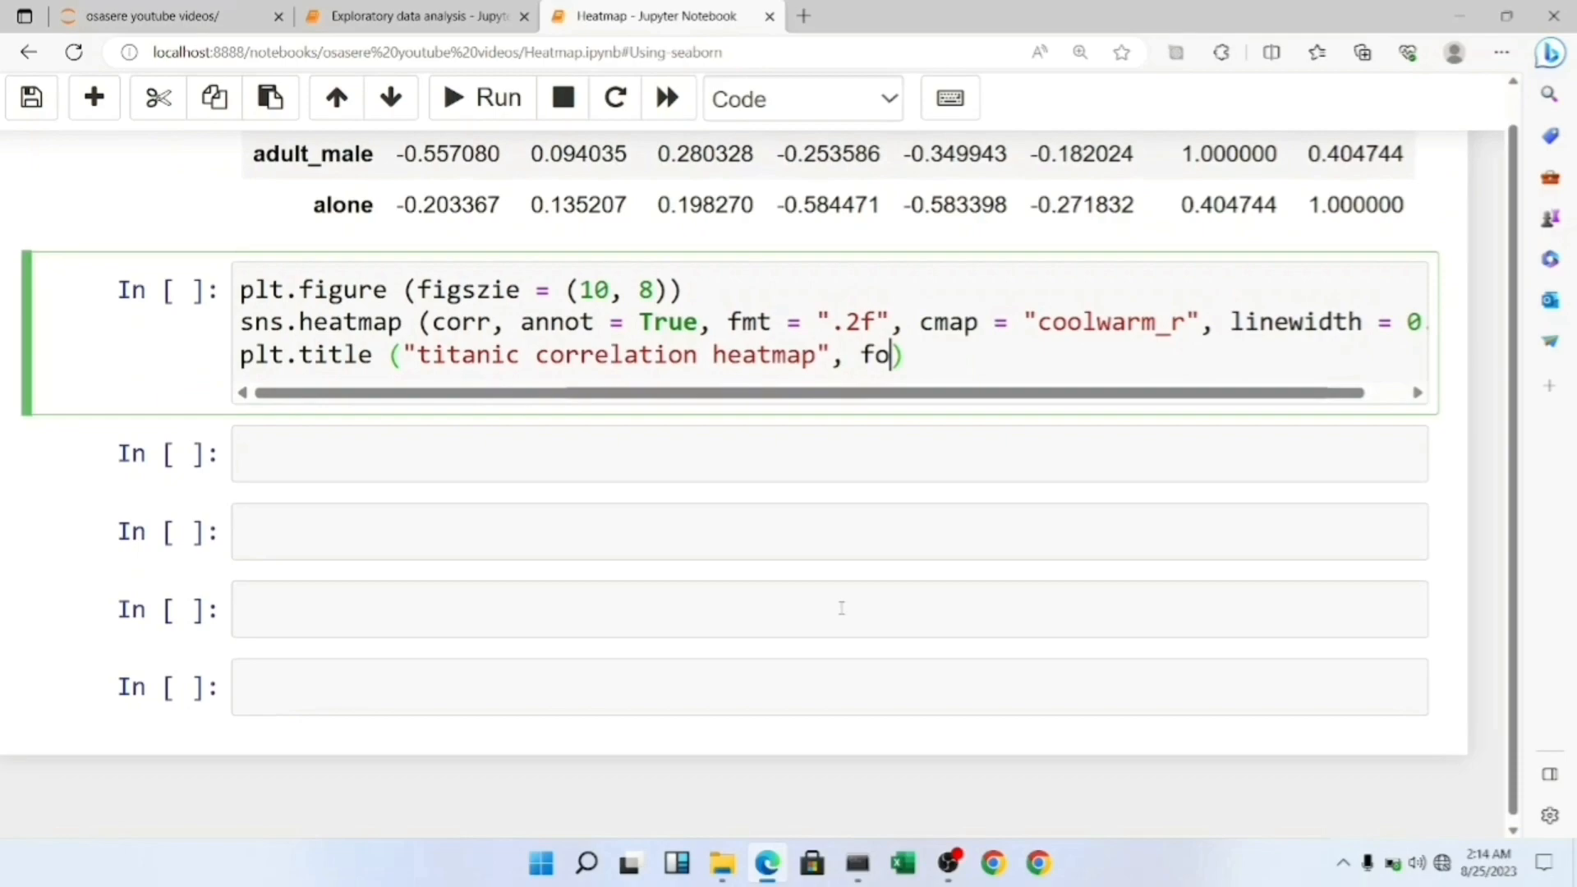
text(ntsize =)
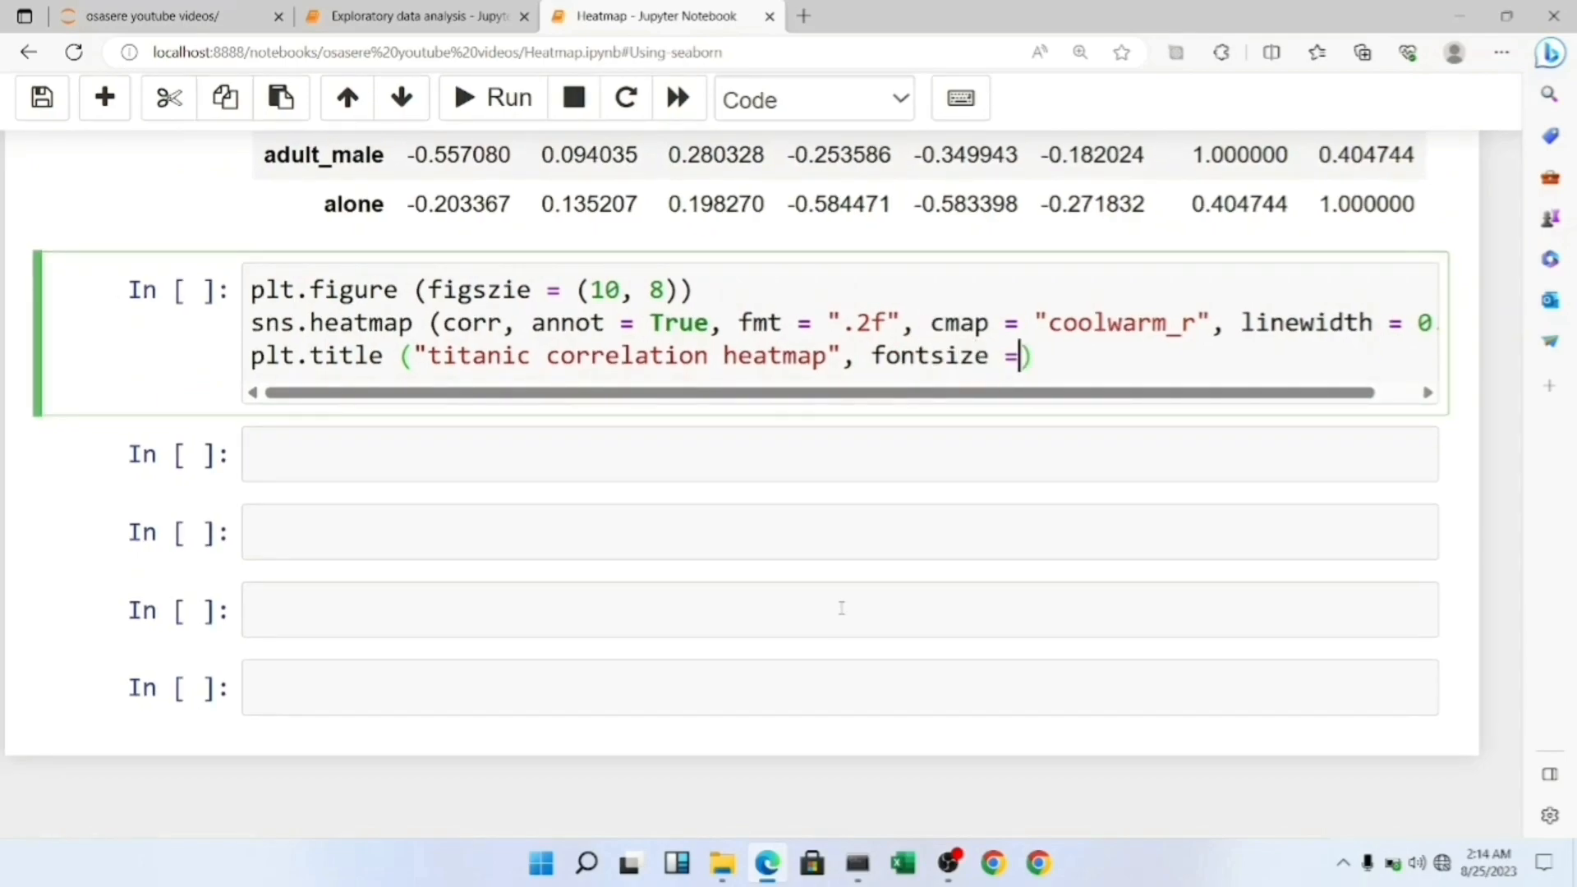
text(13)
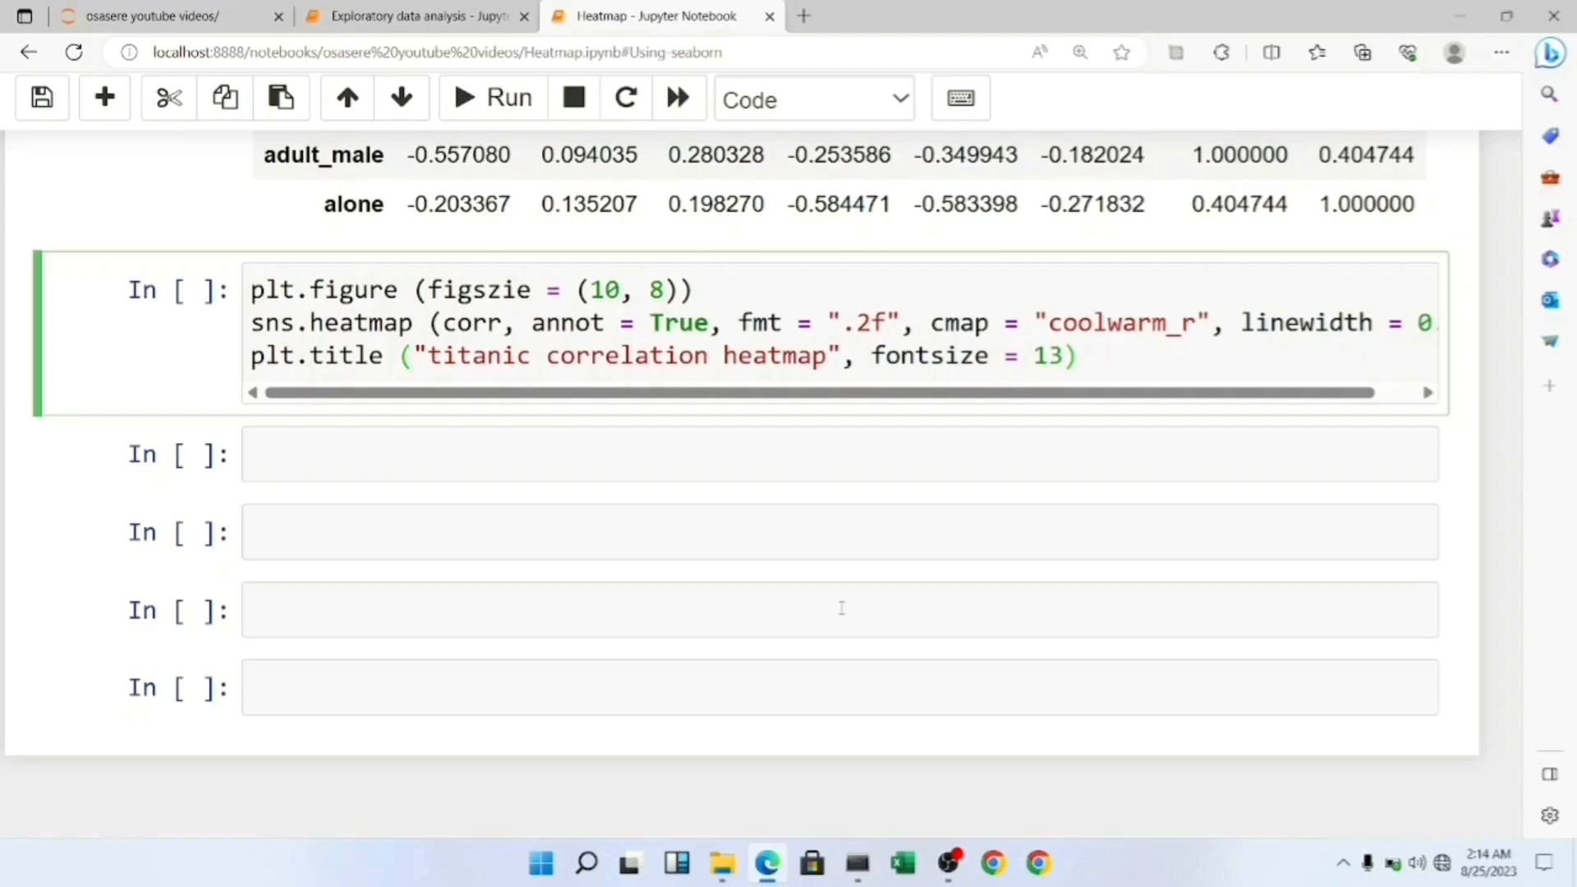
click(492, 99)
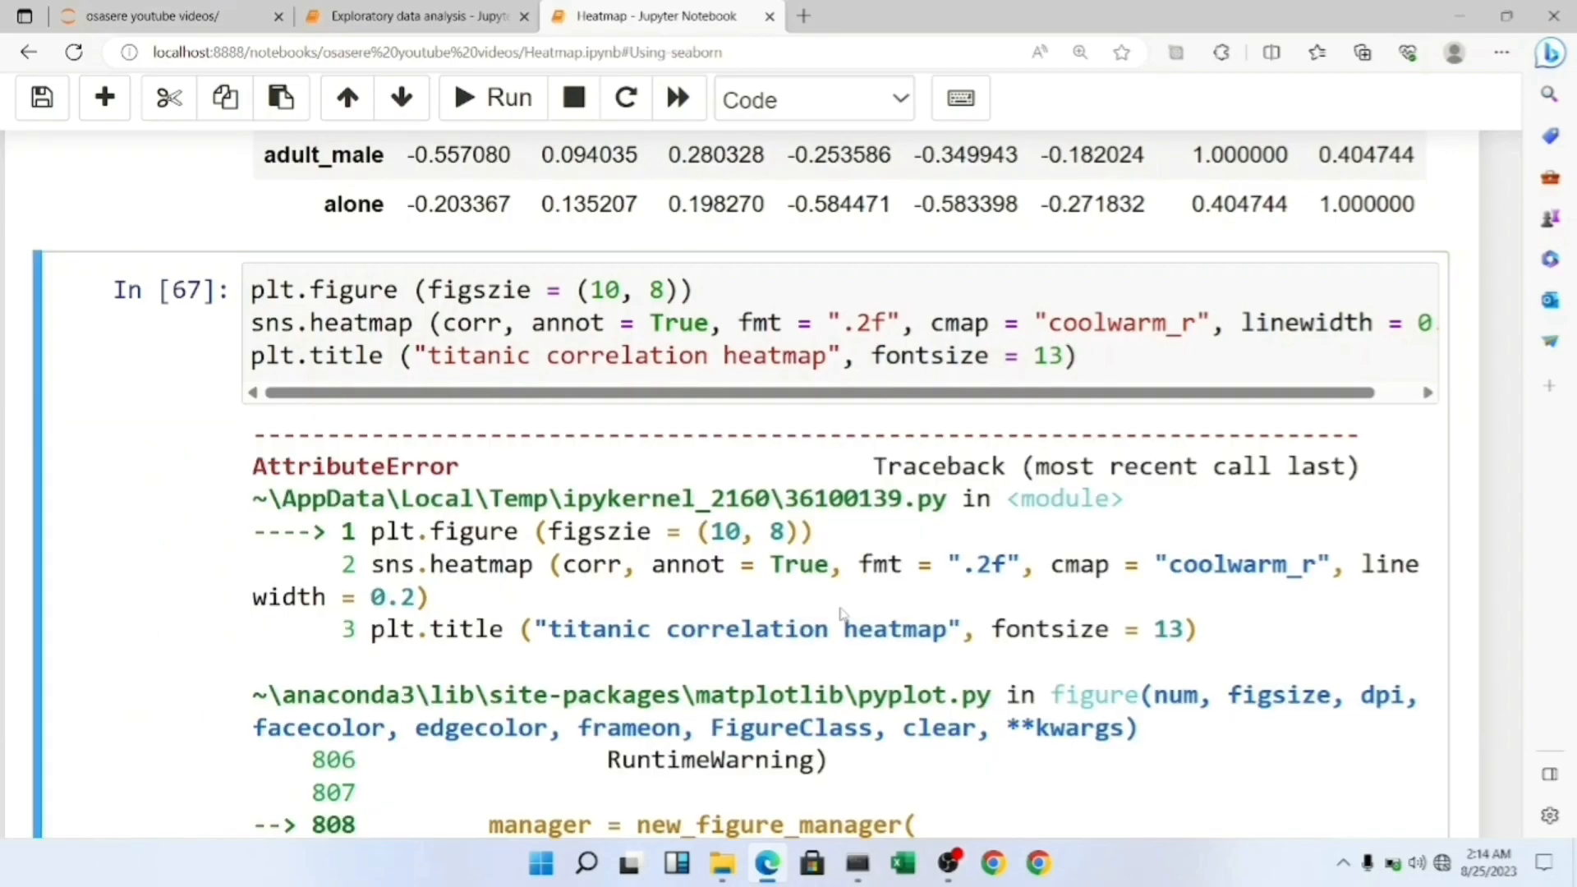
- Scroll the traceback to find the misspelled 'figsie' argument and correct it to figsize
scroll(down, 3)
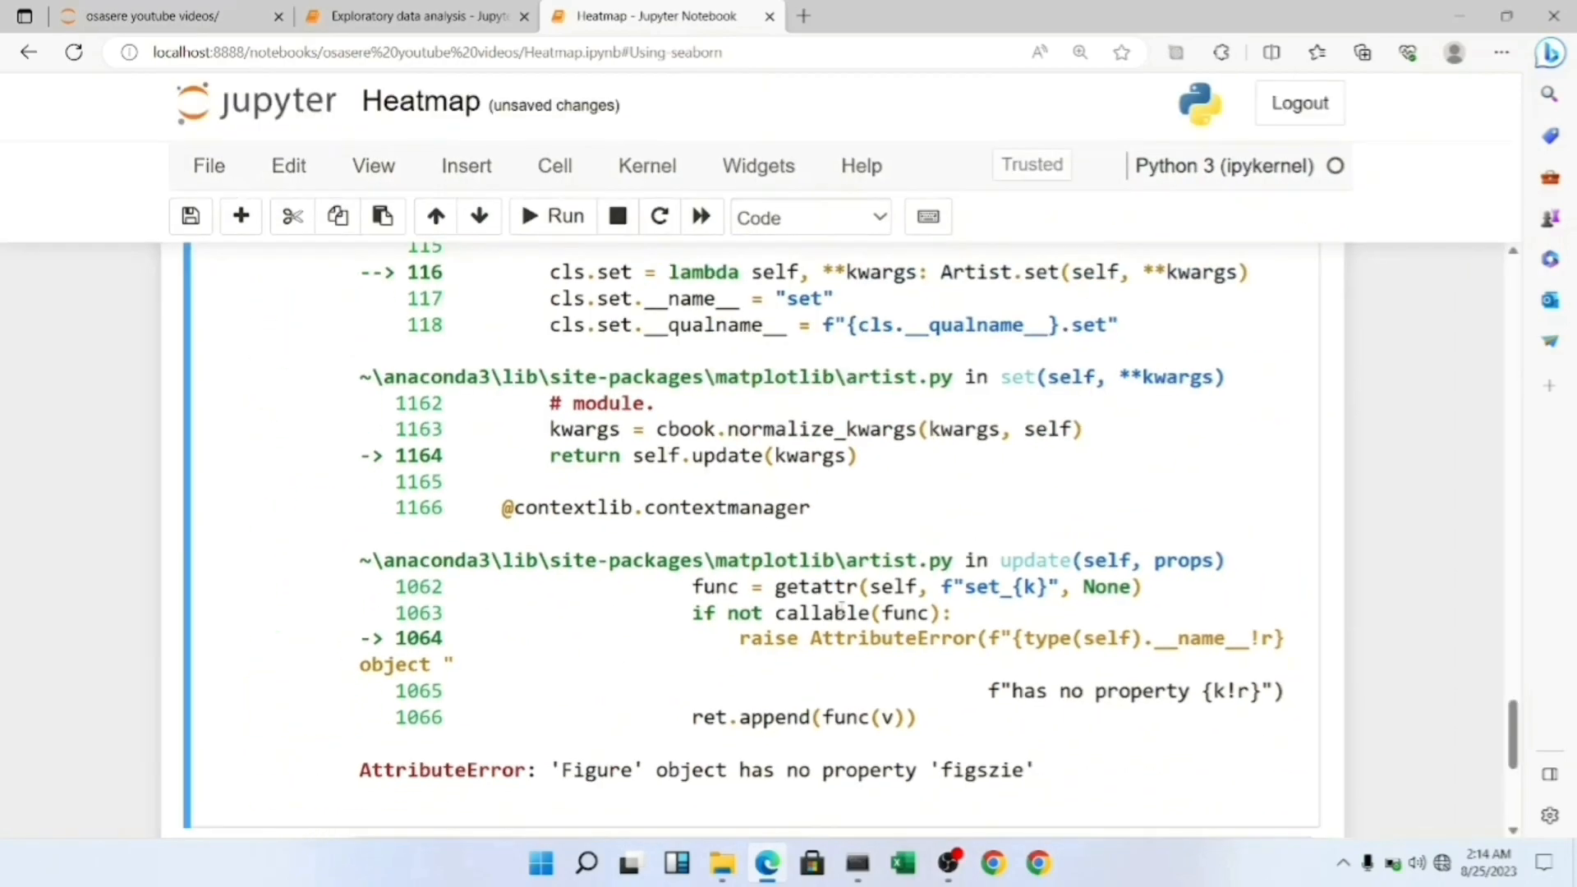
scroll(down, 3)
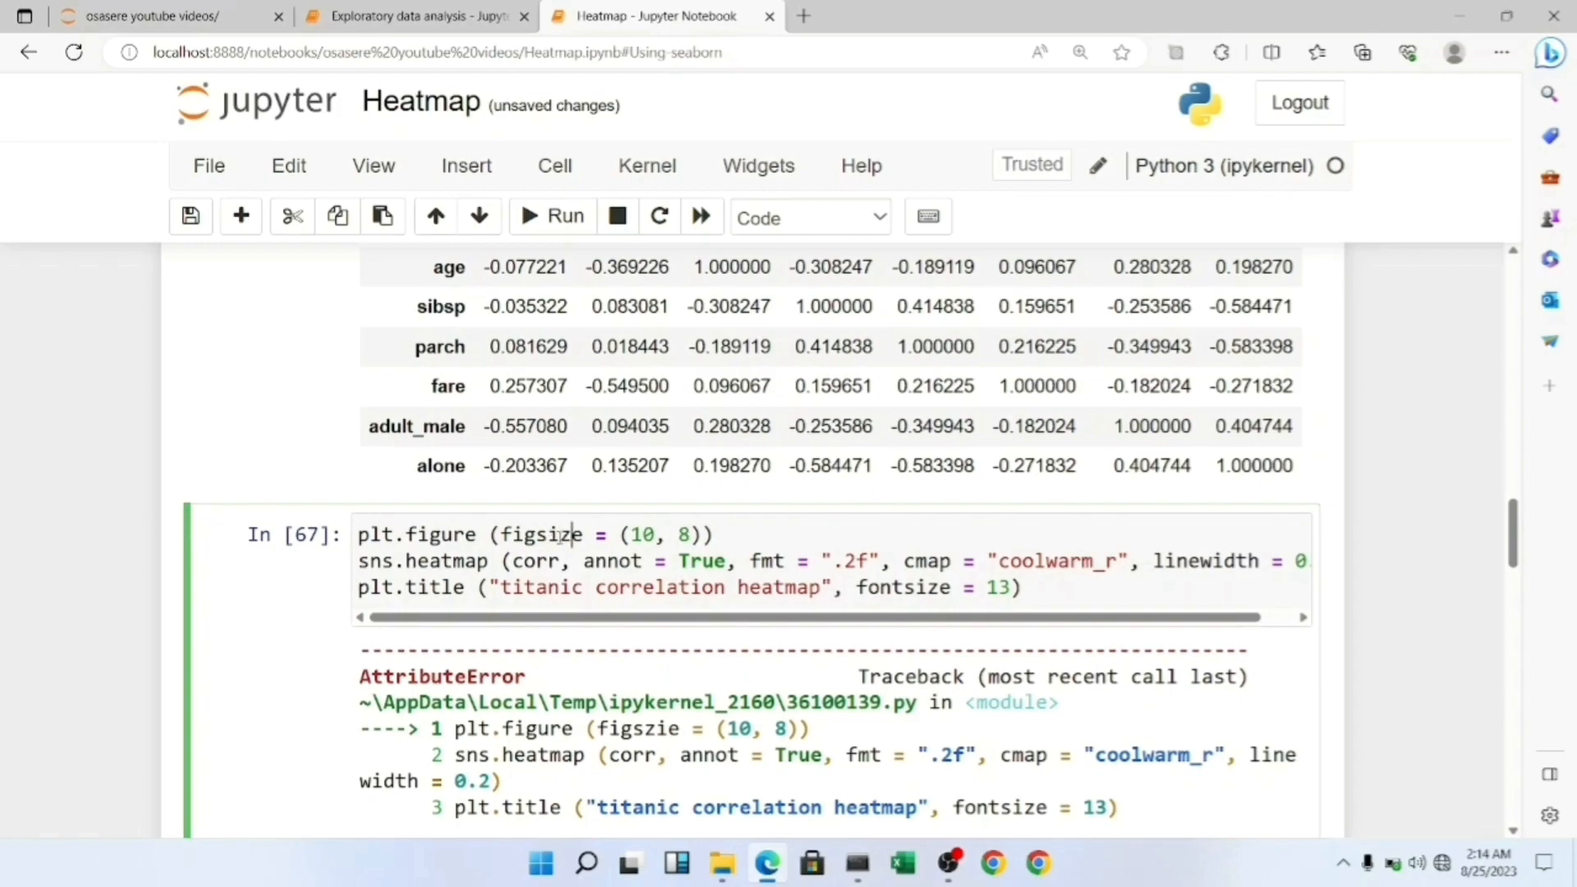
- Rerun the heatmap cell with the corrected figsize argument
click(551, 215)
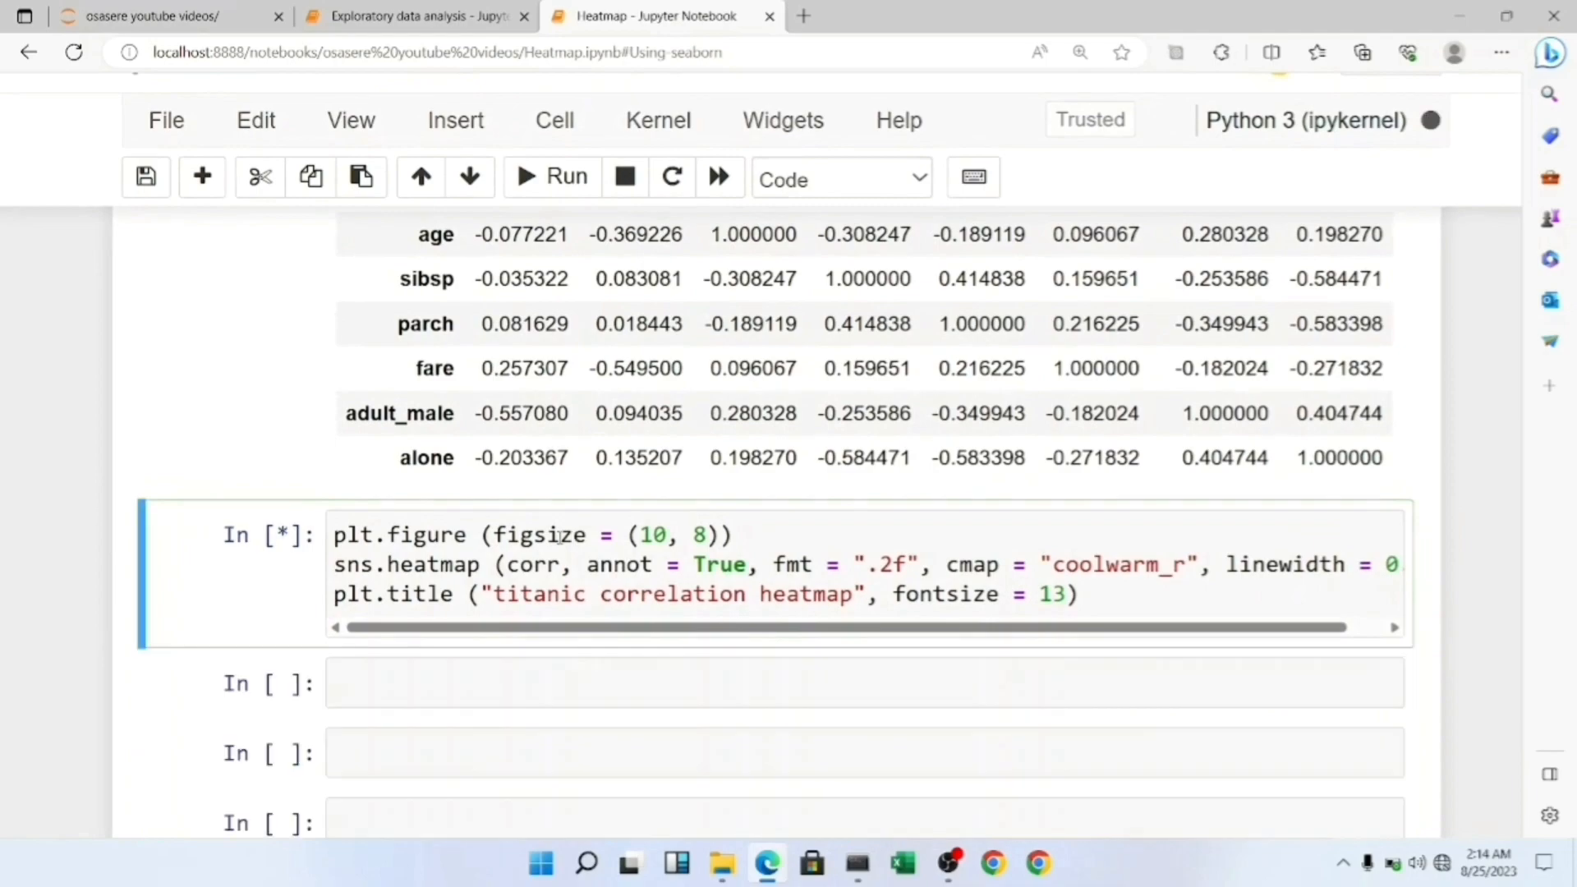
click(550, 178)
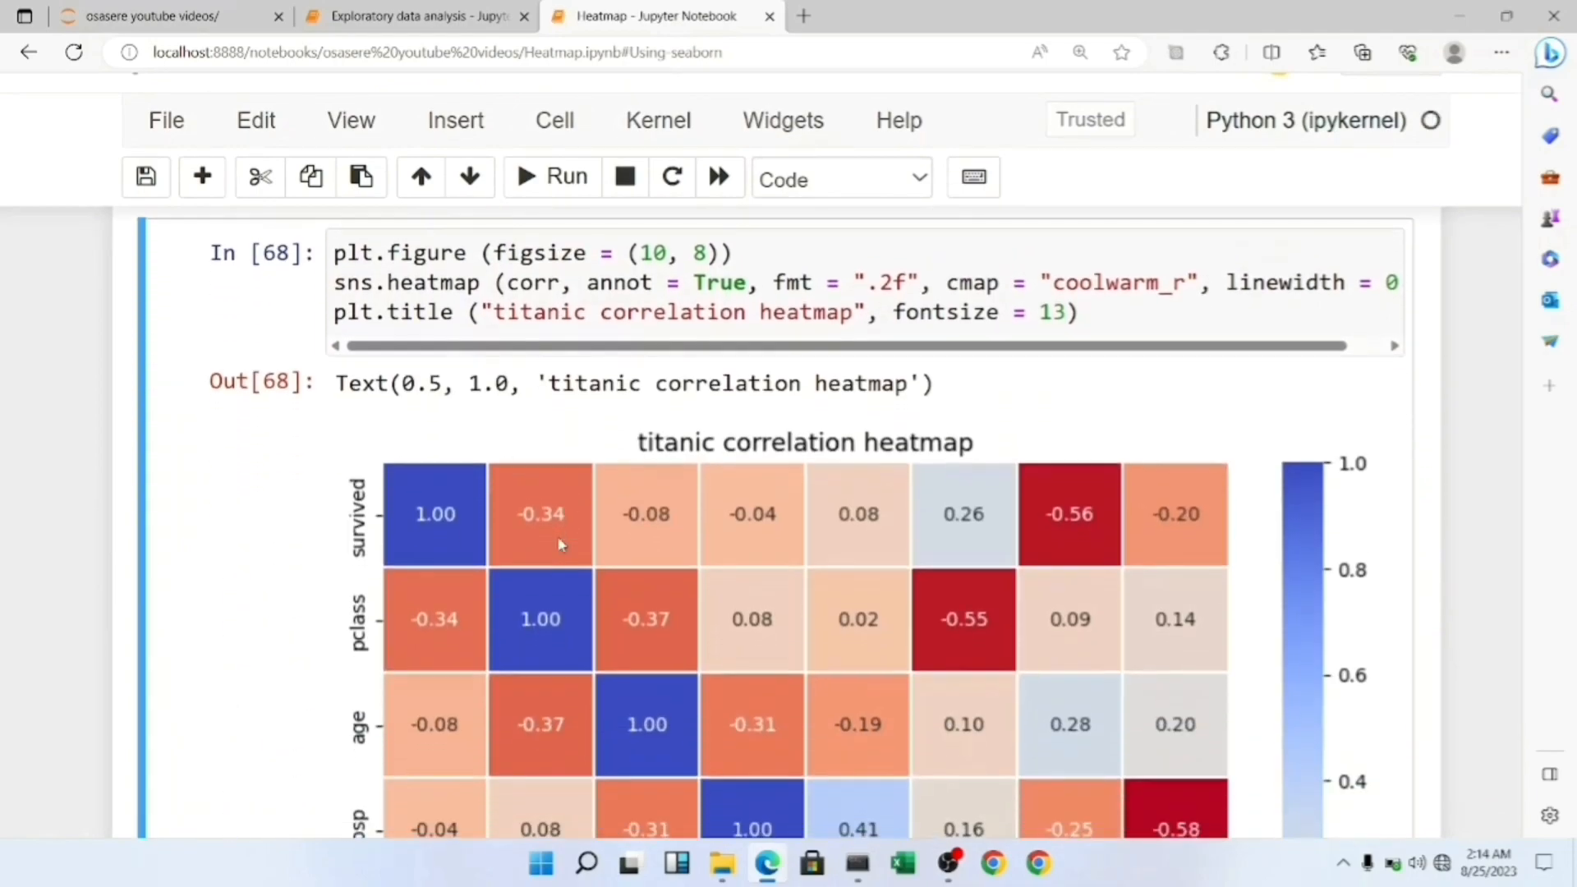
scroll(down, 3)
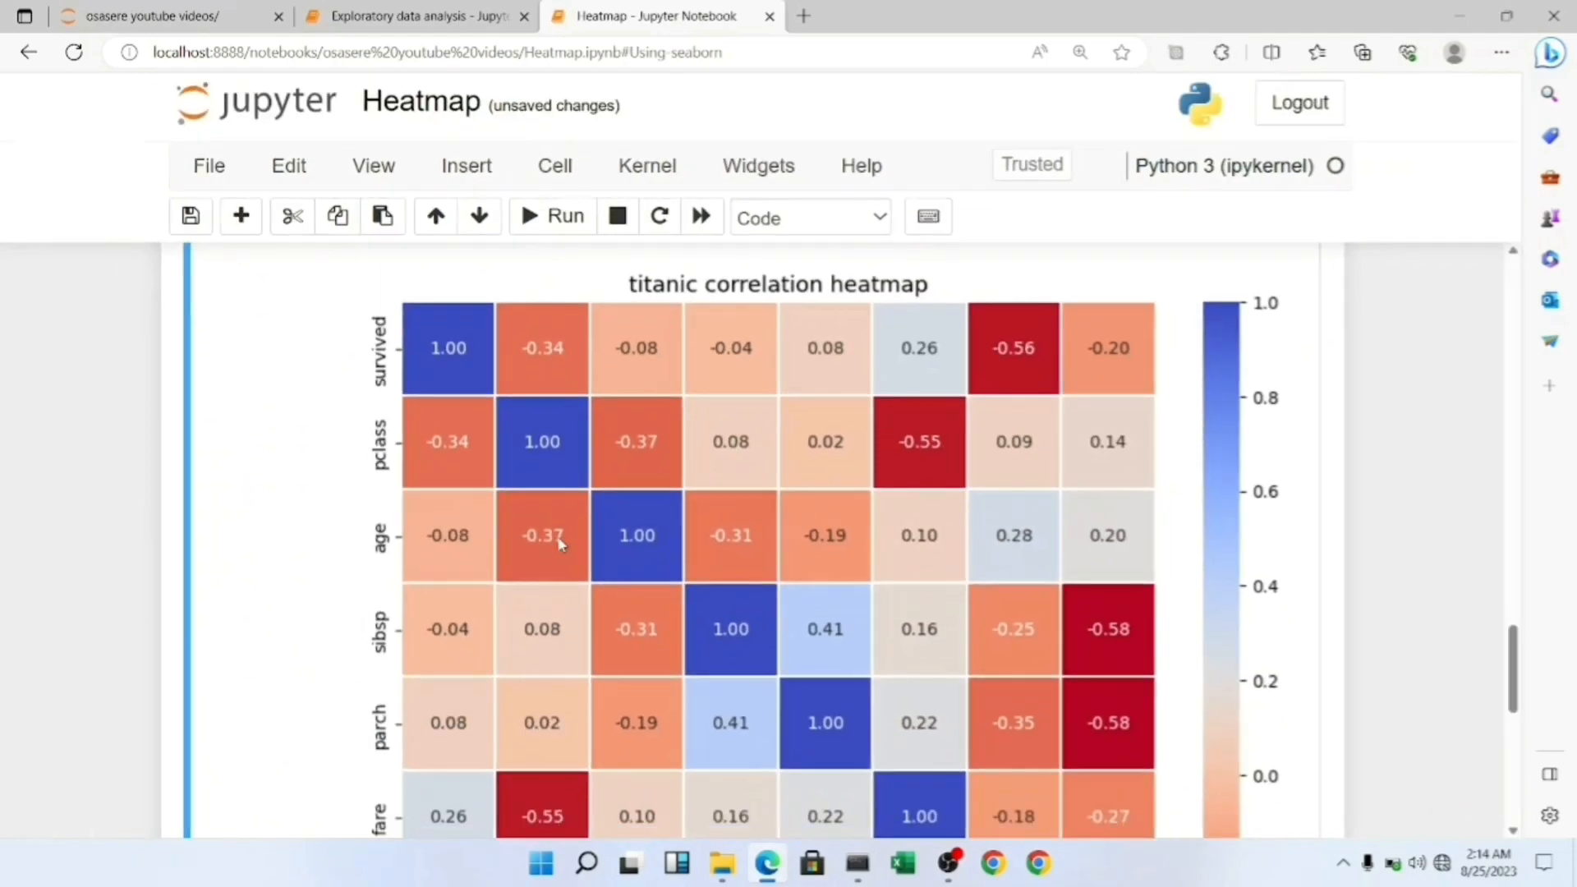
scroll(down, 3)
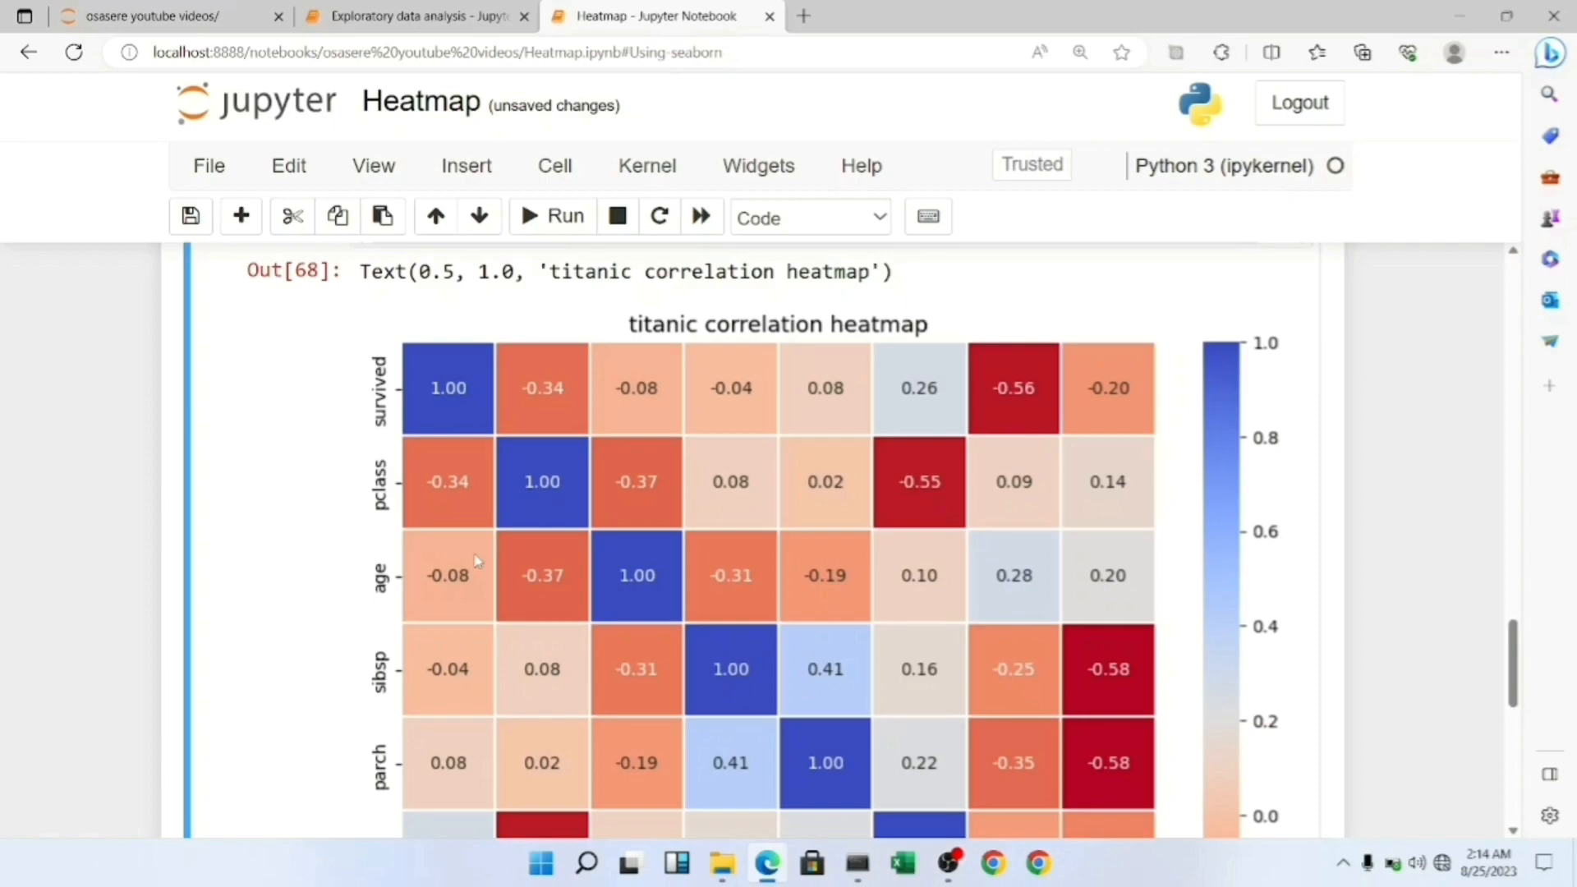
scroll(down, 3)
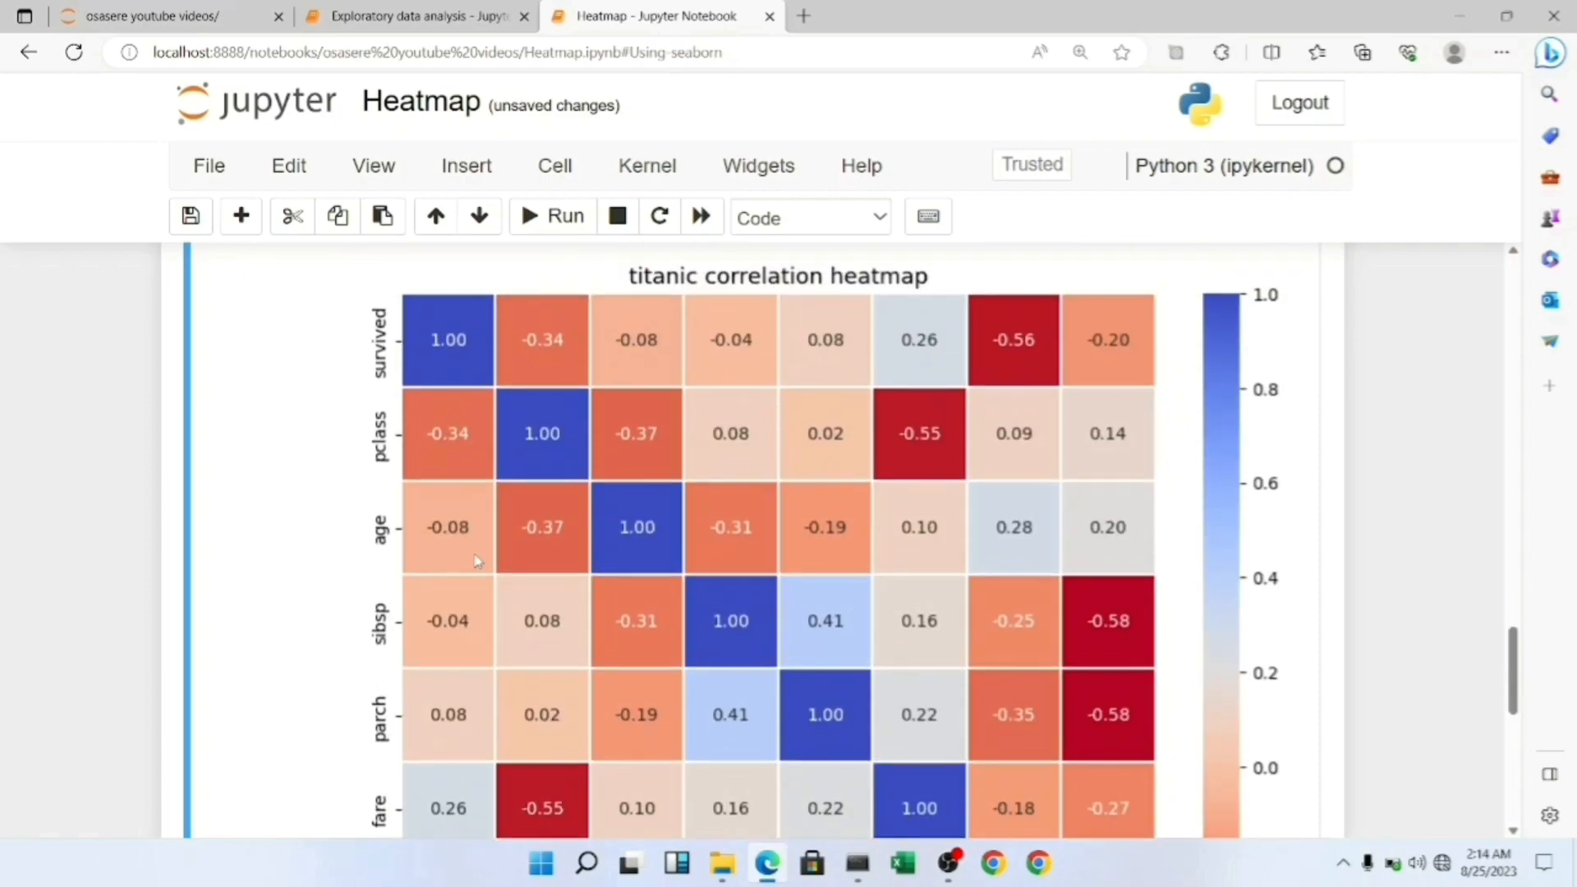
scroll(down, 3)
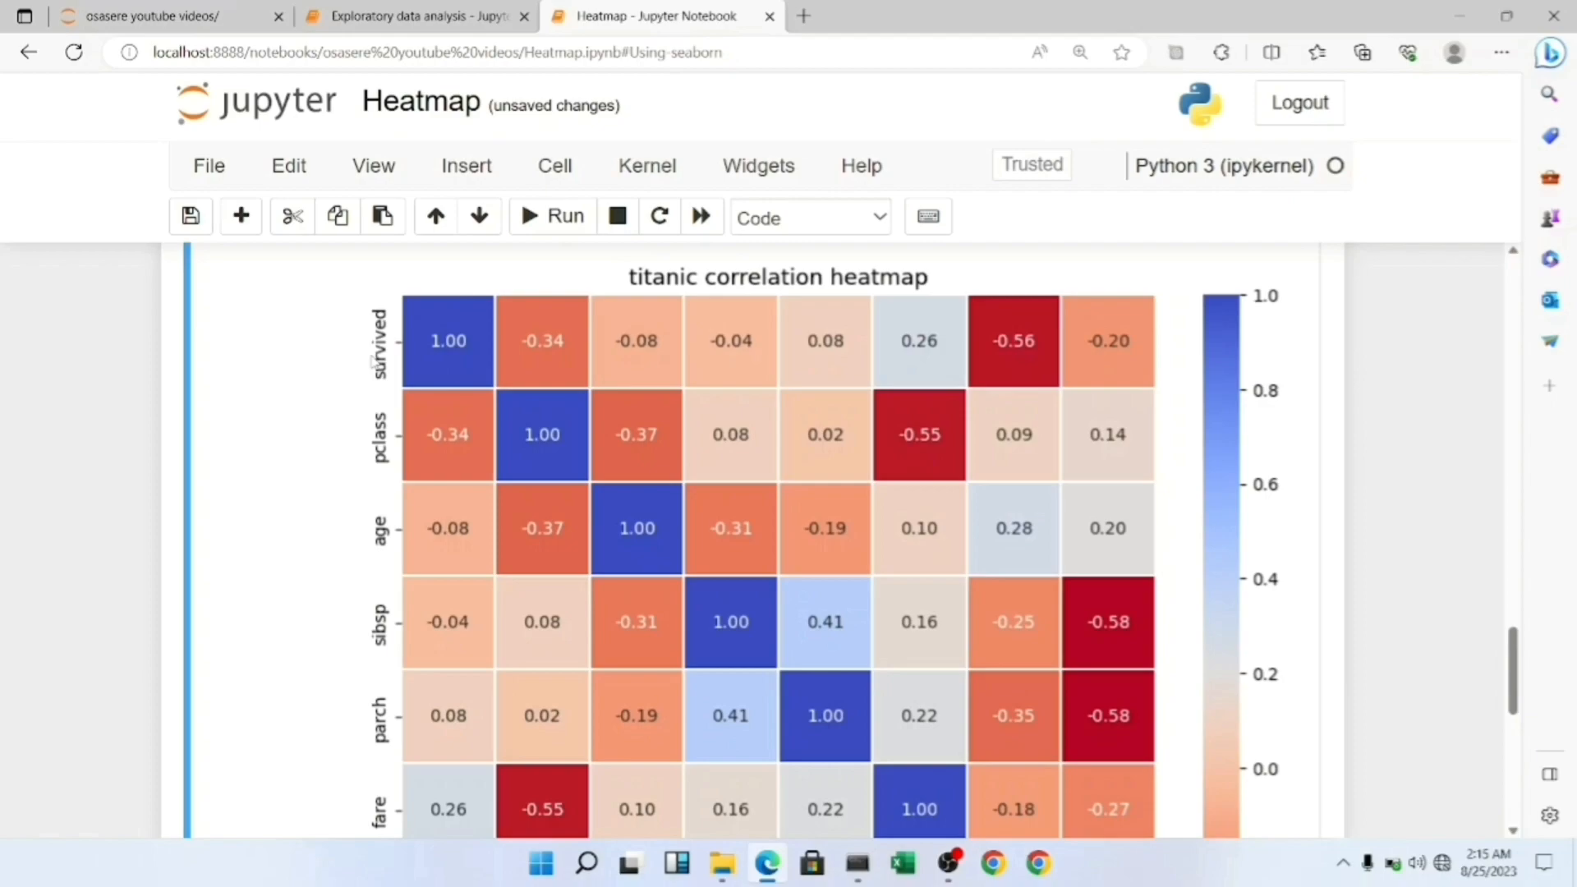
mouse_move(374, 357)
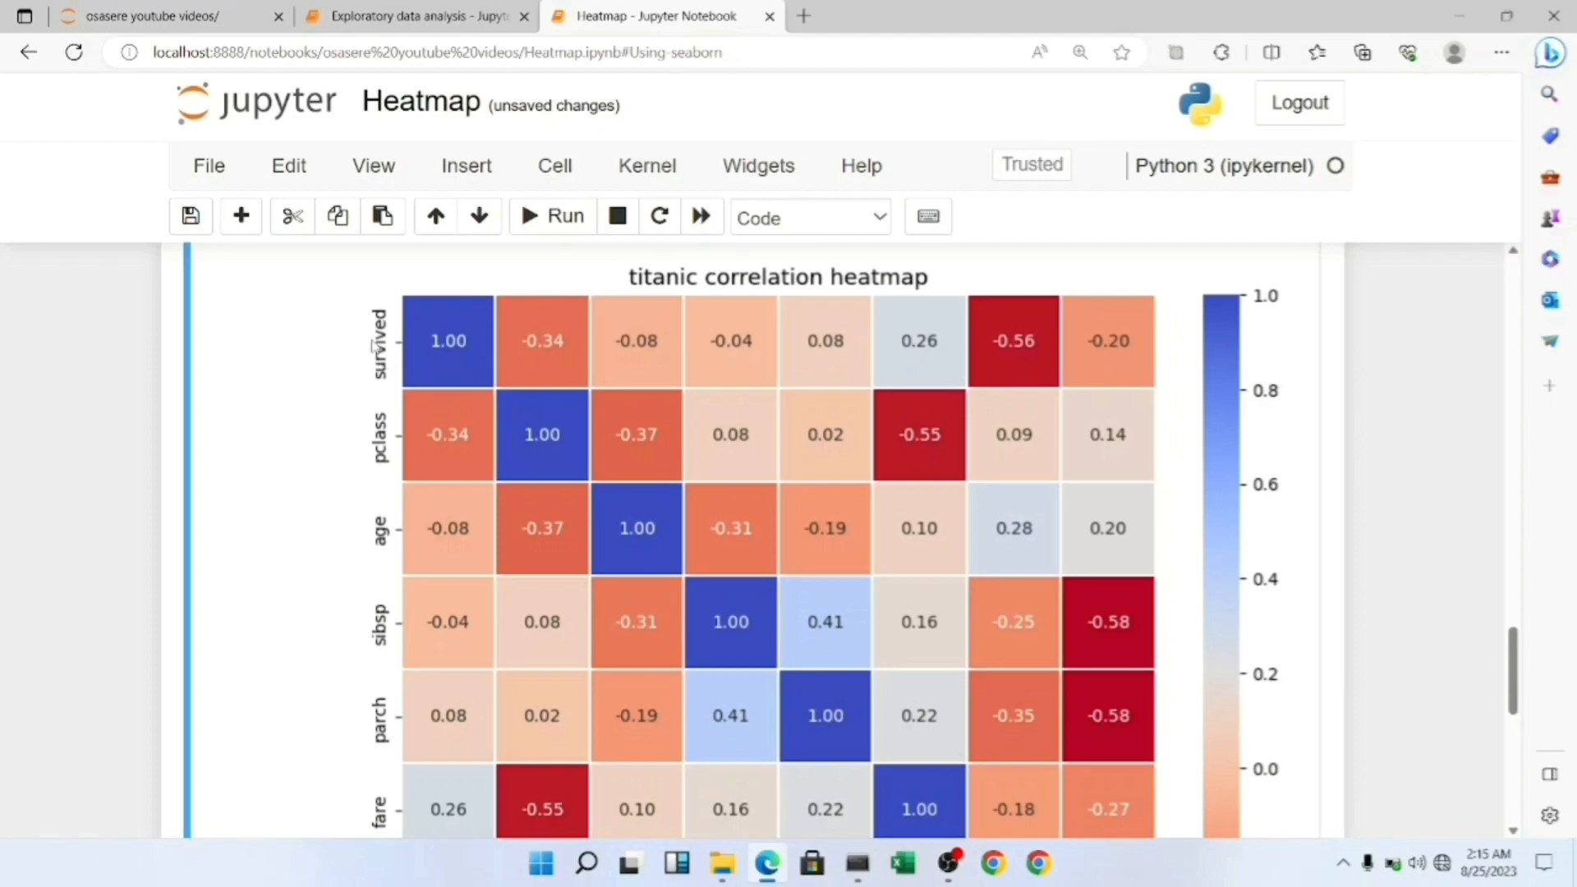
mouse_move(395, 402)
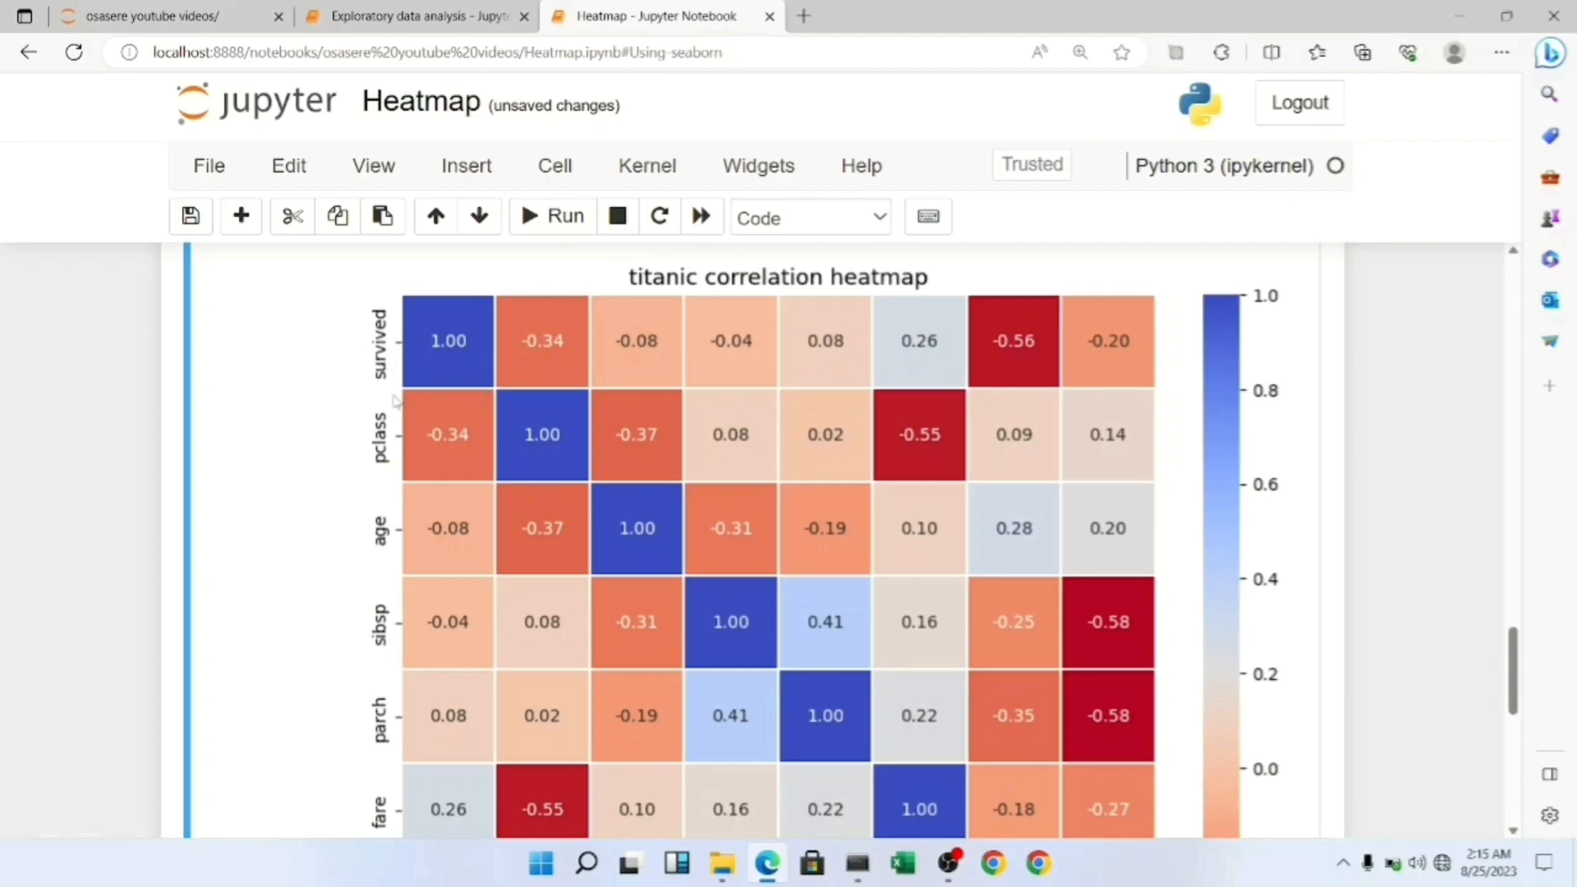
- Review the annotated titanic correlation heatmap and its colour bar while the notebook autosaves
scroll(down, 3)
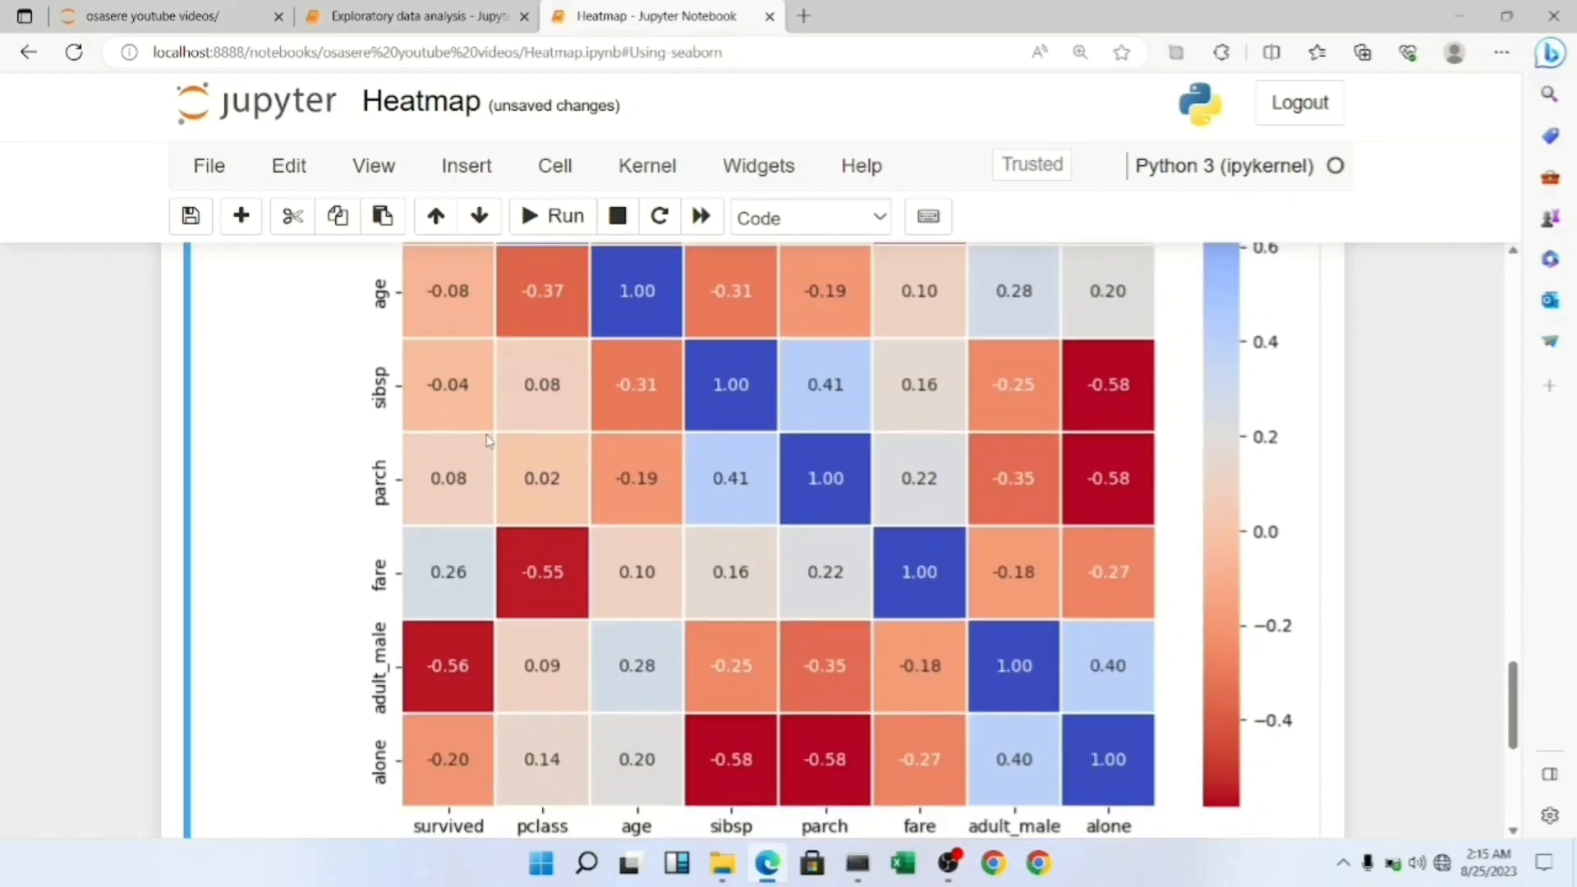
scroll(down, 3)
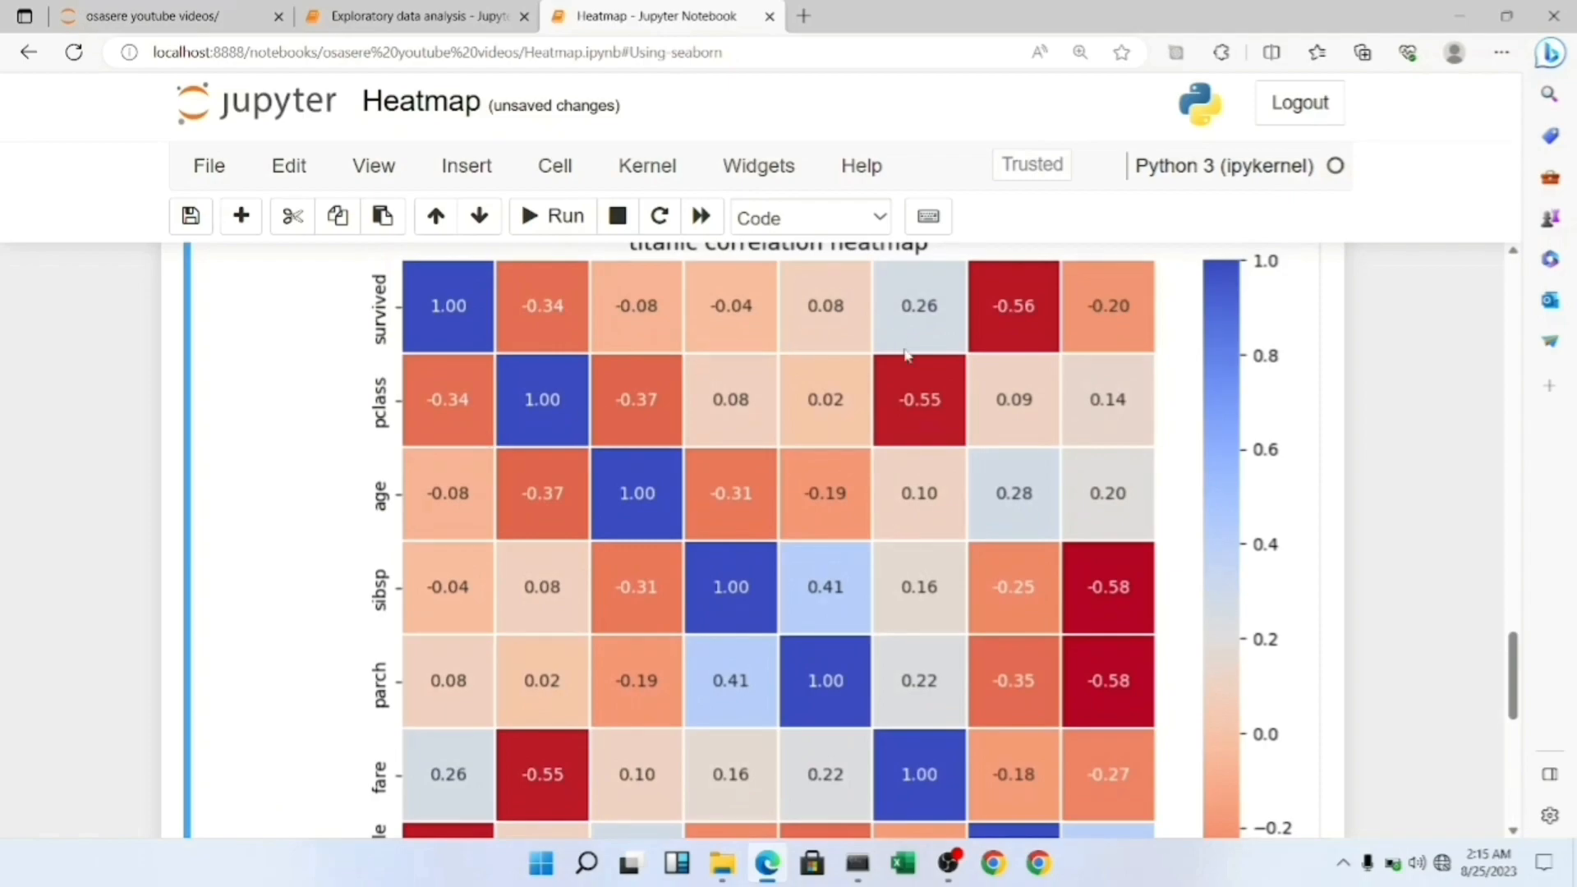
scroll(down, 3)
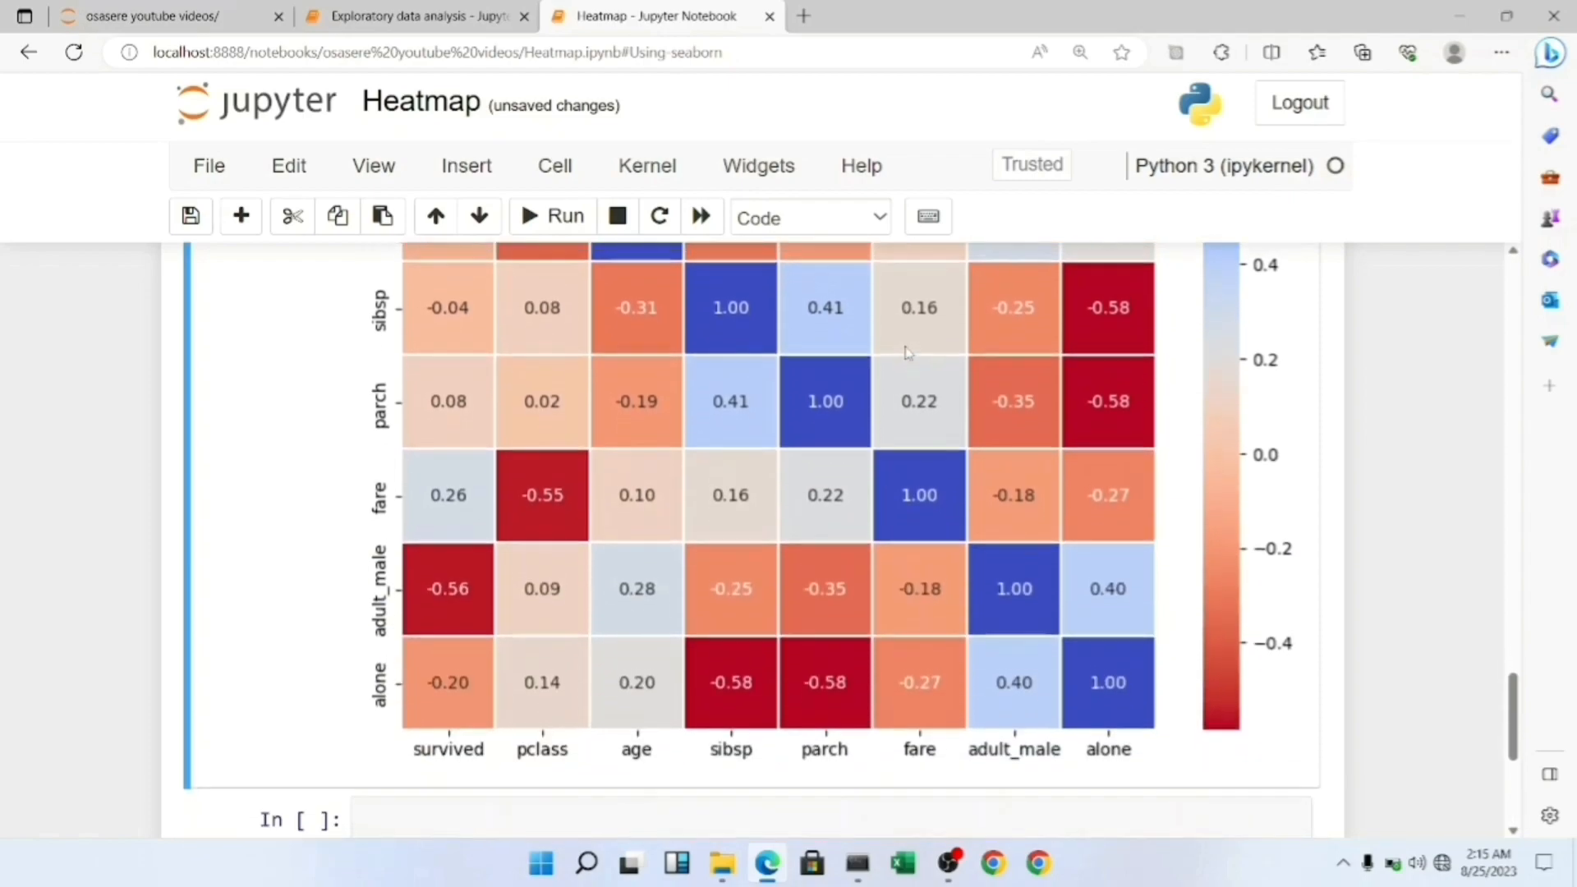
scroll(up, 3)
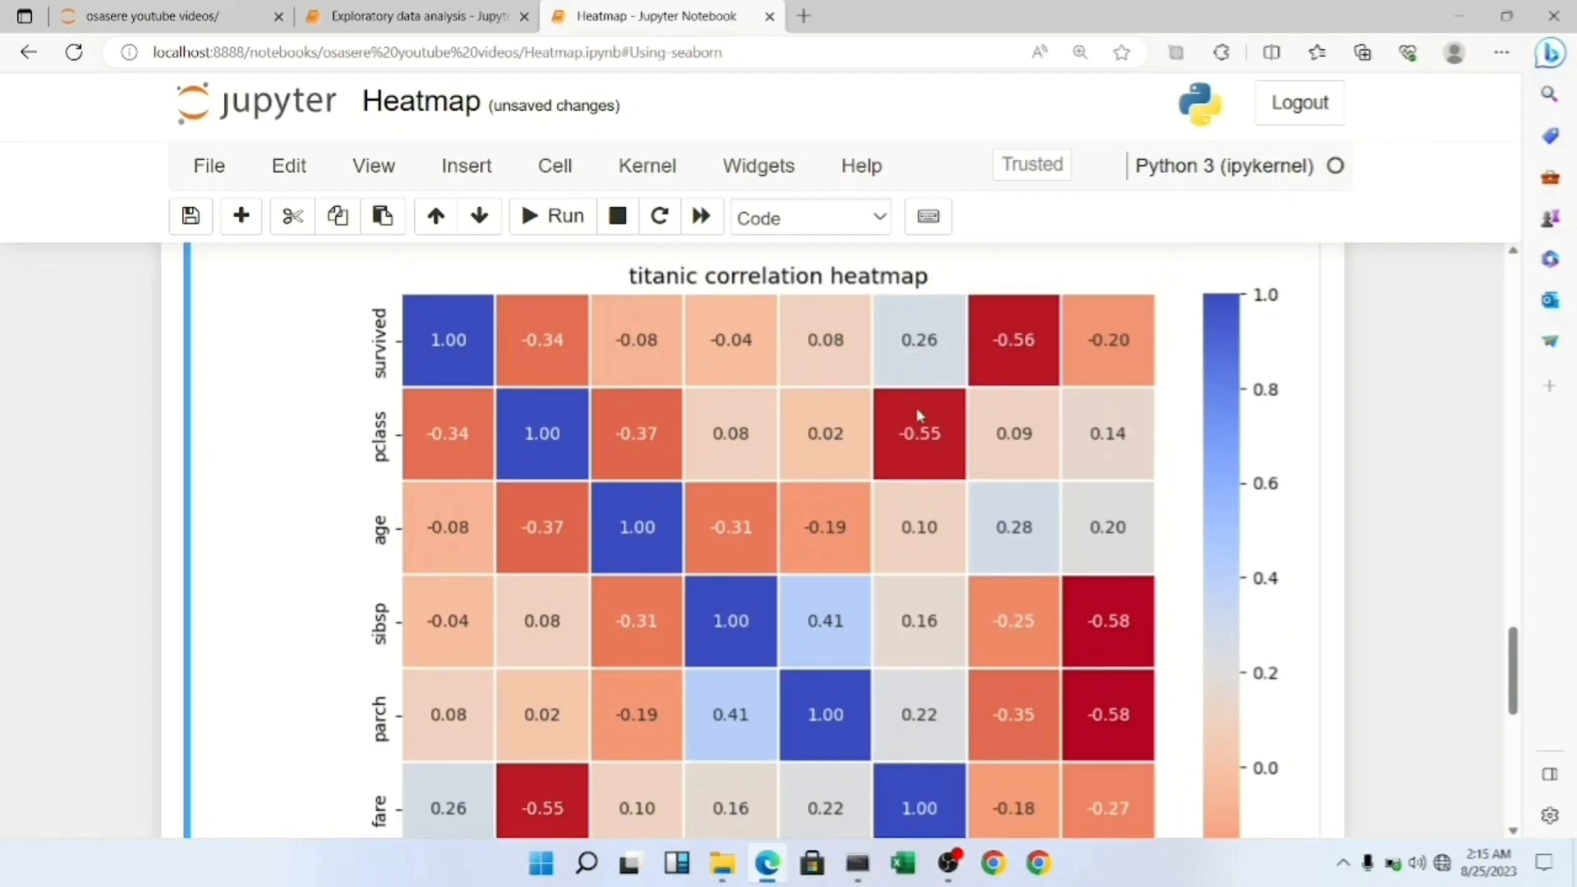
mouse_move(631, 400)
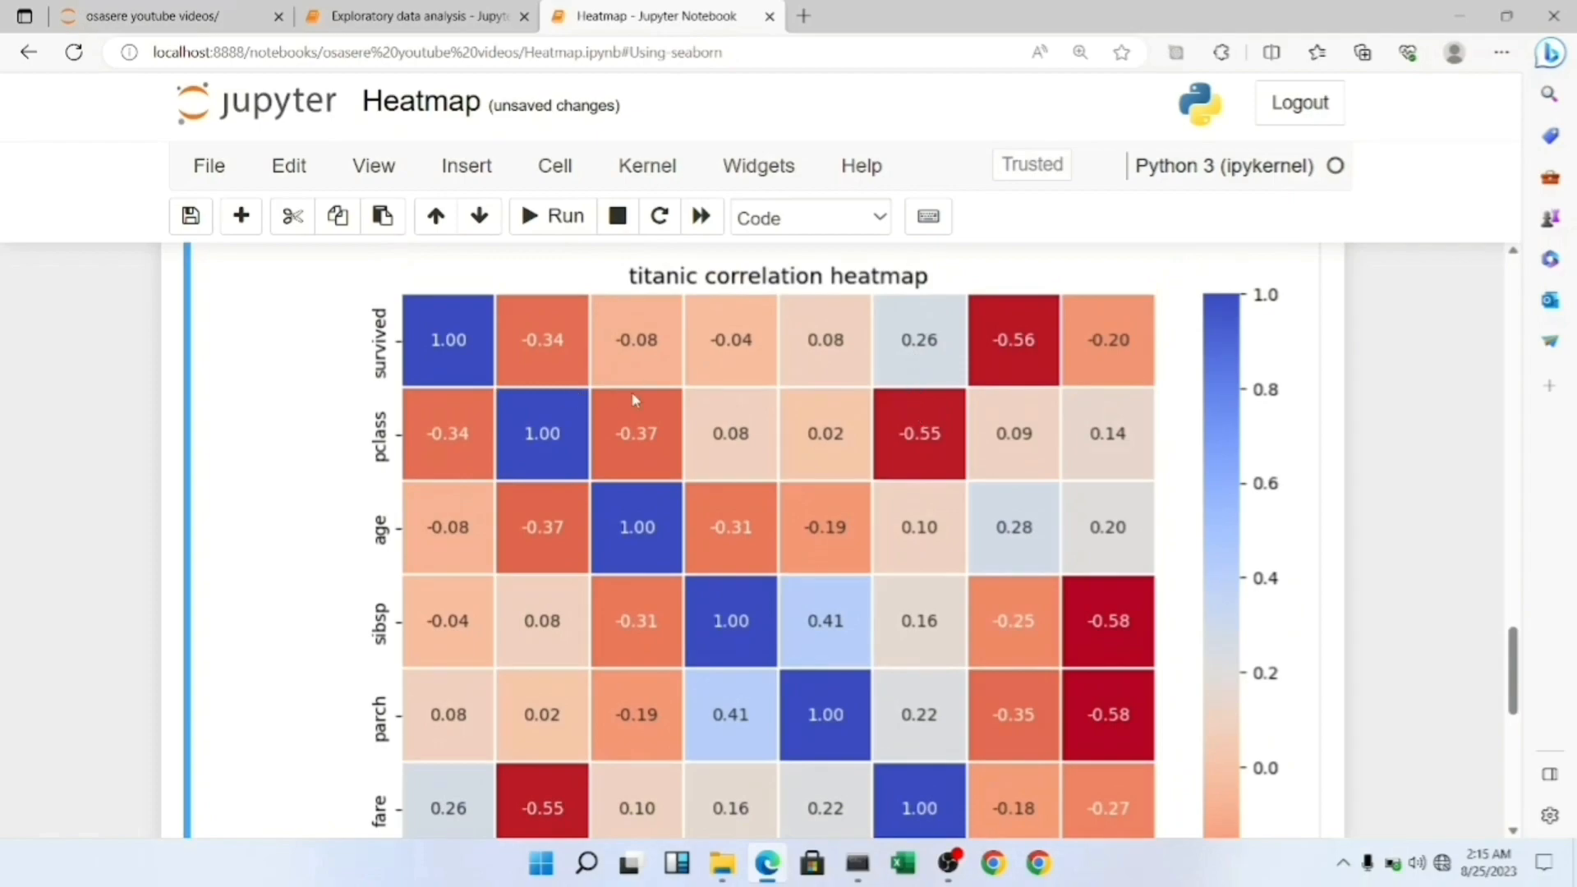
mouse_move(848, 380)
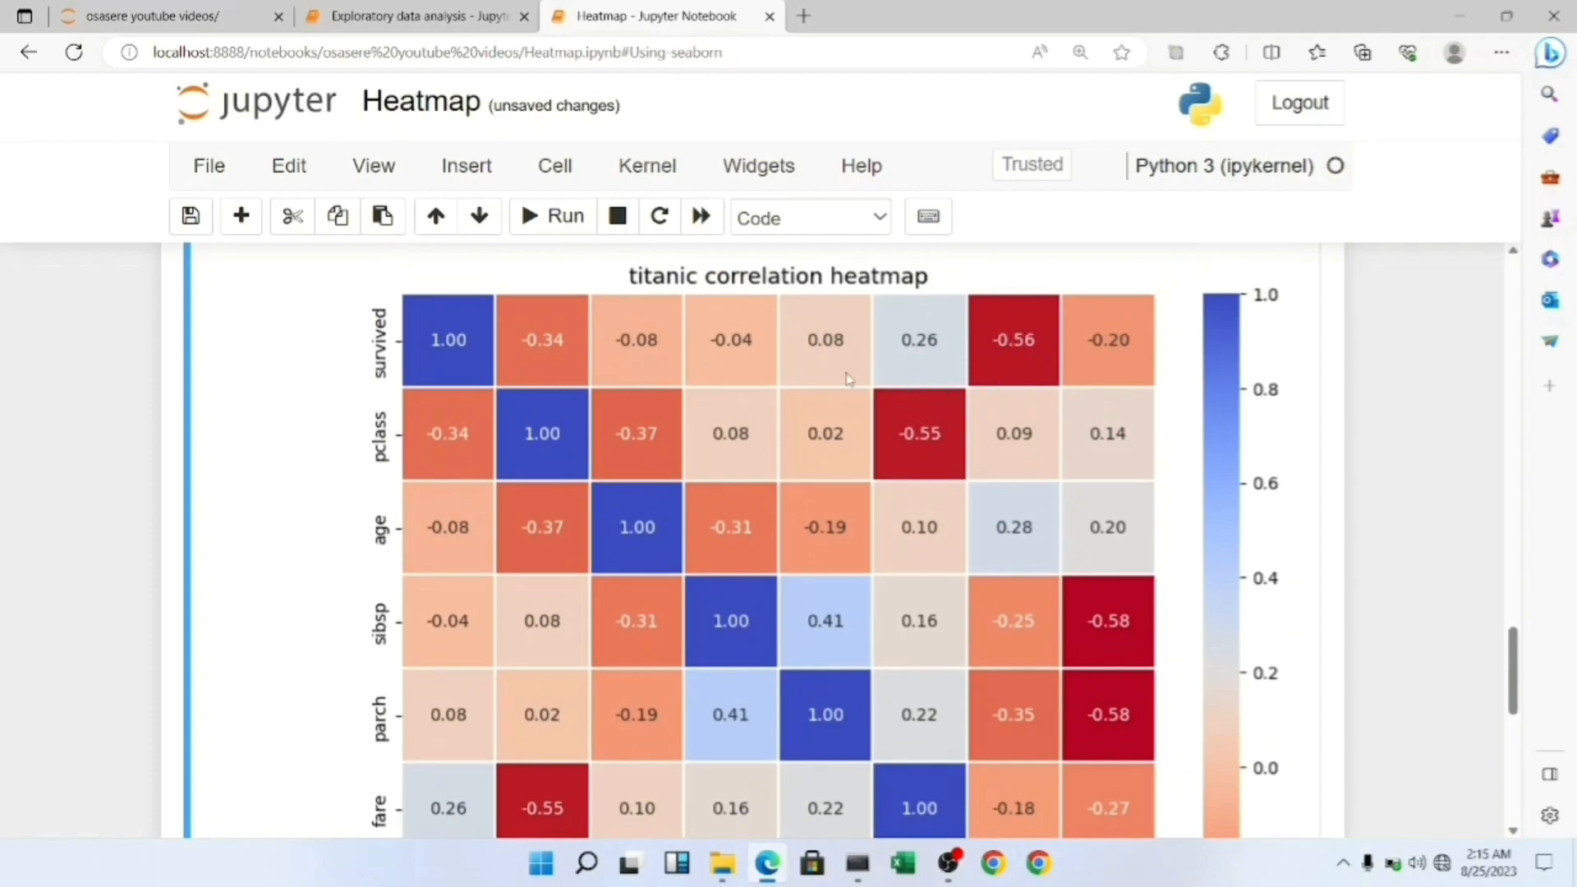
mouse_move(795, 362)
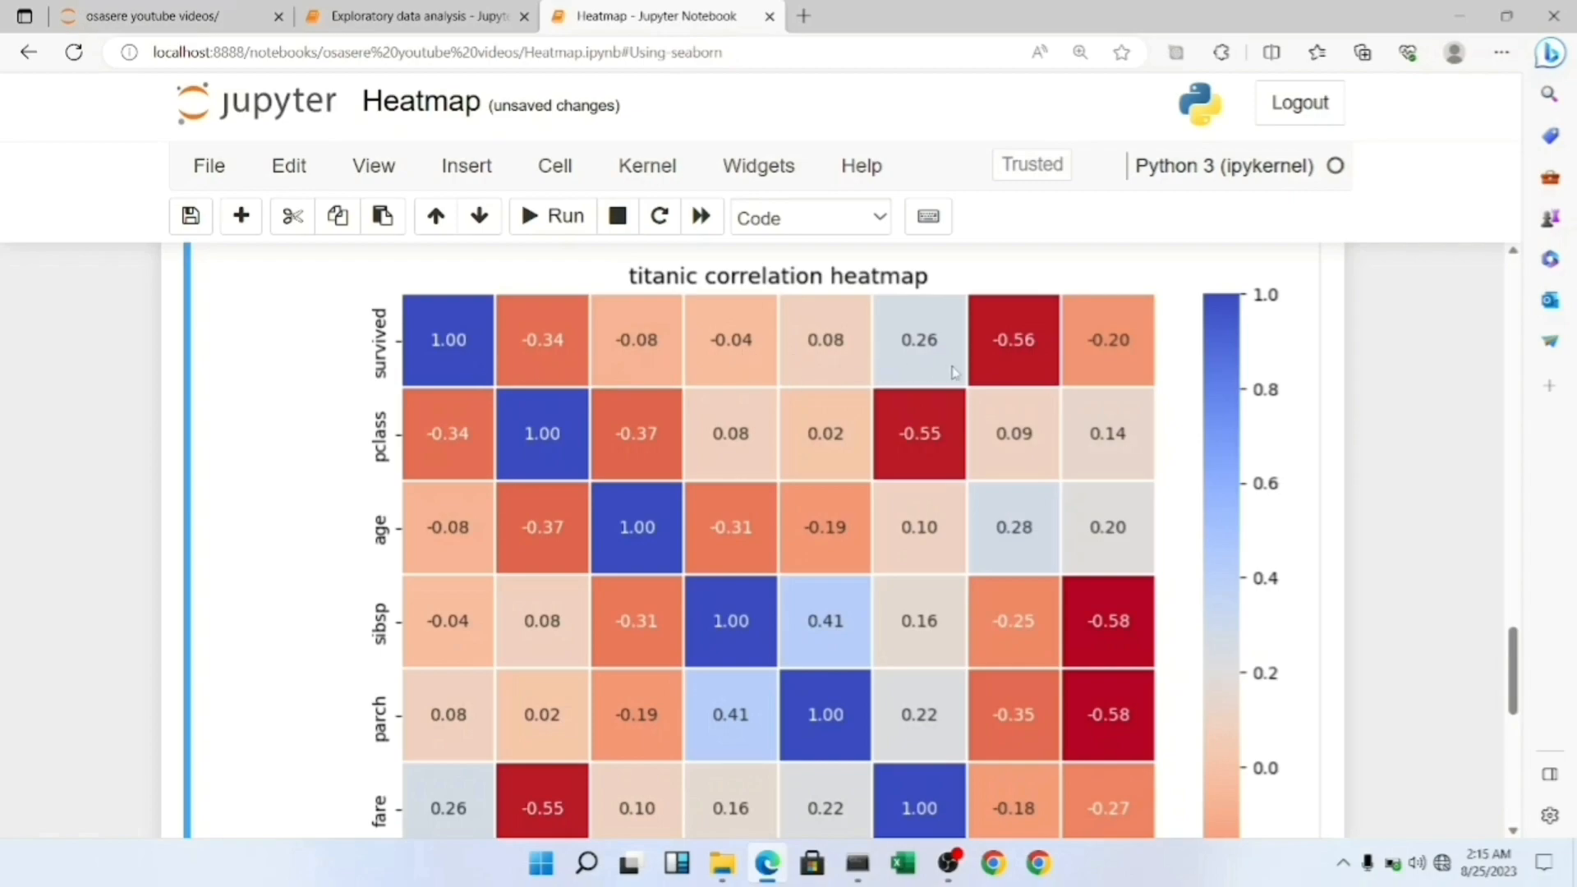
mouse_move(823, 387)
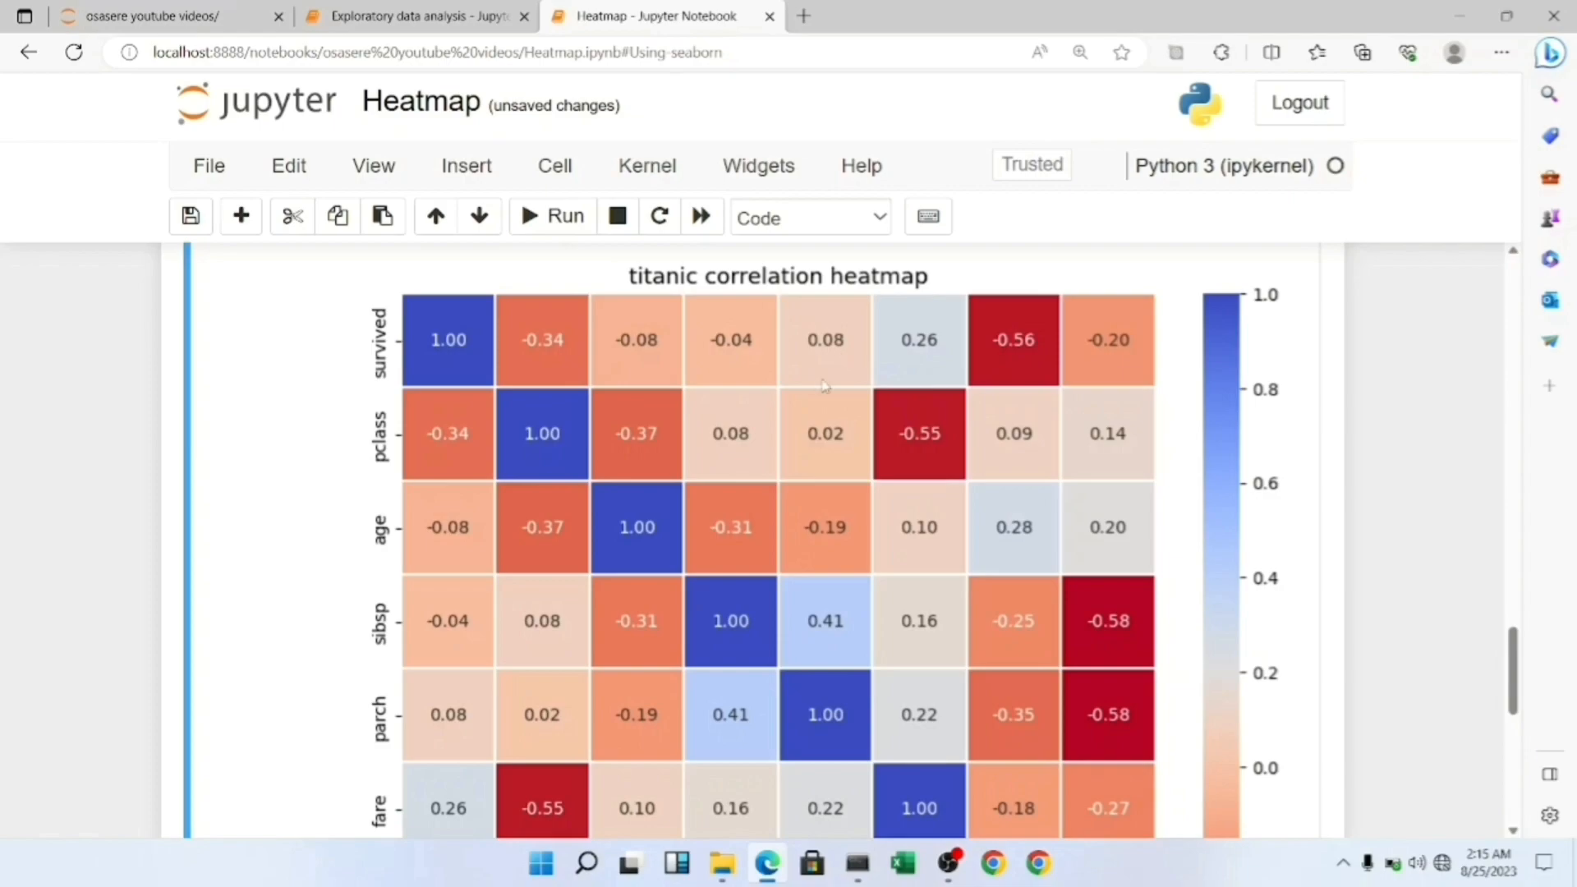
scroll(down, 3)
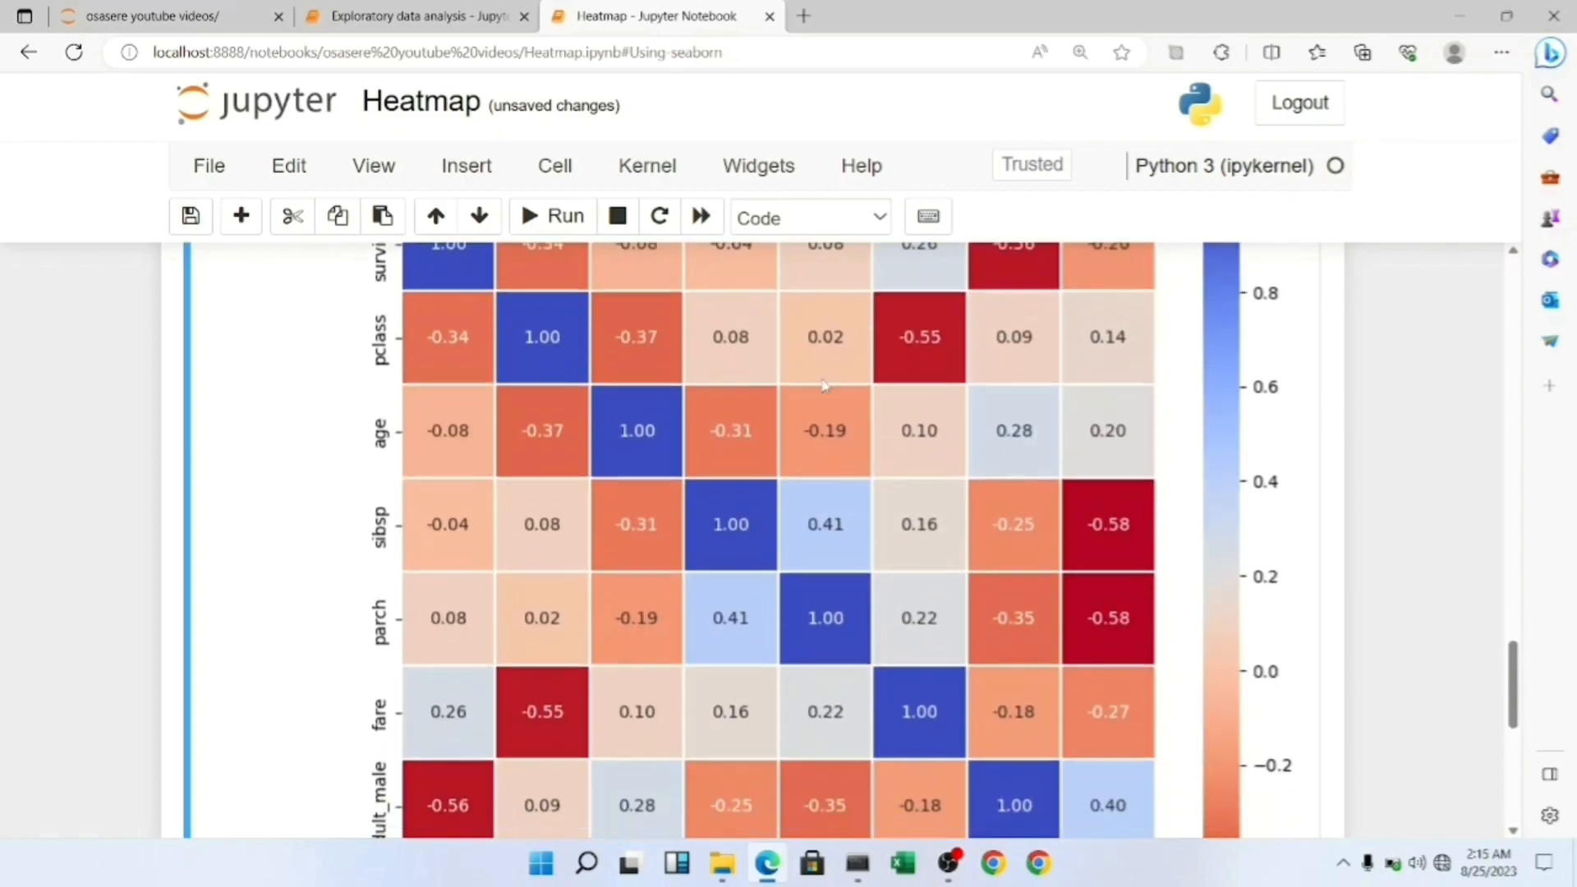
scroll(down, 3)
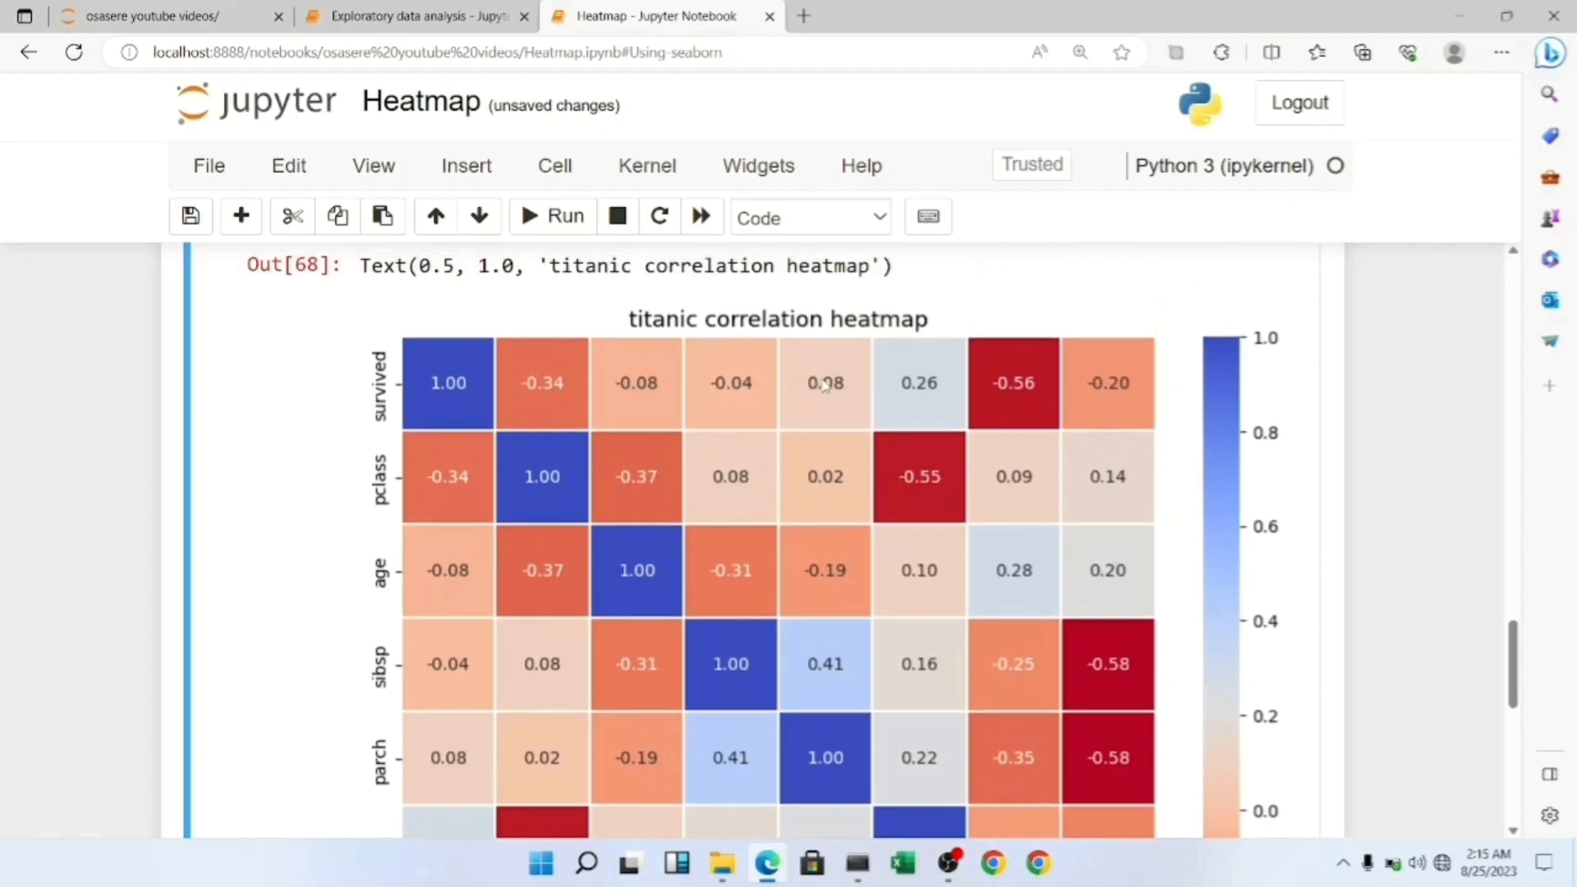
mouse_move(1091, 440)
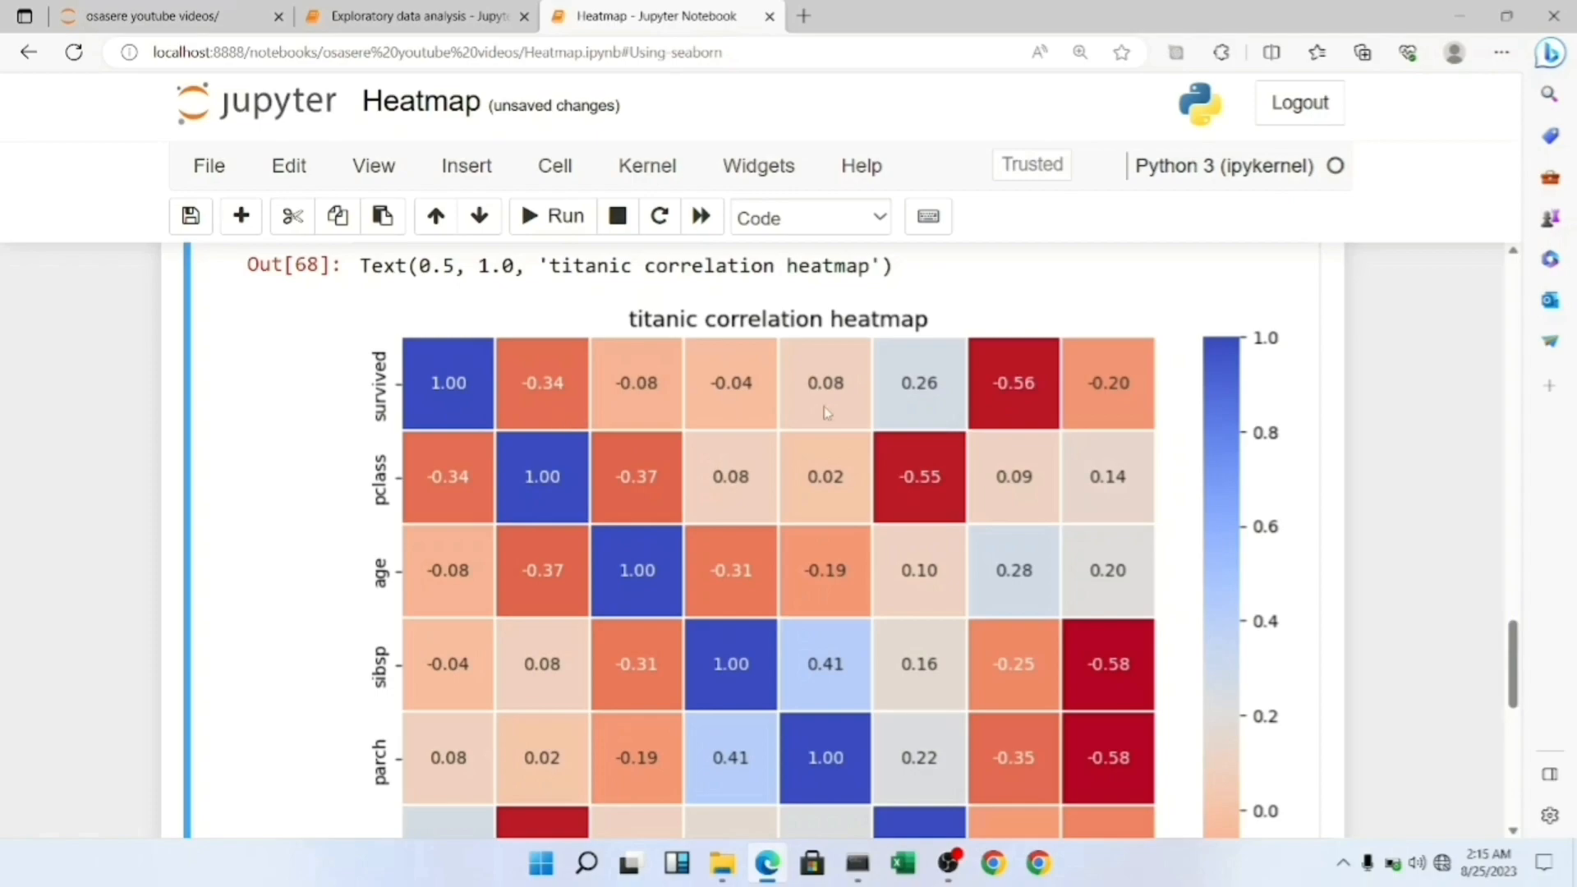
mouse_move(1011, 423)
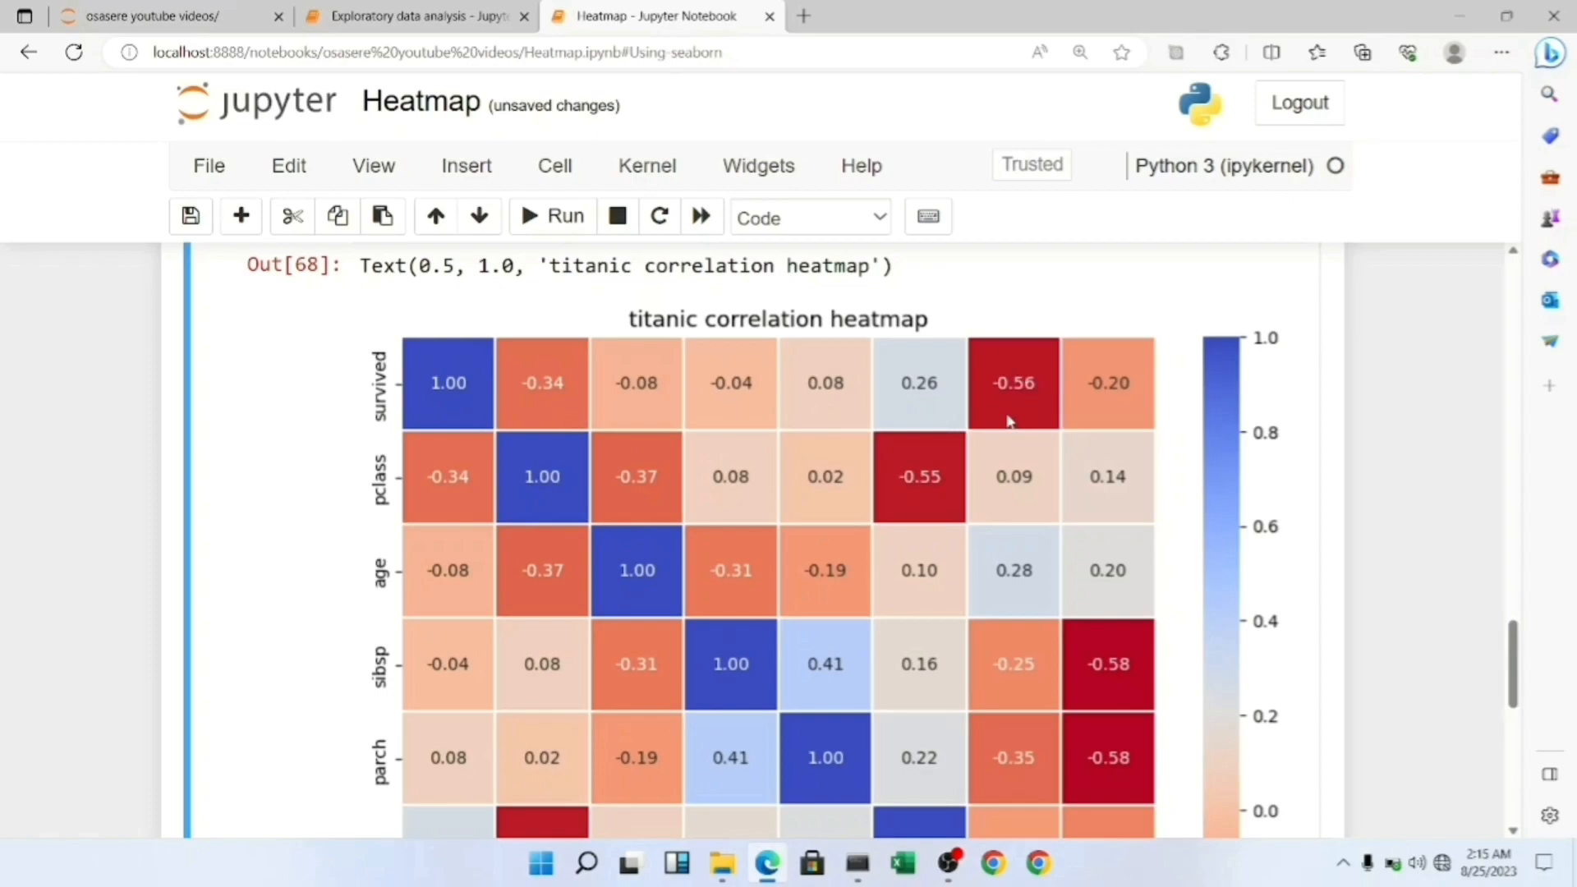
scroll(down, 3)
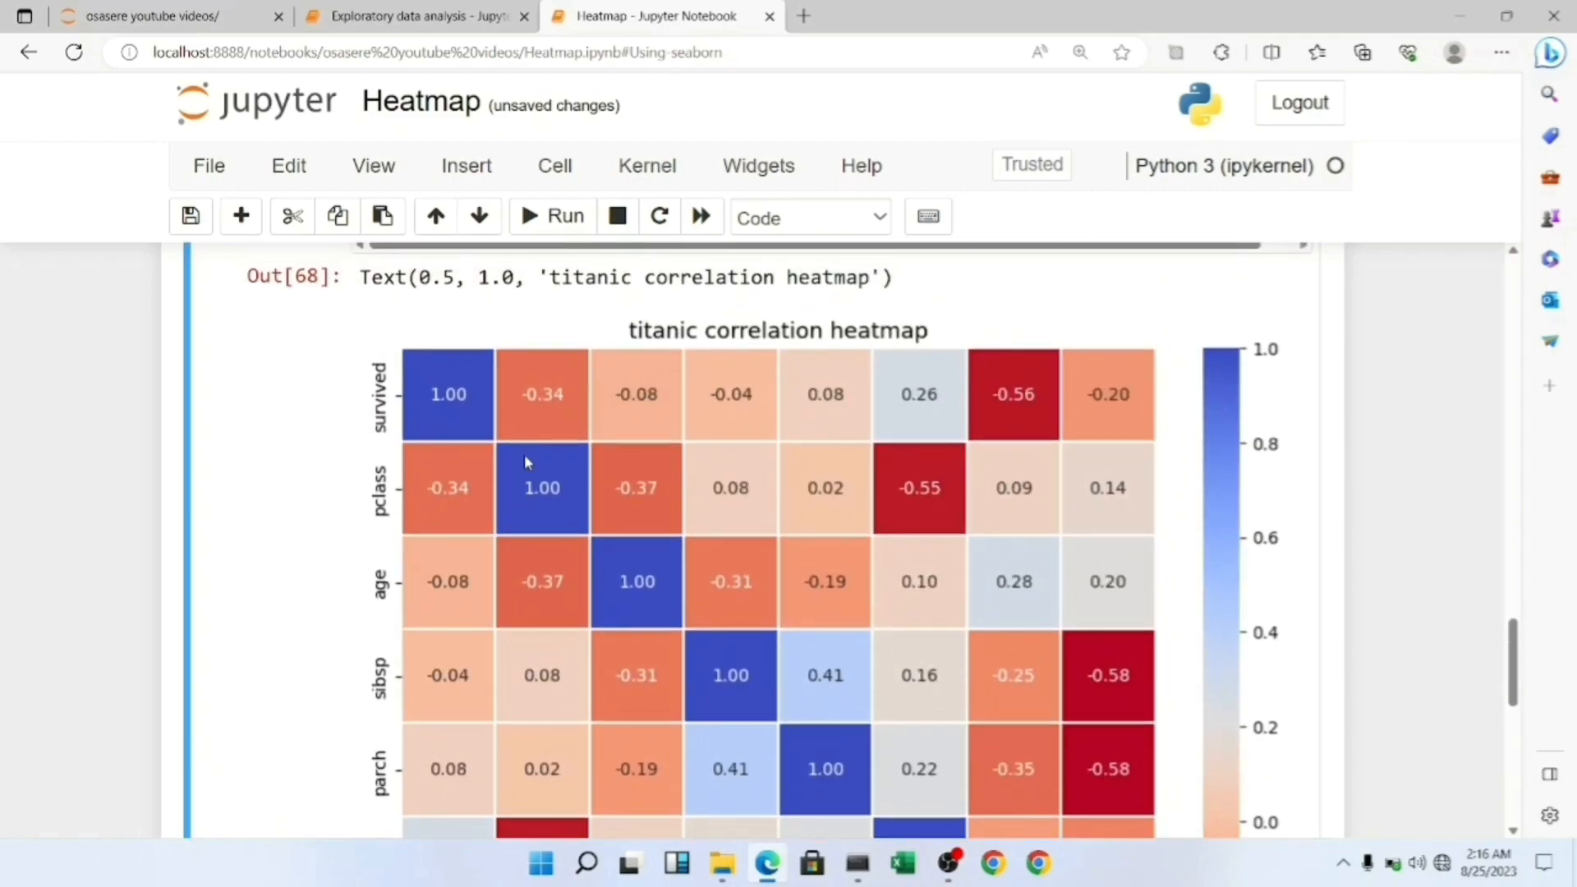
mouse_move(918, 467)
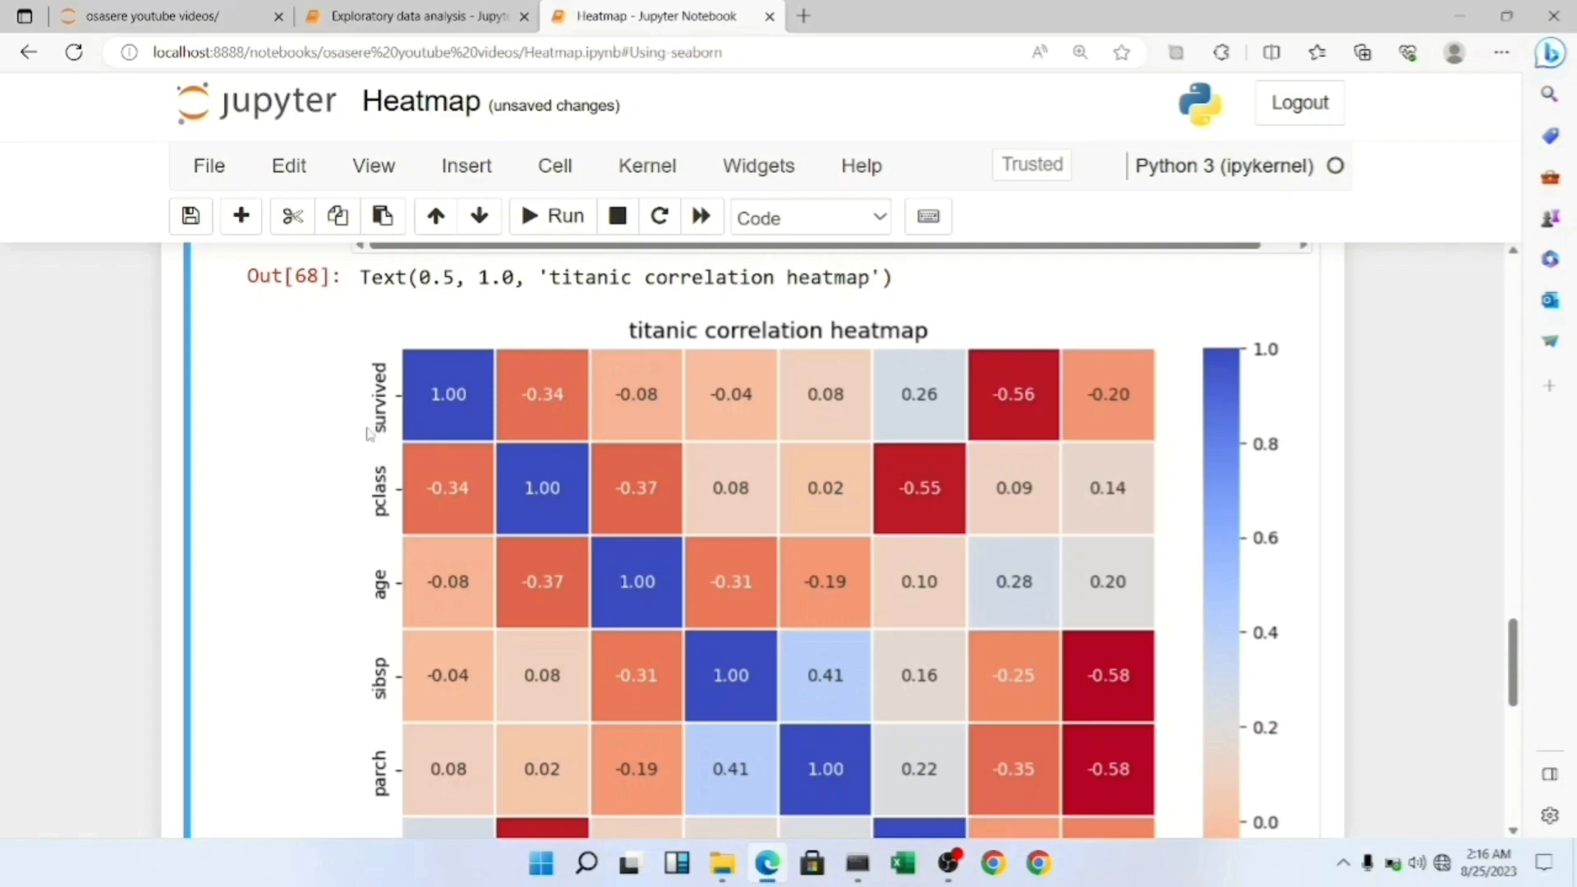
scroll(down, 3)
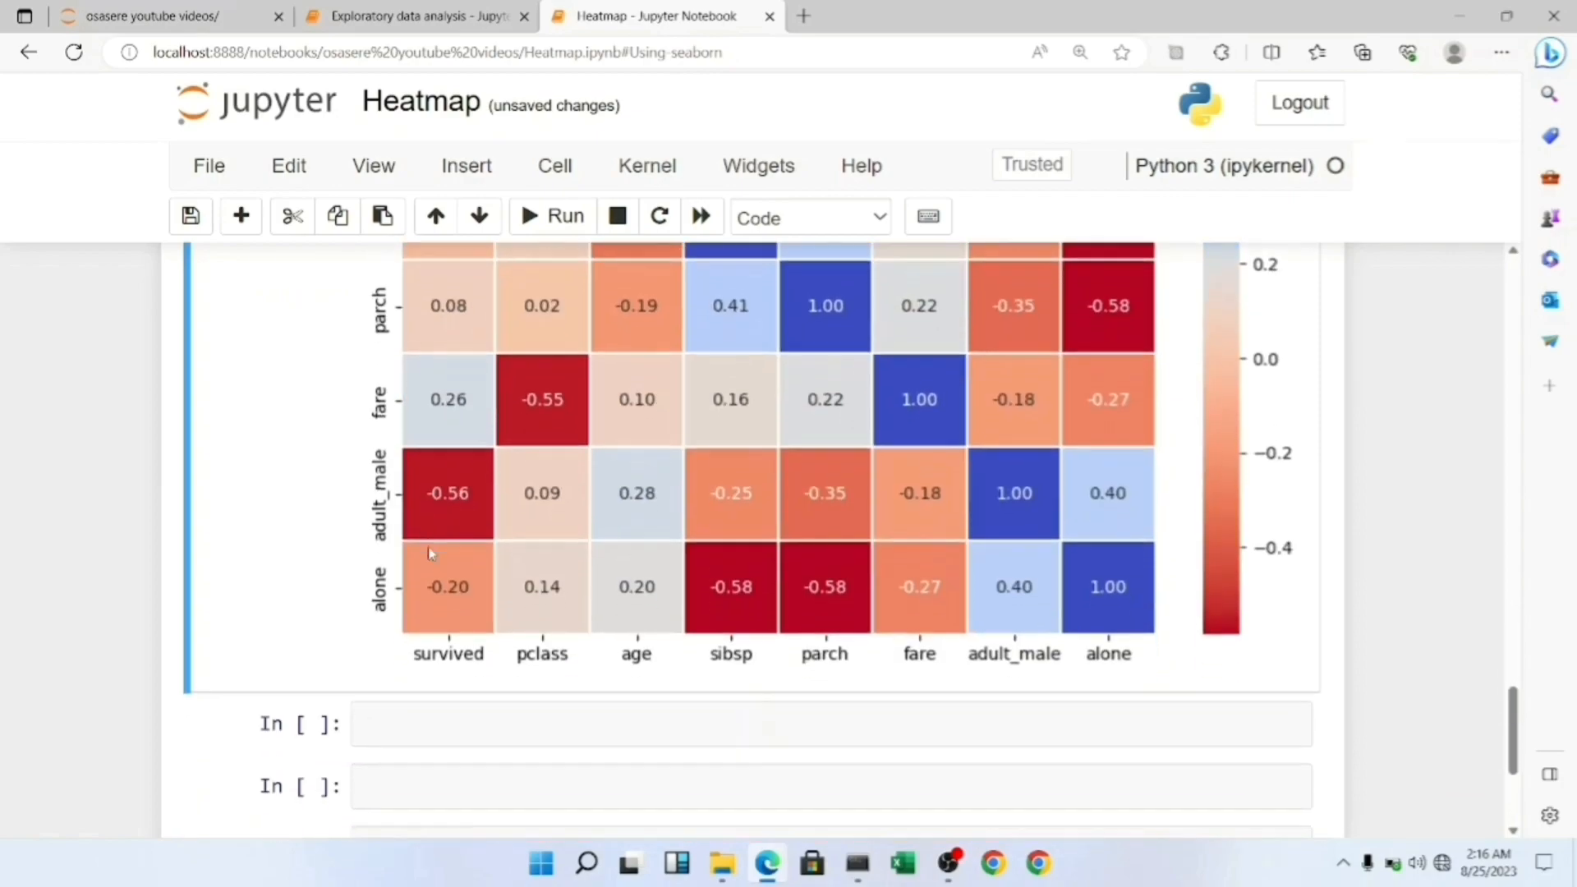
mouse_move(984, 436)
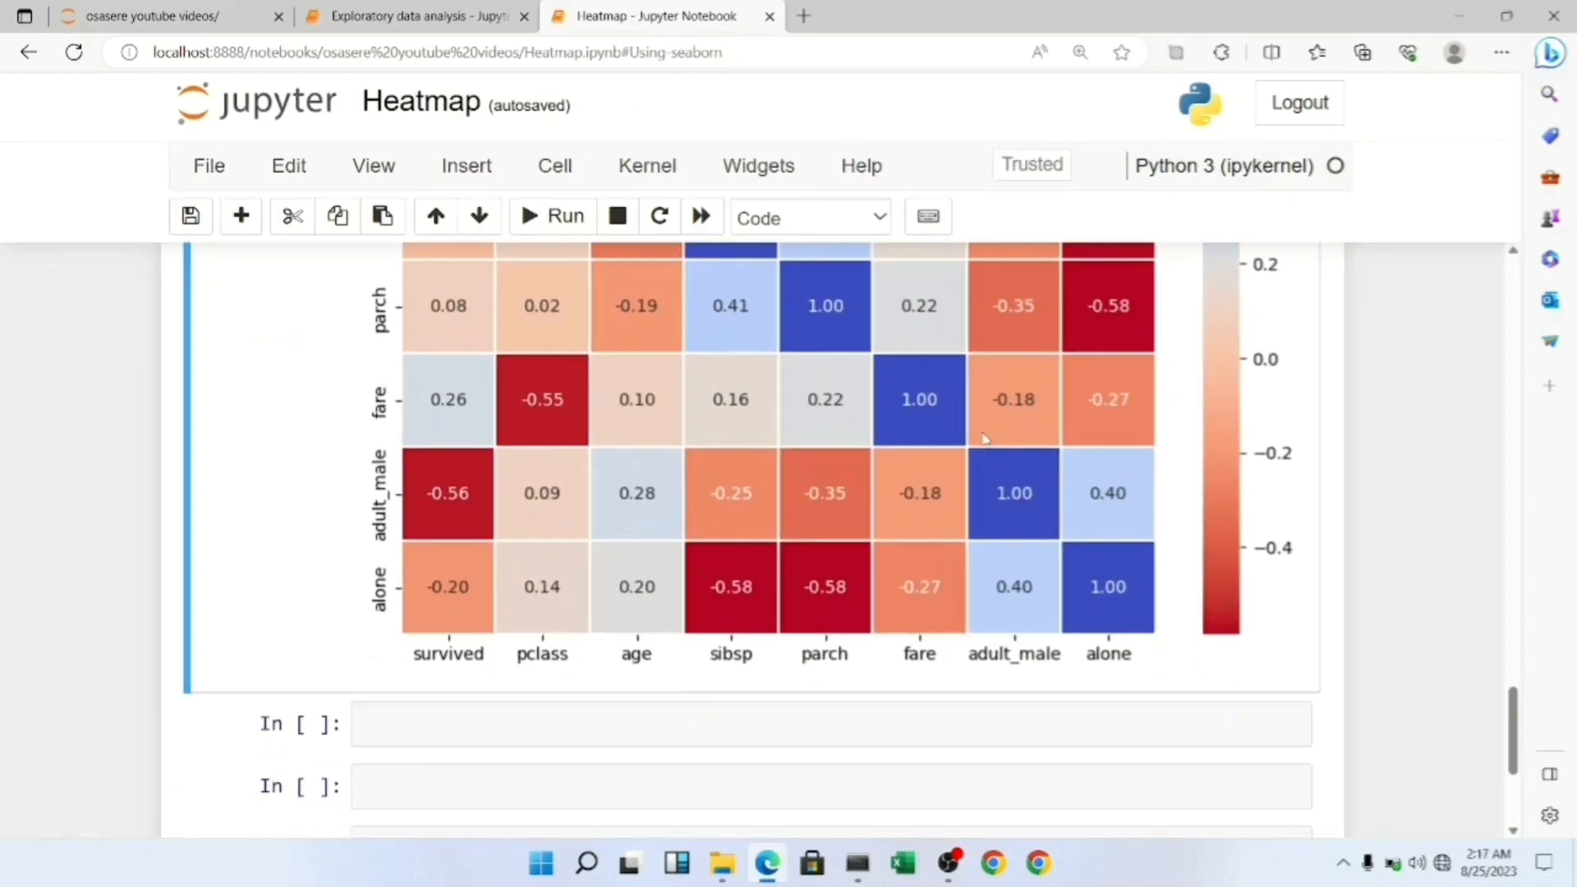
scroll(down, 3)
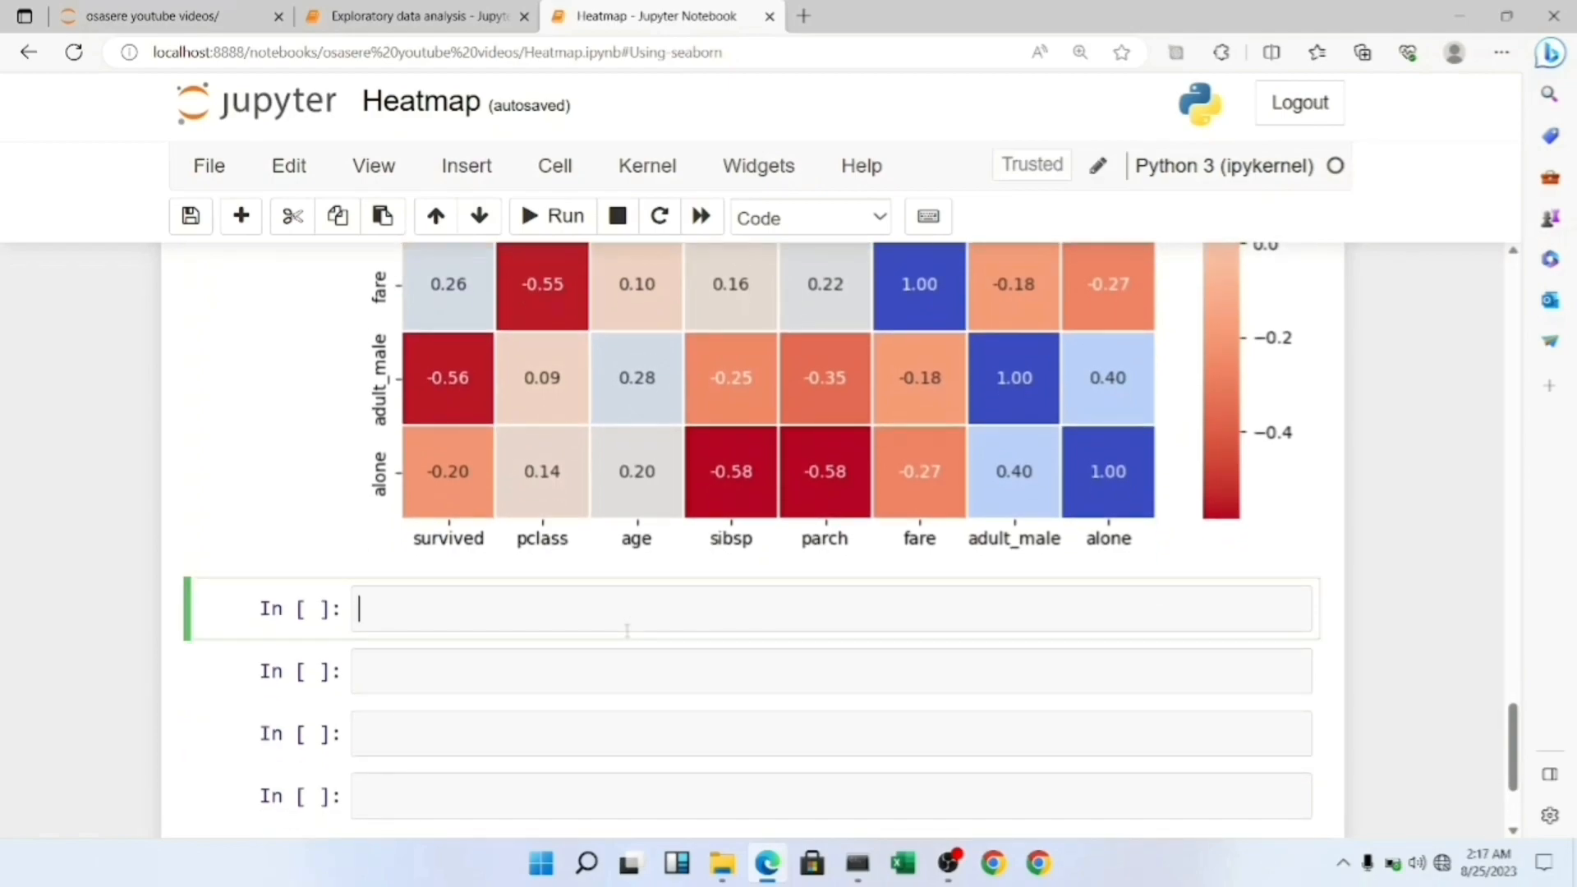
- Save the figure with plt.savefig("heatmap.png") and bring up the notebook folder in File Explorer
text(plt.)
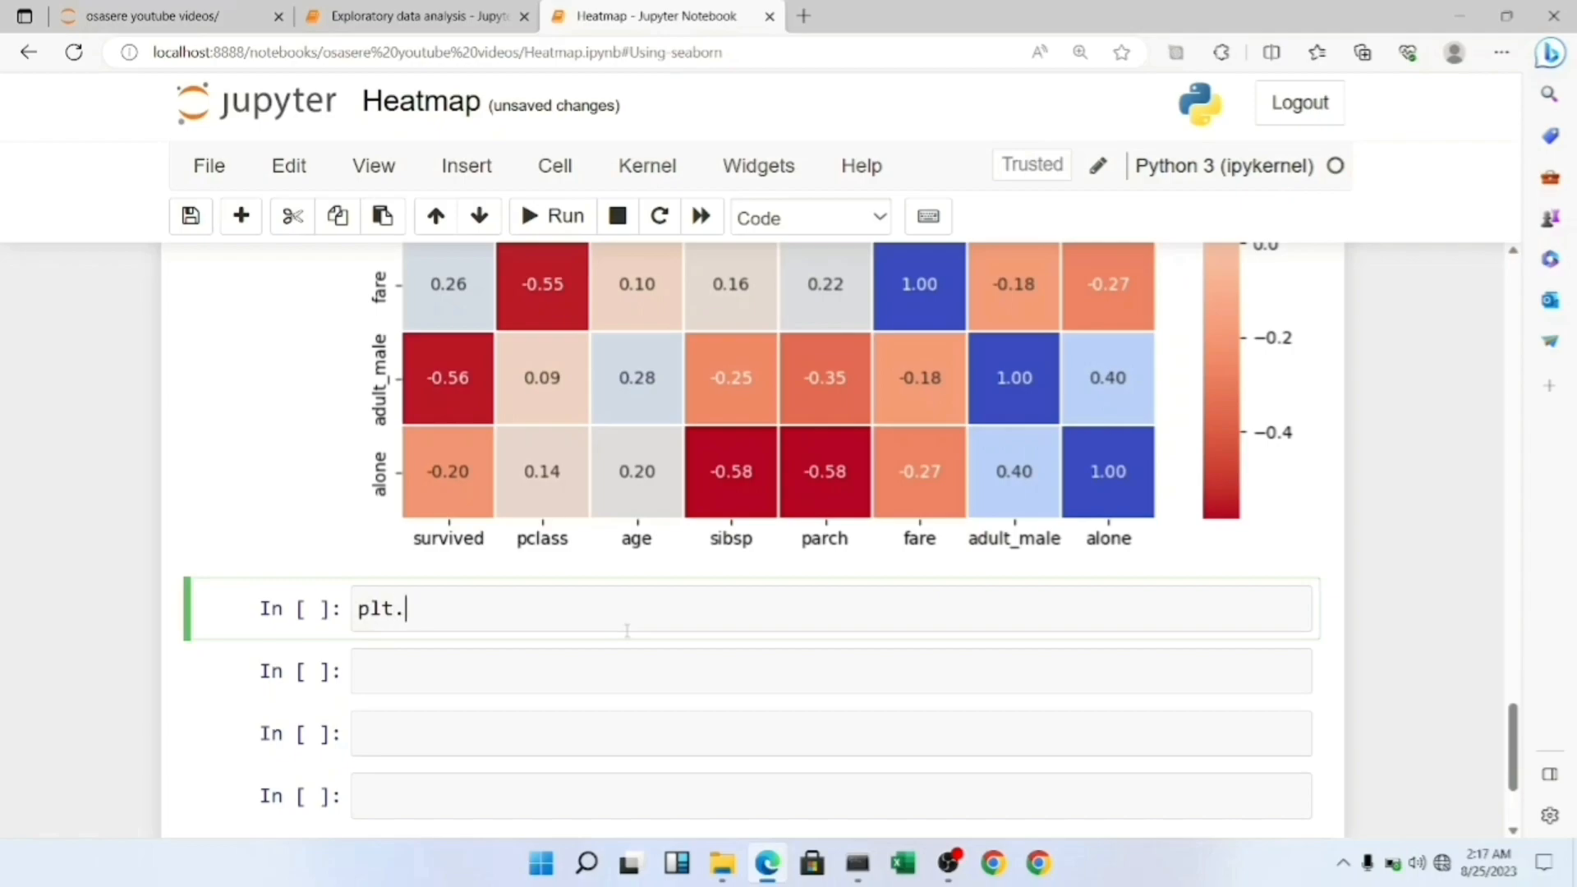
text(save)
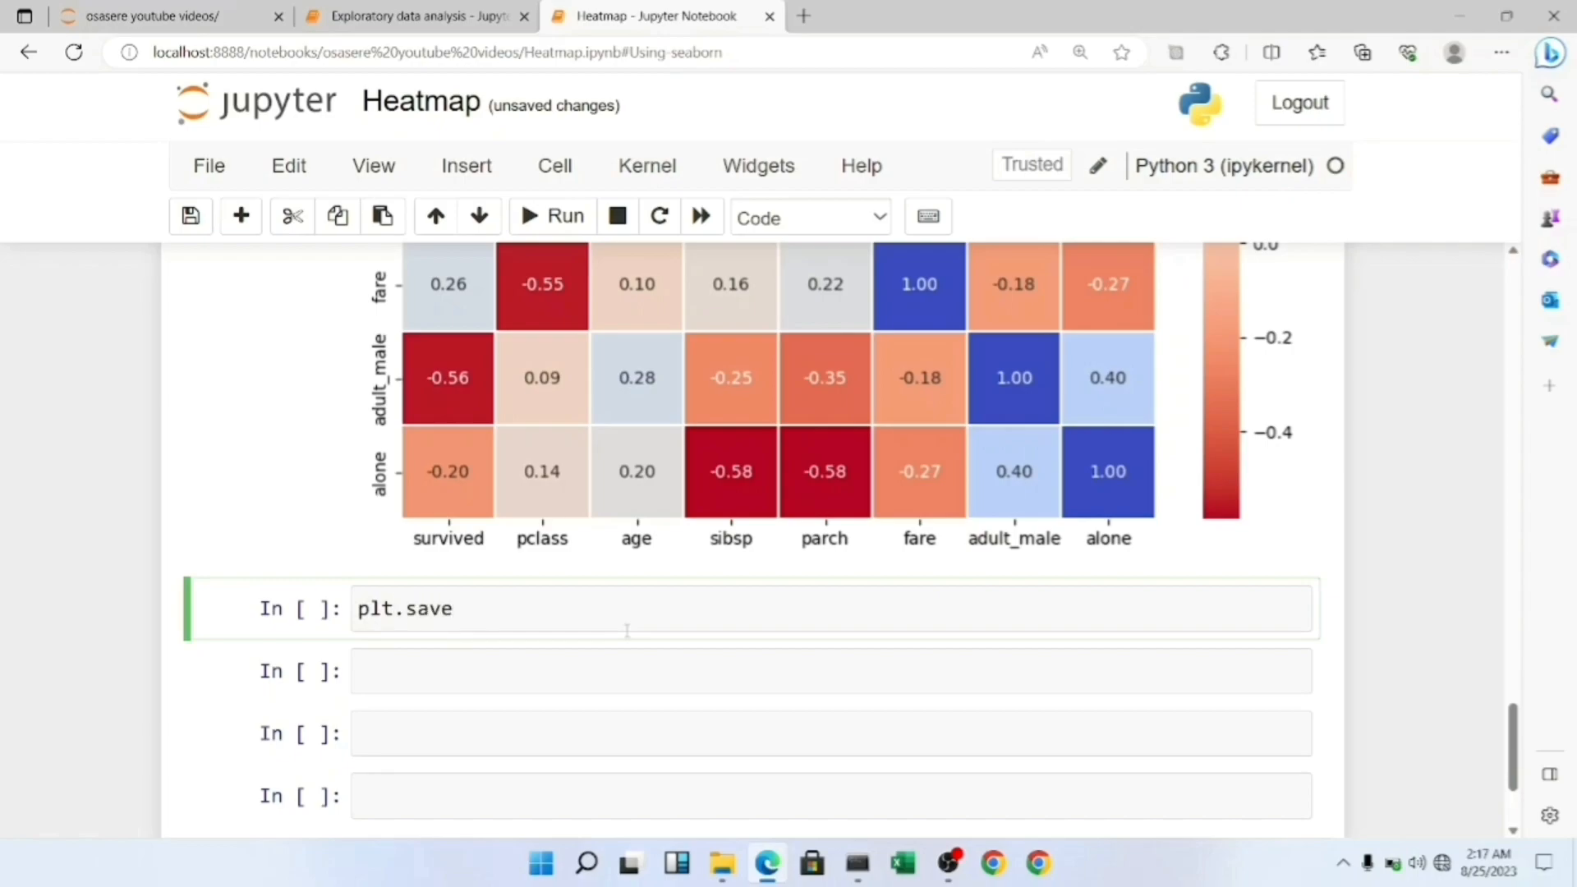
text(fig (""))
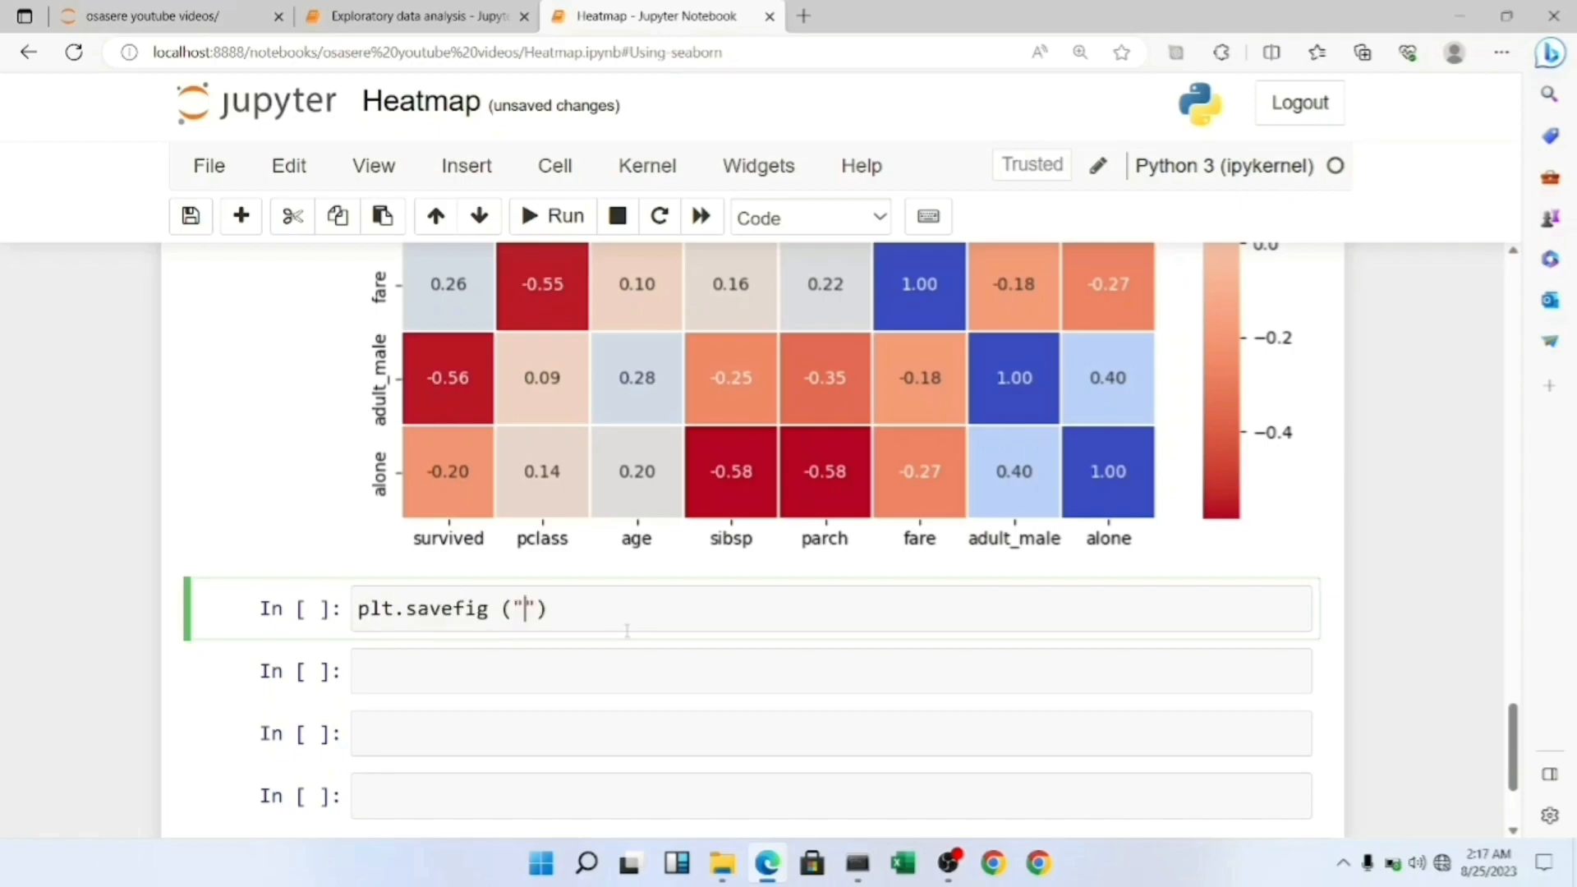
text(heay)
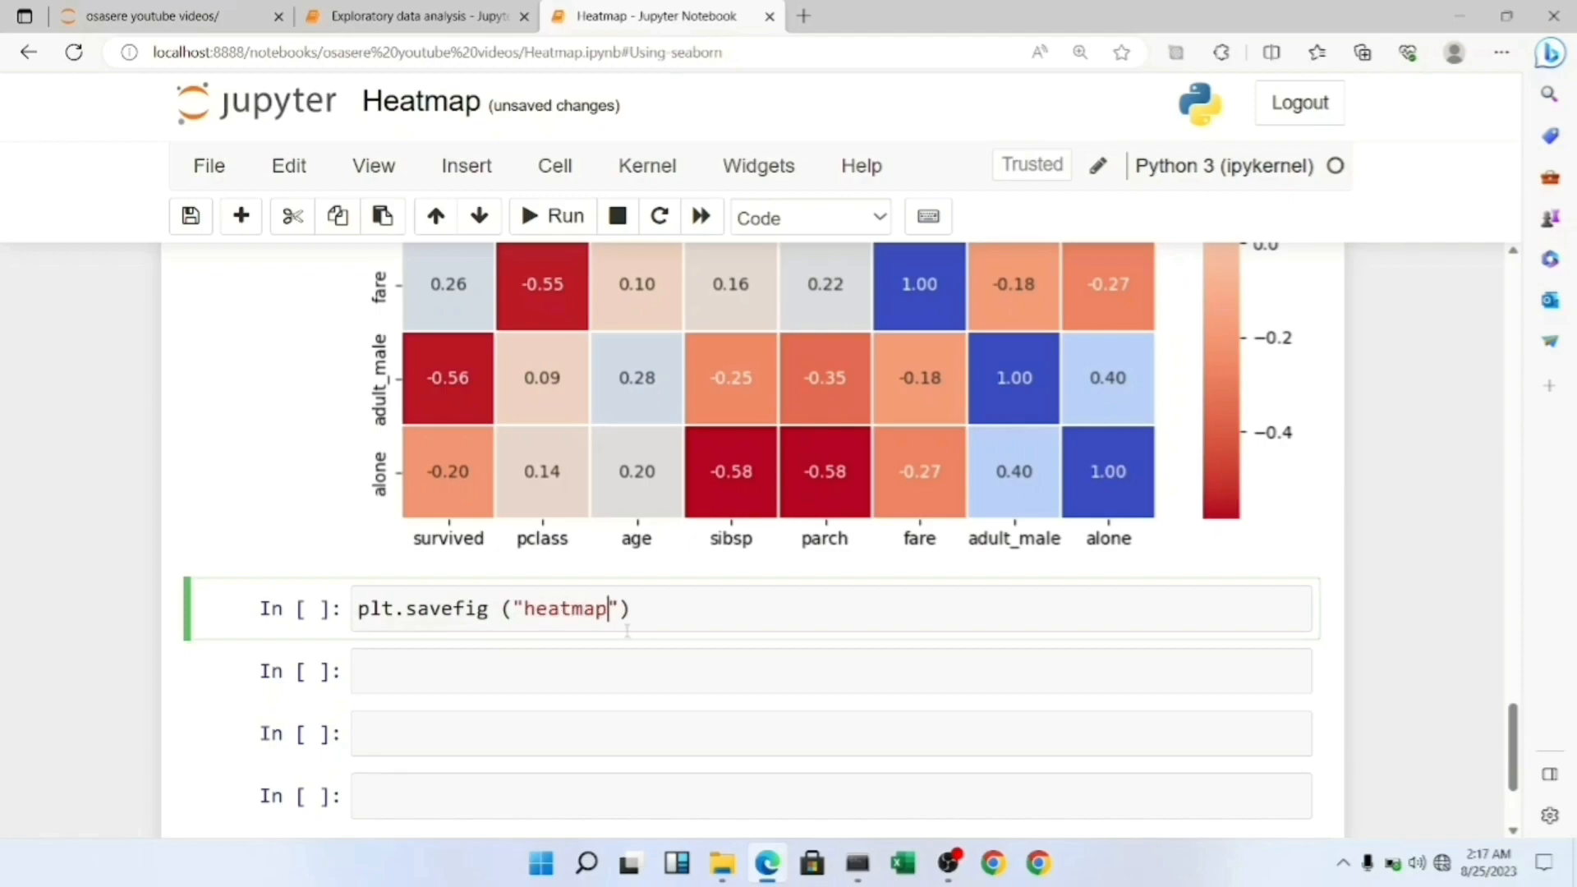
text(.png)
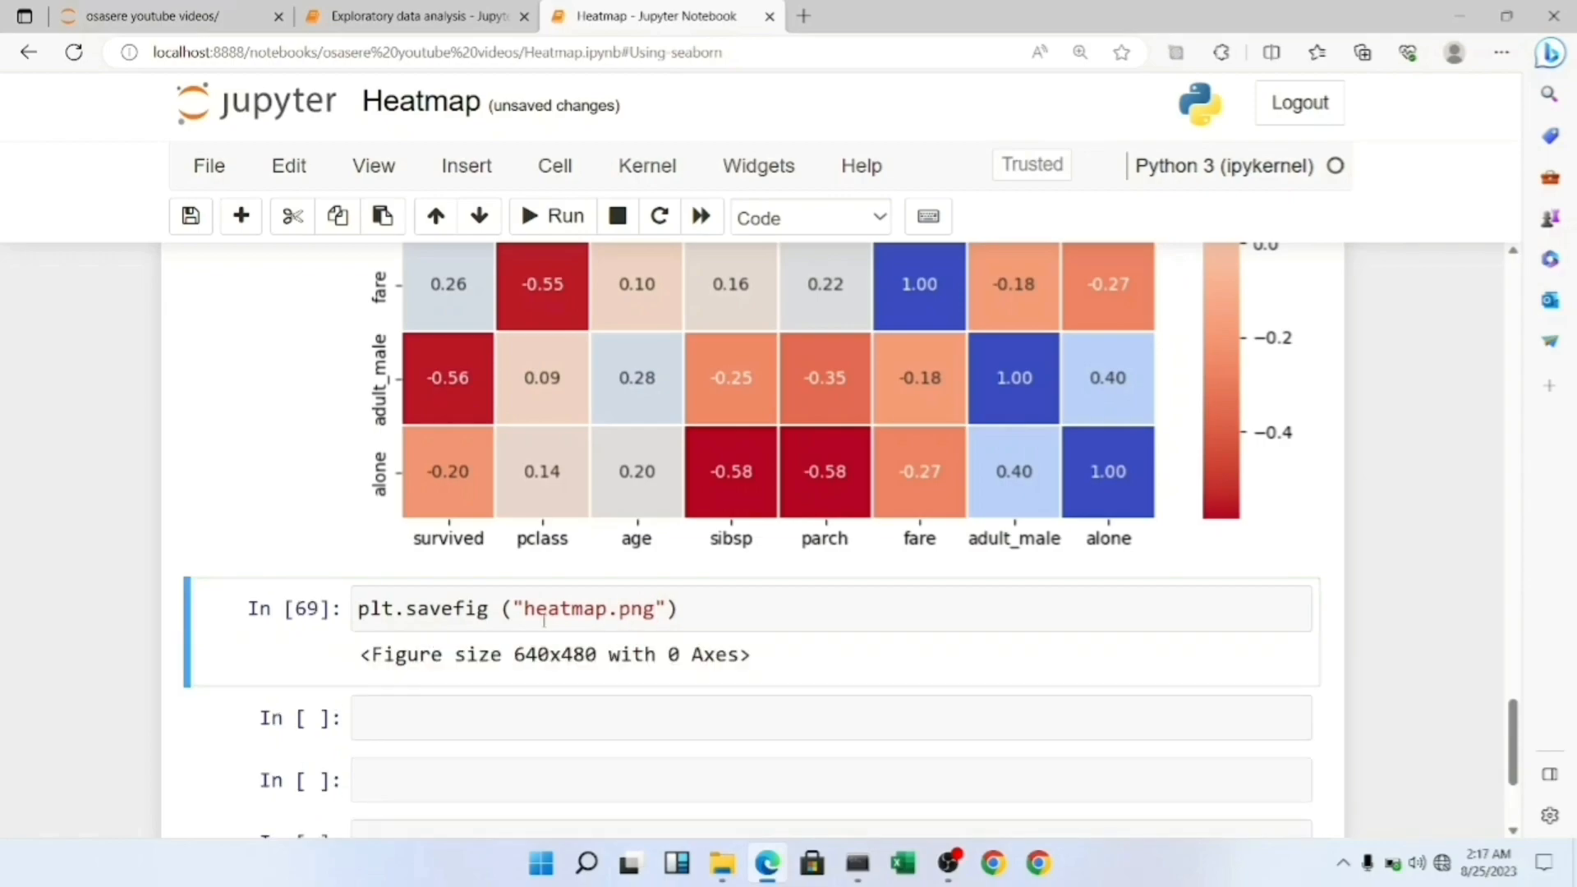
click(722, 861)
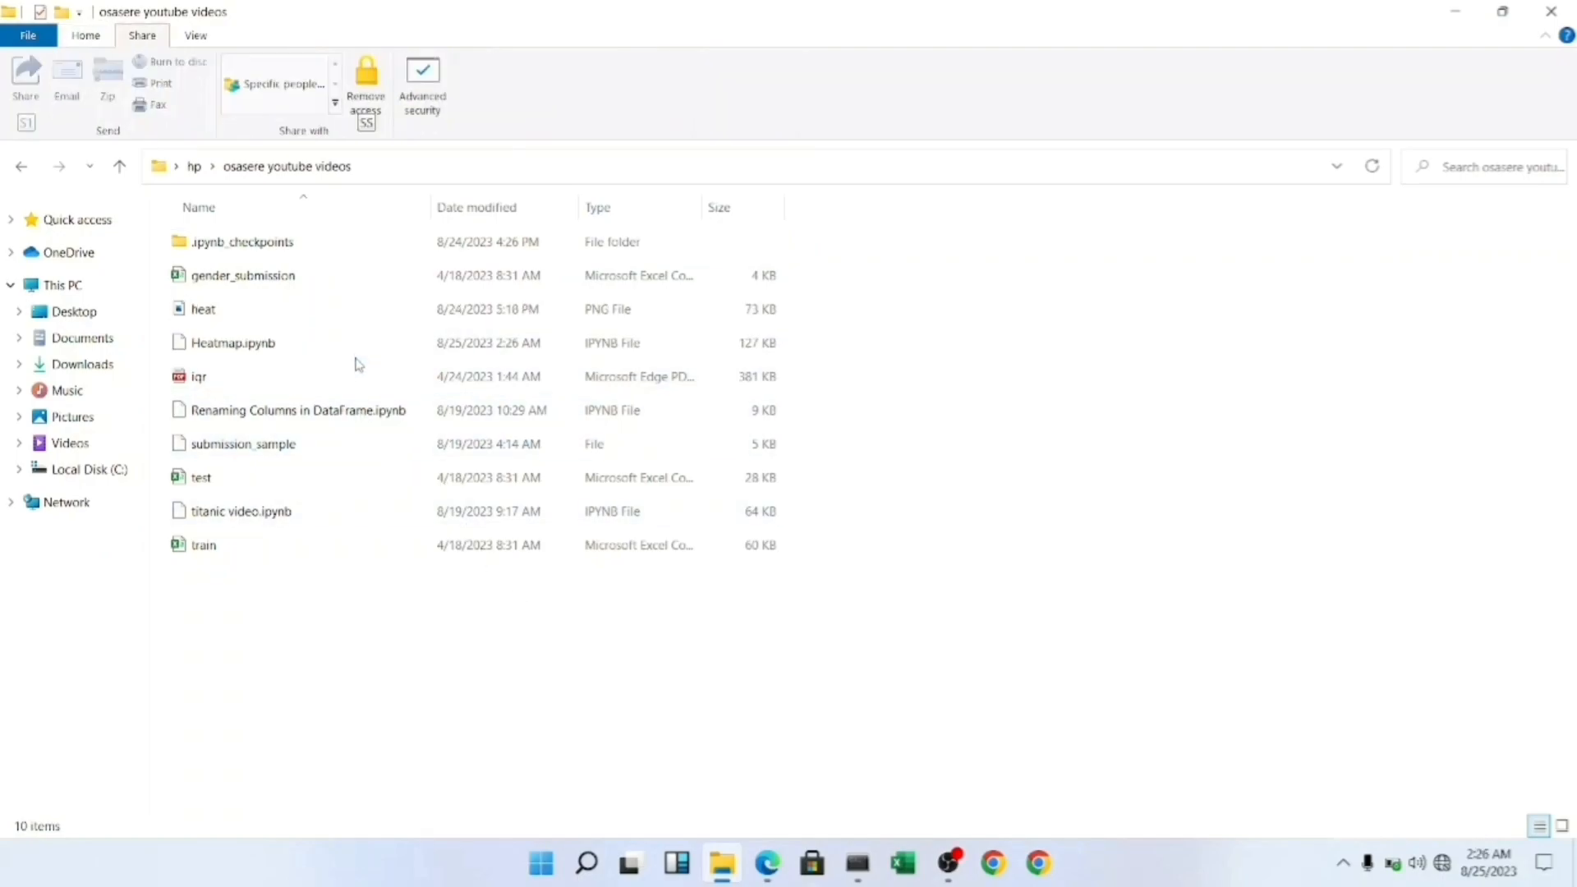
- Open the 73 KB 'heat' PNG from the videos folder in the image viewer
click(203, 308)
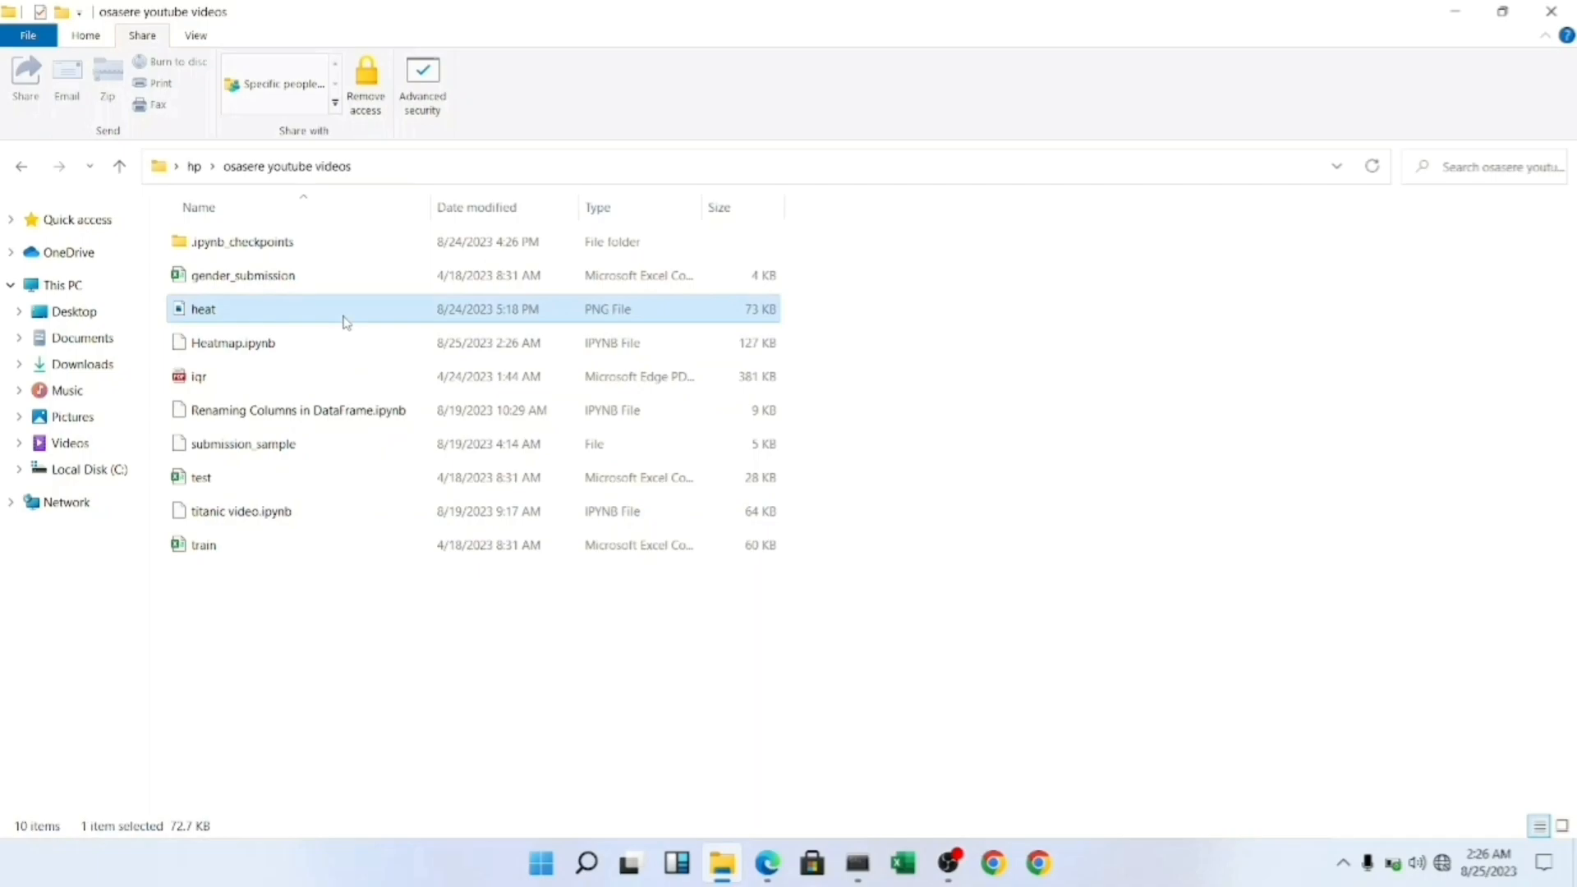
double_click(203, 309)
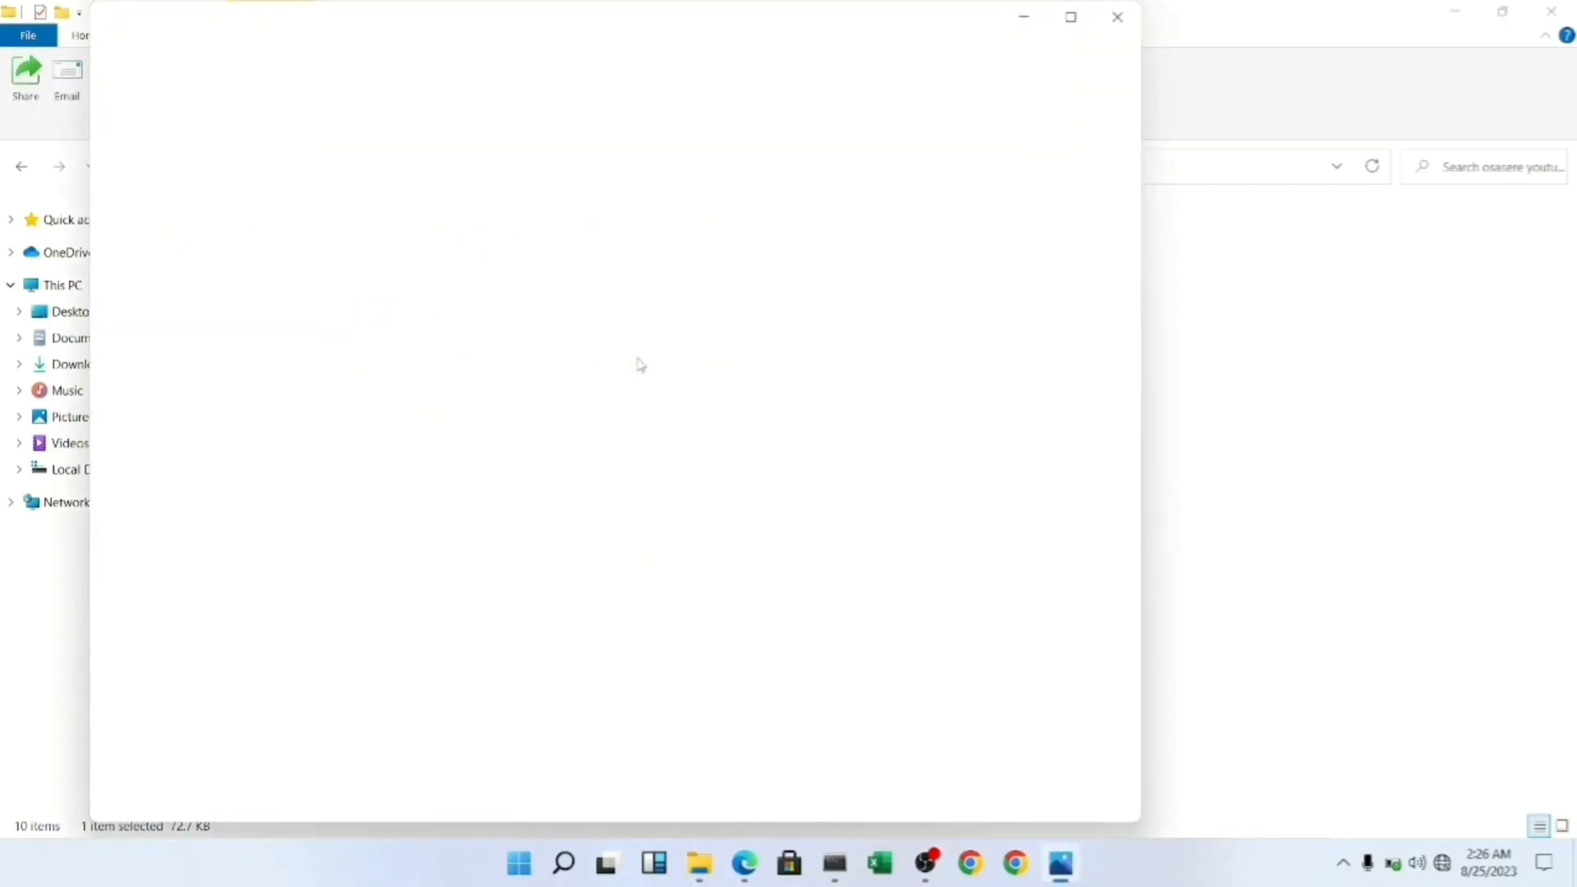
mouse_move(671, 373)
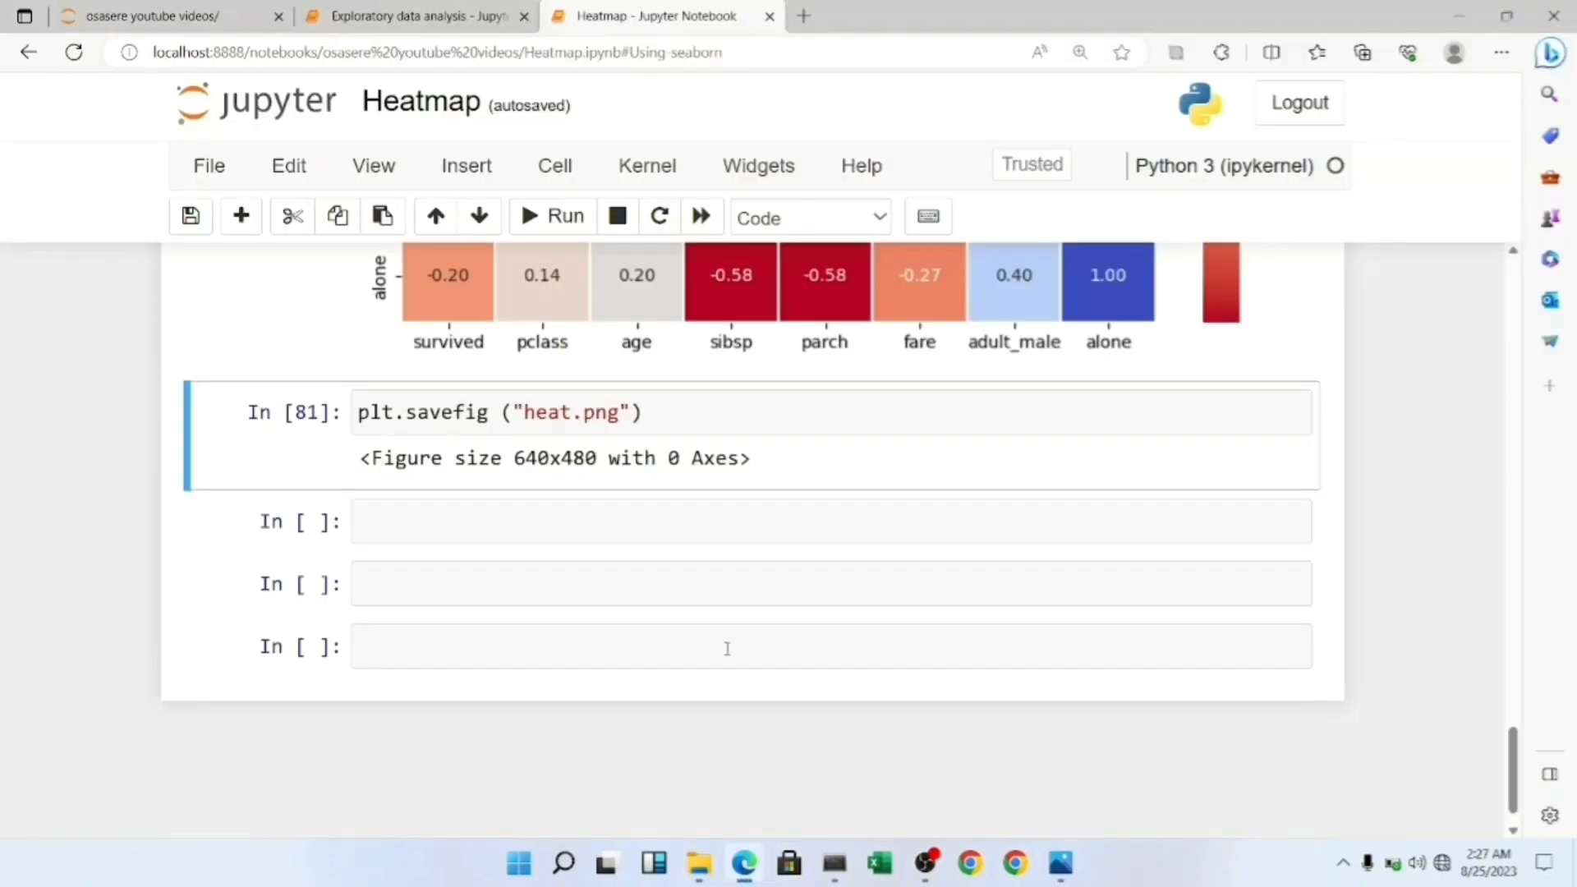
- Scroll the notebook between the heat.png save cell and the heatmap code above it
scroll(up, 3)
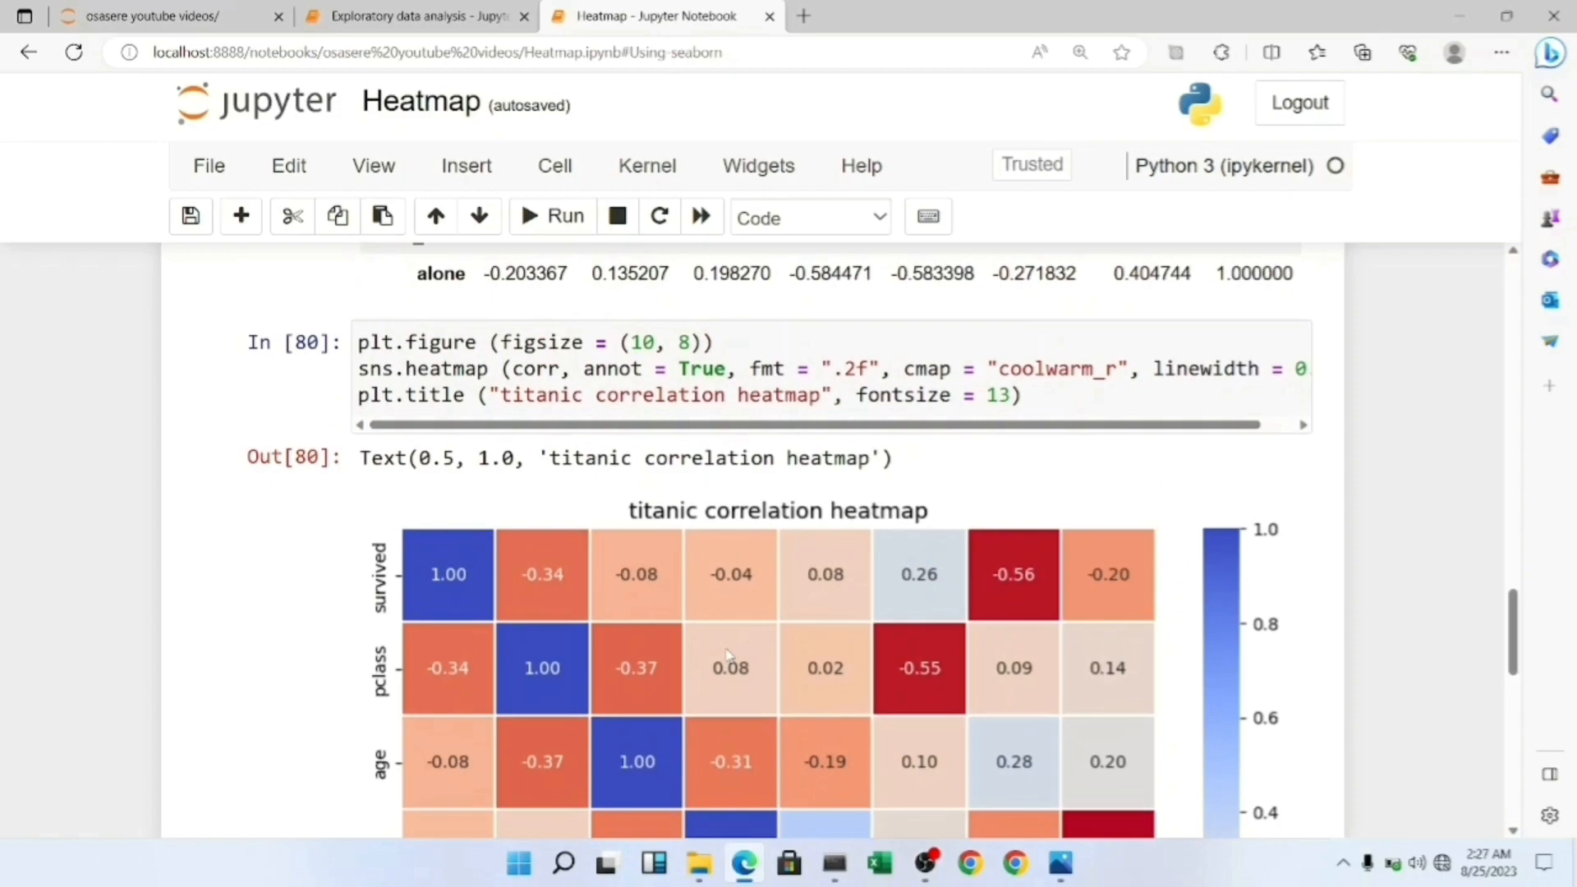
scroll(down, 3)
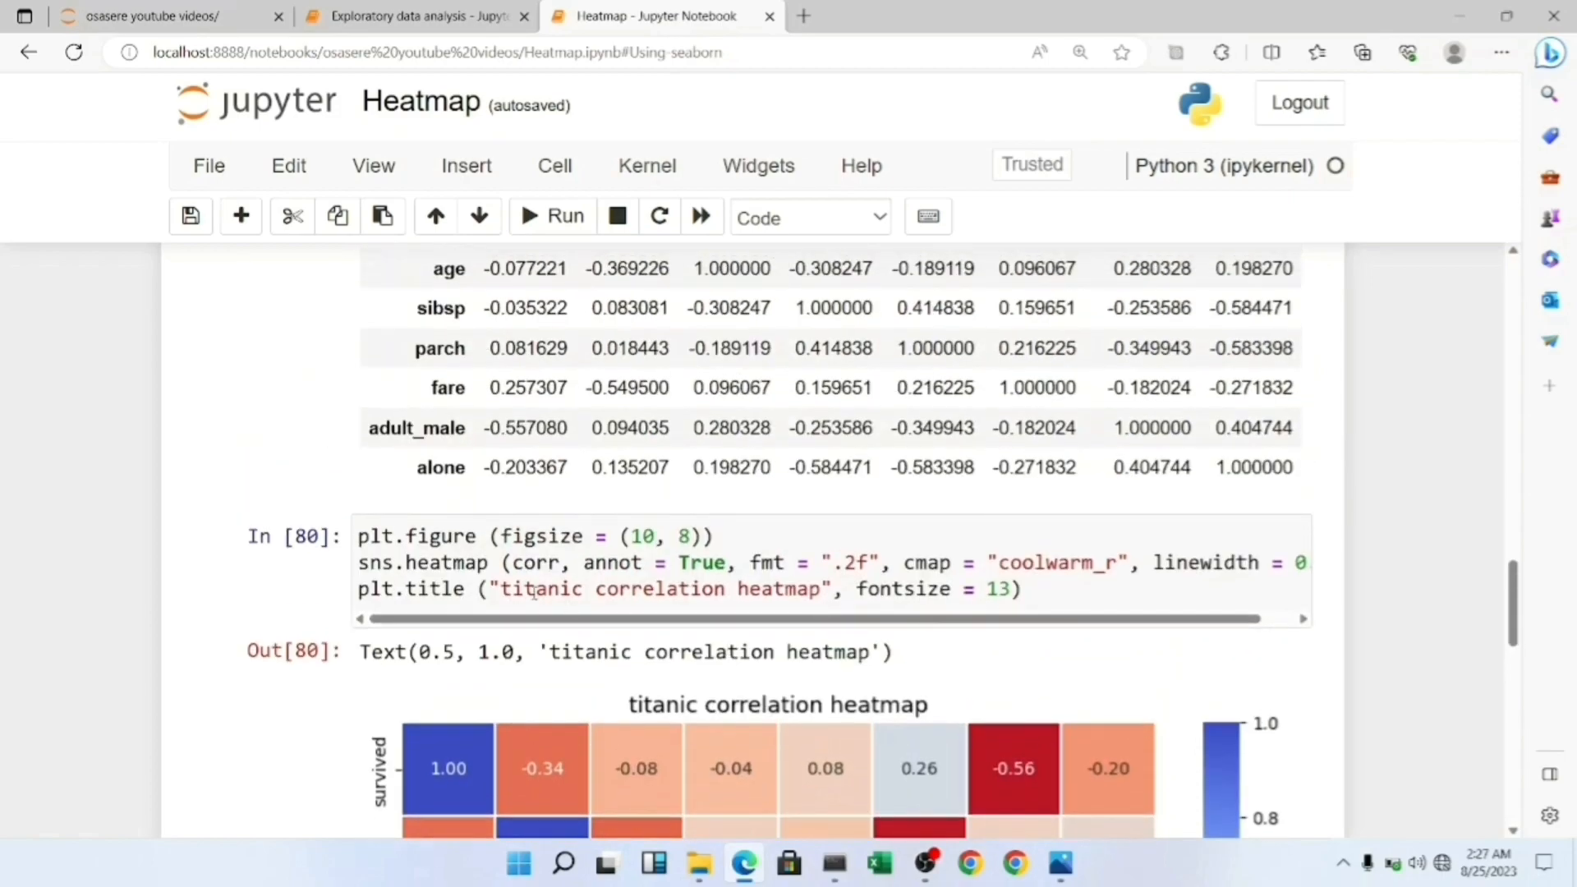